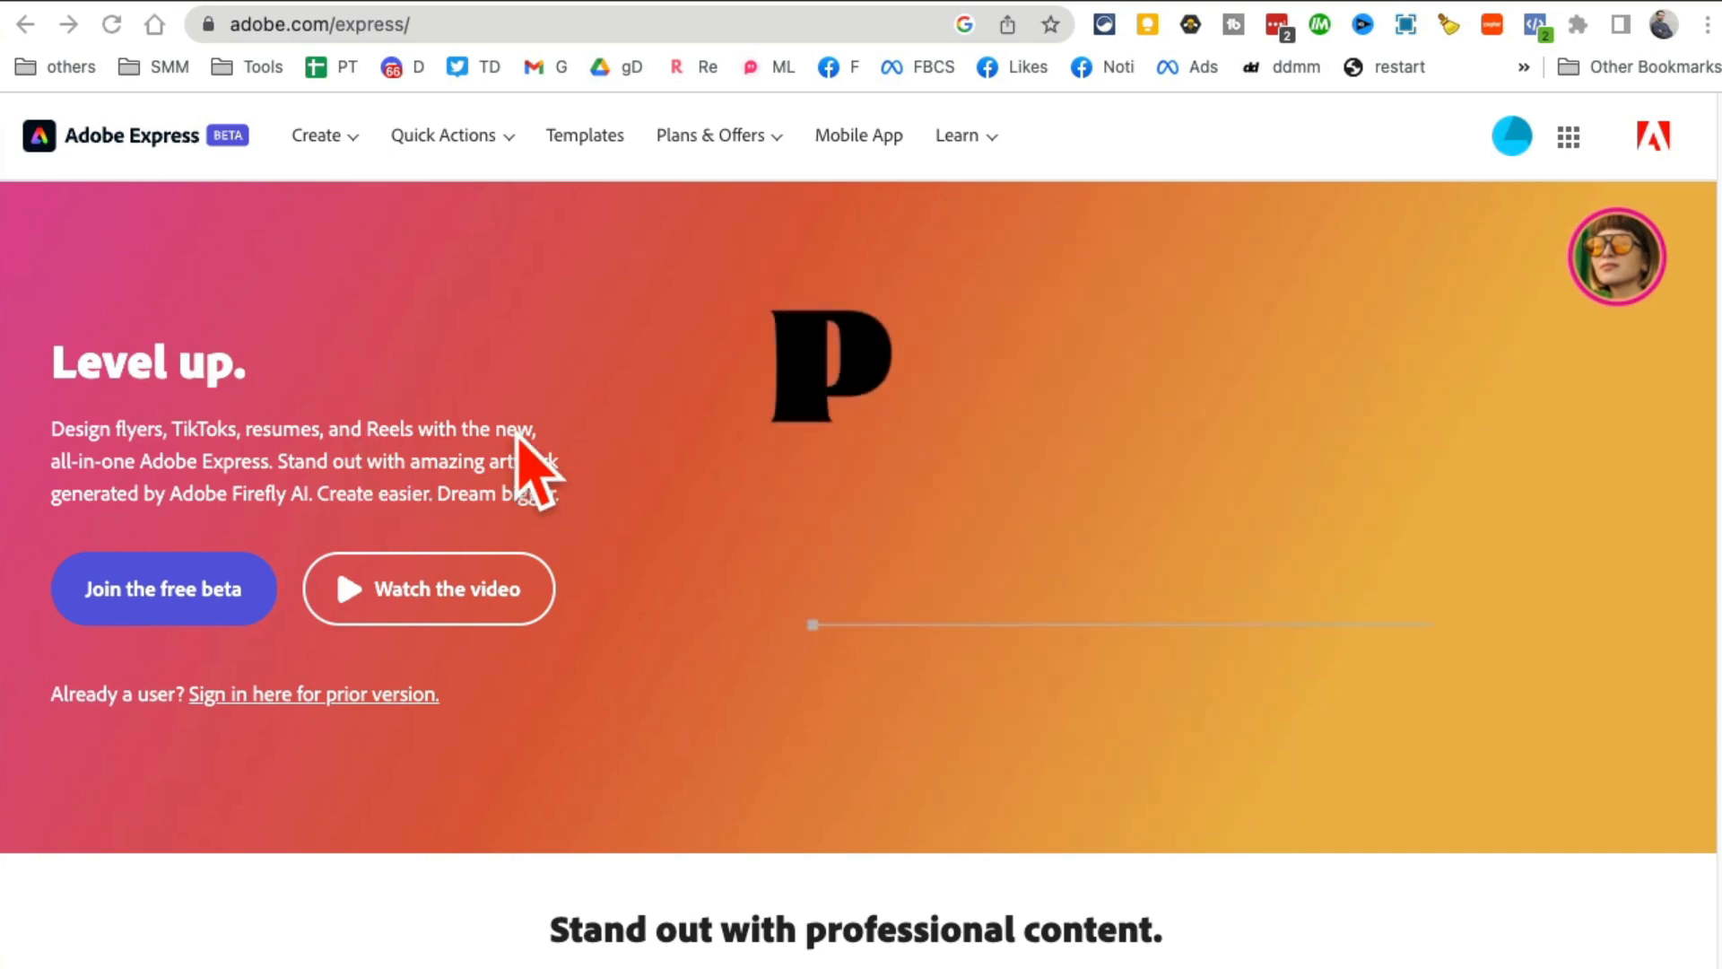
- Open the Create menu on adobe.com/express and scroll through the page to reach the beta
{"action": "left_click", "coordinate": [317, 135]}
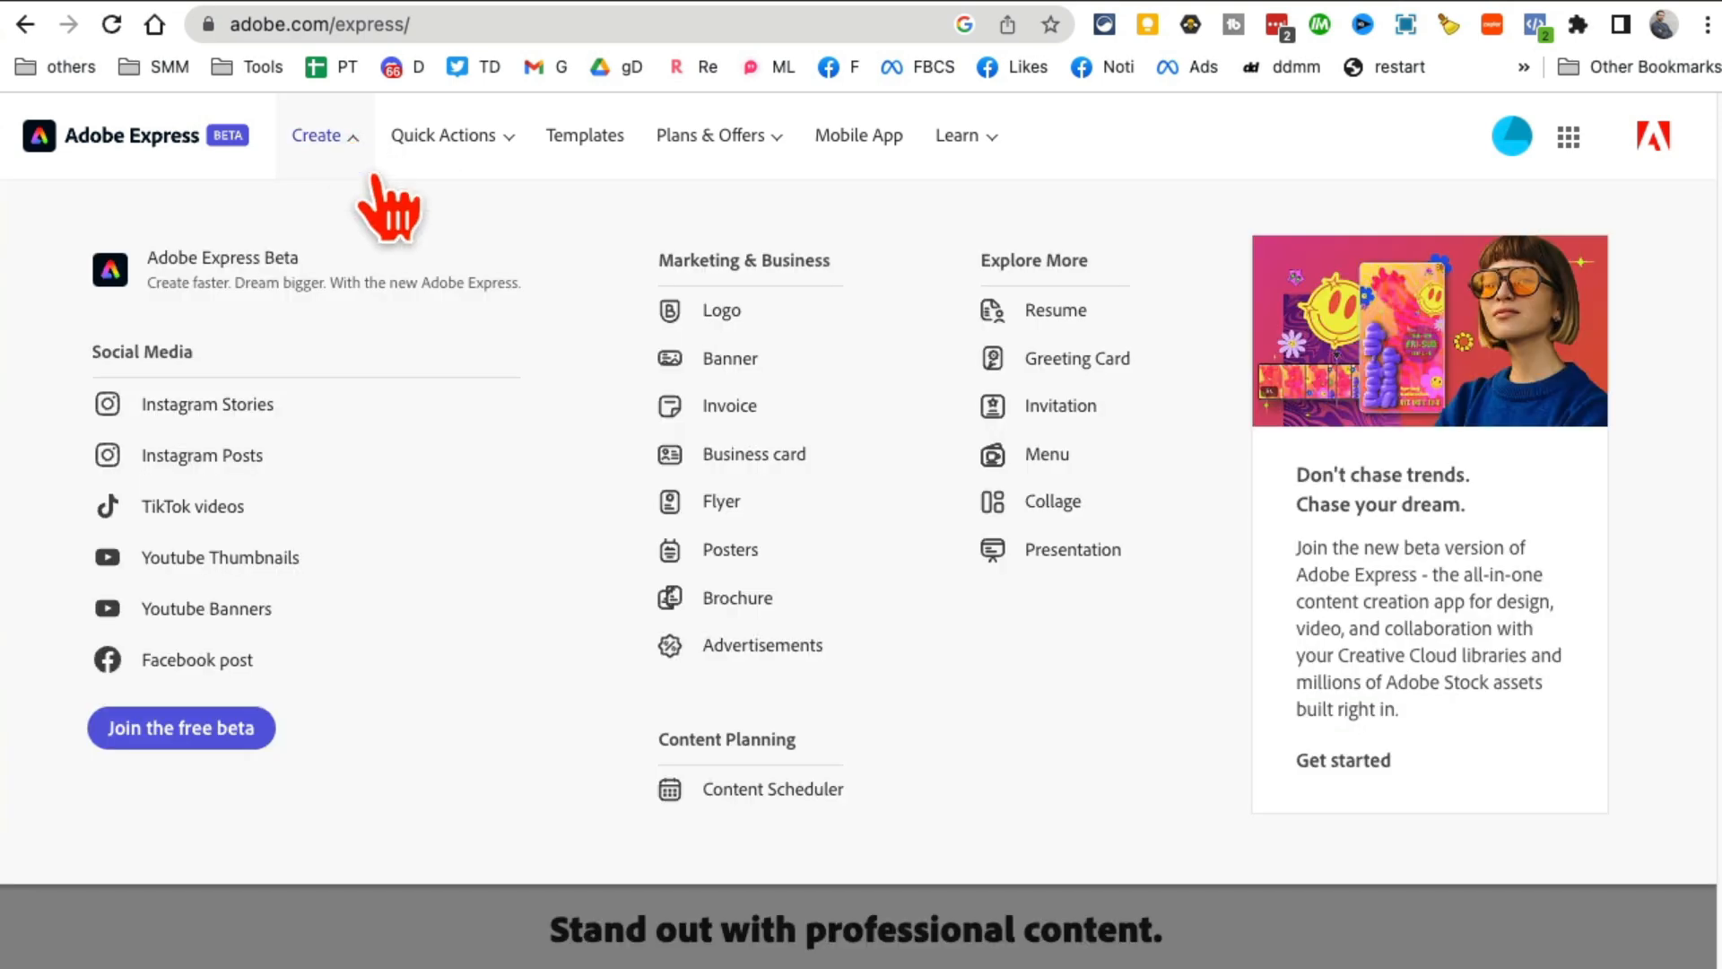
{"action": "mouse_move", "coordinate": [219, 659]}
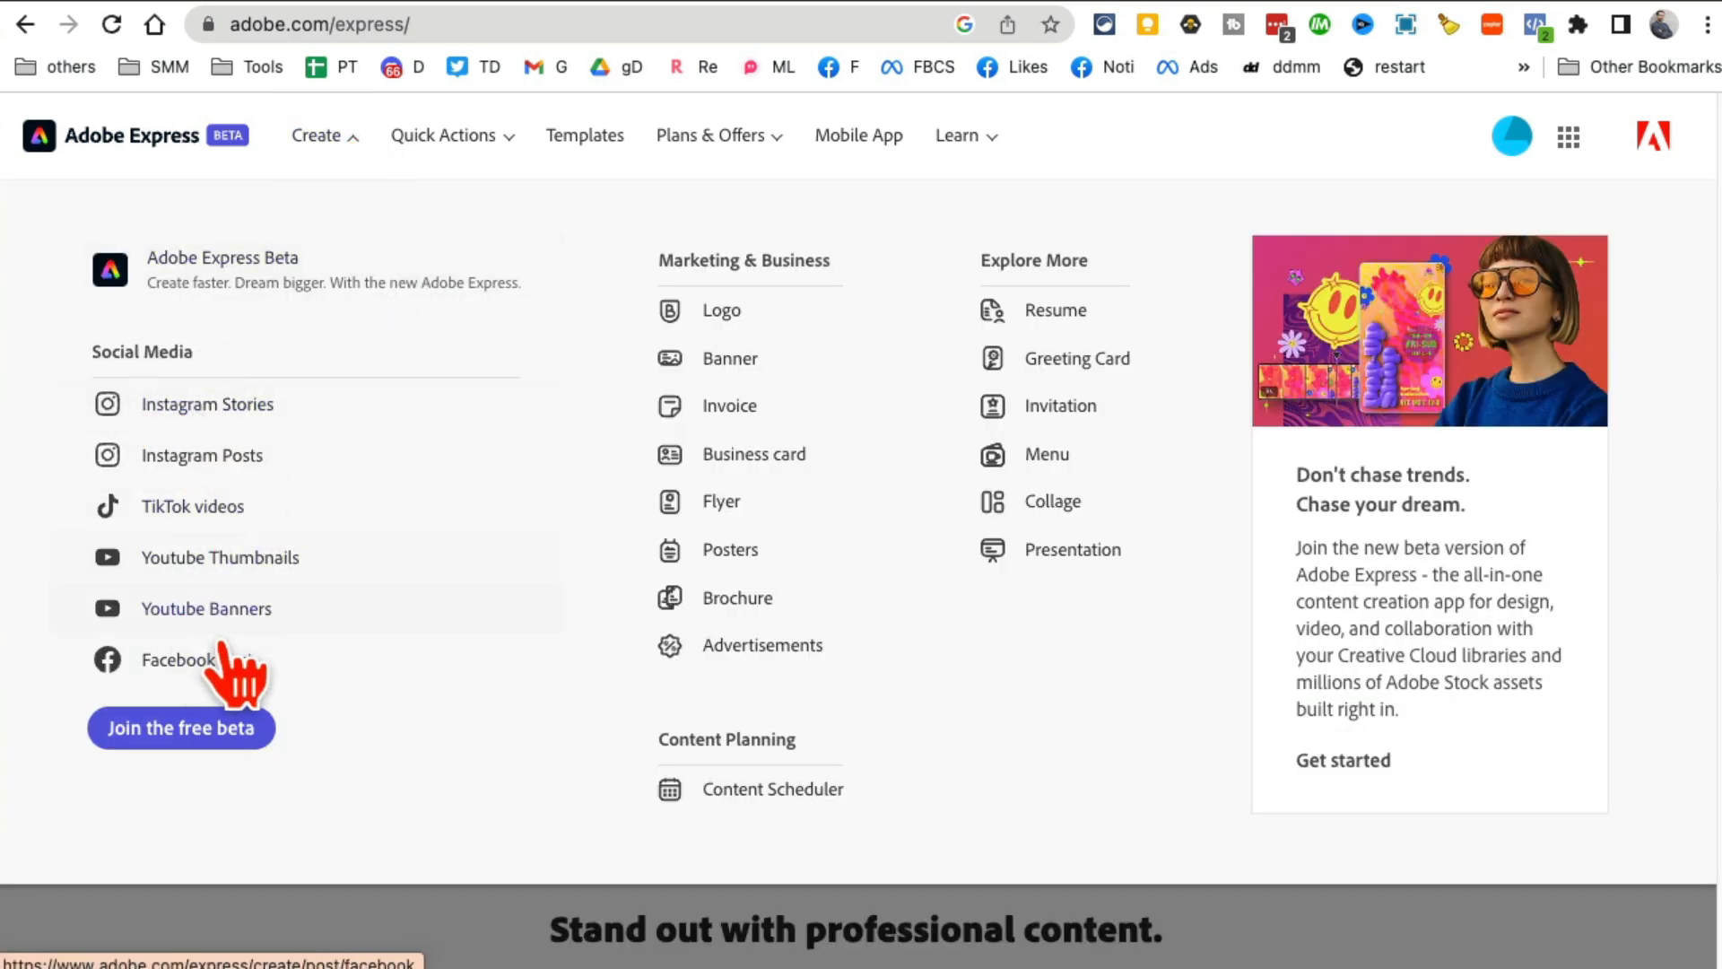
{"action": "mouse_move", "coordinate": [192, 506]}
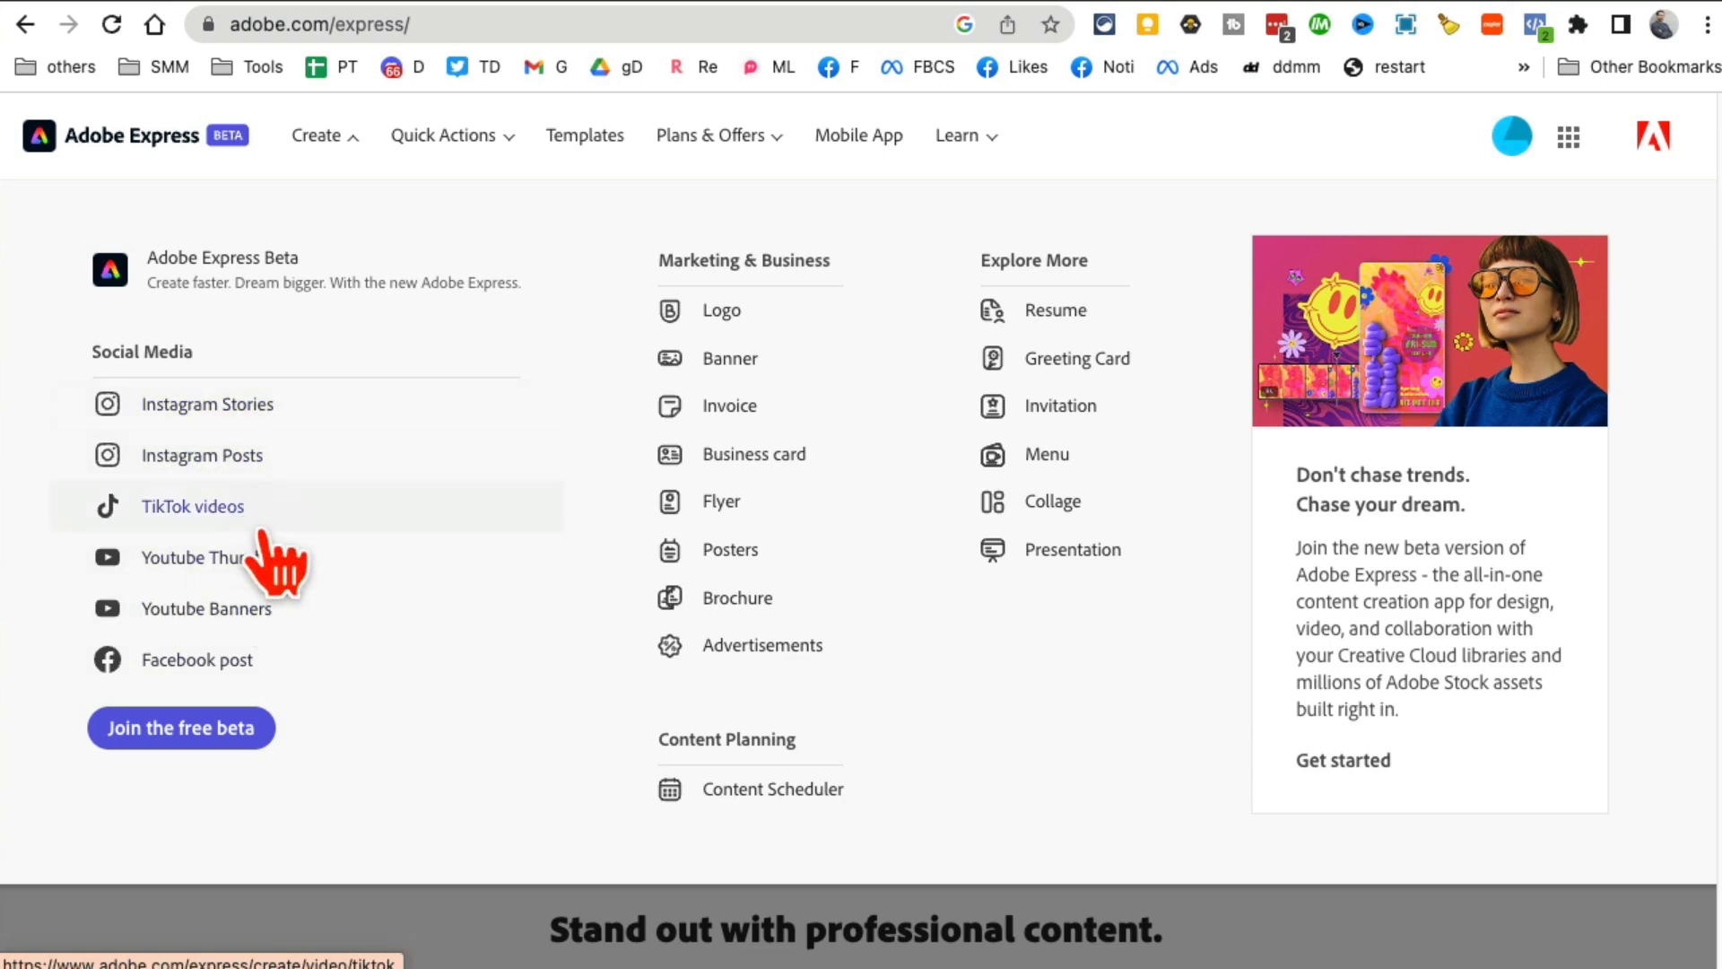
{"action": "mouse_move", "coordinate": [742, 500]}
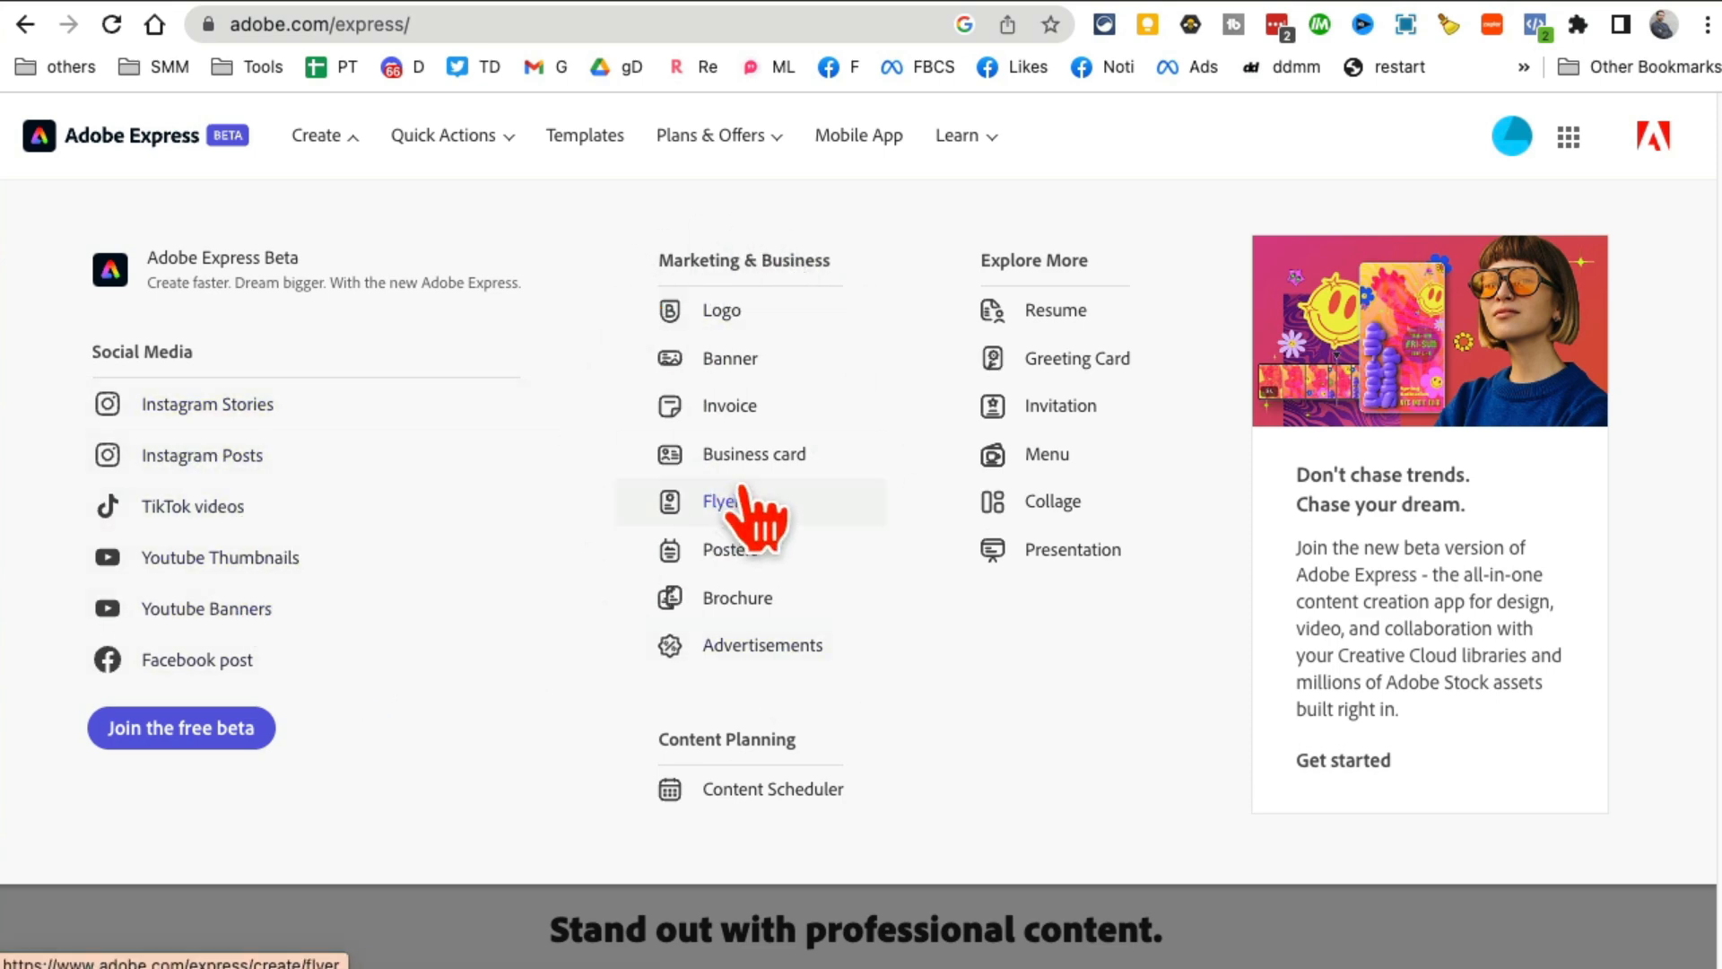
{"action": "mouse_move", "coordinate": [758, 440]}
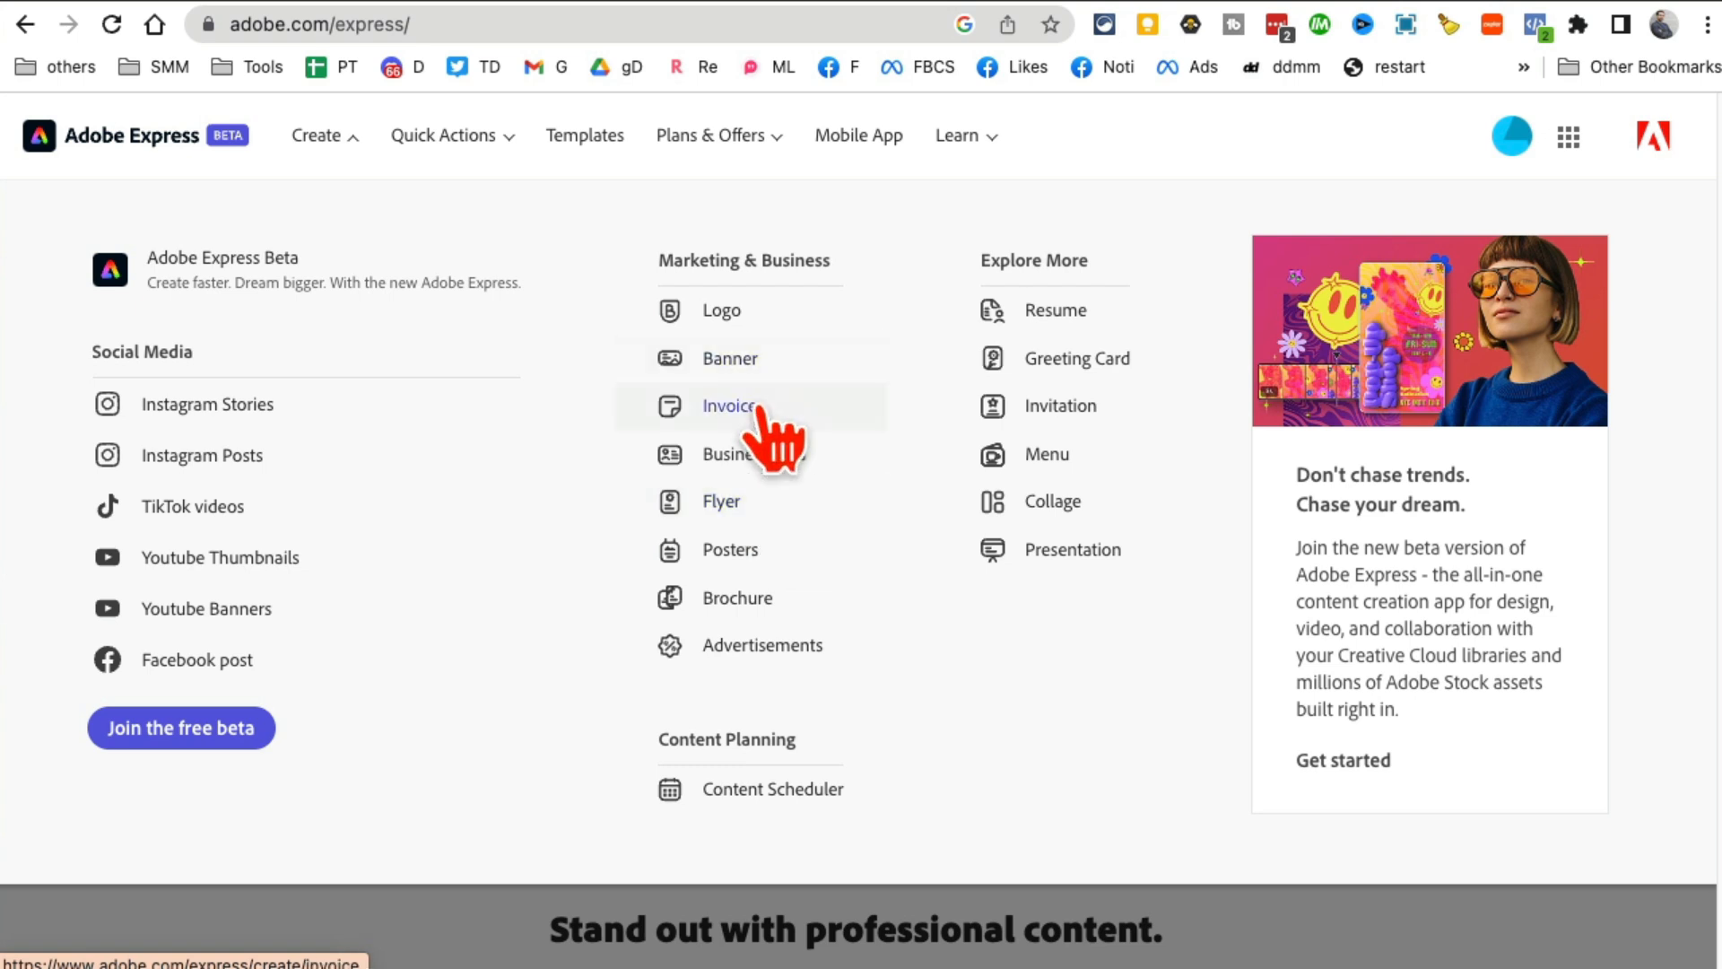
{"action": "mouse_move", "coordinate": [791, 631]}
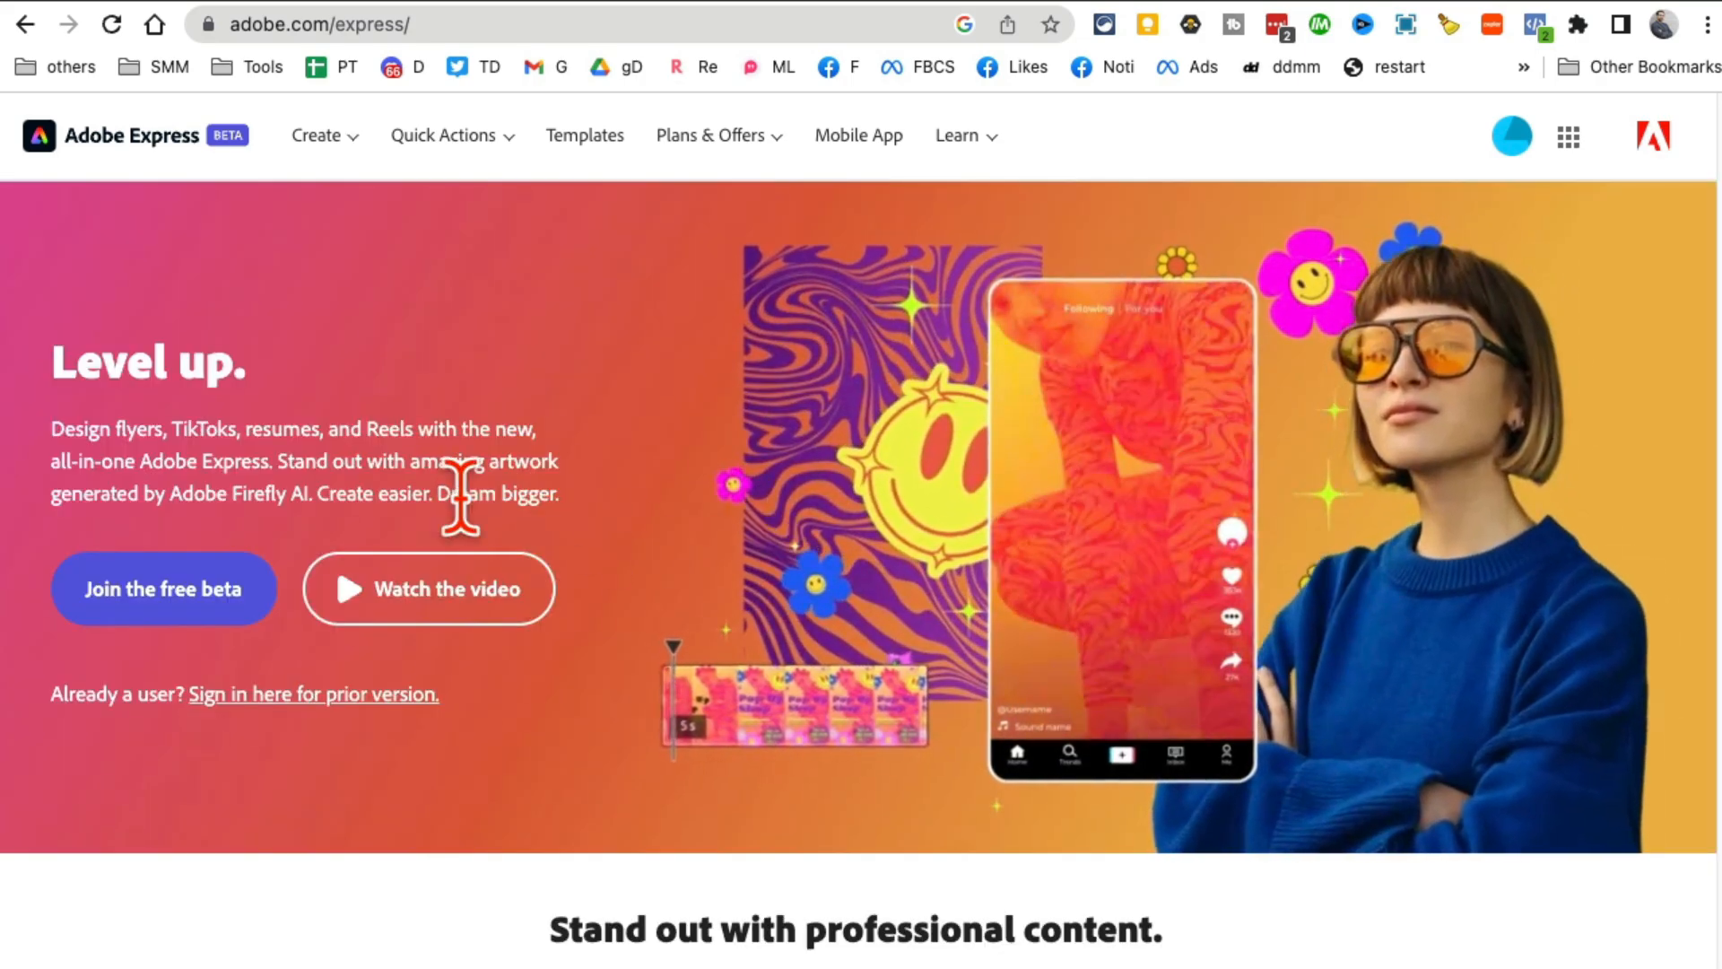
{"action": "scroll", "scroll_direction": "down", "scroll_amount": 3}
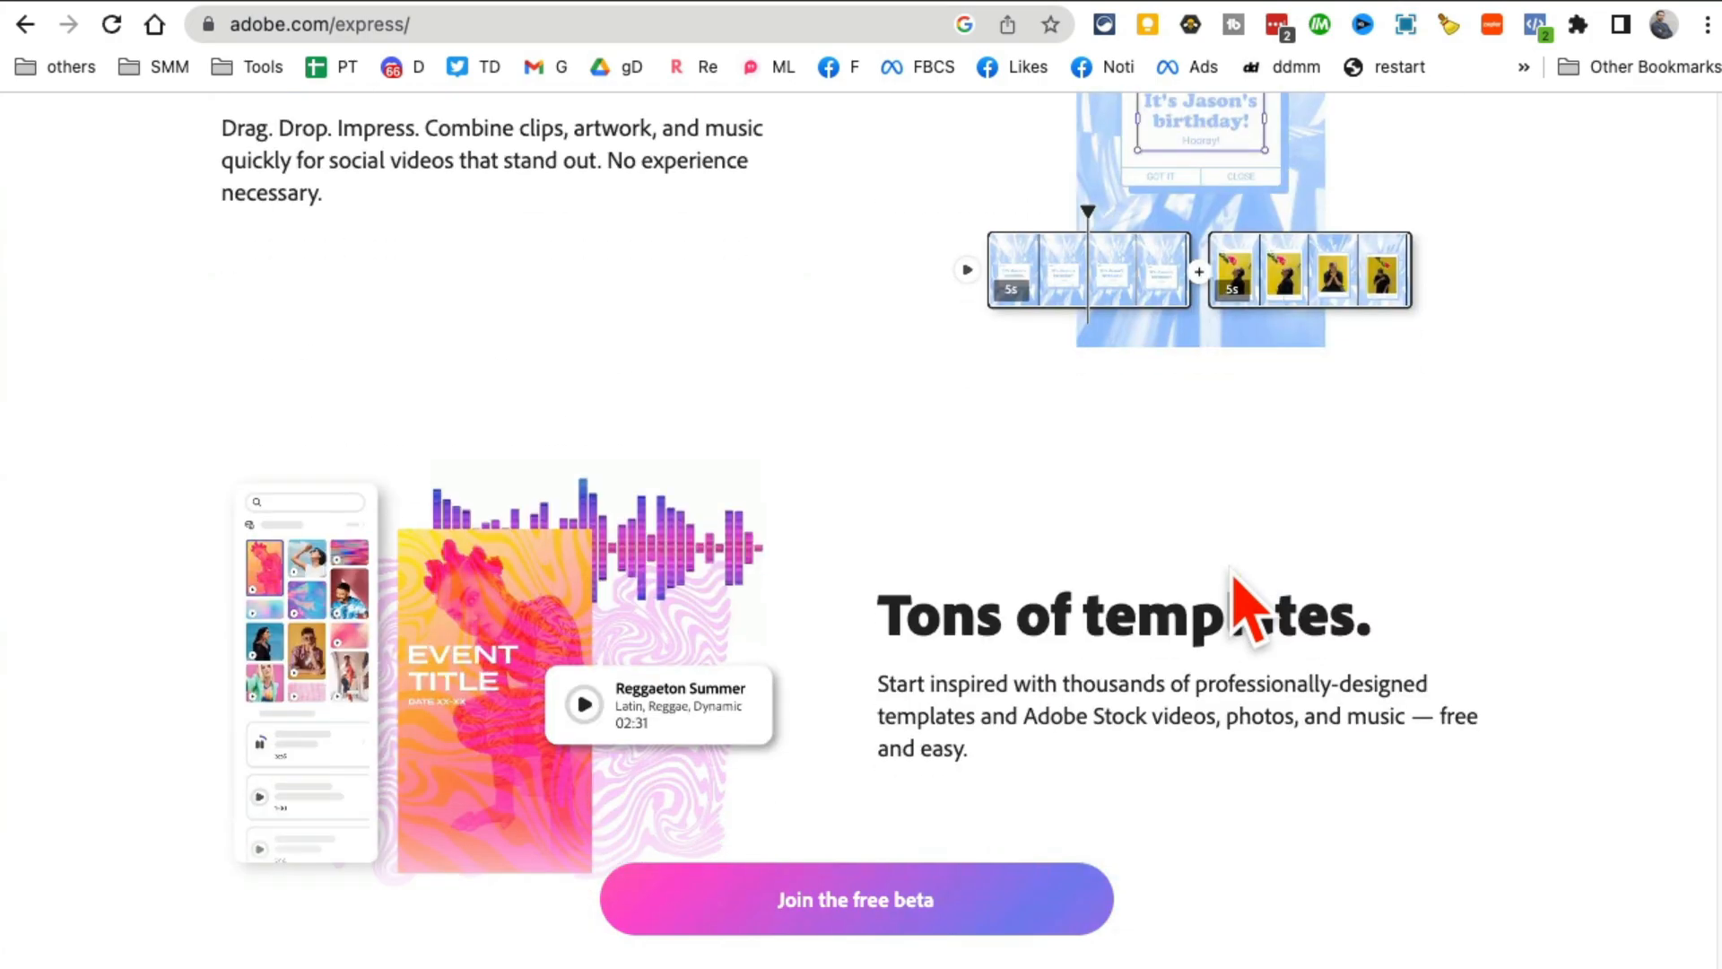
{"action": "scroll", "scroll_direction": "up", "scroll_amount": 3}
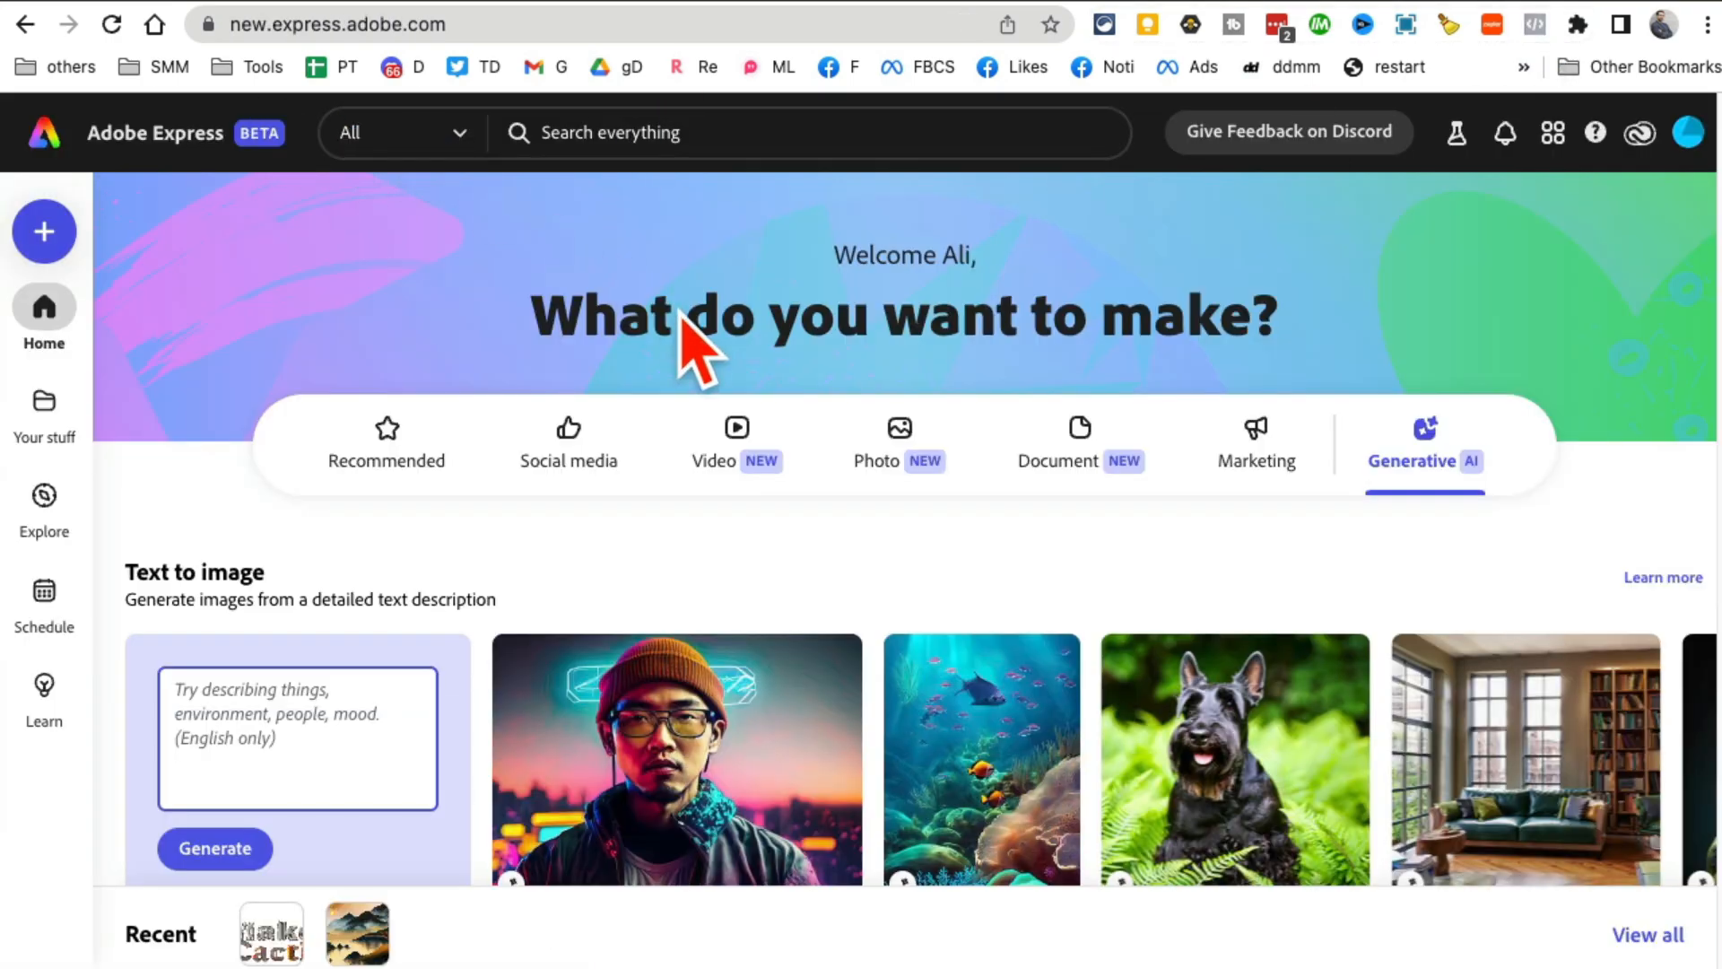
{"action": "mouse_move", "coordinate": [132, 204]}
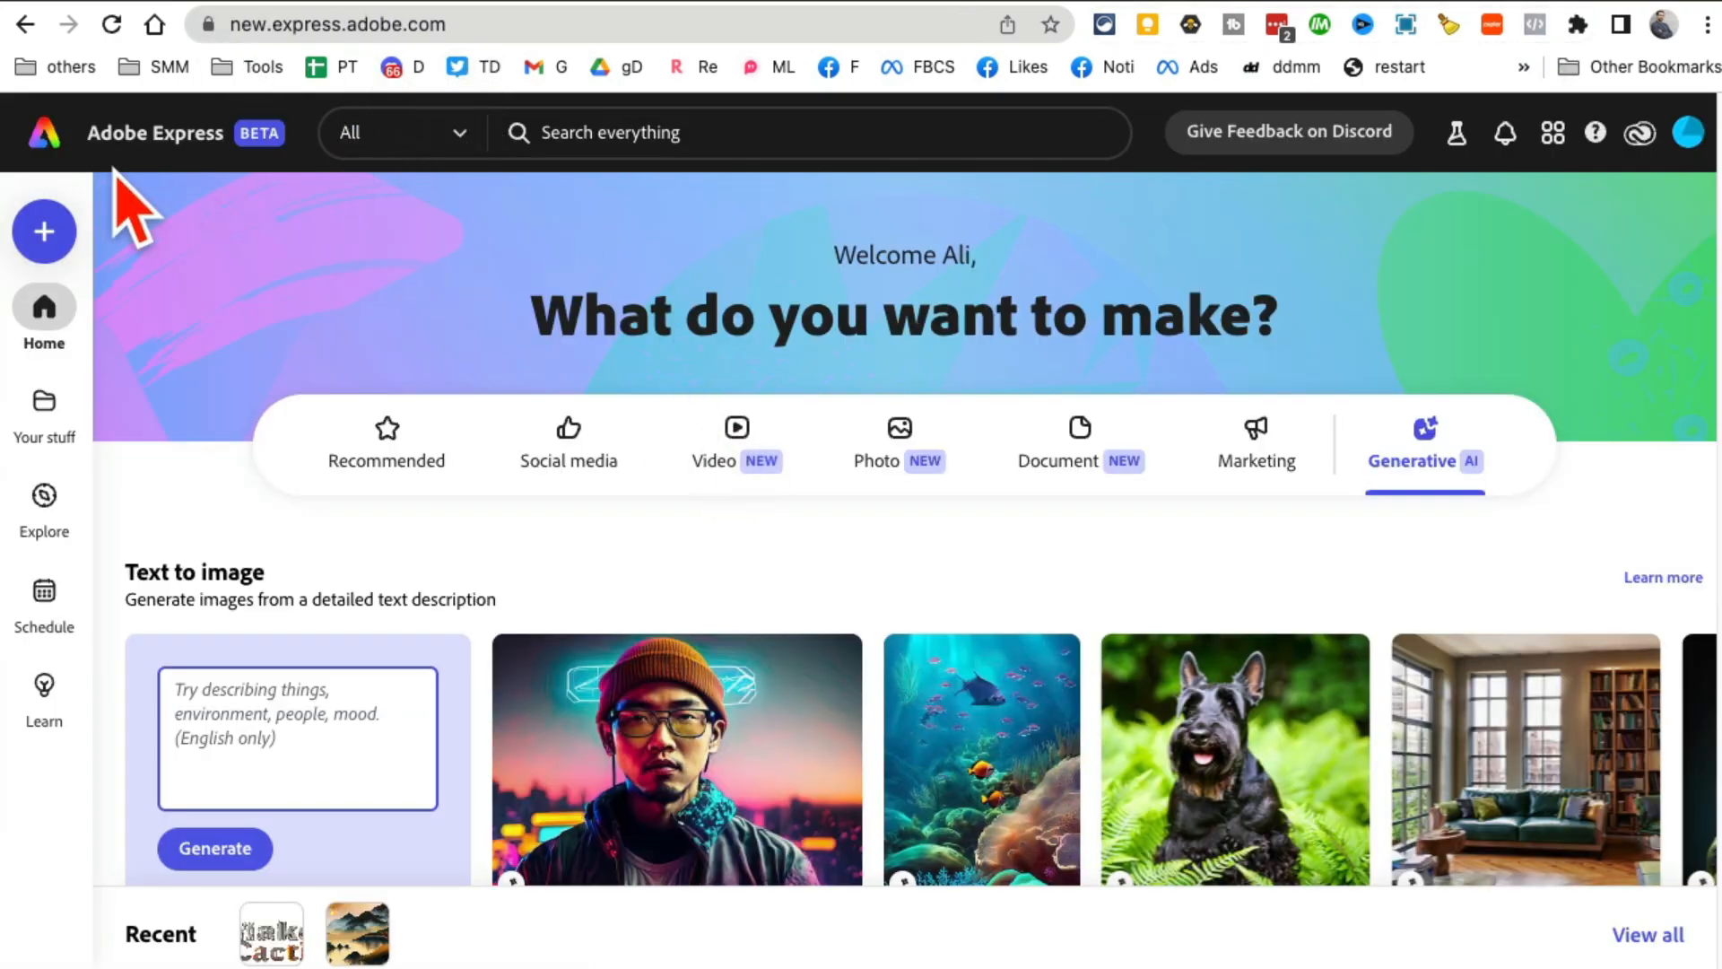
{"action": "mouse_move", "coordinate": [347, 220]}
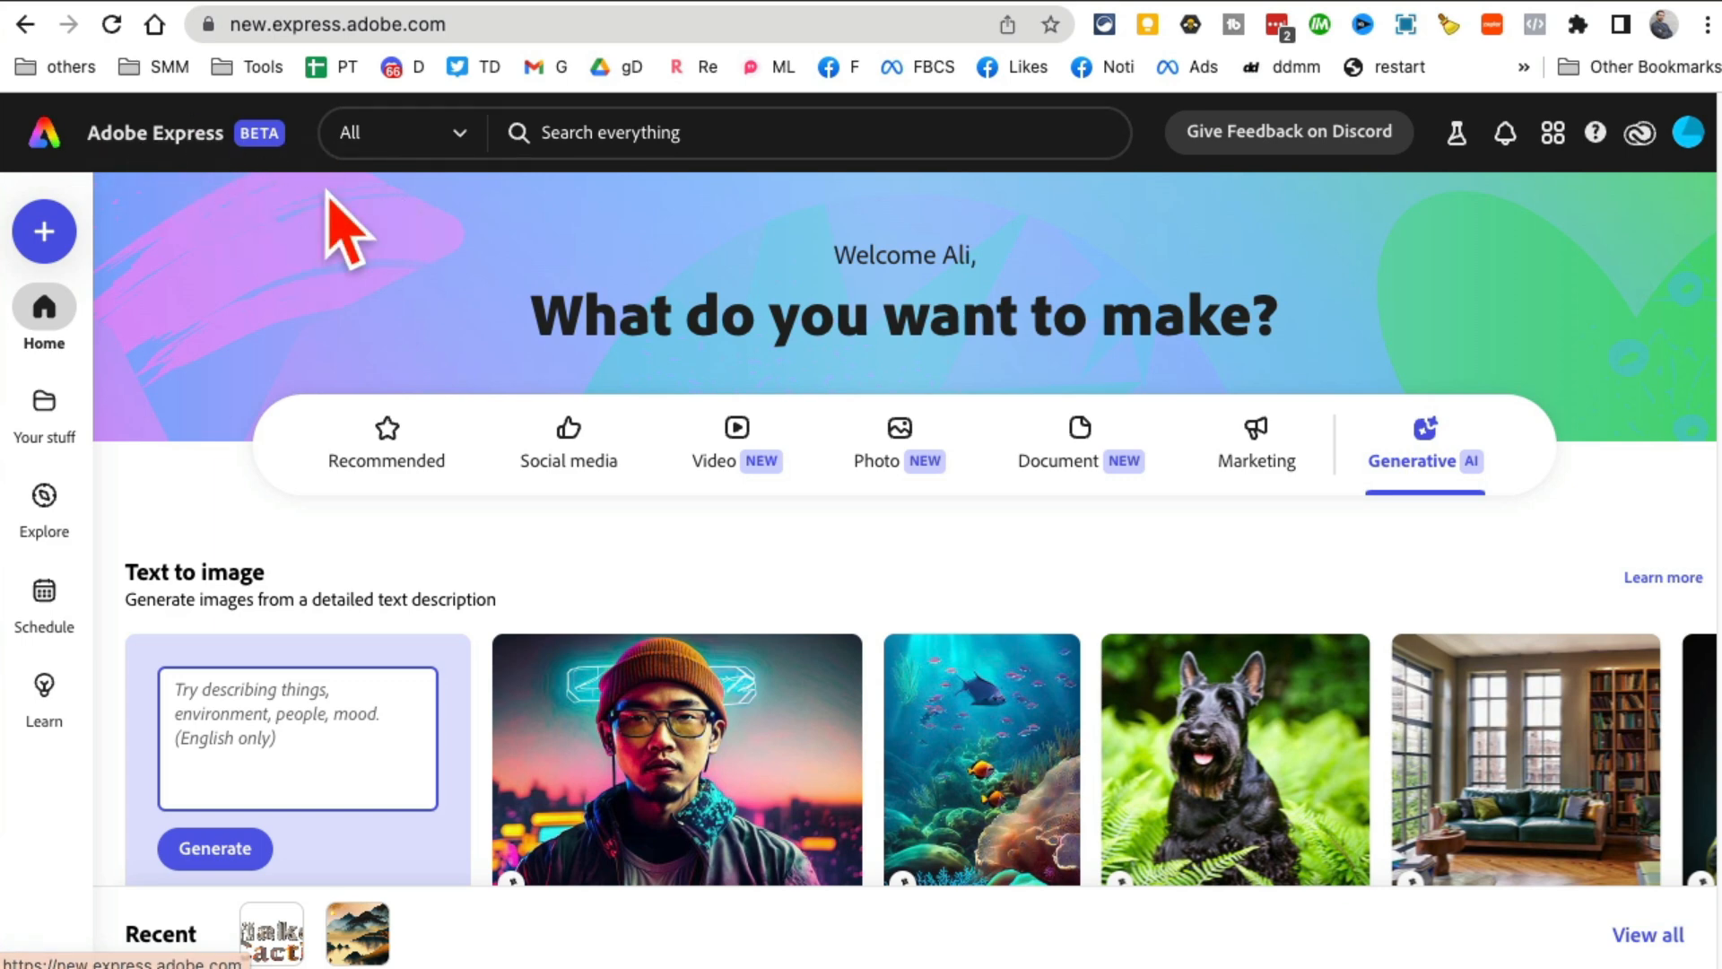
{"action": "mouse_move", "coordinate": [396, 527]}
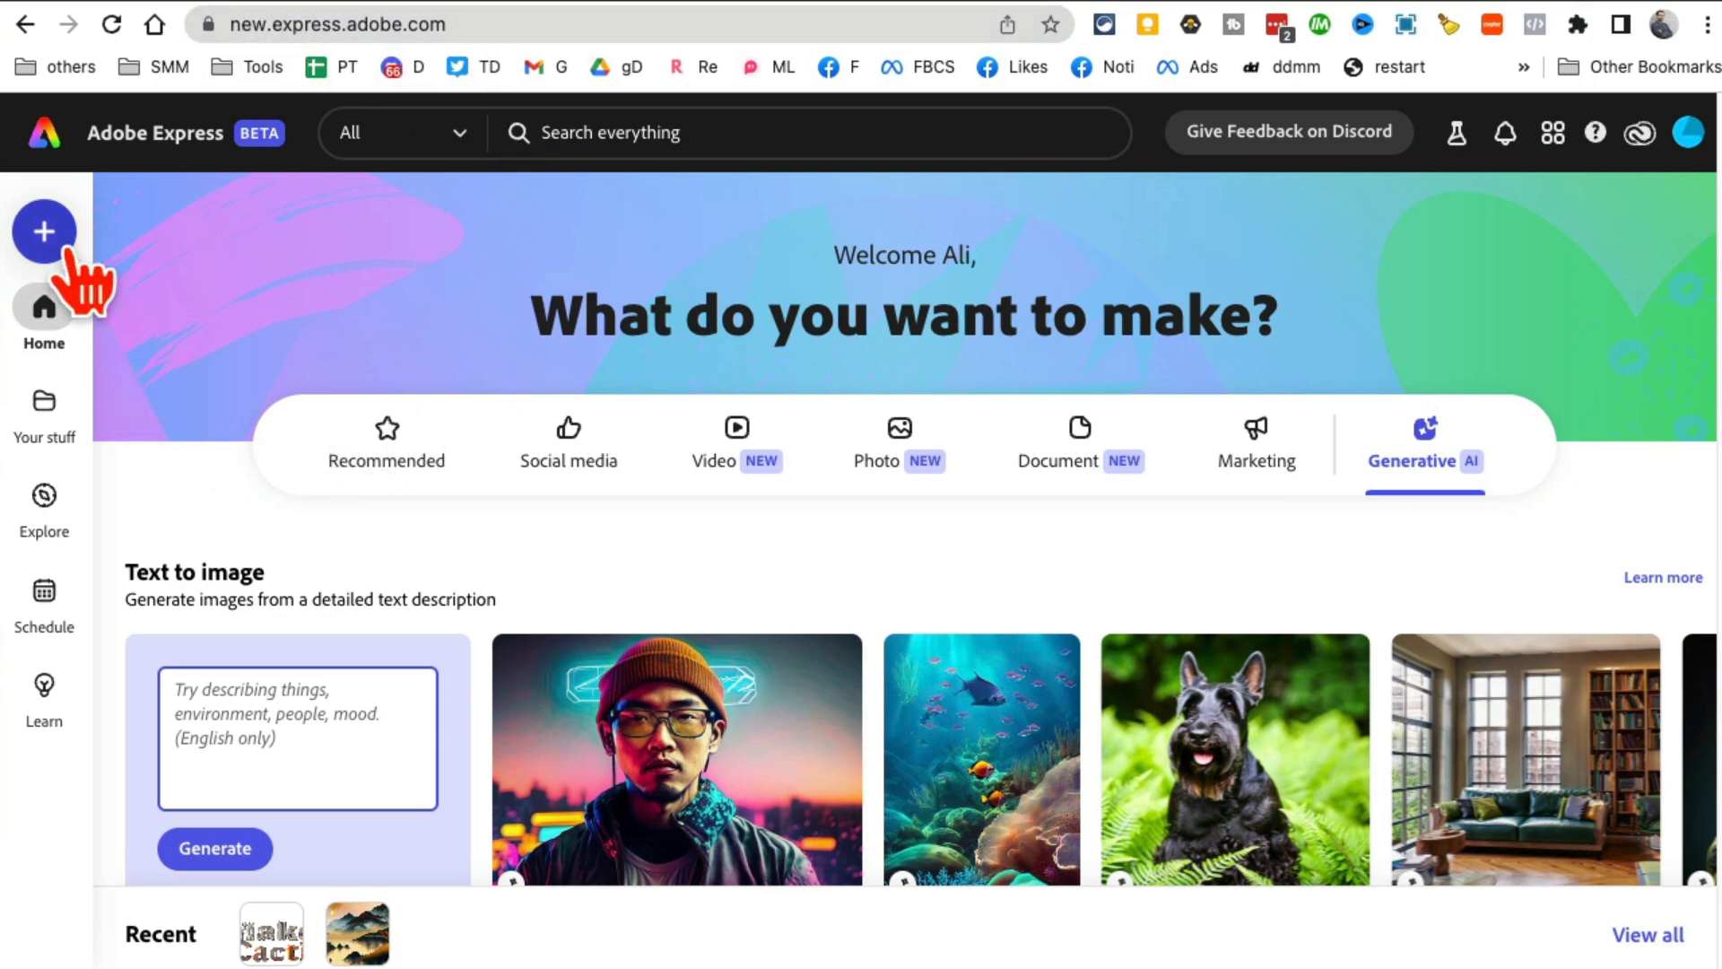
{"action": "mouse_move", "coordinate": [373, 473]}
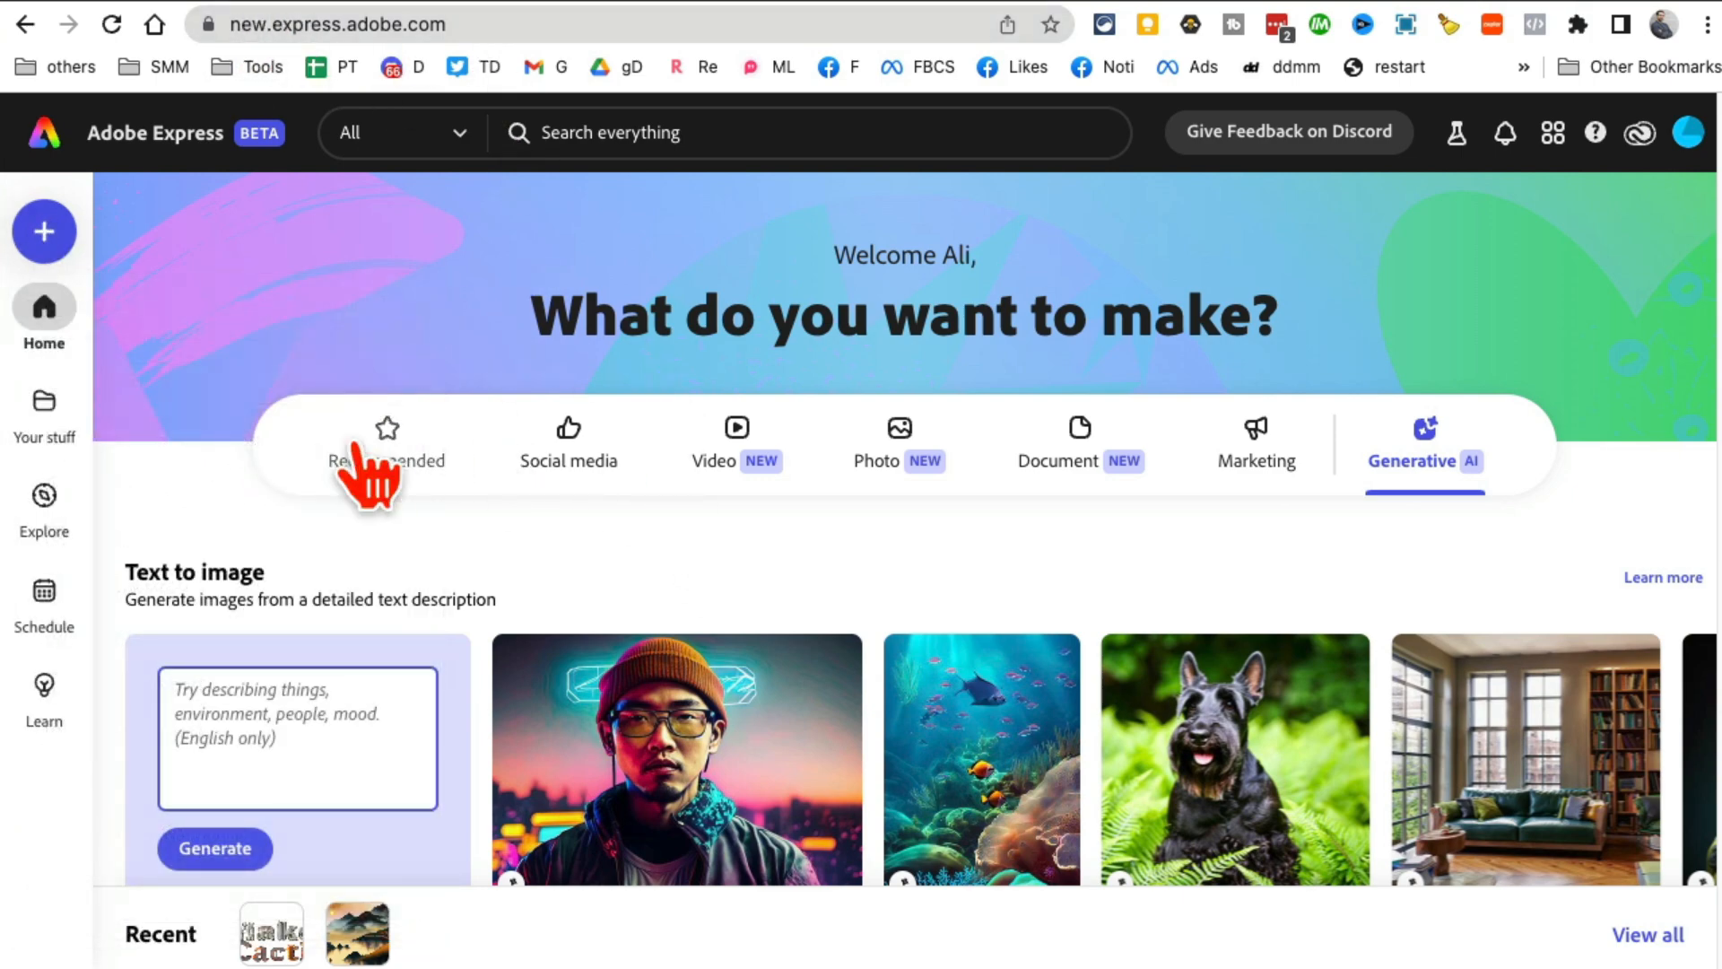
- Browse the recommended and social media formats on the Adobe Express home page
{"action": "left_click", "coordinate": [387, 445]}
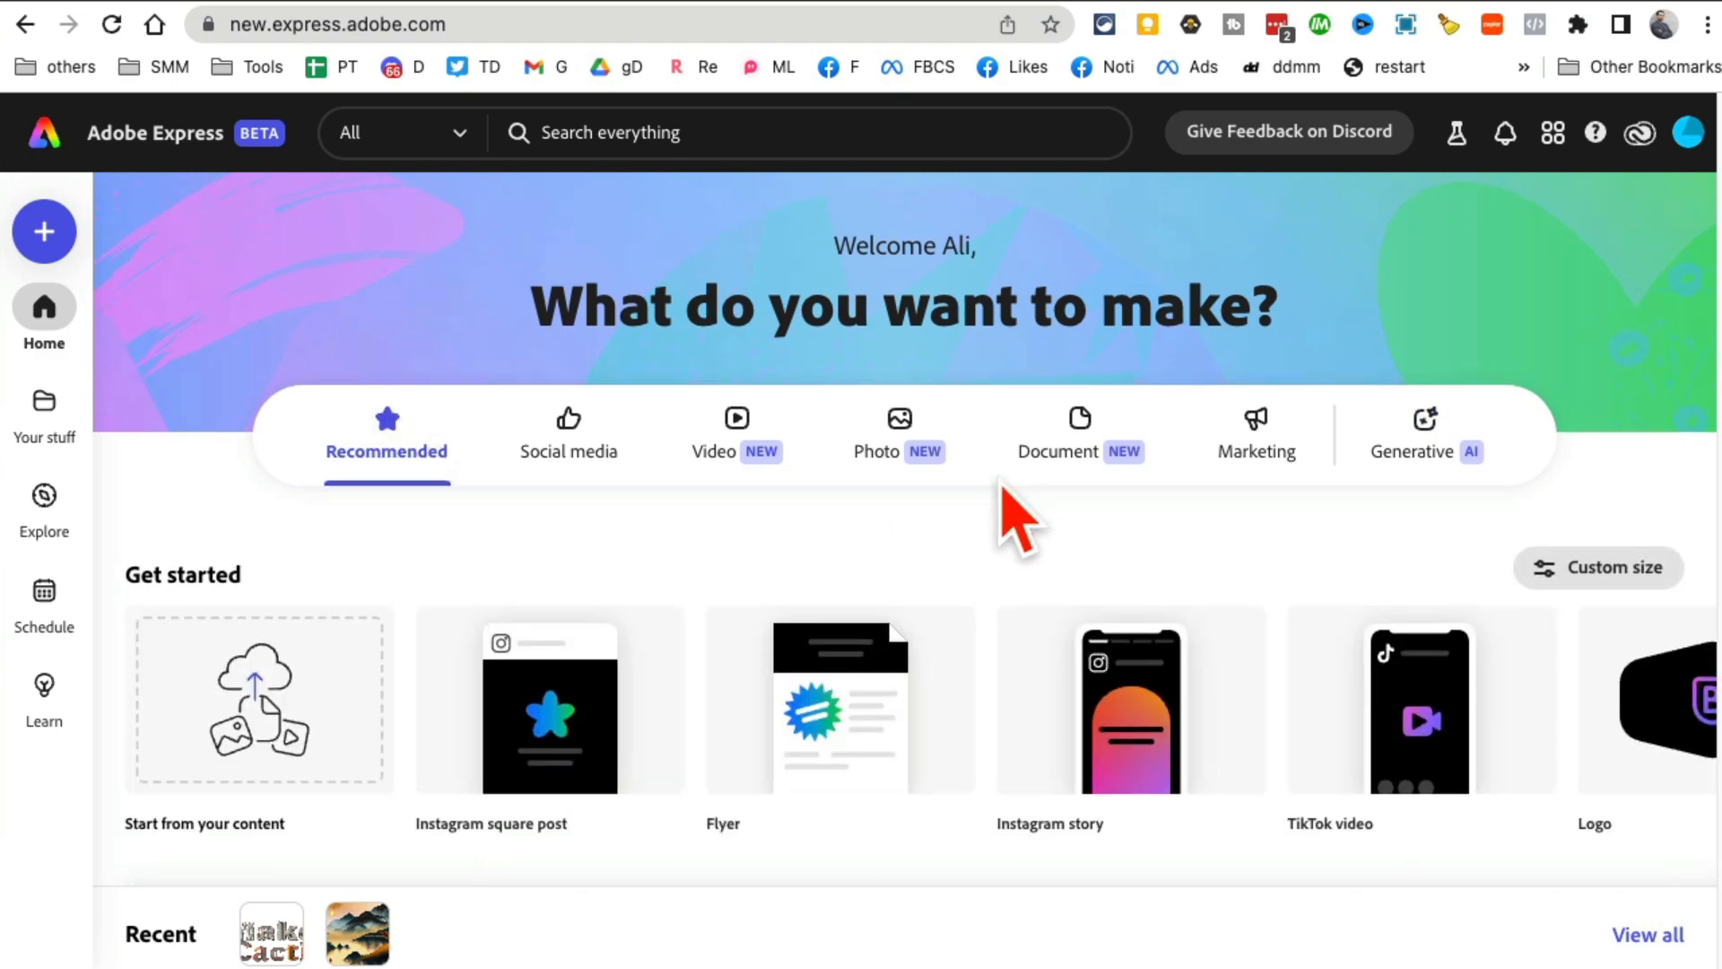
{"action": "scroll", "scroll_direction": "down", "scroll_amount": 3}
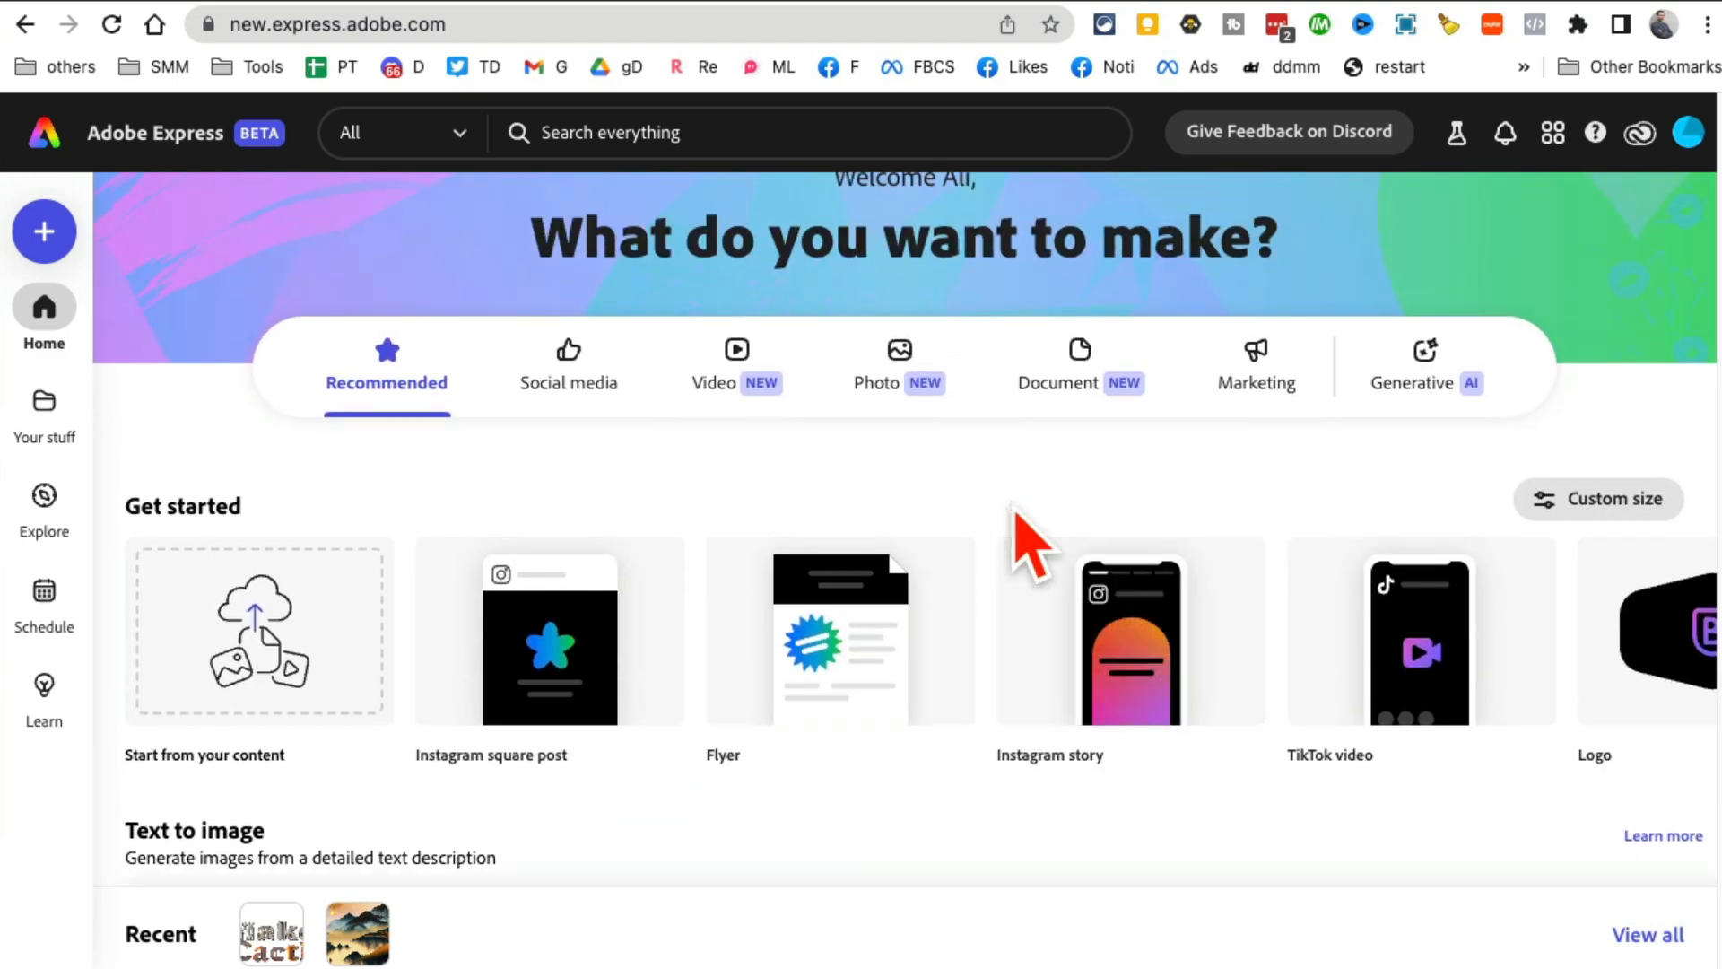
{"action": "mouse_move", "coordinate": [1381, 330]}
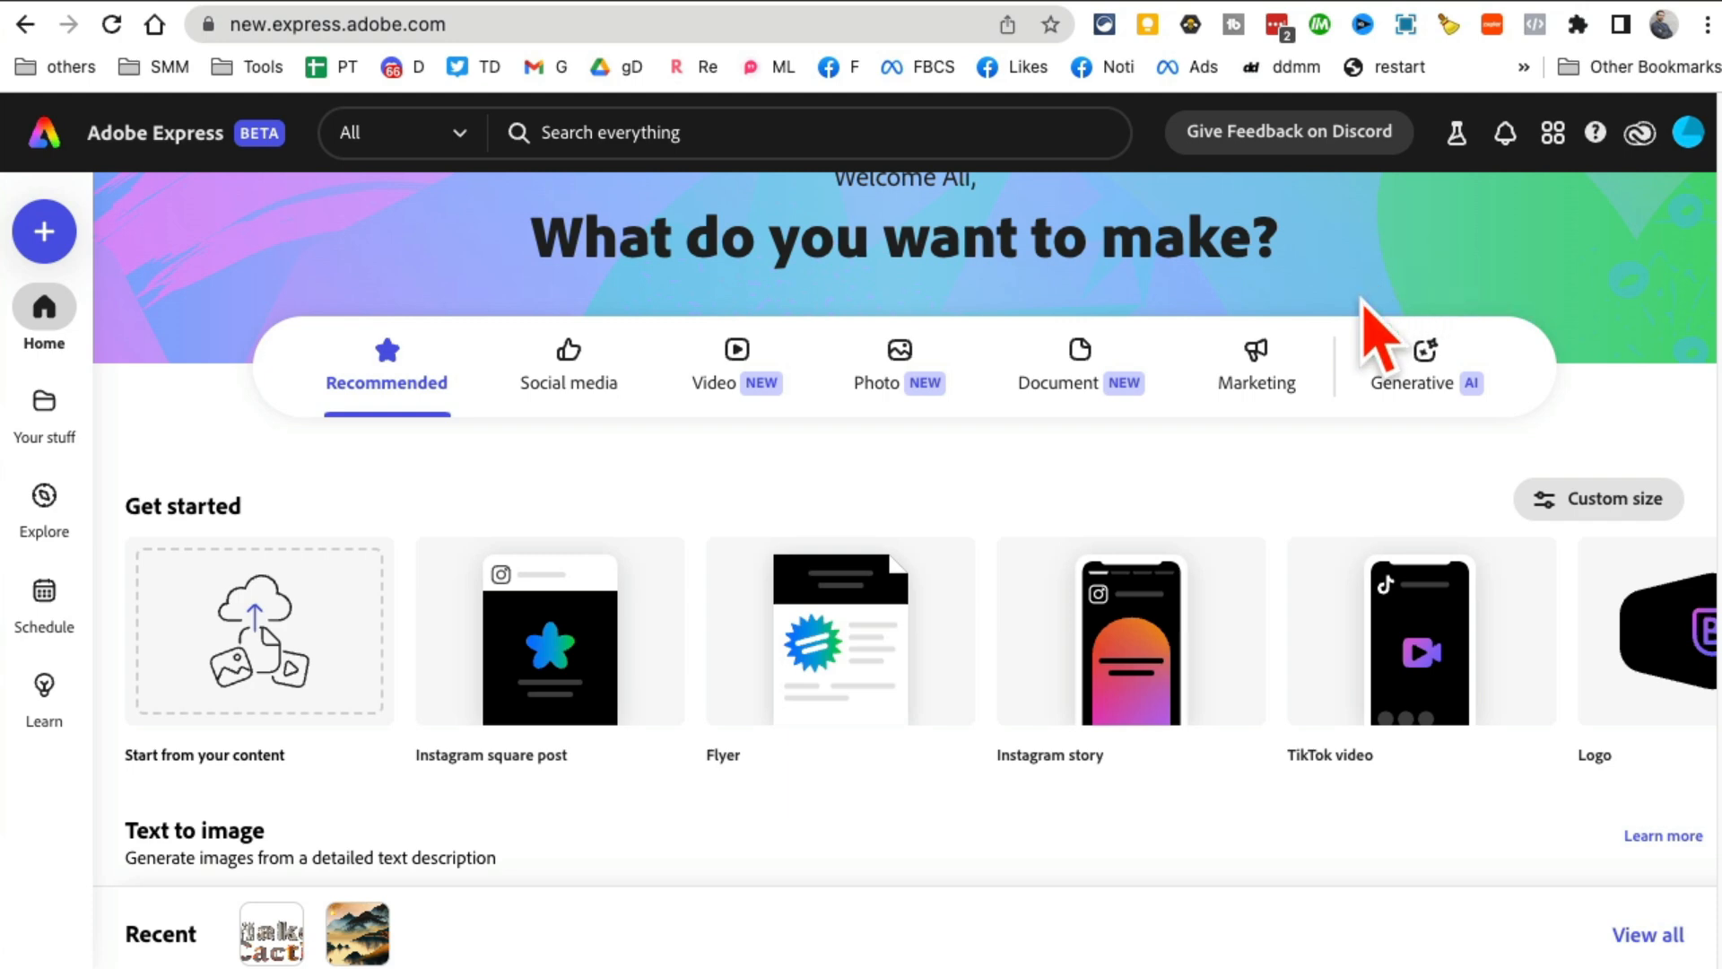
{"action": "mouse_move", "coordinate": [1477, 412]}
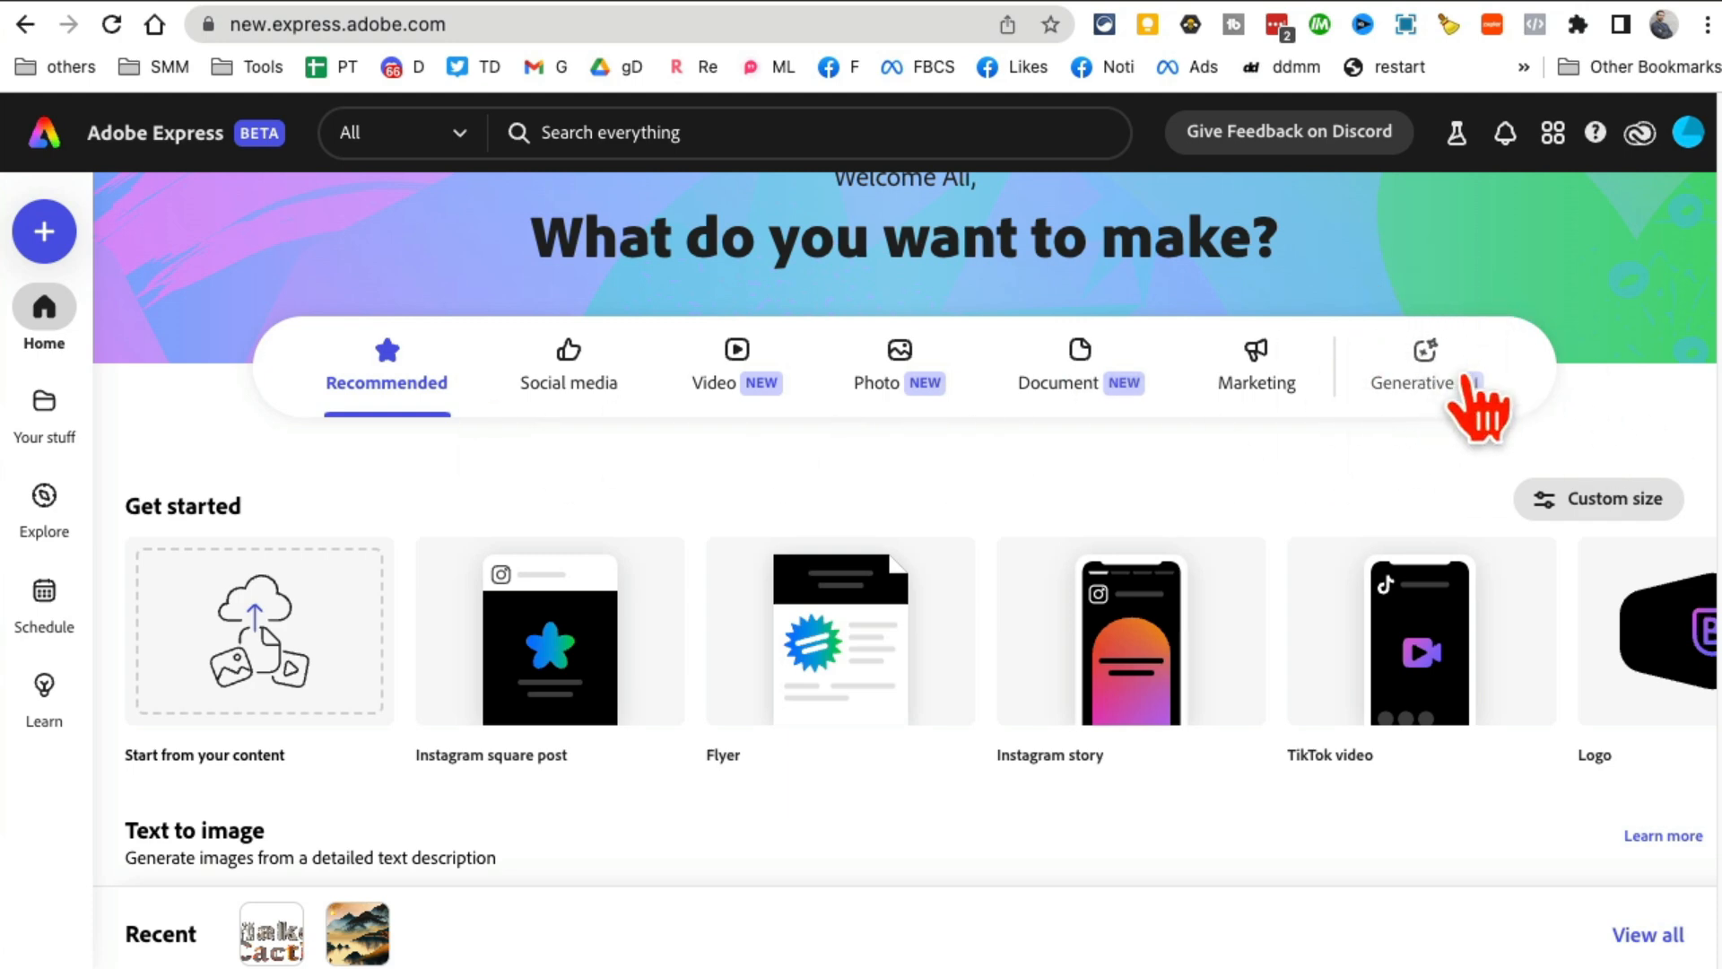
{"action": "left_click", "coordinate": [568, 365]}
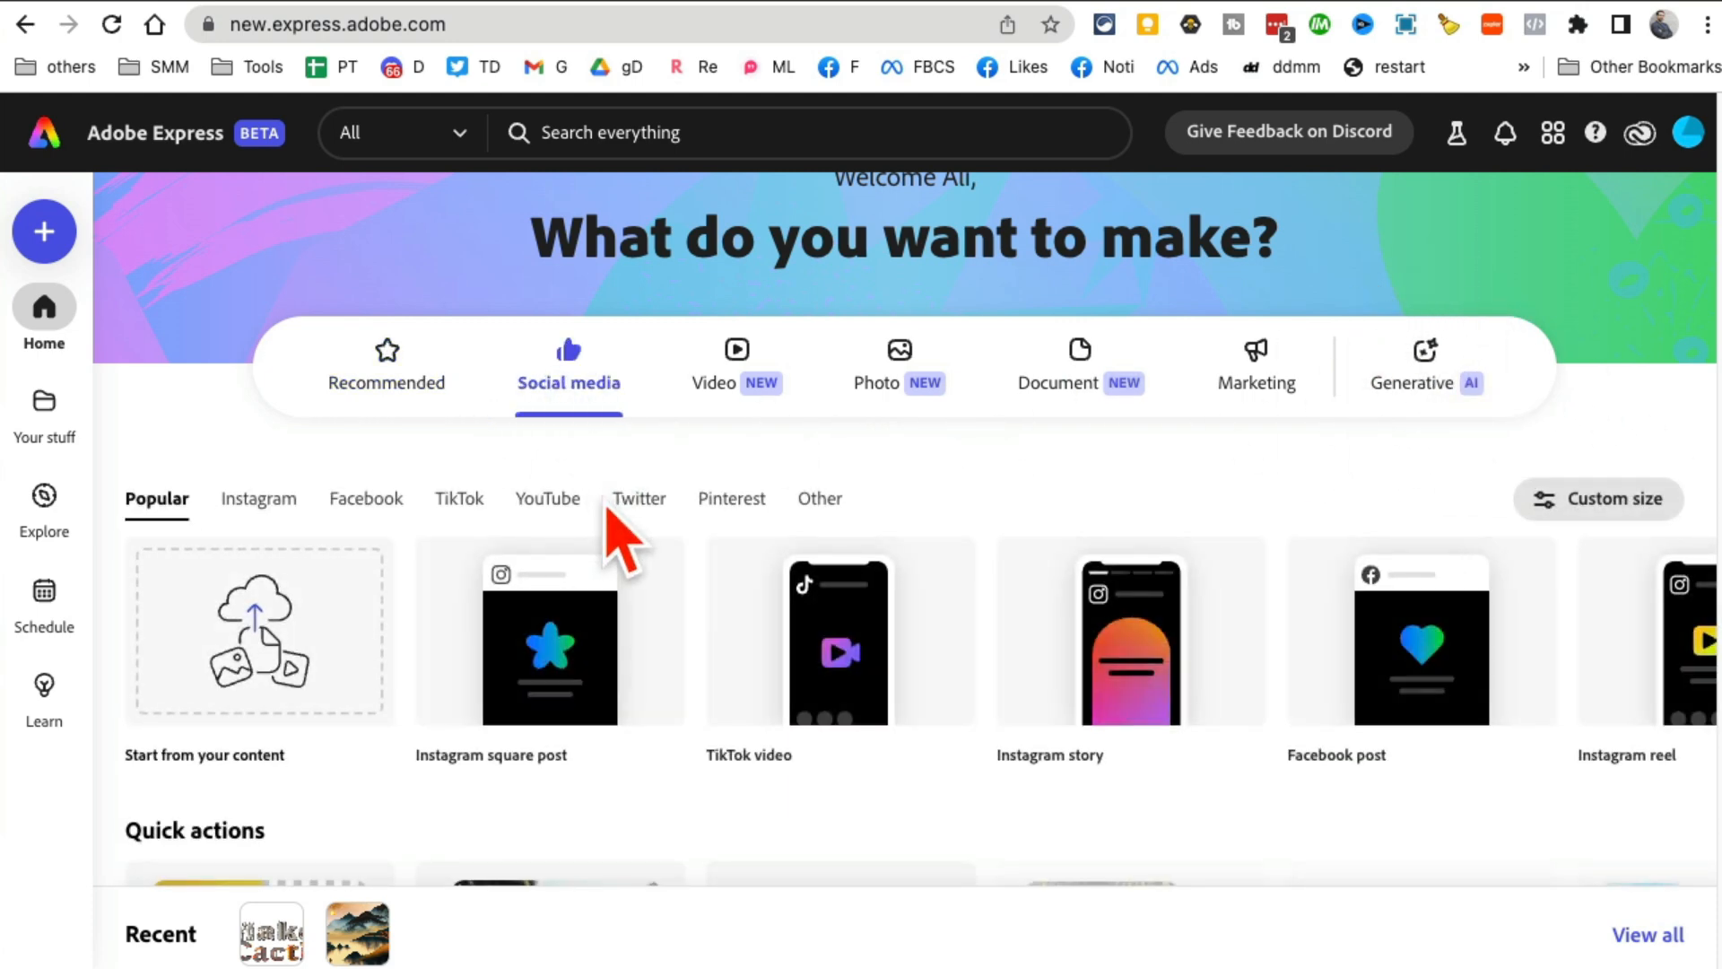
{"action": "mouse_move", "coordinate": [548, 632]}
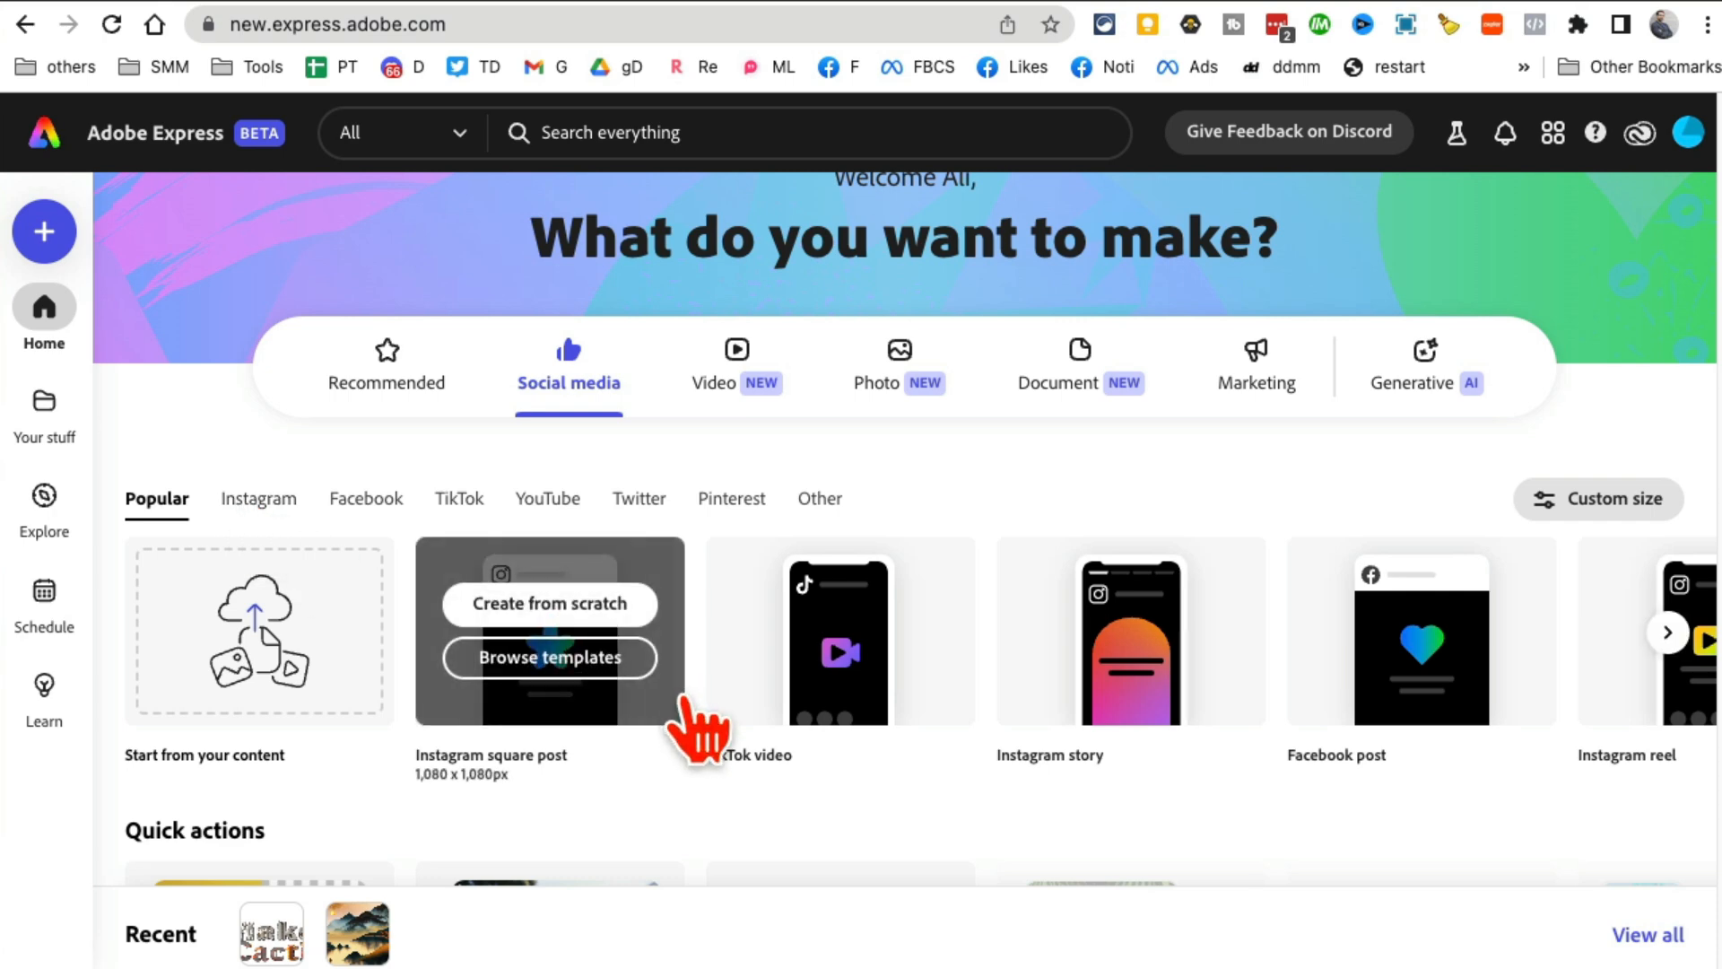
{"action": "scroll", "scroll_direction": "down", "scroll_amount": 3}
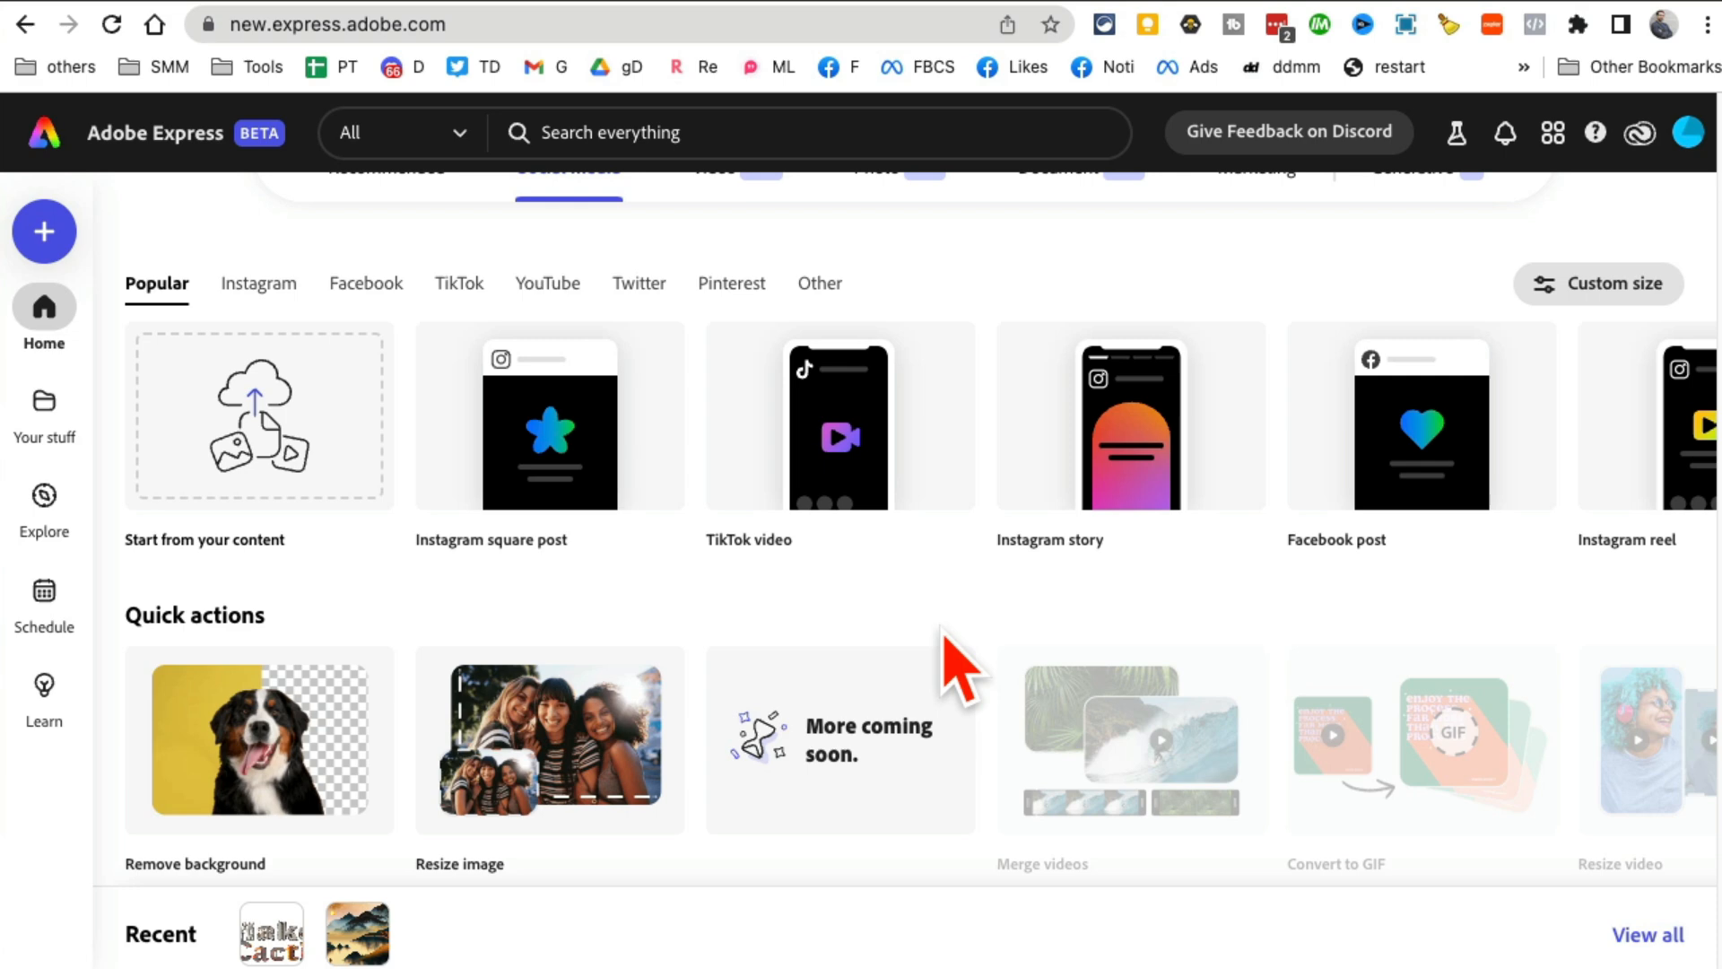
{"action": "mouse_move", "coordinate": [988, 819]}
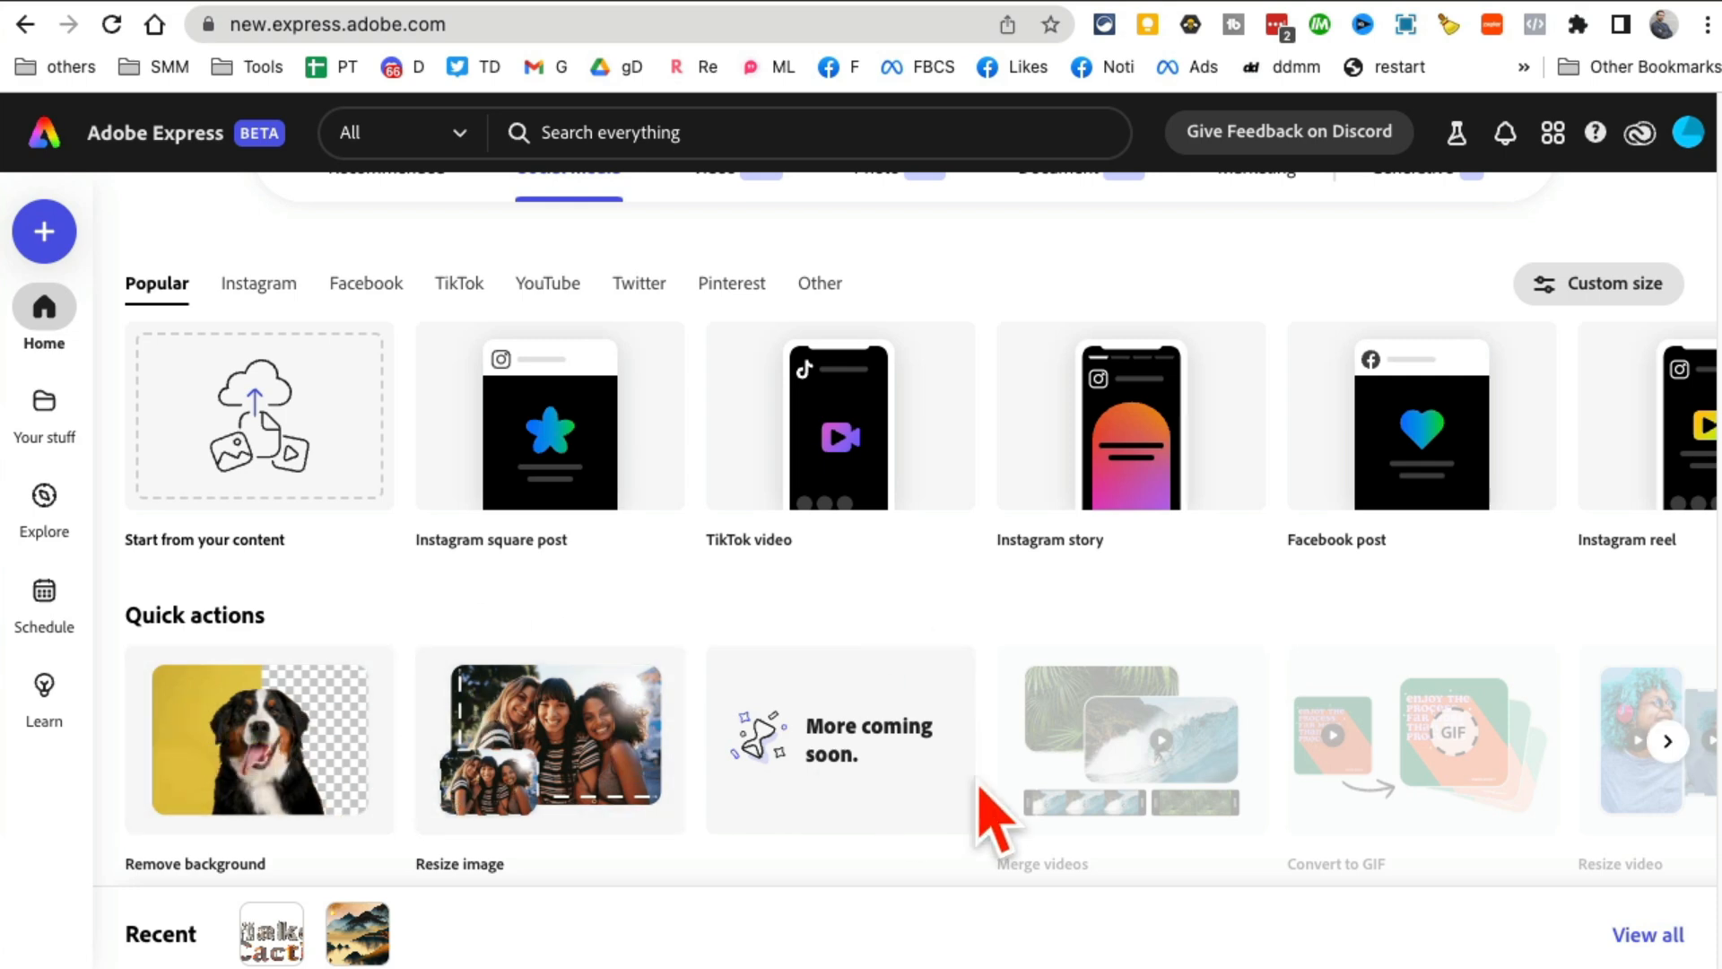
{"action": "scroll", "scroll_direction": "down", "scroll_amount": 3}
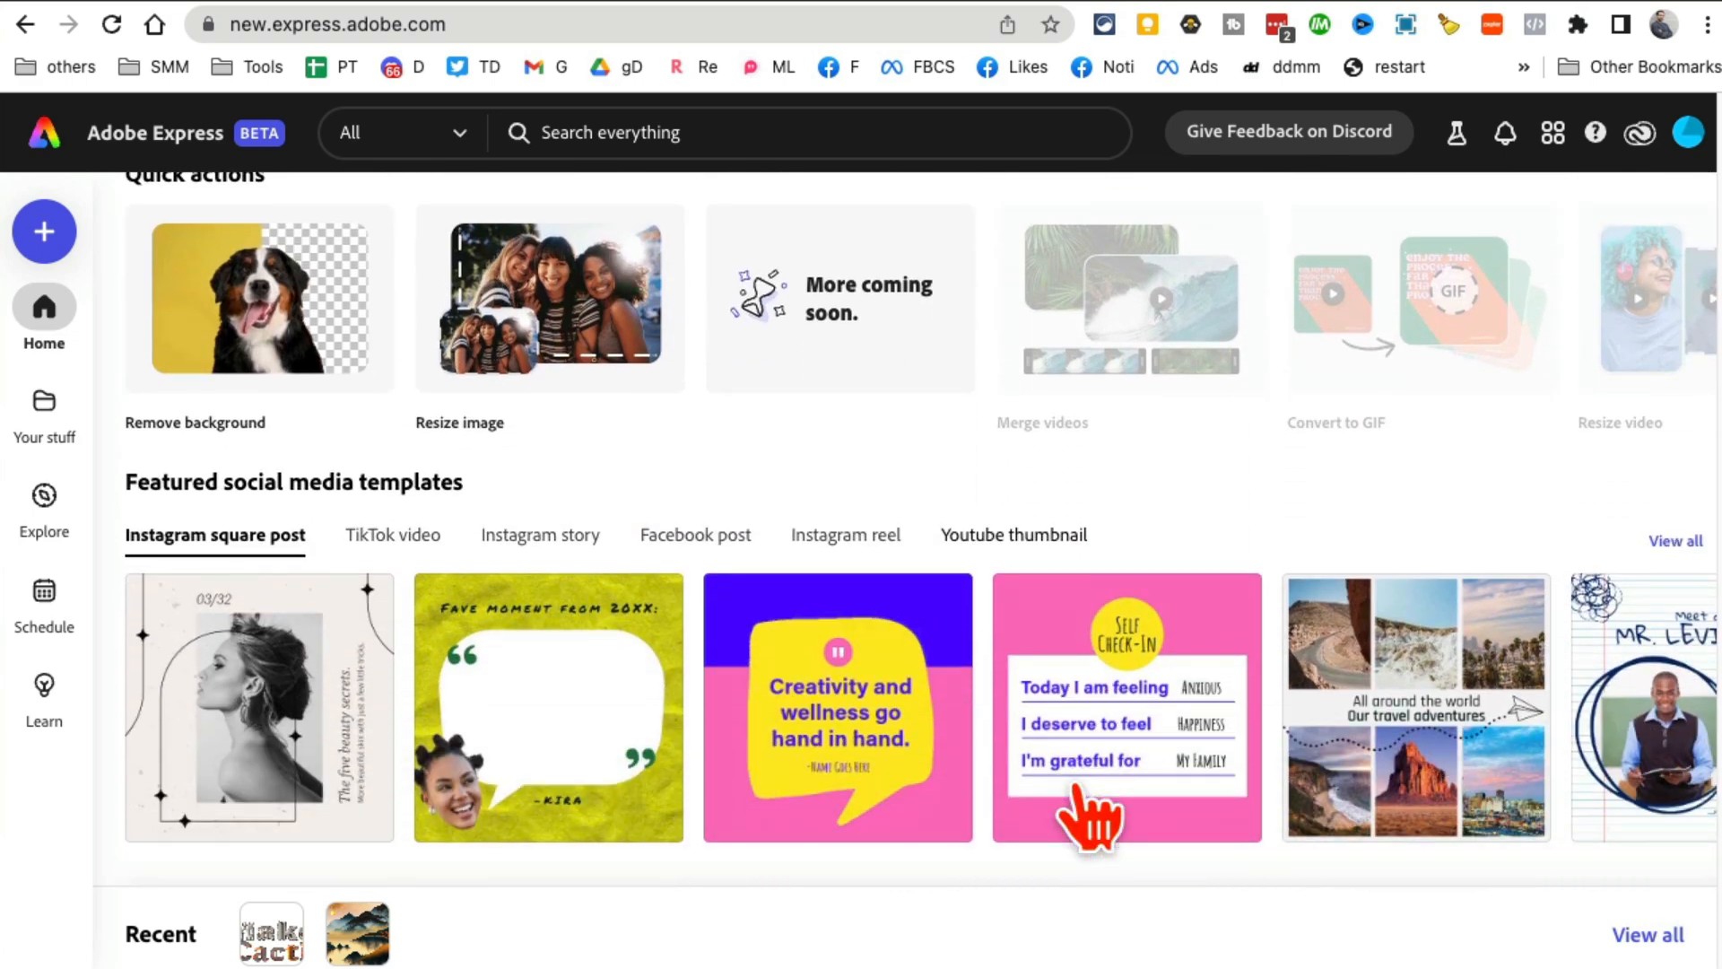
{"action": "scroll", "scroll_direction": "up", "scroll_amount": 3}
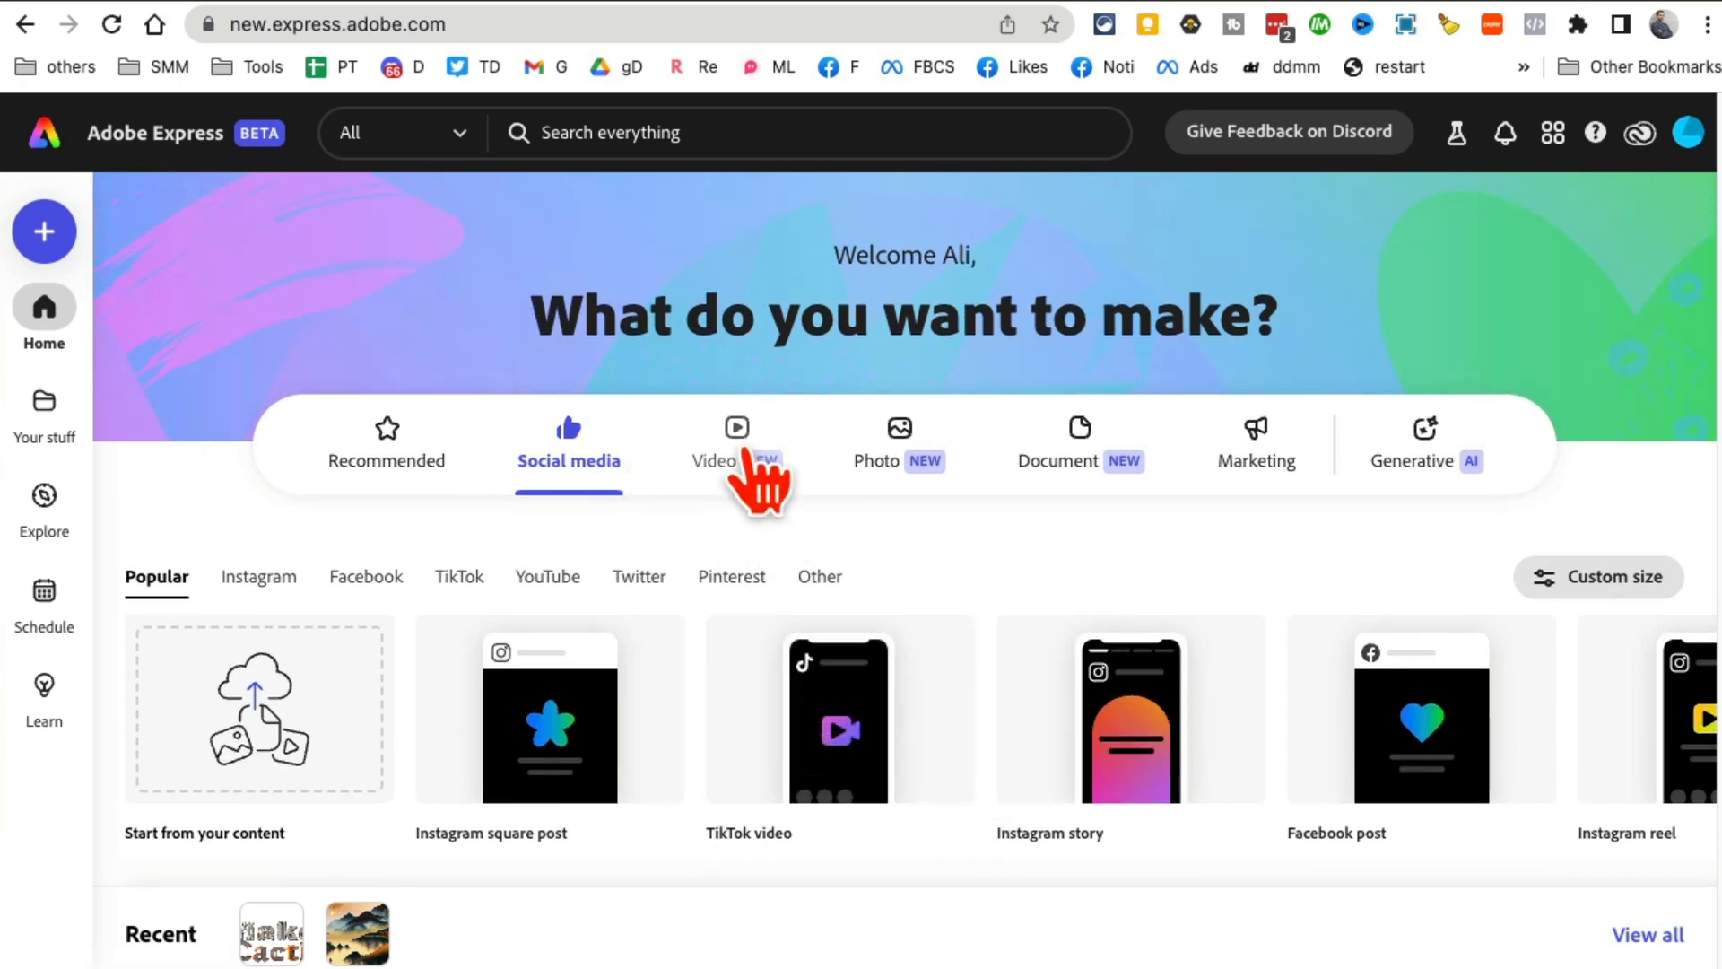
- Browse the video, photo and marketing formats, ending on the Generative AI tab
{"action": "left_click", "coordinate": [735, 442]}
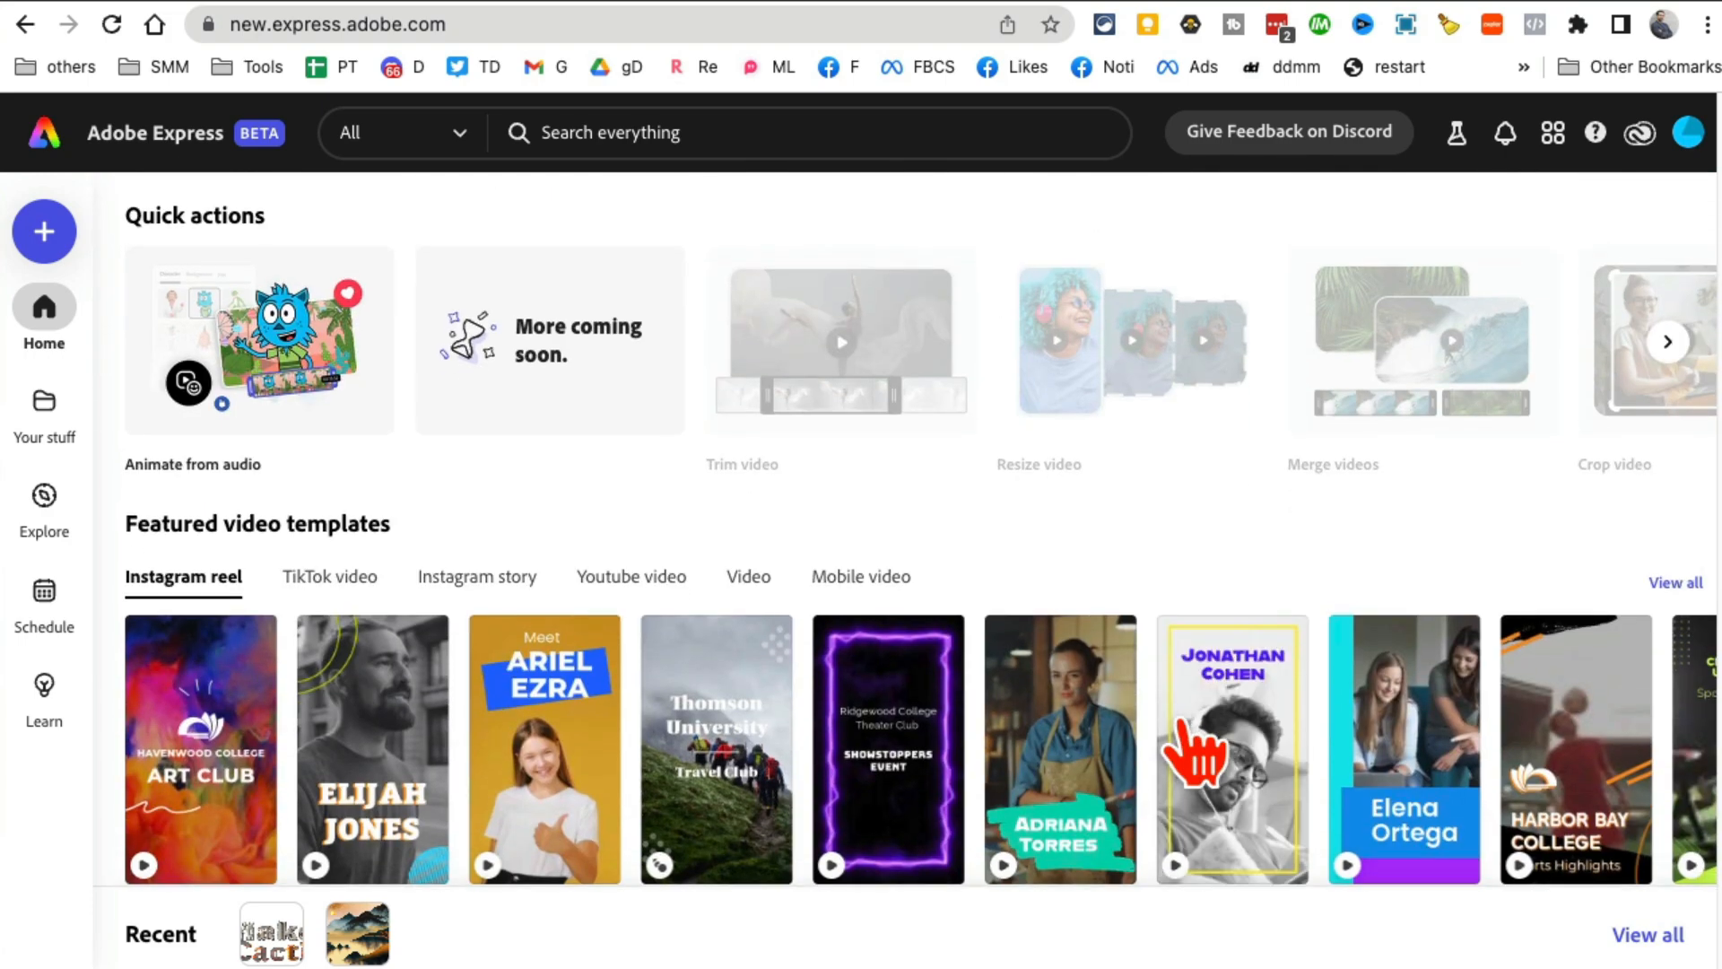
{"action": "left_click", "coordinate": [899, 442]}
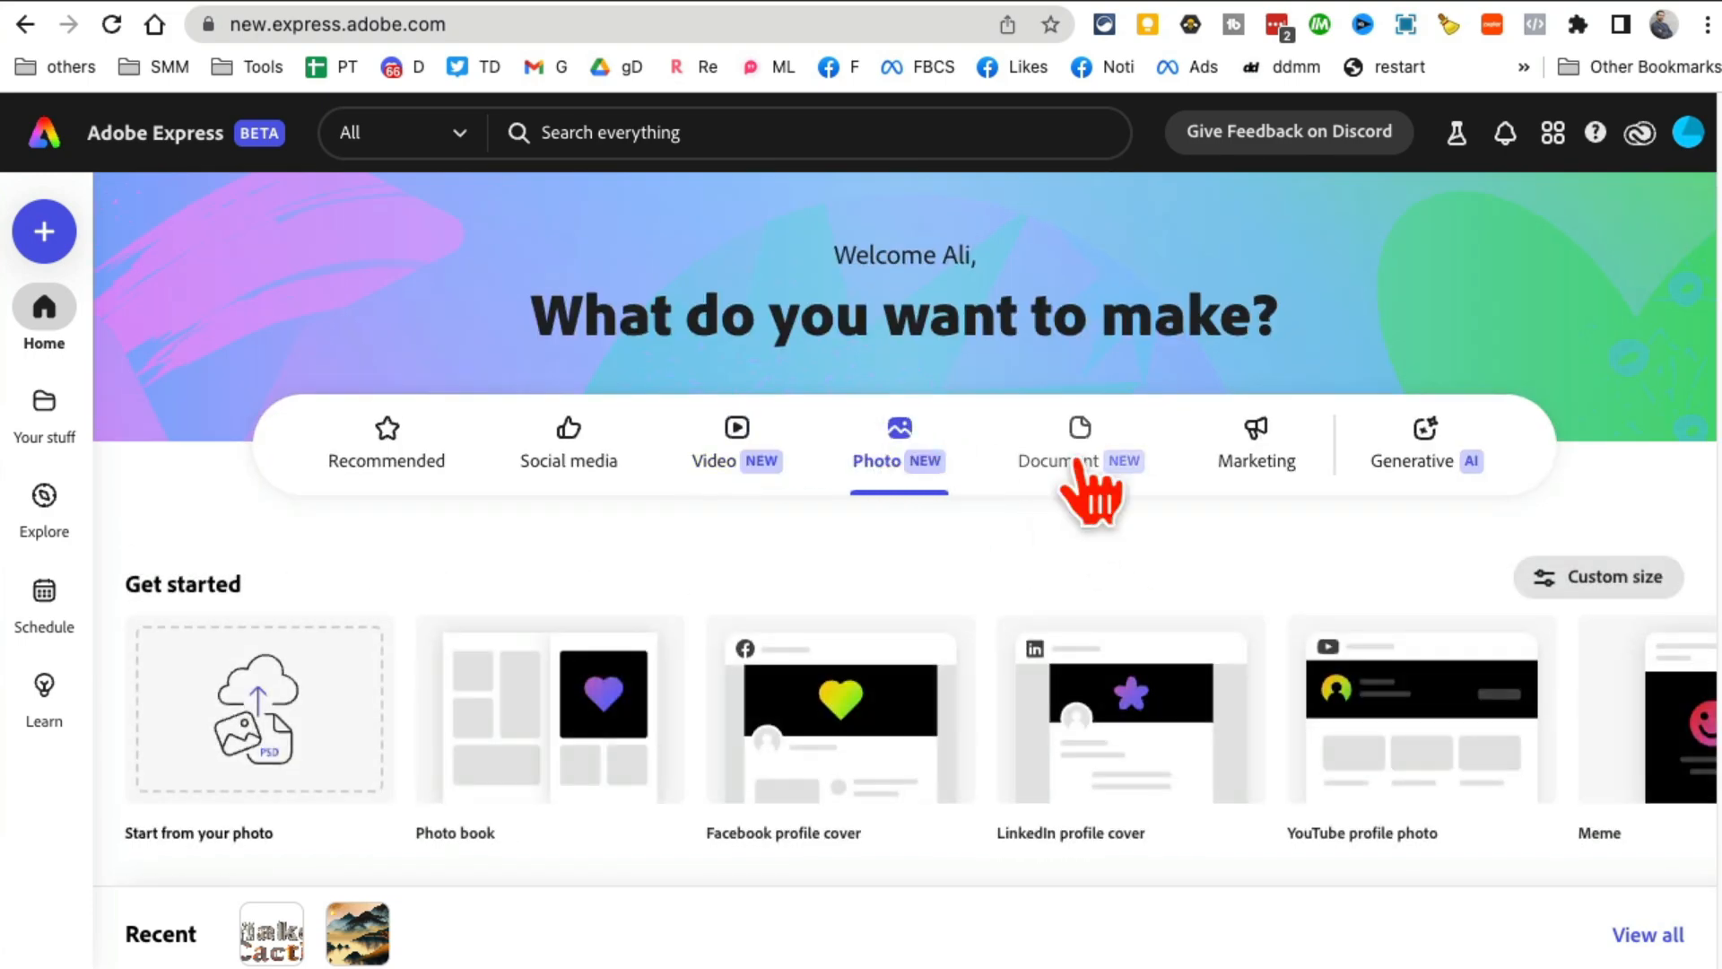
{"action": "left_click", "coordinate": [1256, 445]}
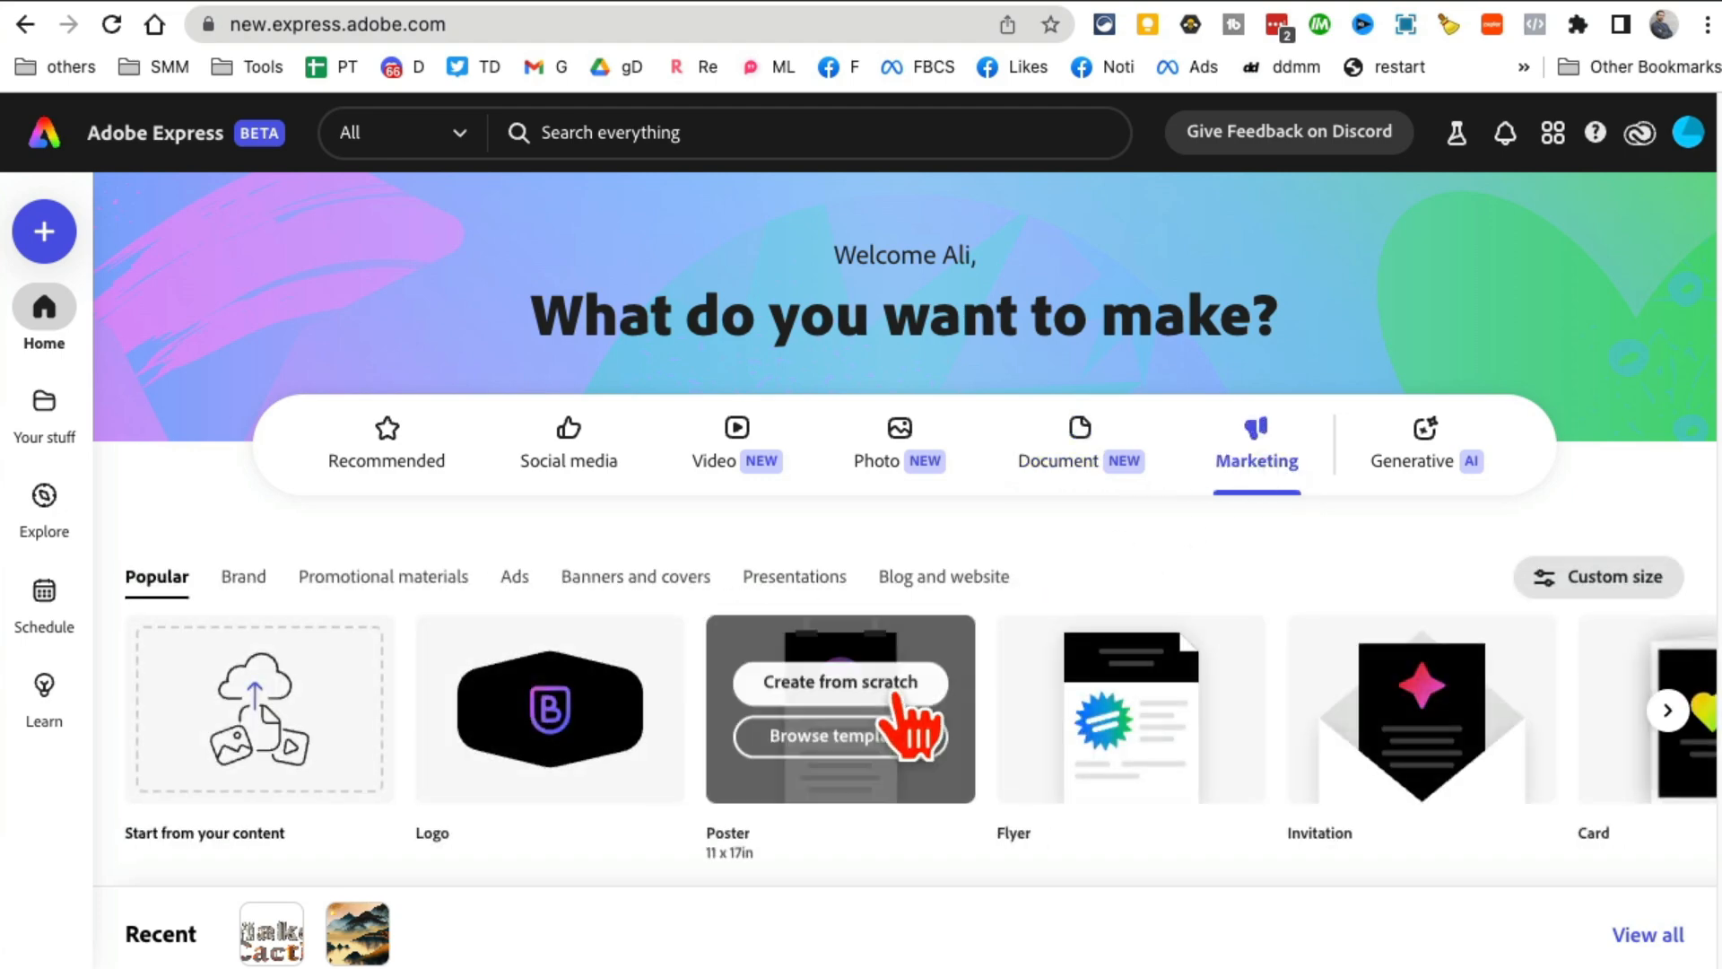
{"action": "mouse_move", "coordinate": [1549, 429]}
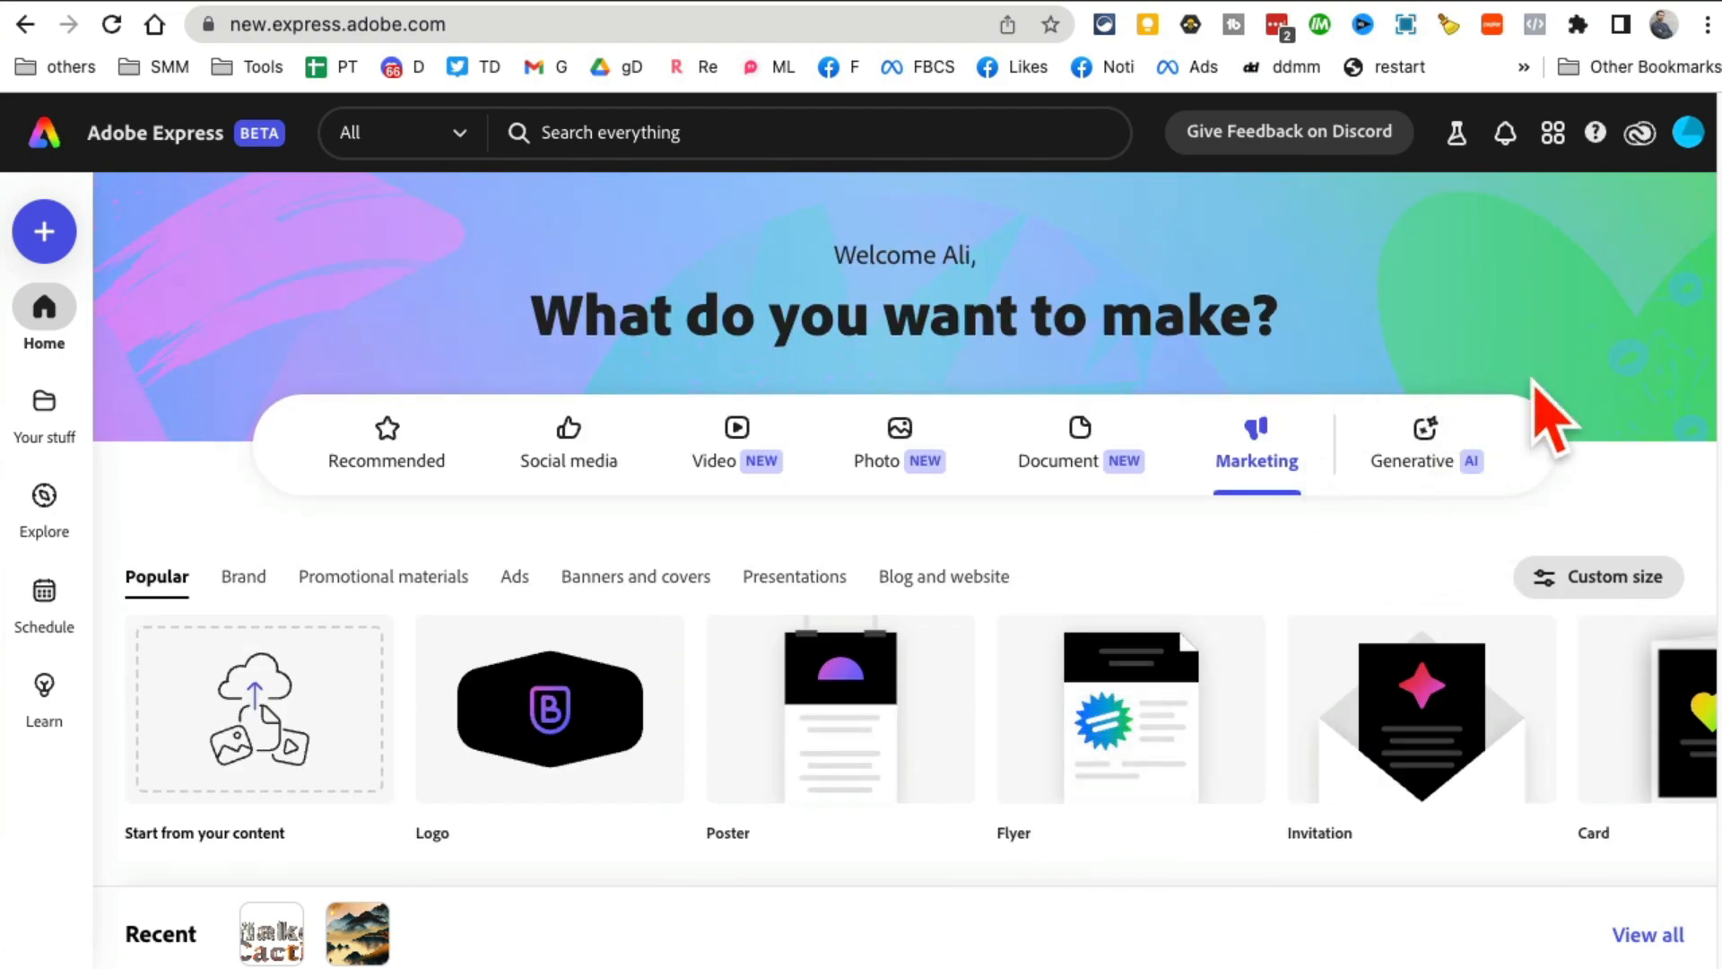
{"action": "left_click", "coordinate": [1425, 445]}
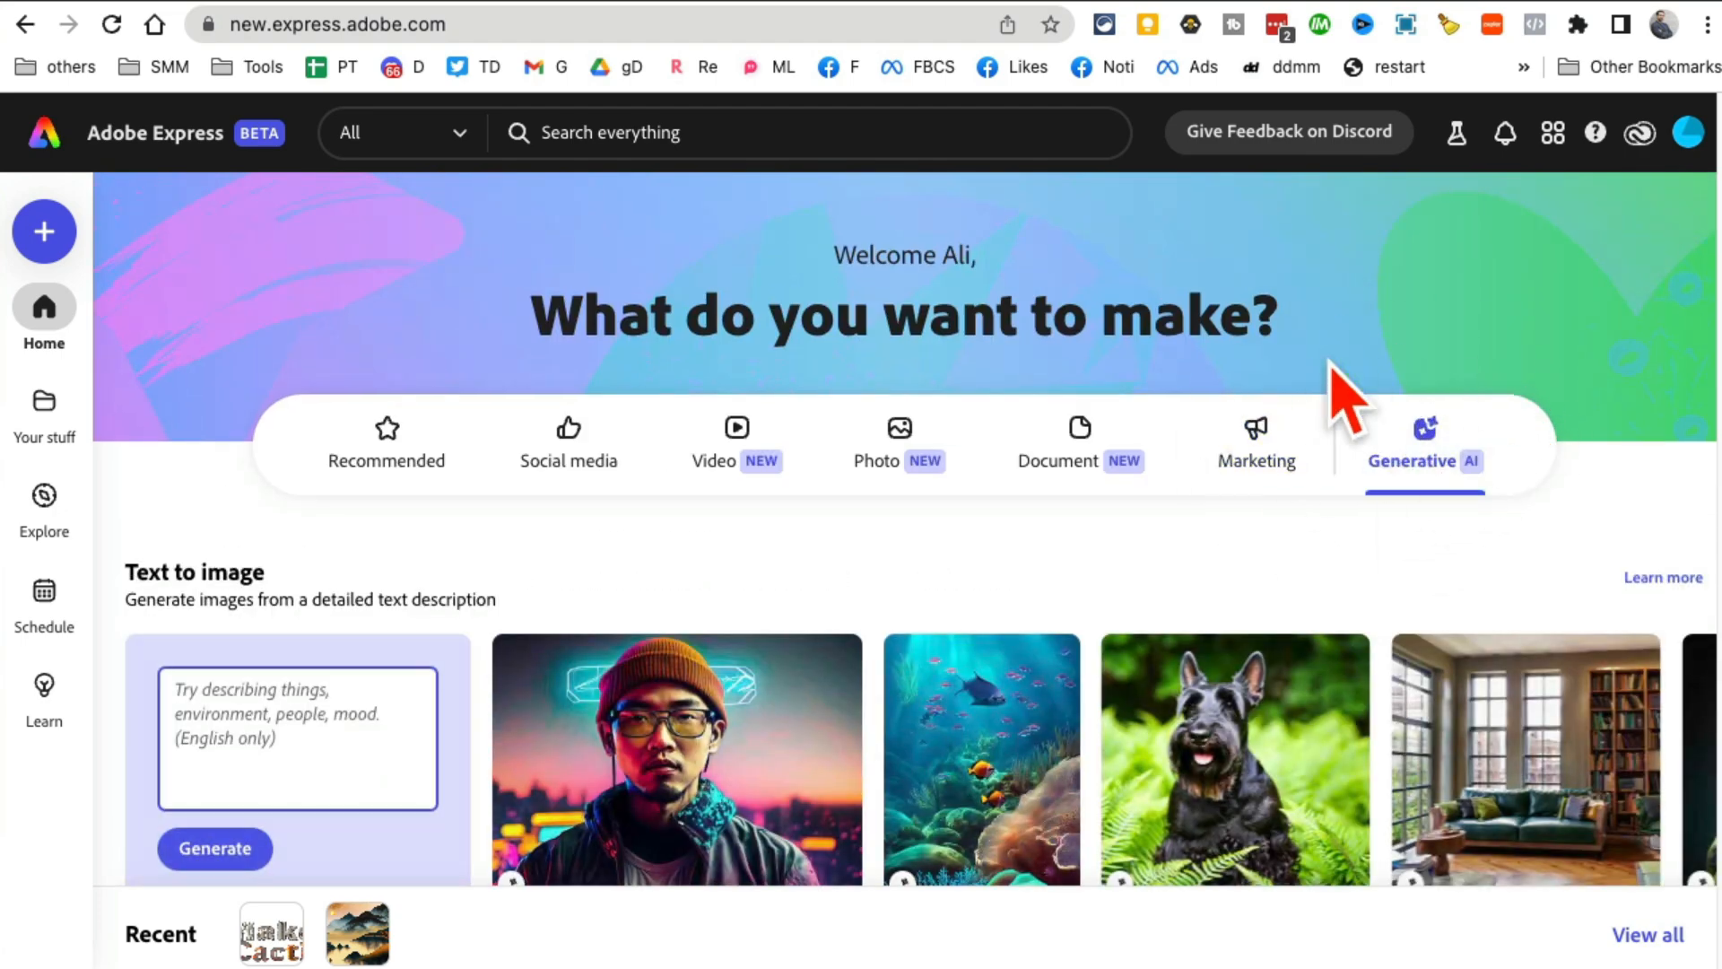
- Generate an image from the Text to image prompt 'black cat with pink glasses'
{"action": "scroll", "scroll_direction": "down", "scroll_amount": 3}
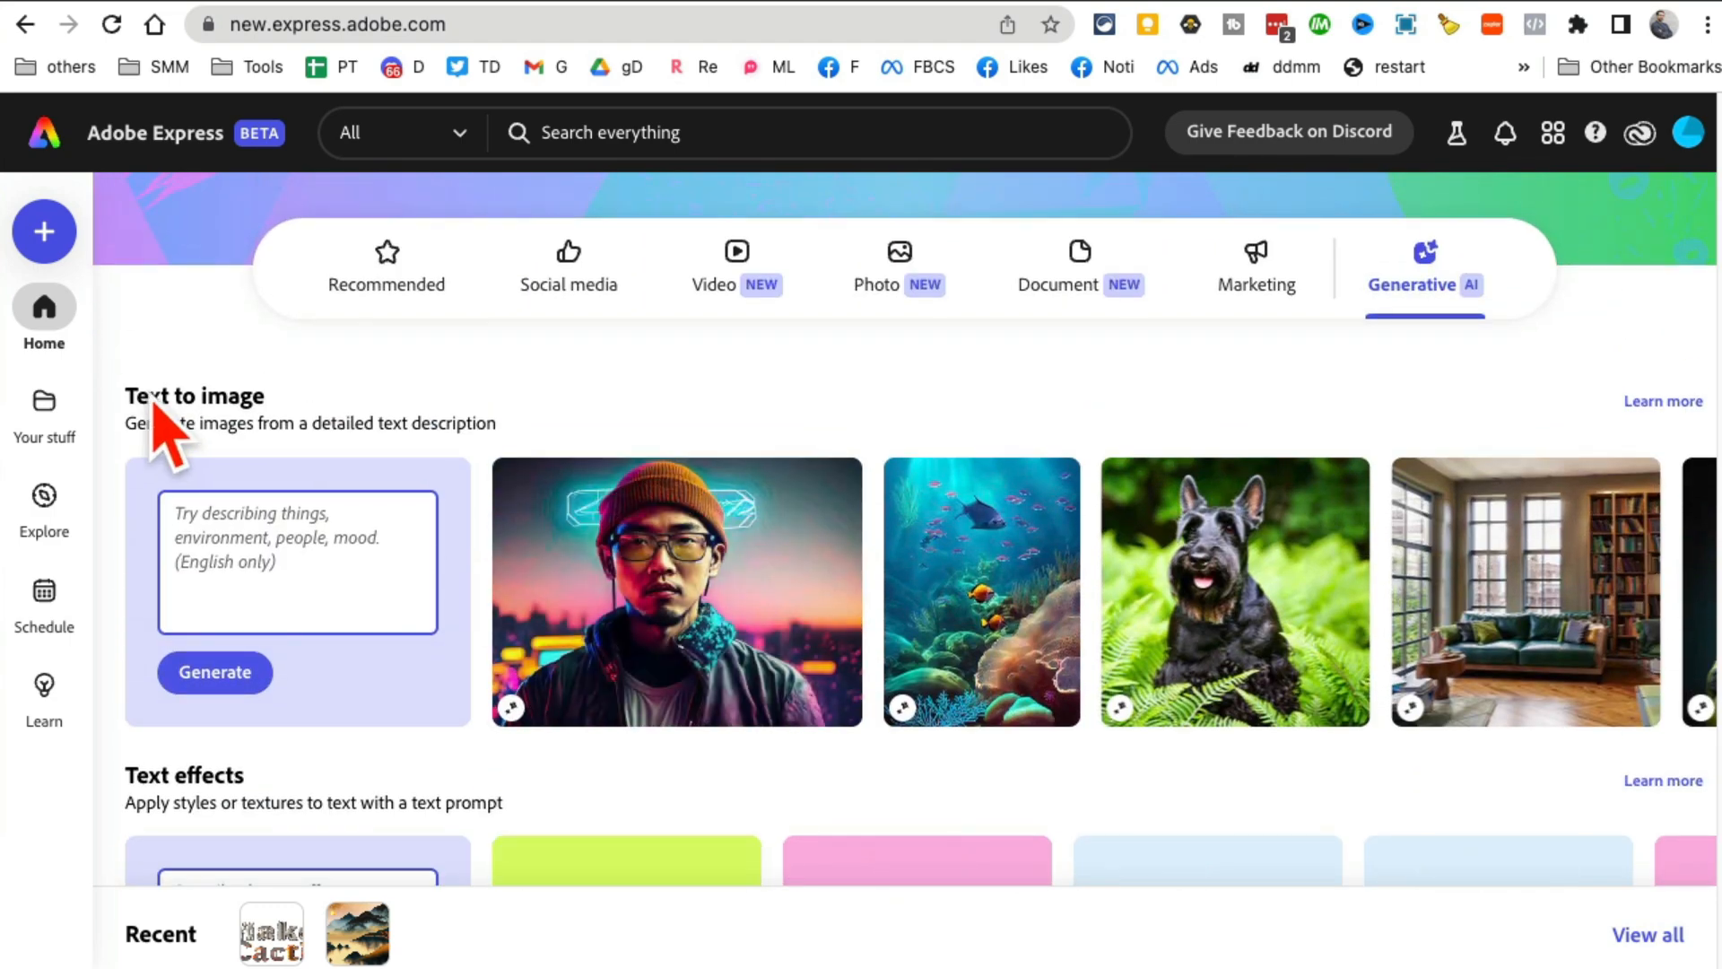
{"action": "mouse_move", "coordinate": [154, 439]}
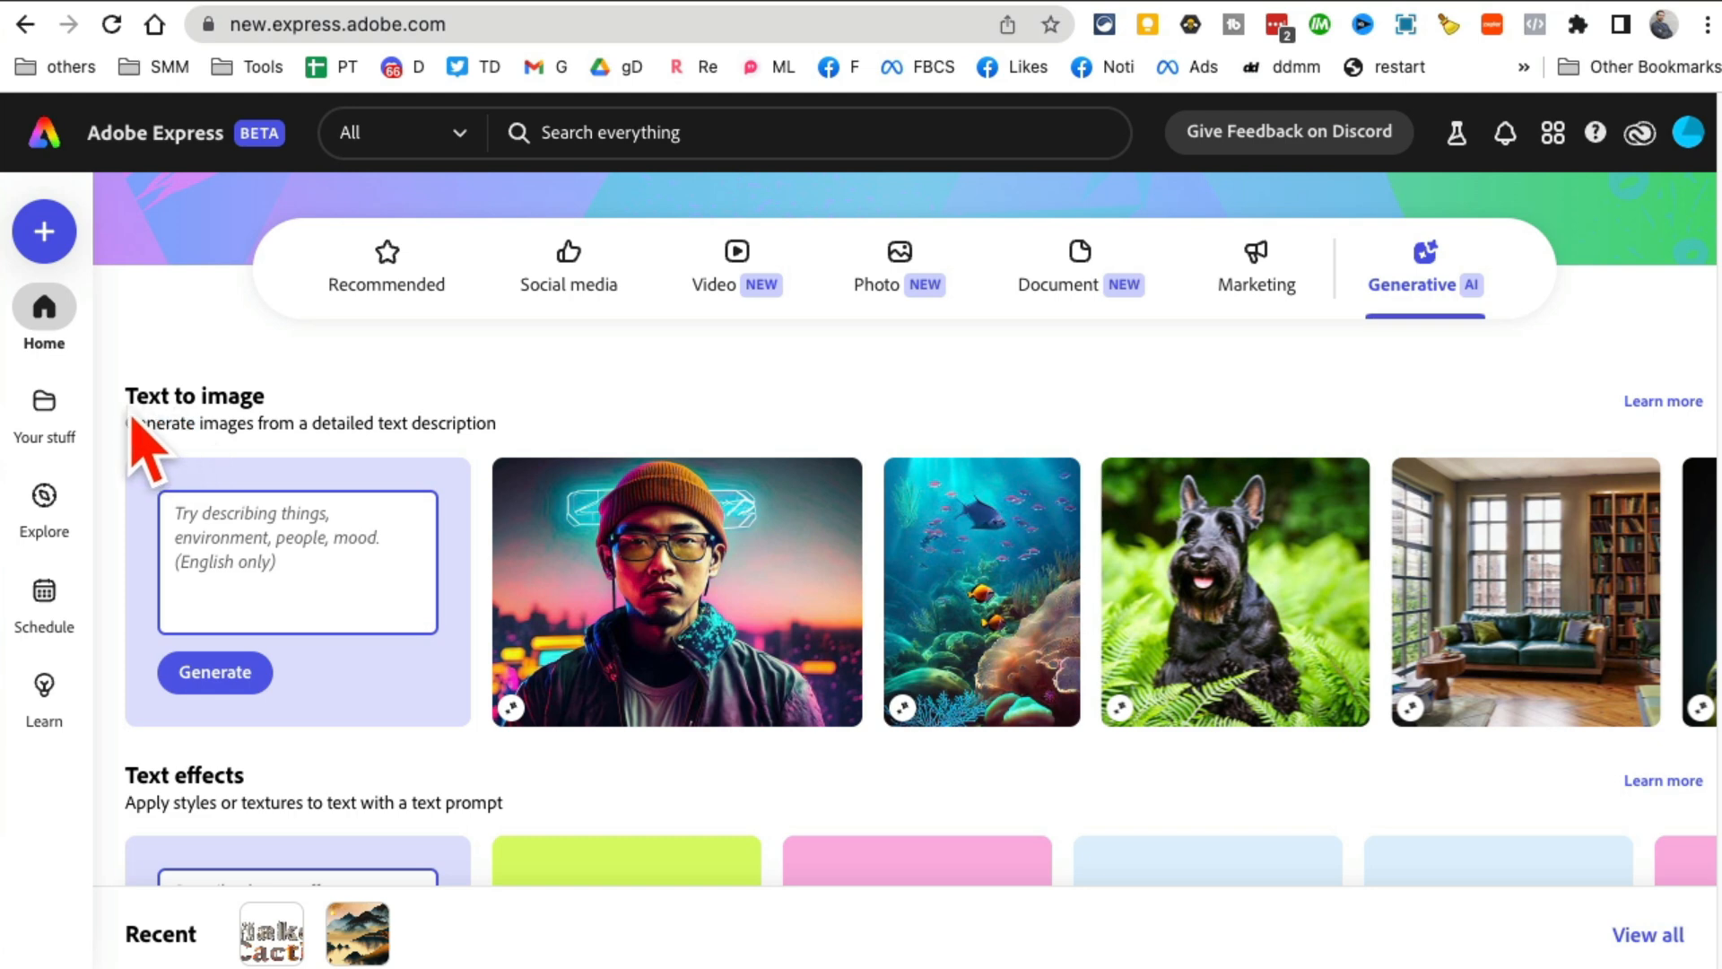
{"action": "scroll", "scroll_direction": "down", "scroll_amount": 3}
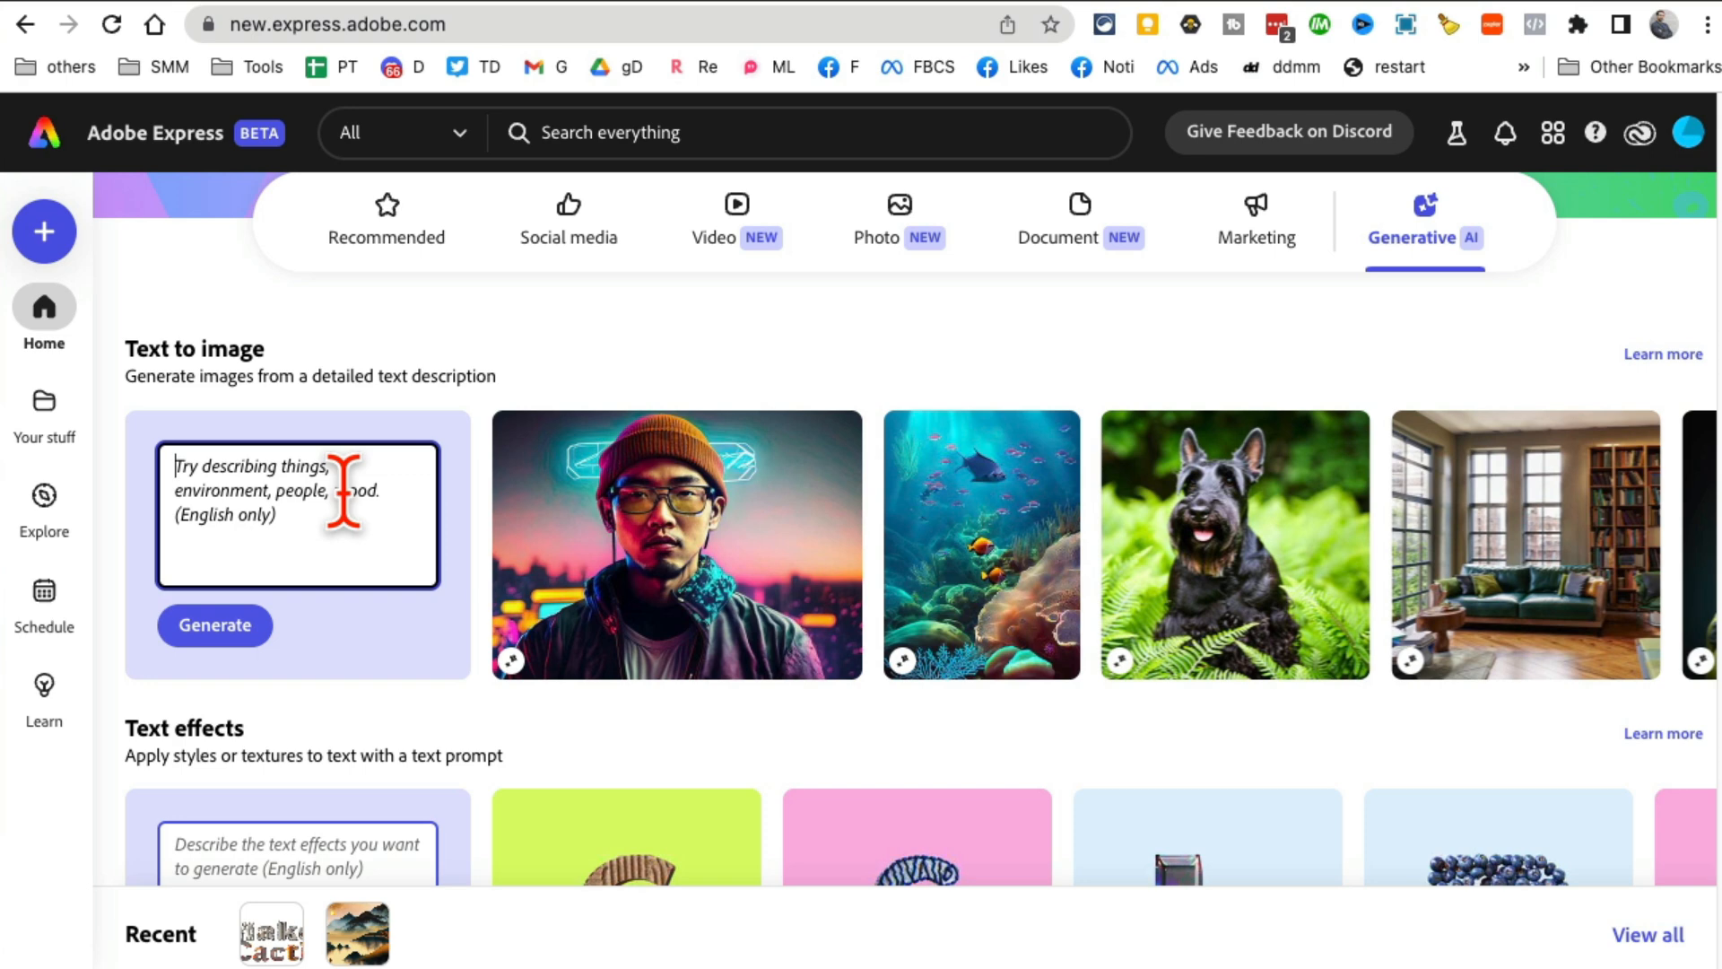
{"action": "type", "text": "black cat"}
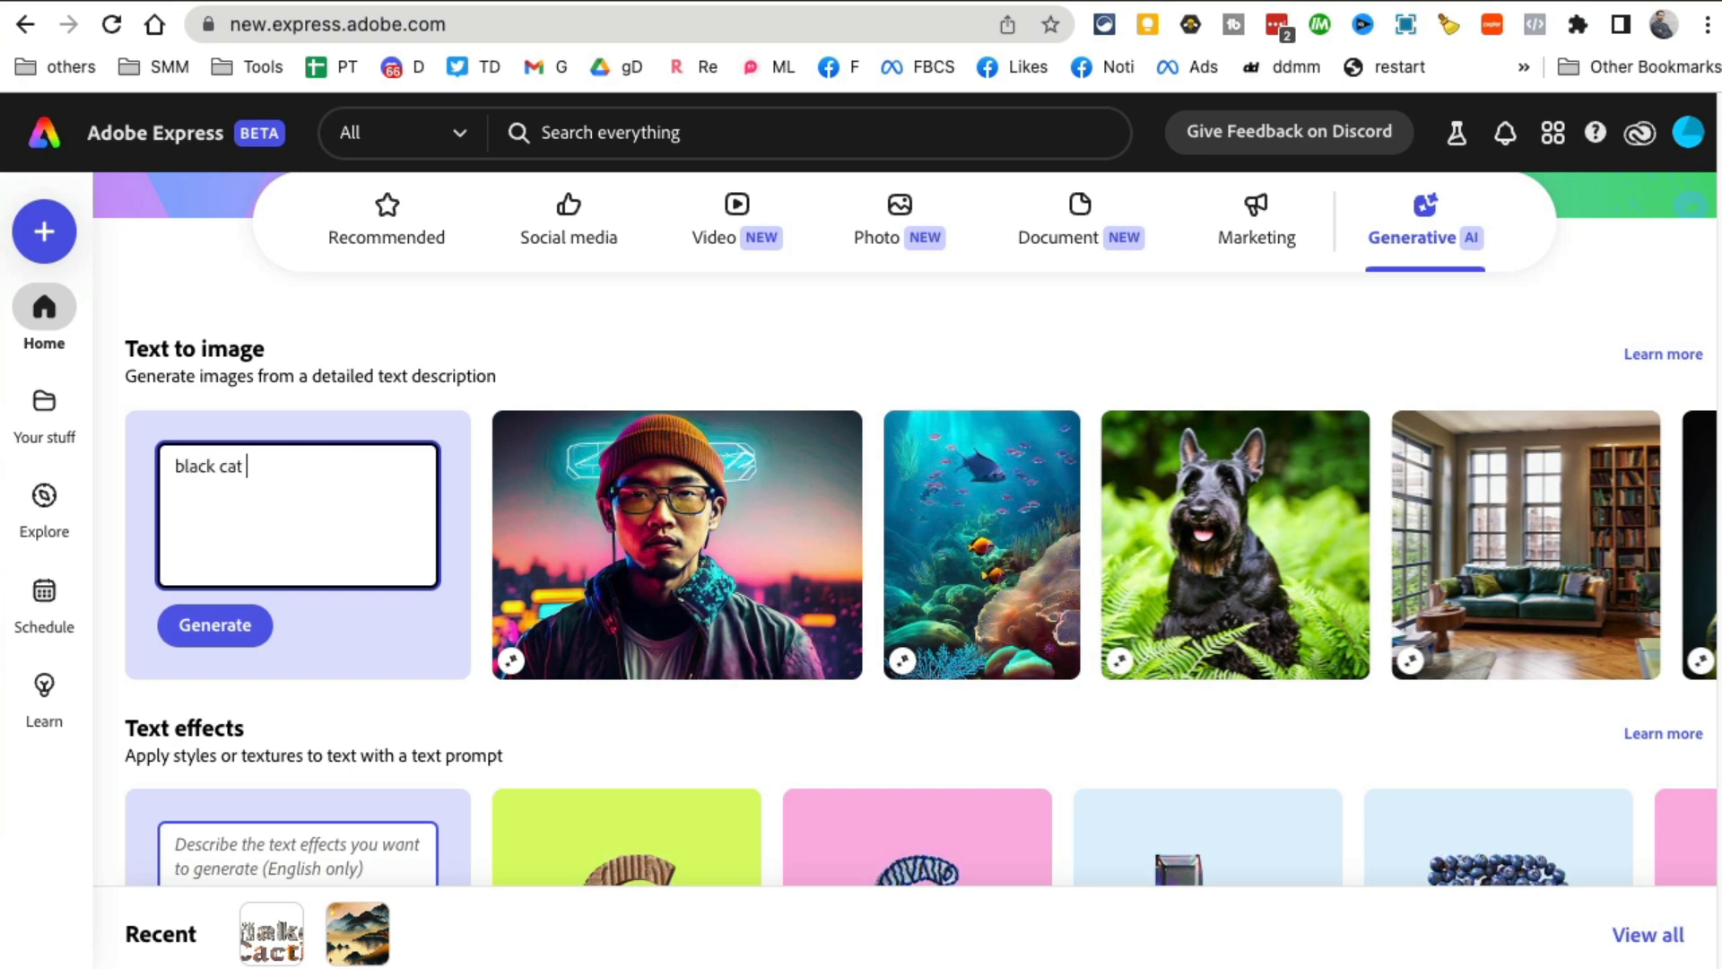
{"action": "type", "text": "with pink gla"}
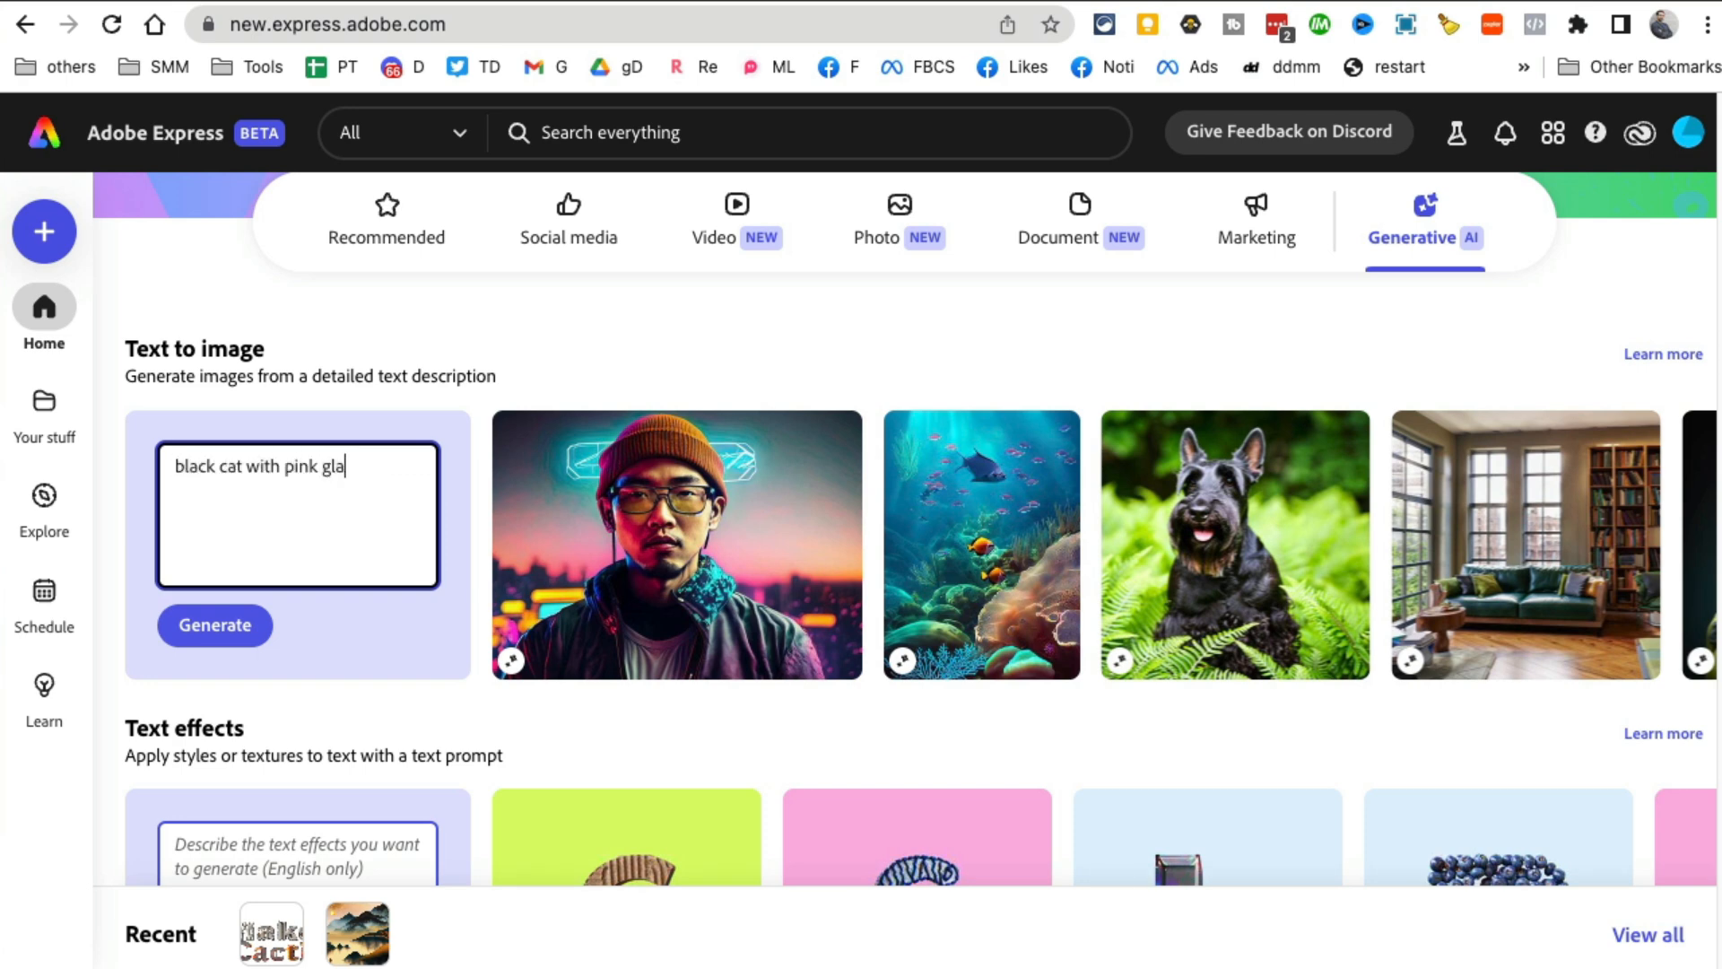
{"action": "type", "text": "sses"}
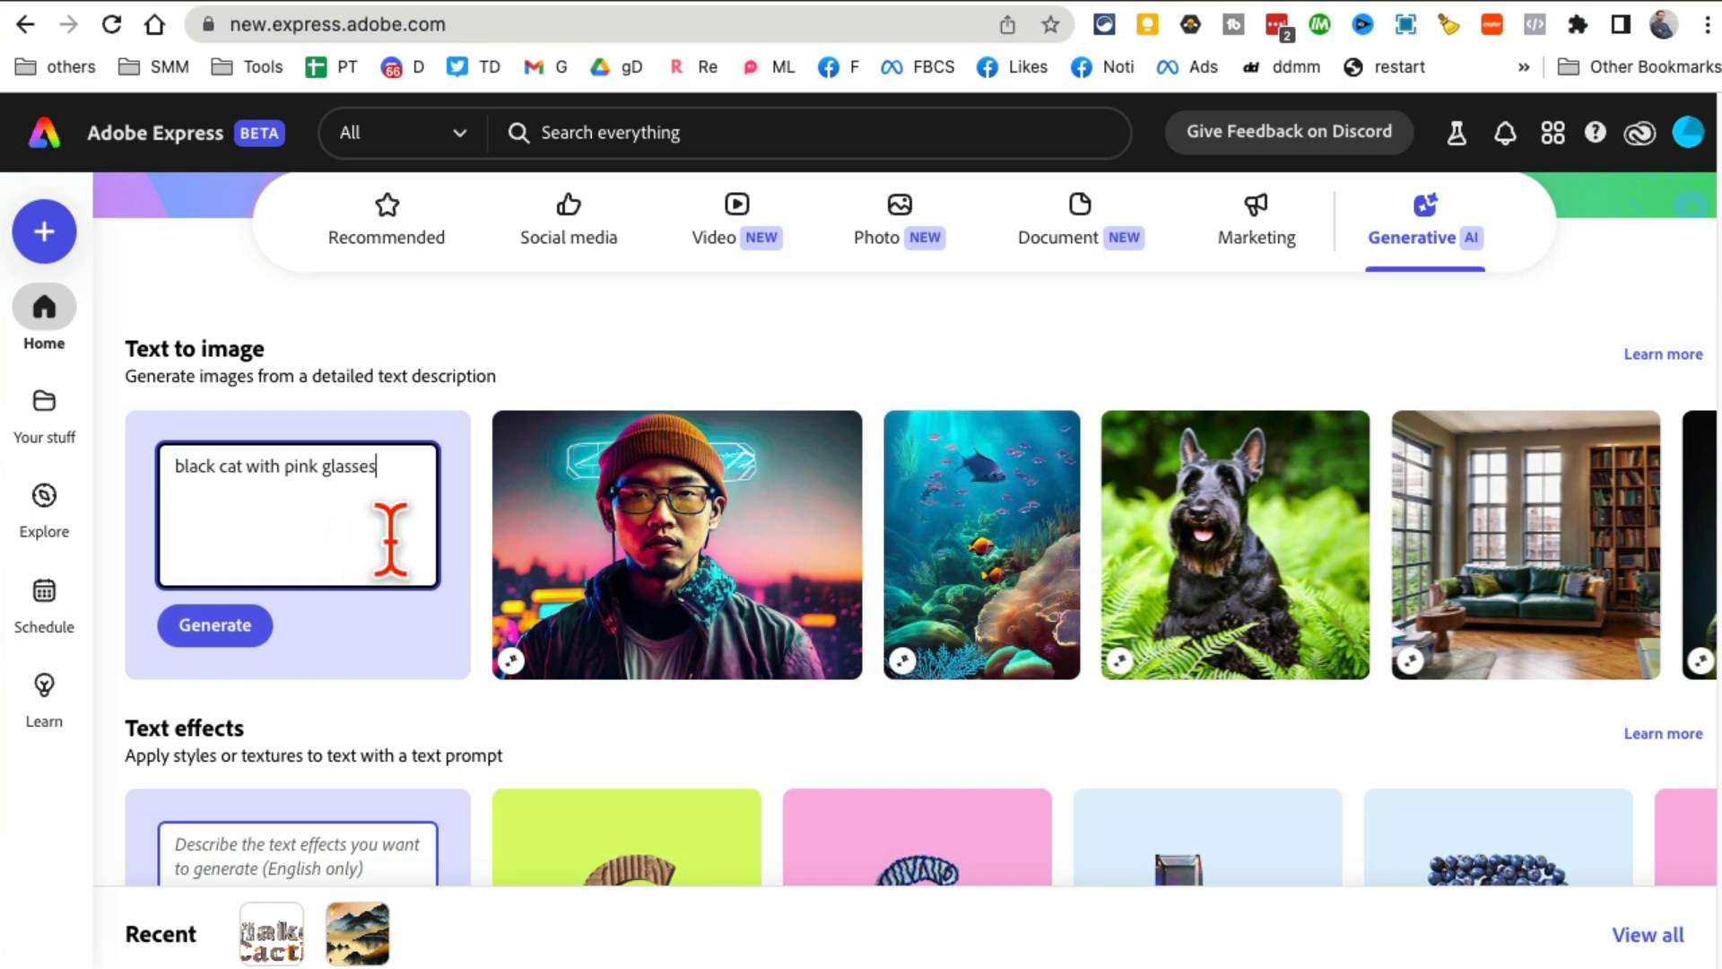
{"action": "left_click", "coordinate": [214, 625]}
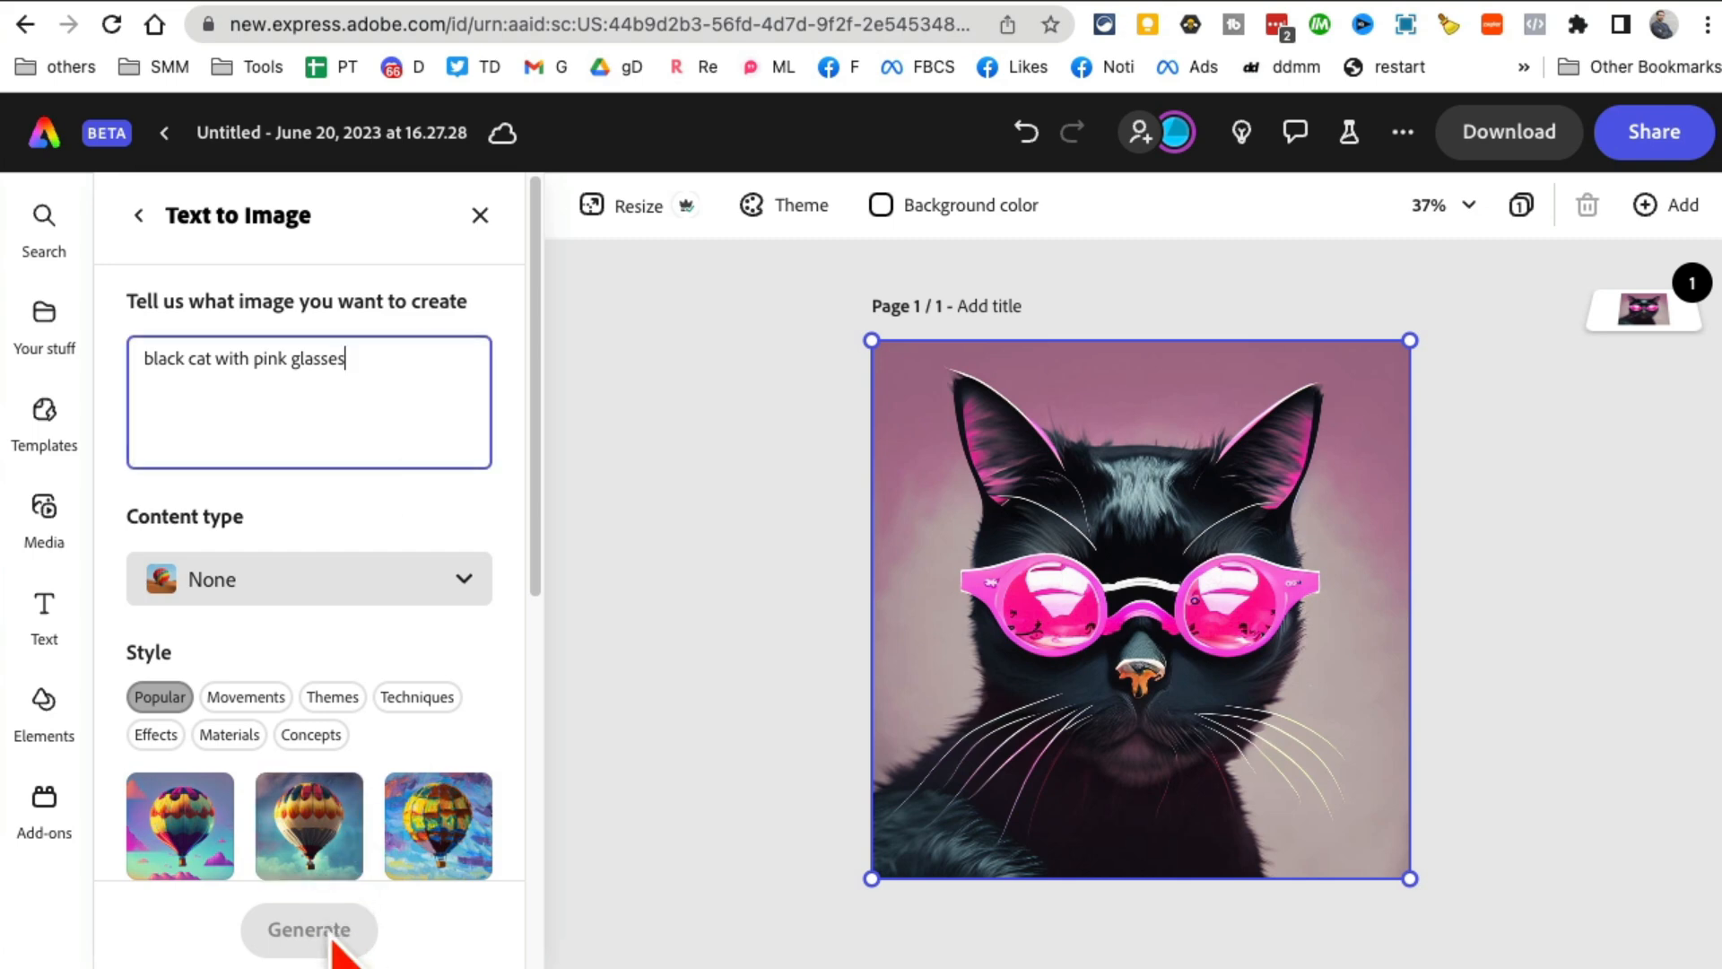
- Check the content type options and place the fourth generated cat result on the page
{"action": "left_click", "coordinate": [308, 579]}
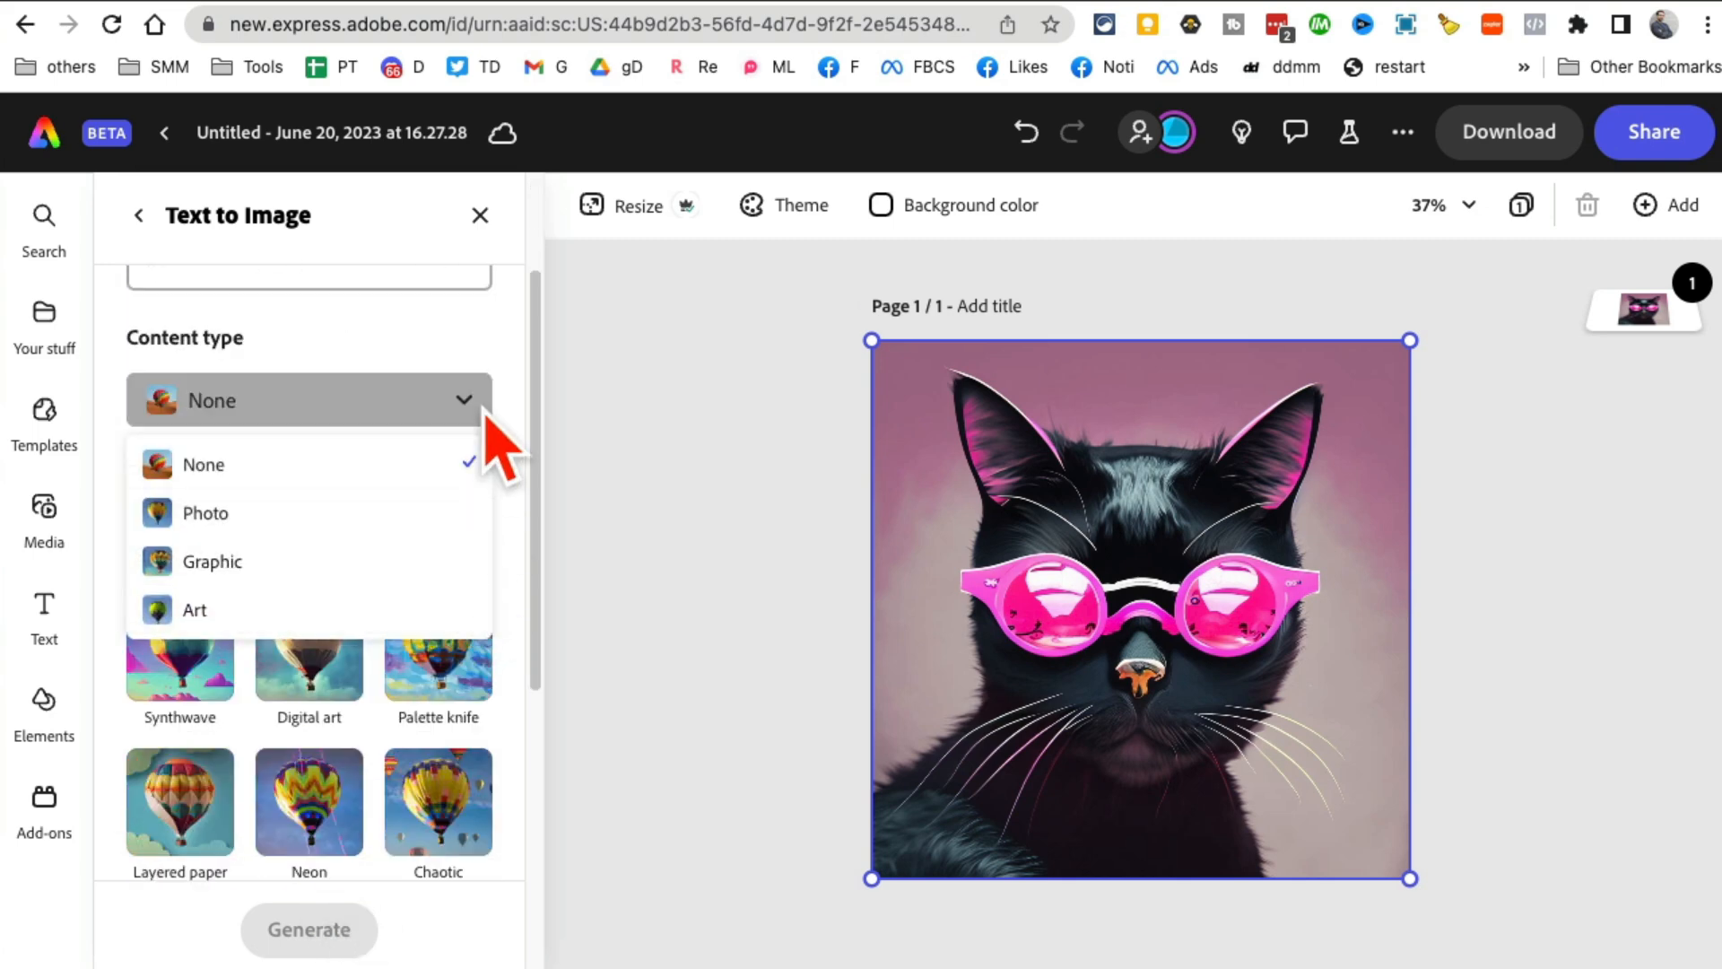
{"action": "mouse_move", "coordinate": [308, 513]}
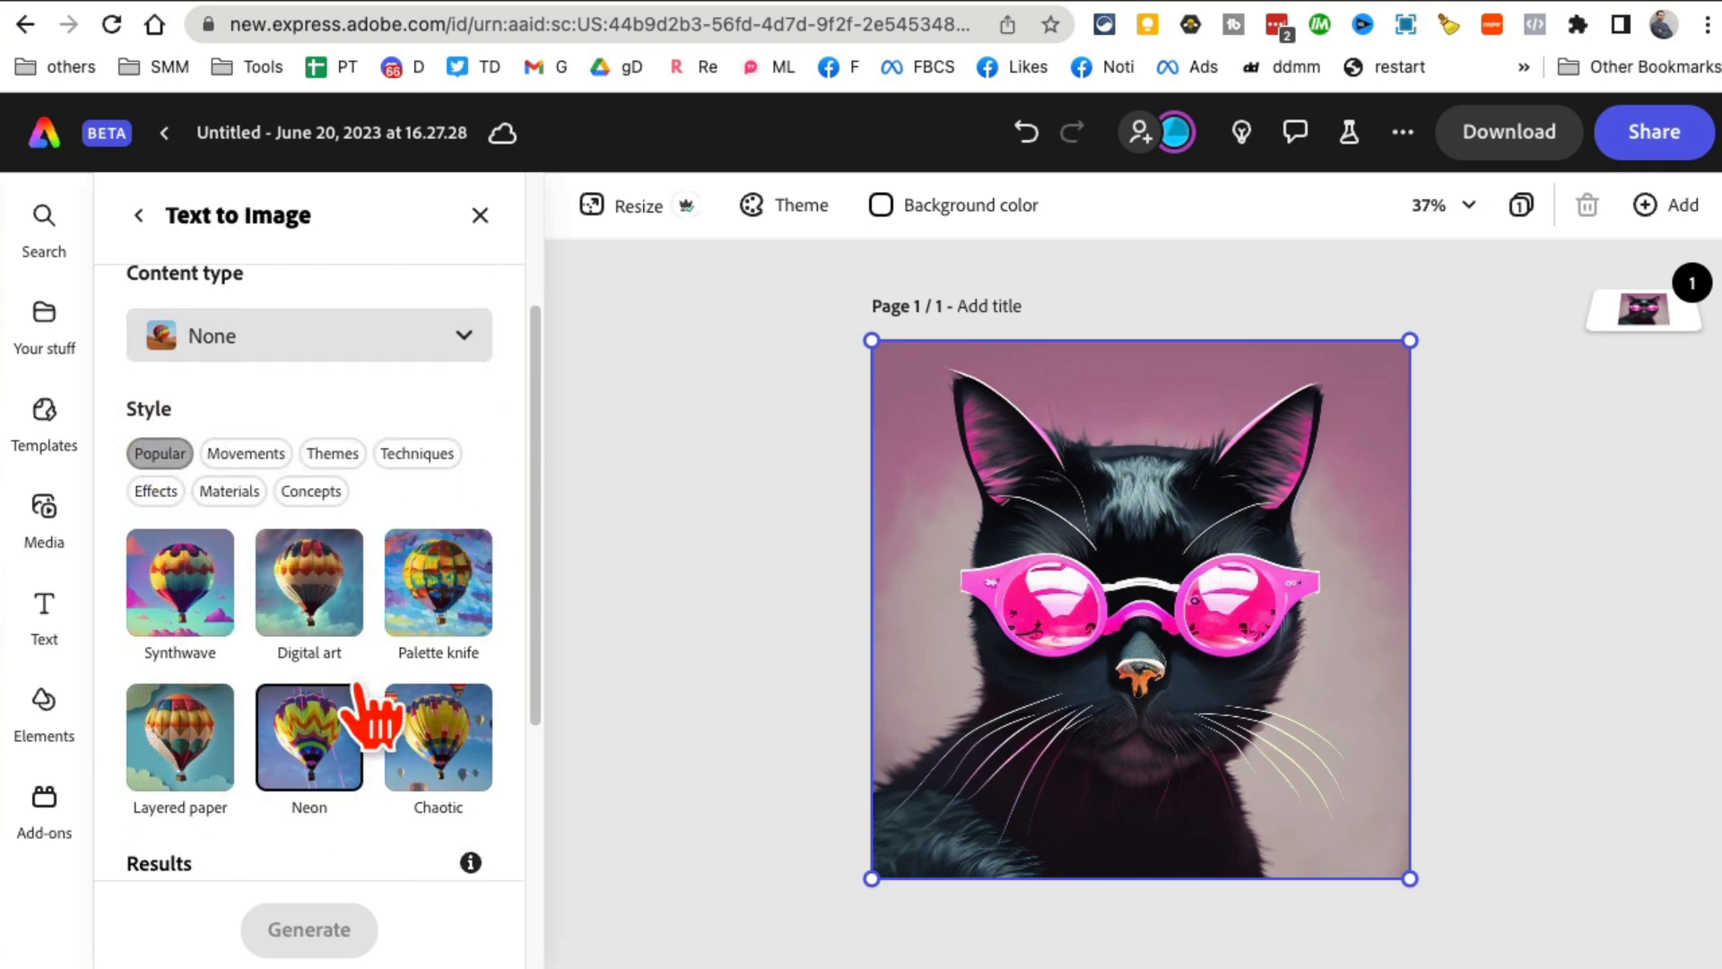
{"action": "scroll", "scroll_direction": "down", "scroll_amount": 3}
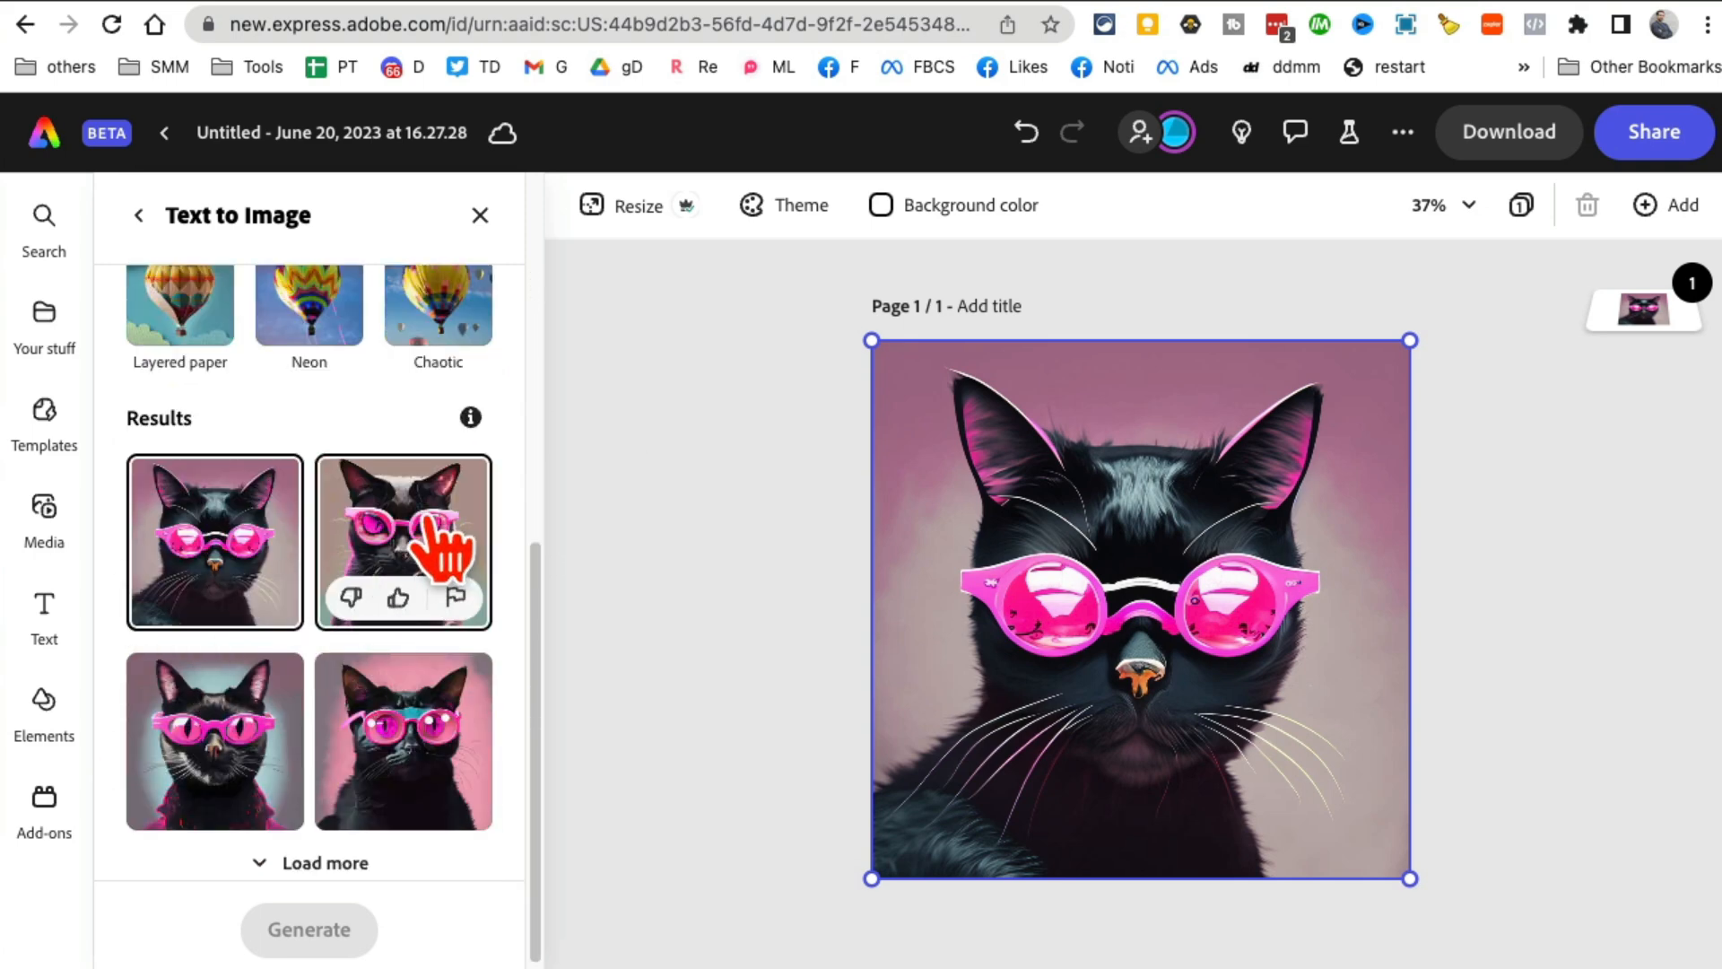
{"action": "left_click", "coordinate": [402, 740]}
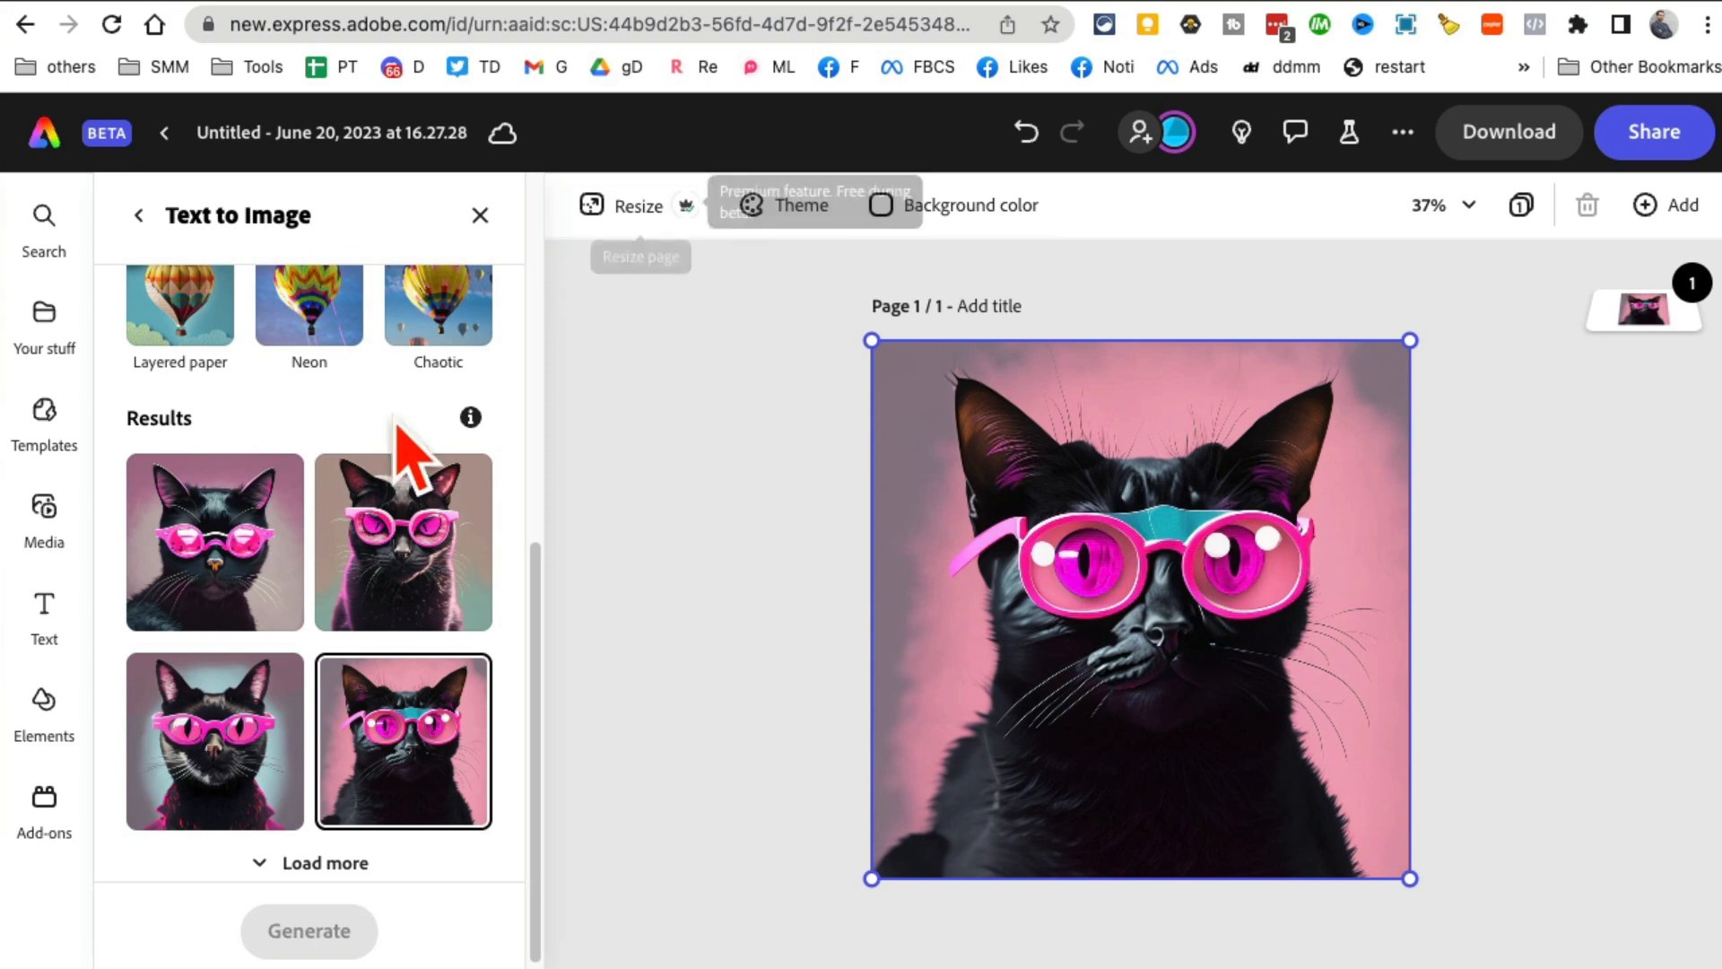
{"action": "mouse_move", "coordinate": [1609, 709]}
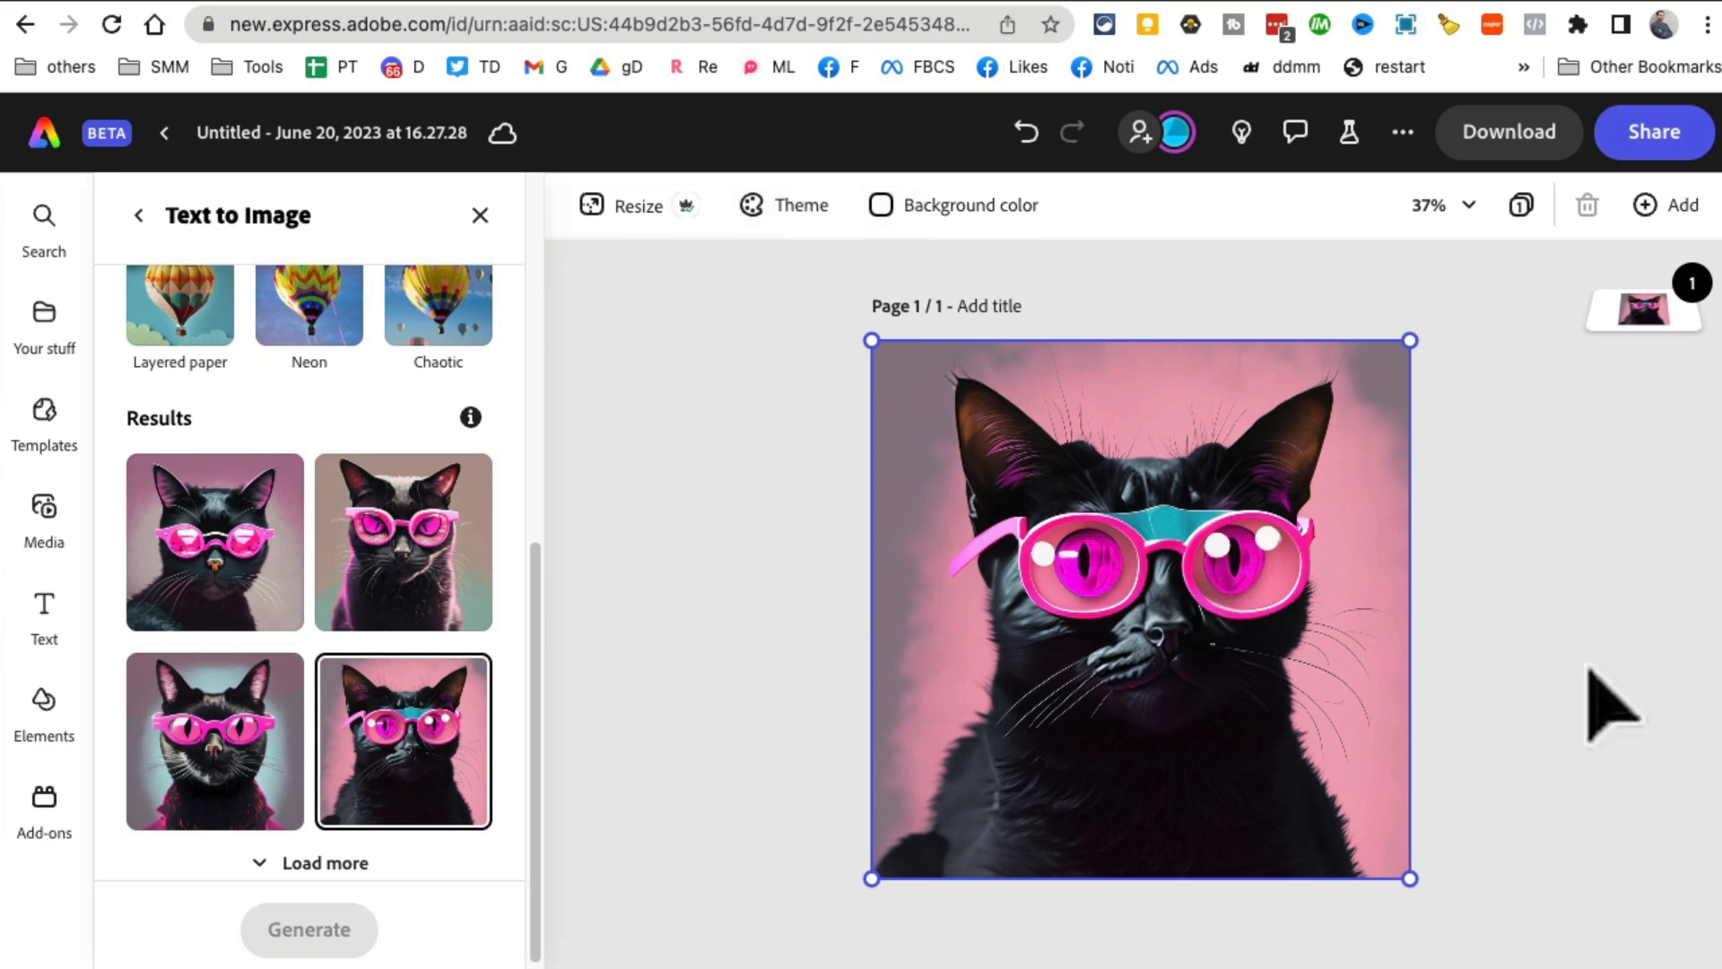
{"action": "mouse_move", "coordinate": [1389, 236]}
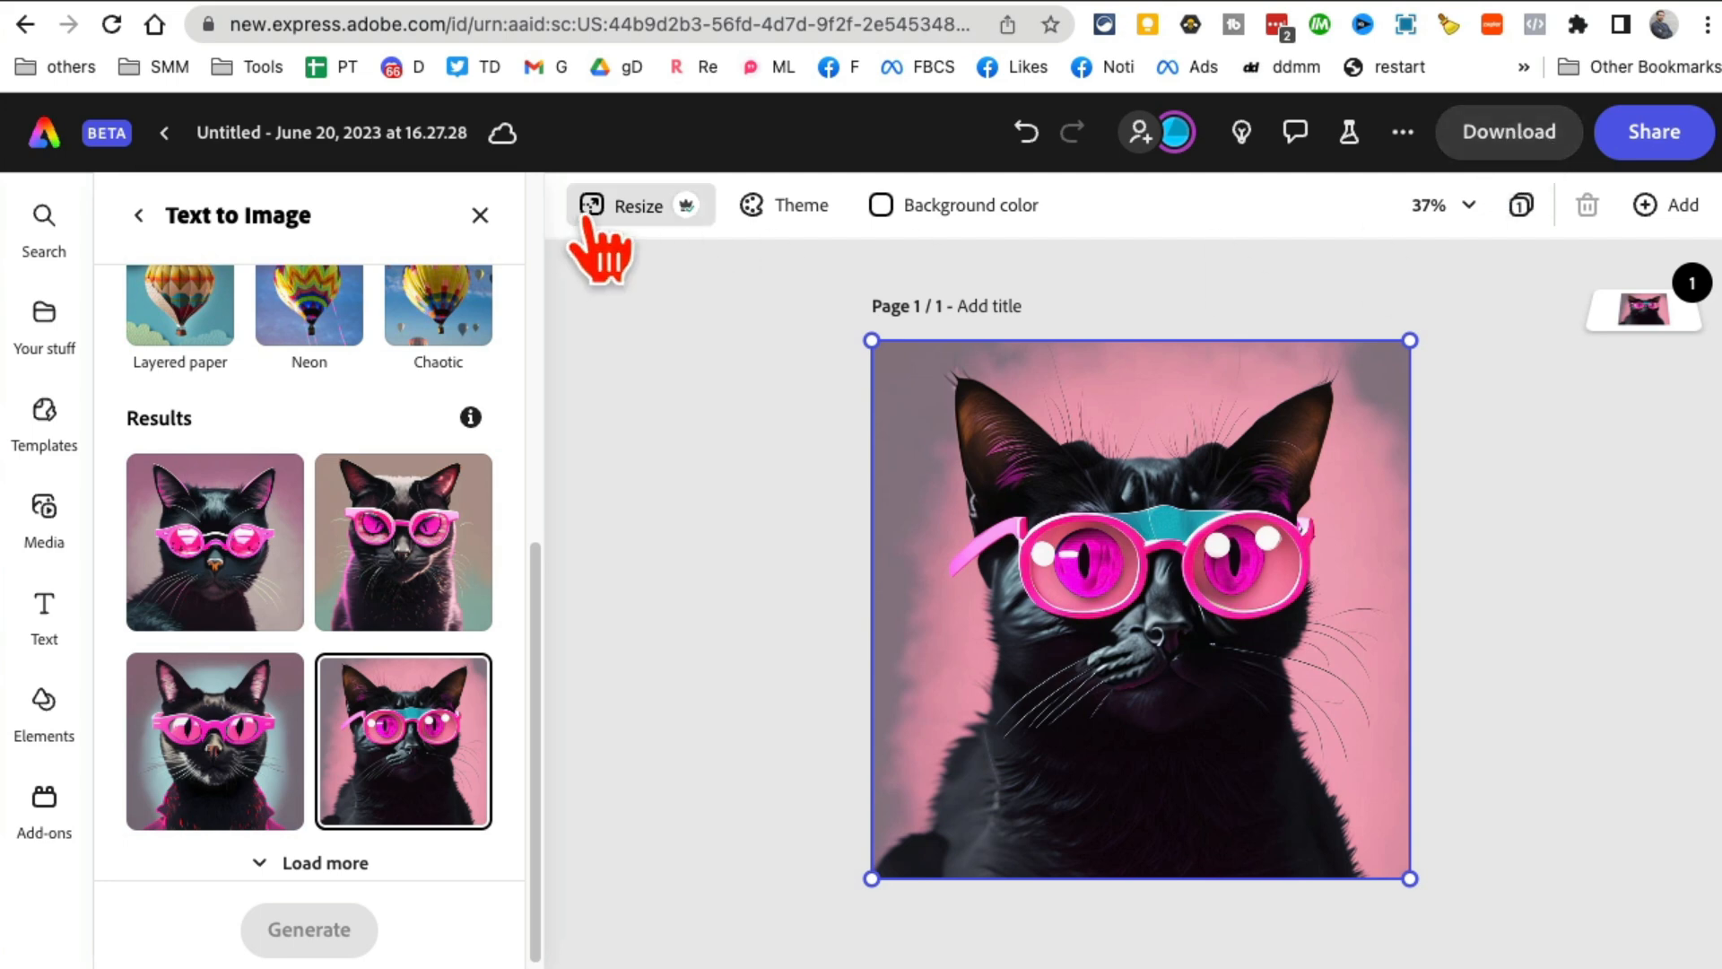
- Resize the page to the YouTube video size, 1920×1080
{"action": "left_click", "coordinate": [624, 205]}
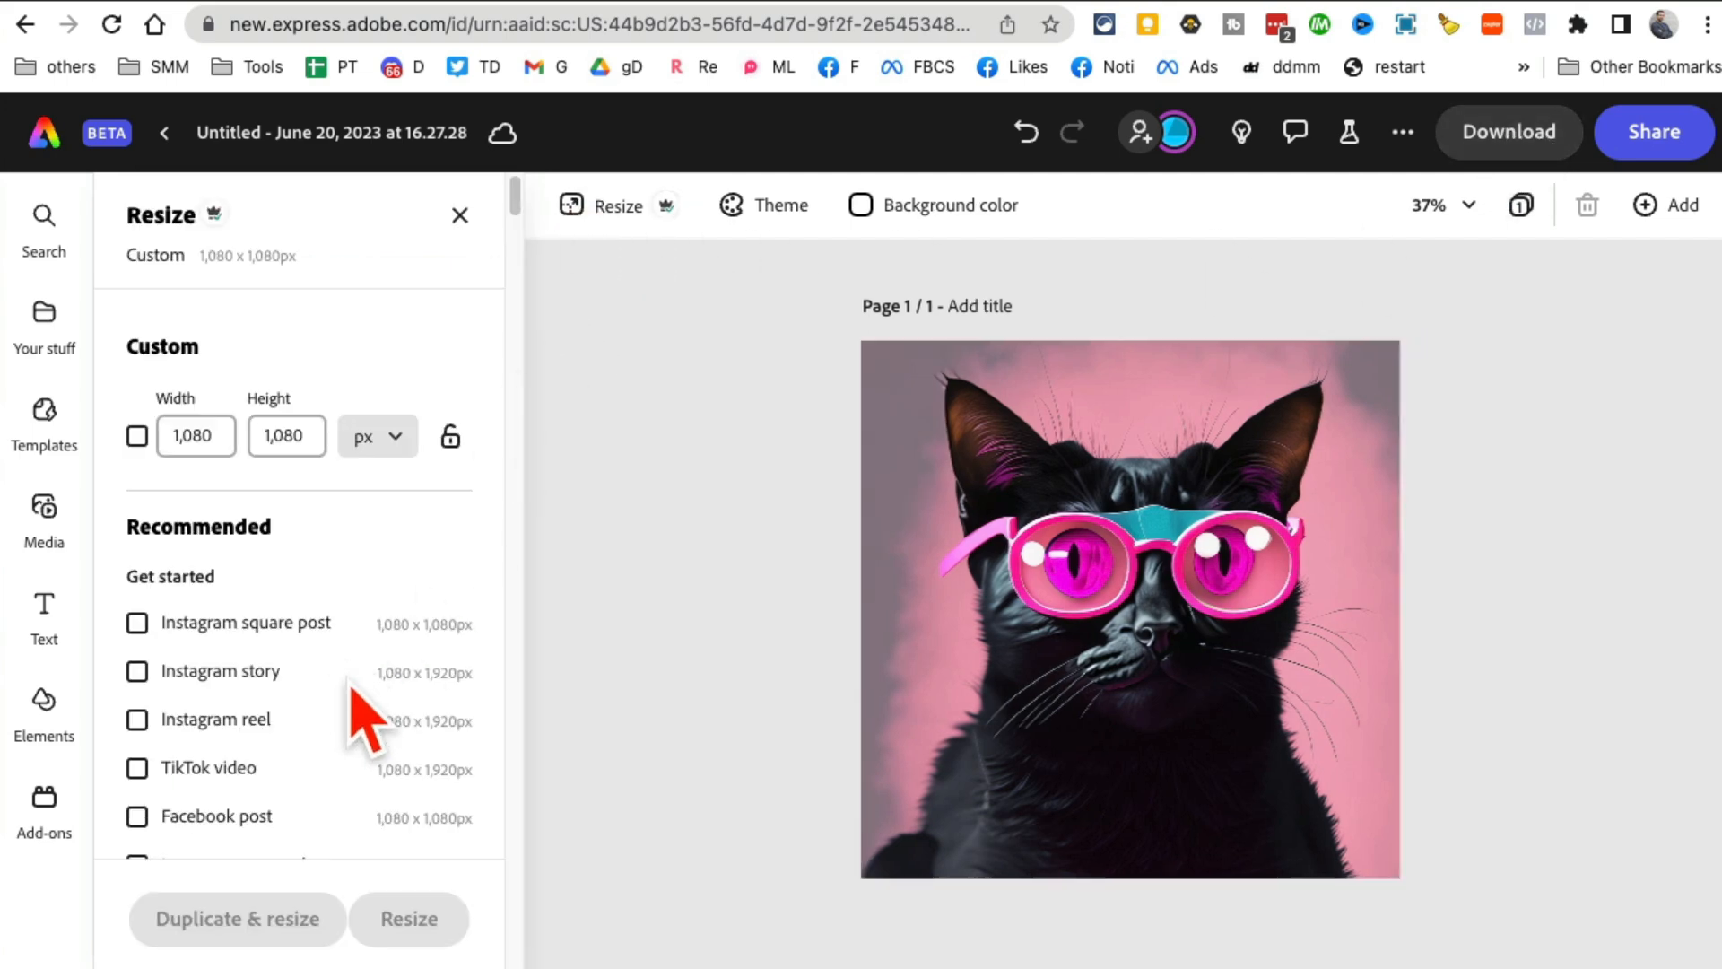
{"action": "scroll", "scroll_direction": "down", "scroll_amount": 3}
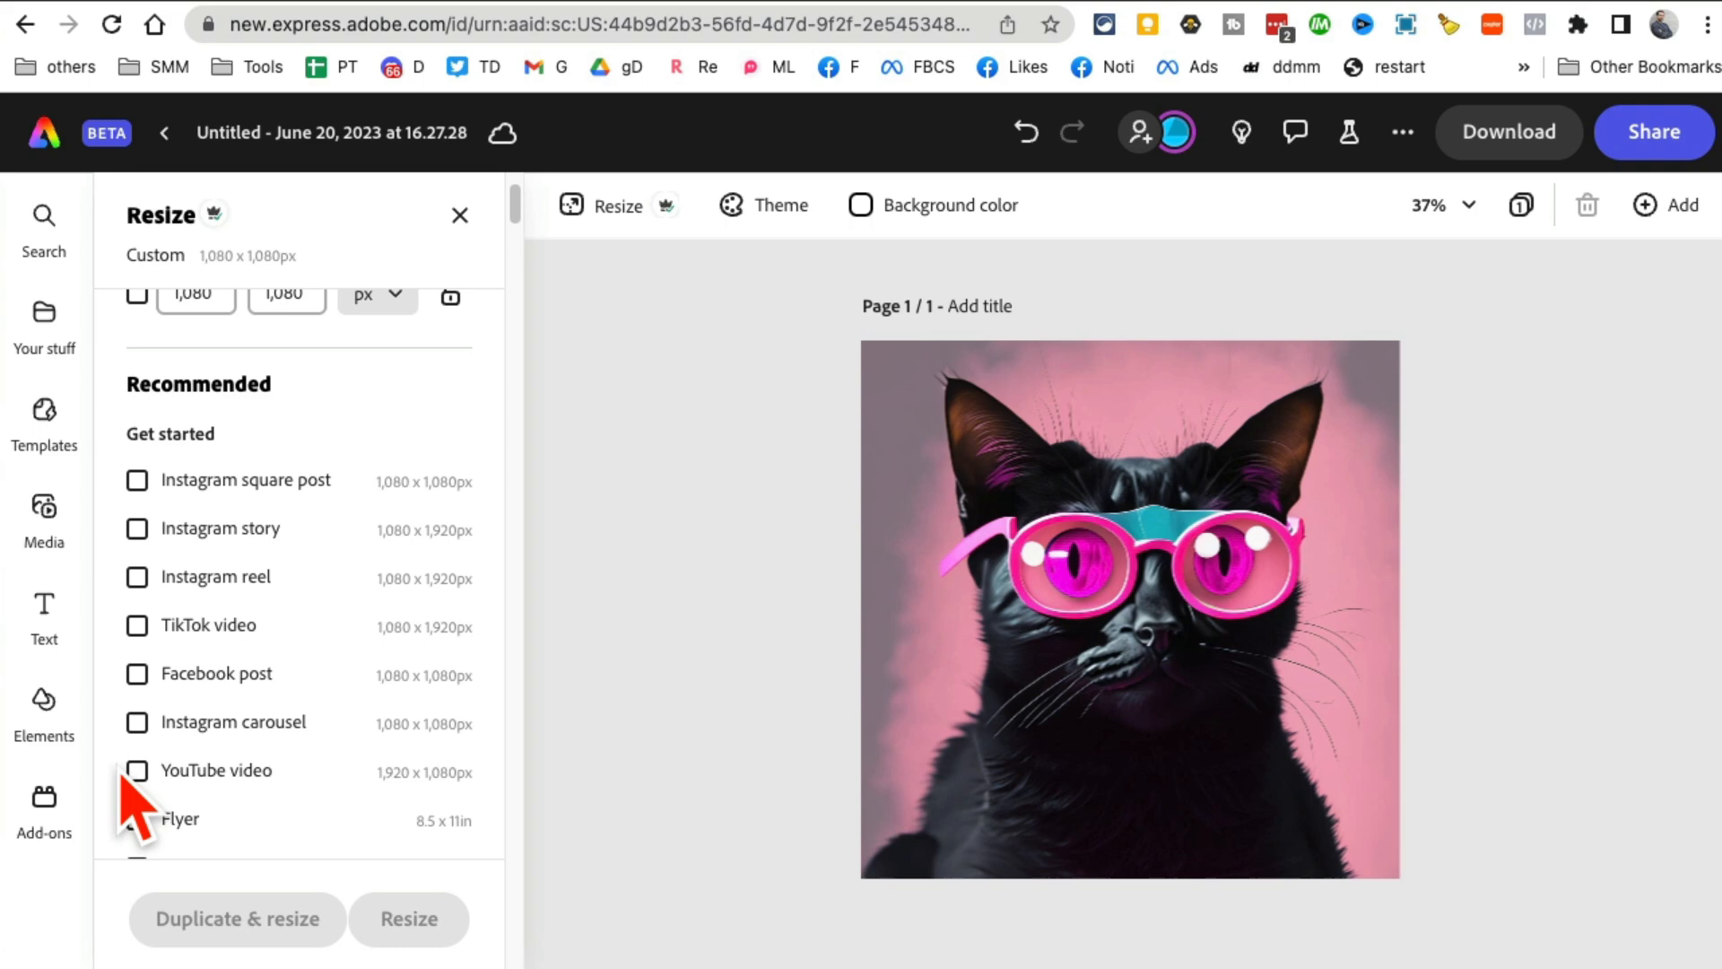
{"action": "left_click", "coordinate": [136, 770]}
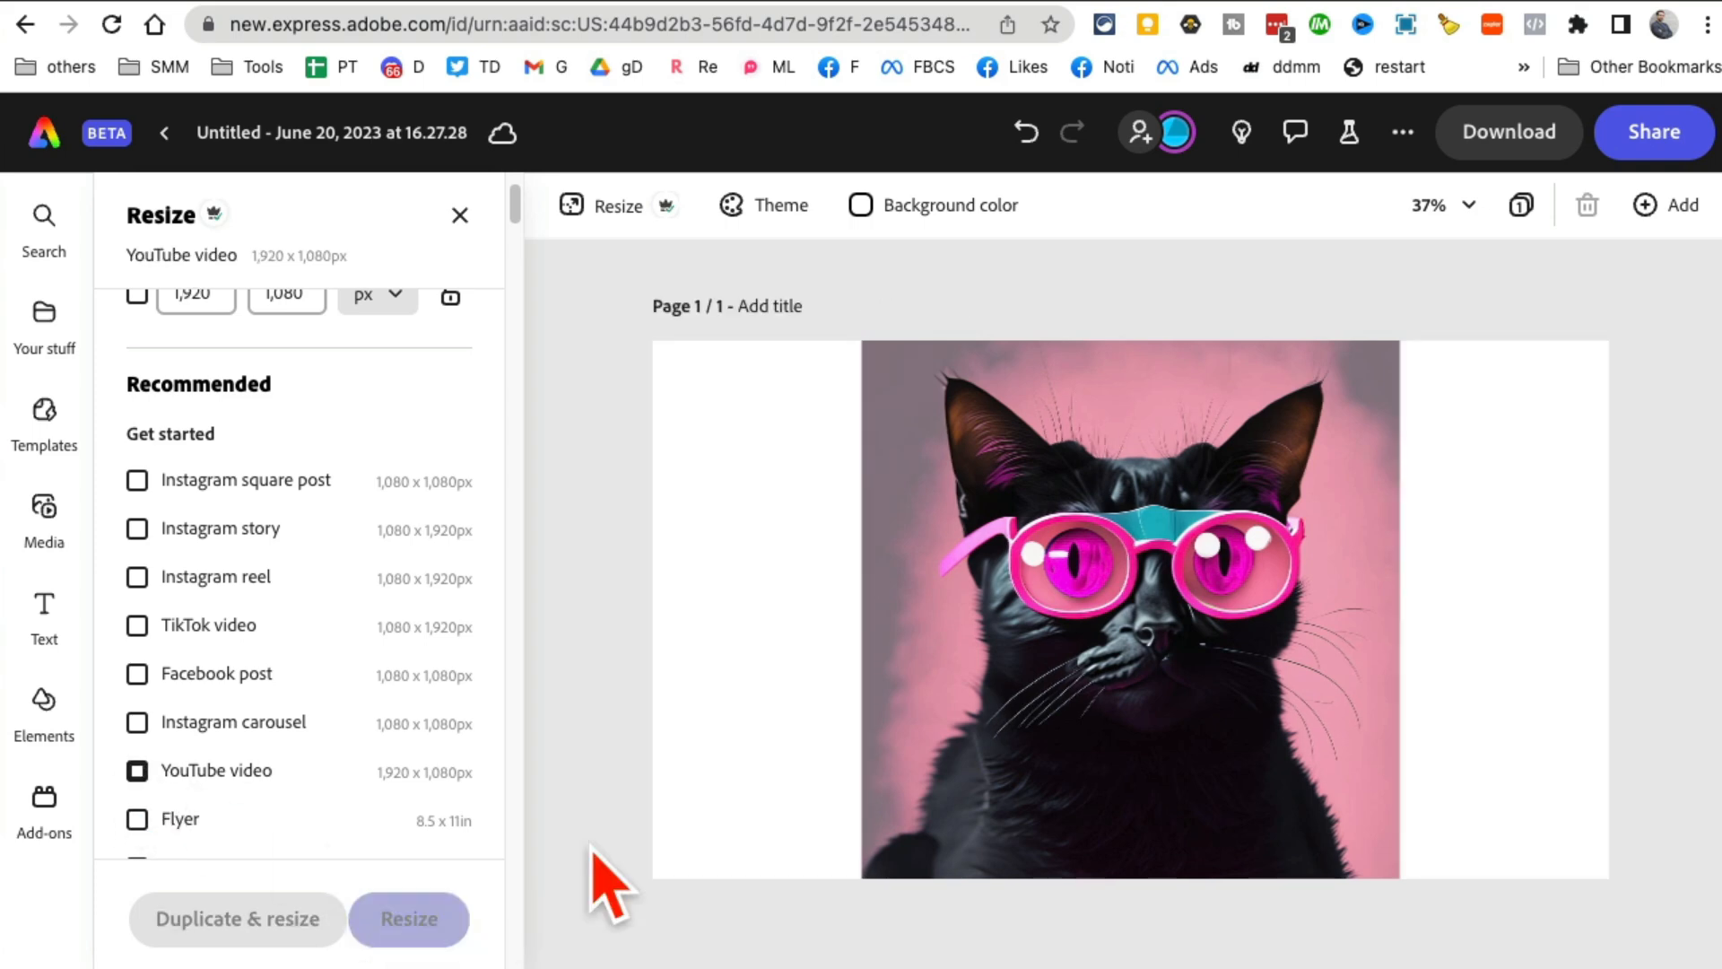
{"action": "left_click", "coordinate": [1131, 610]}
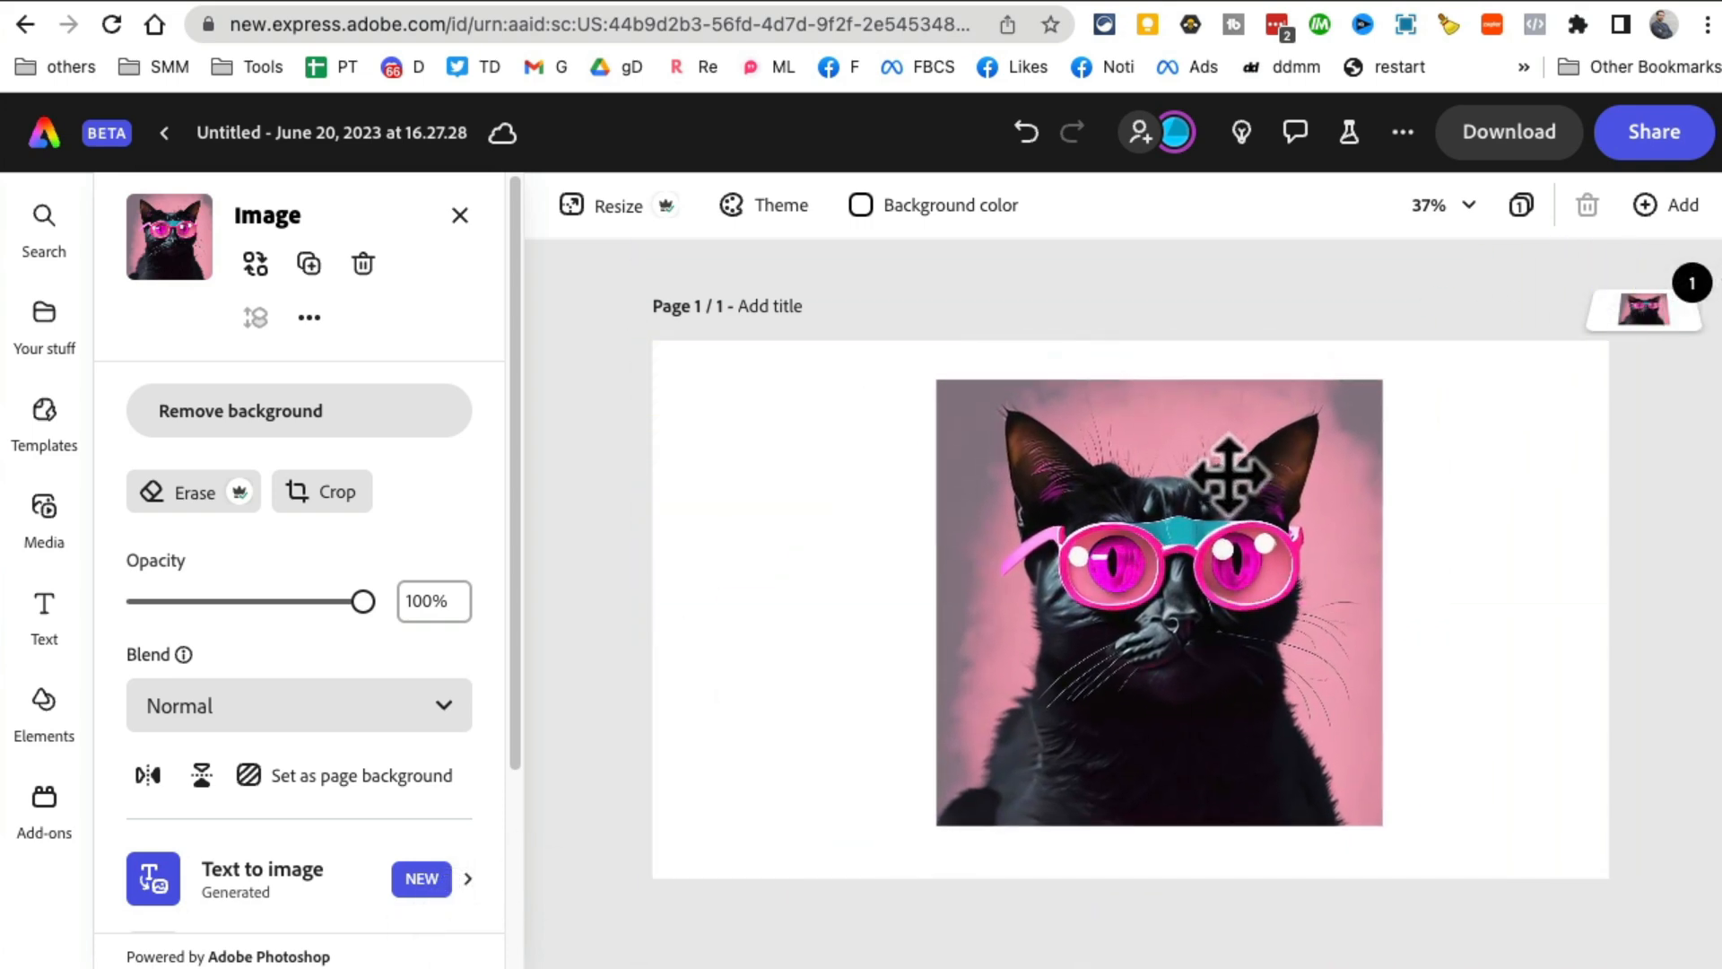
- Set the page background colour to black
{"action": "left_click", "coordinate": [933, 205]}
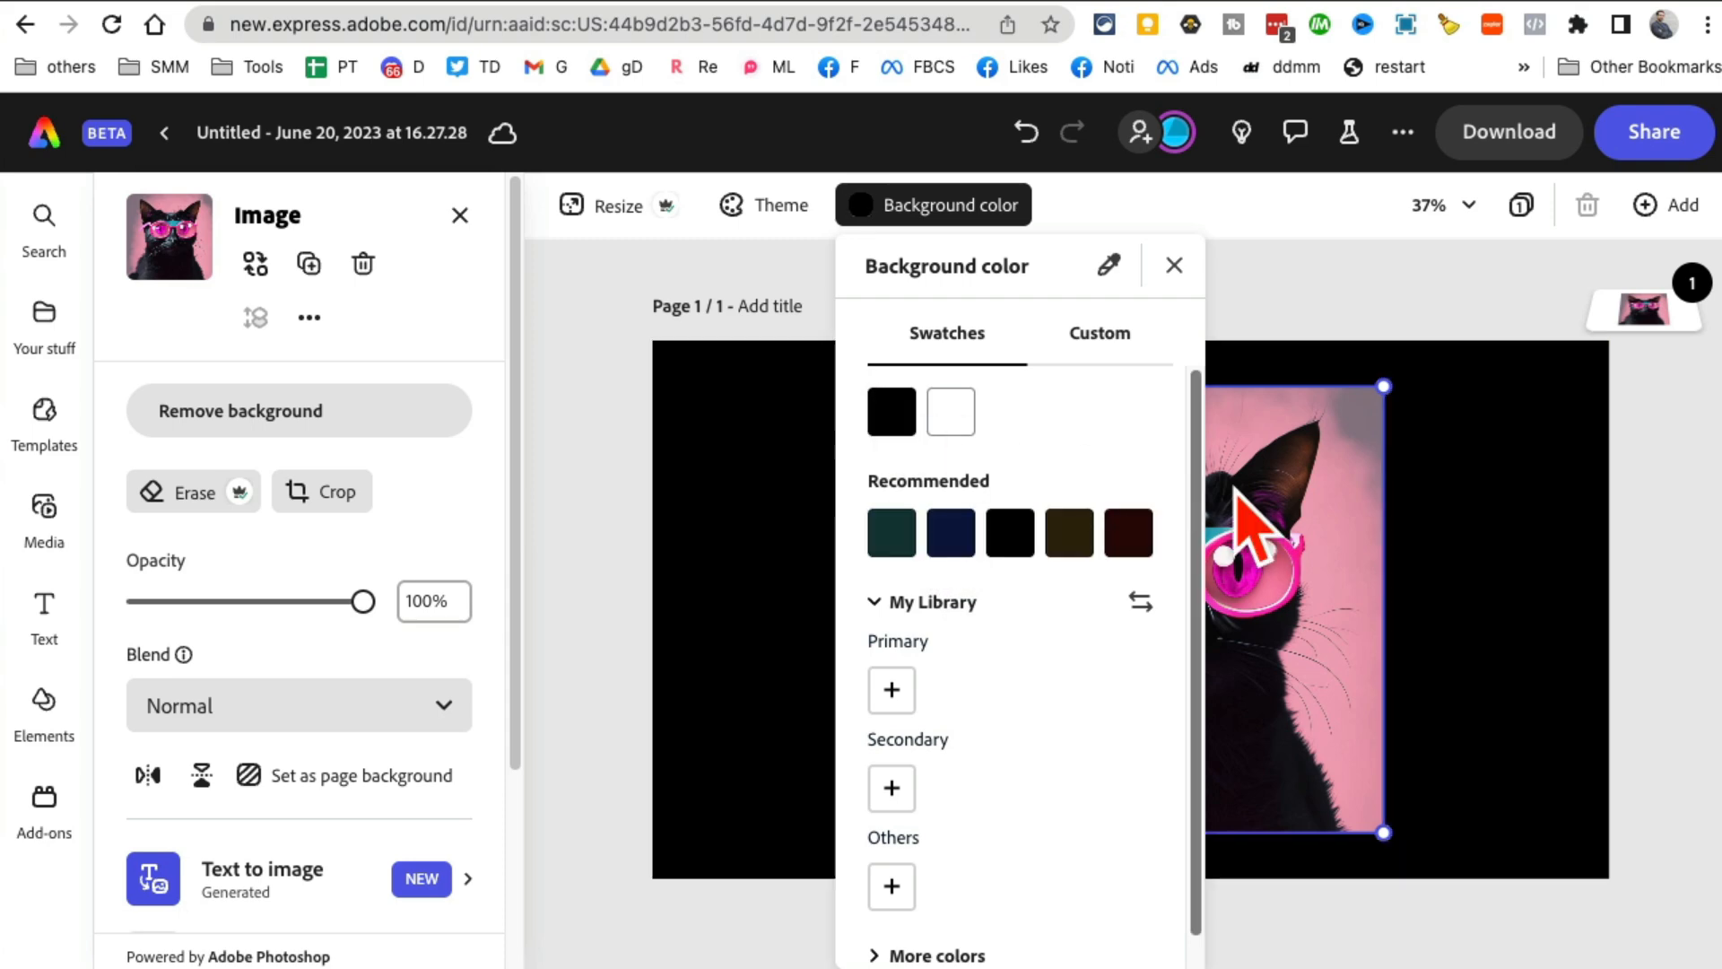
{"action": "left_click", "coordinate": [1172, 265]}
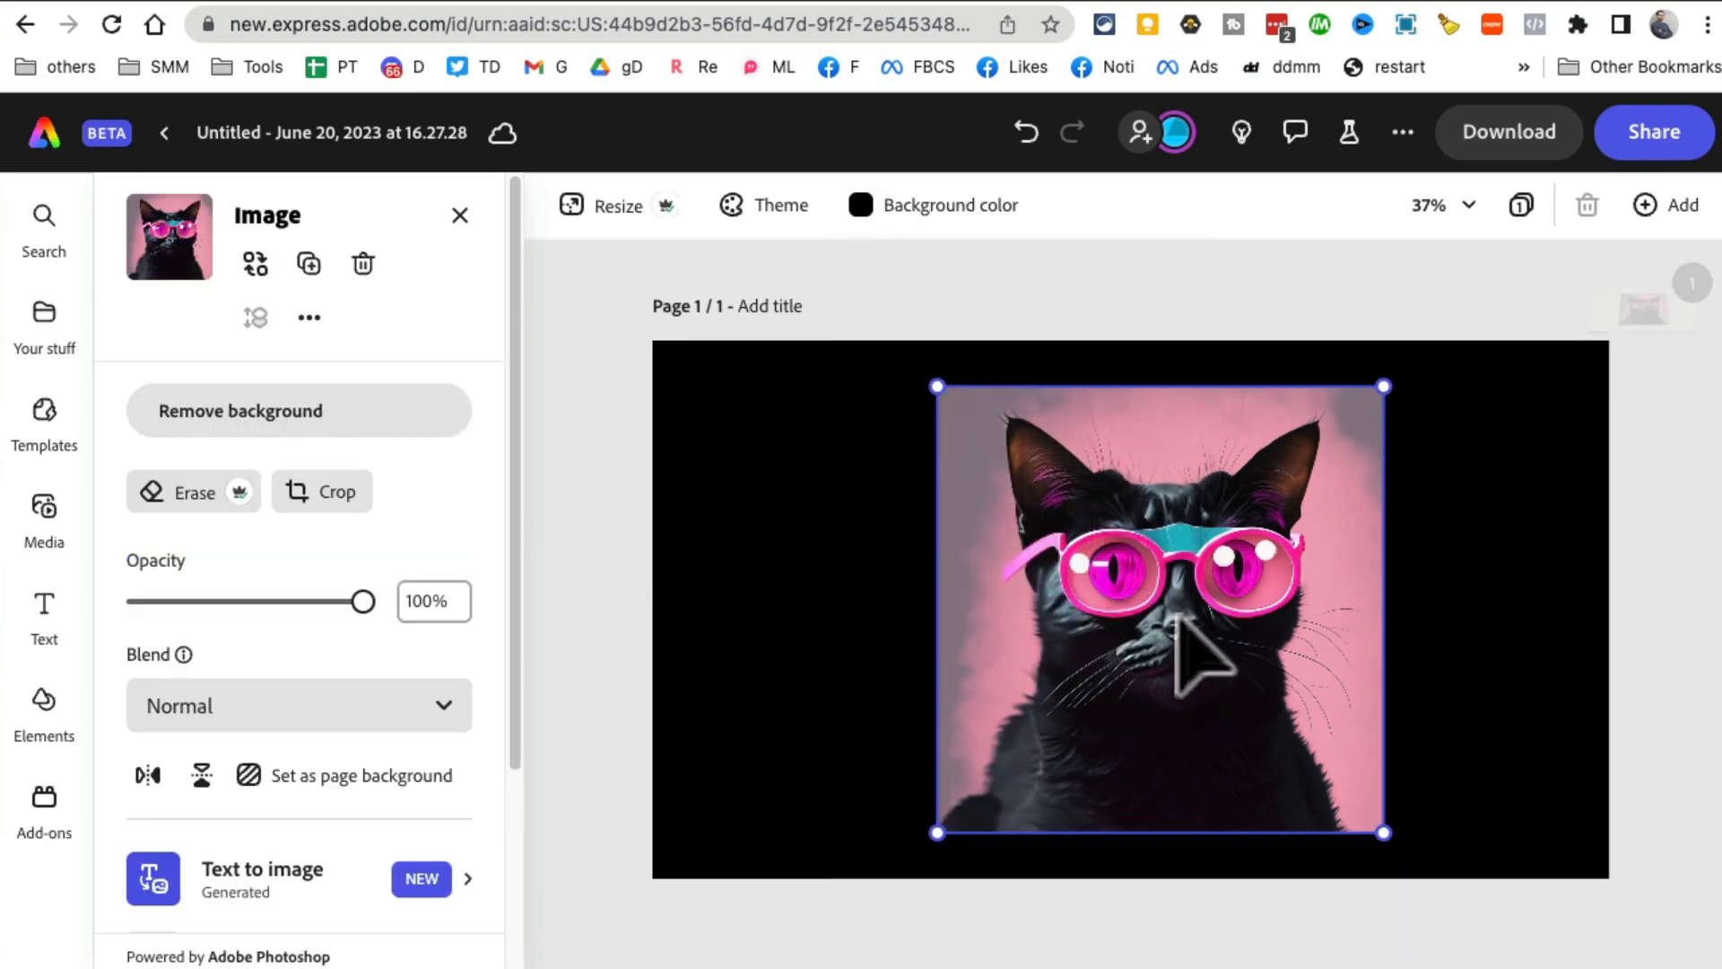
{"action": "left_click", "coordinate": [617, 205]}
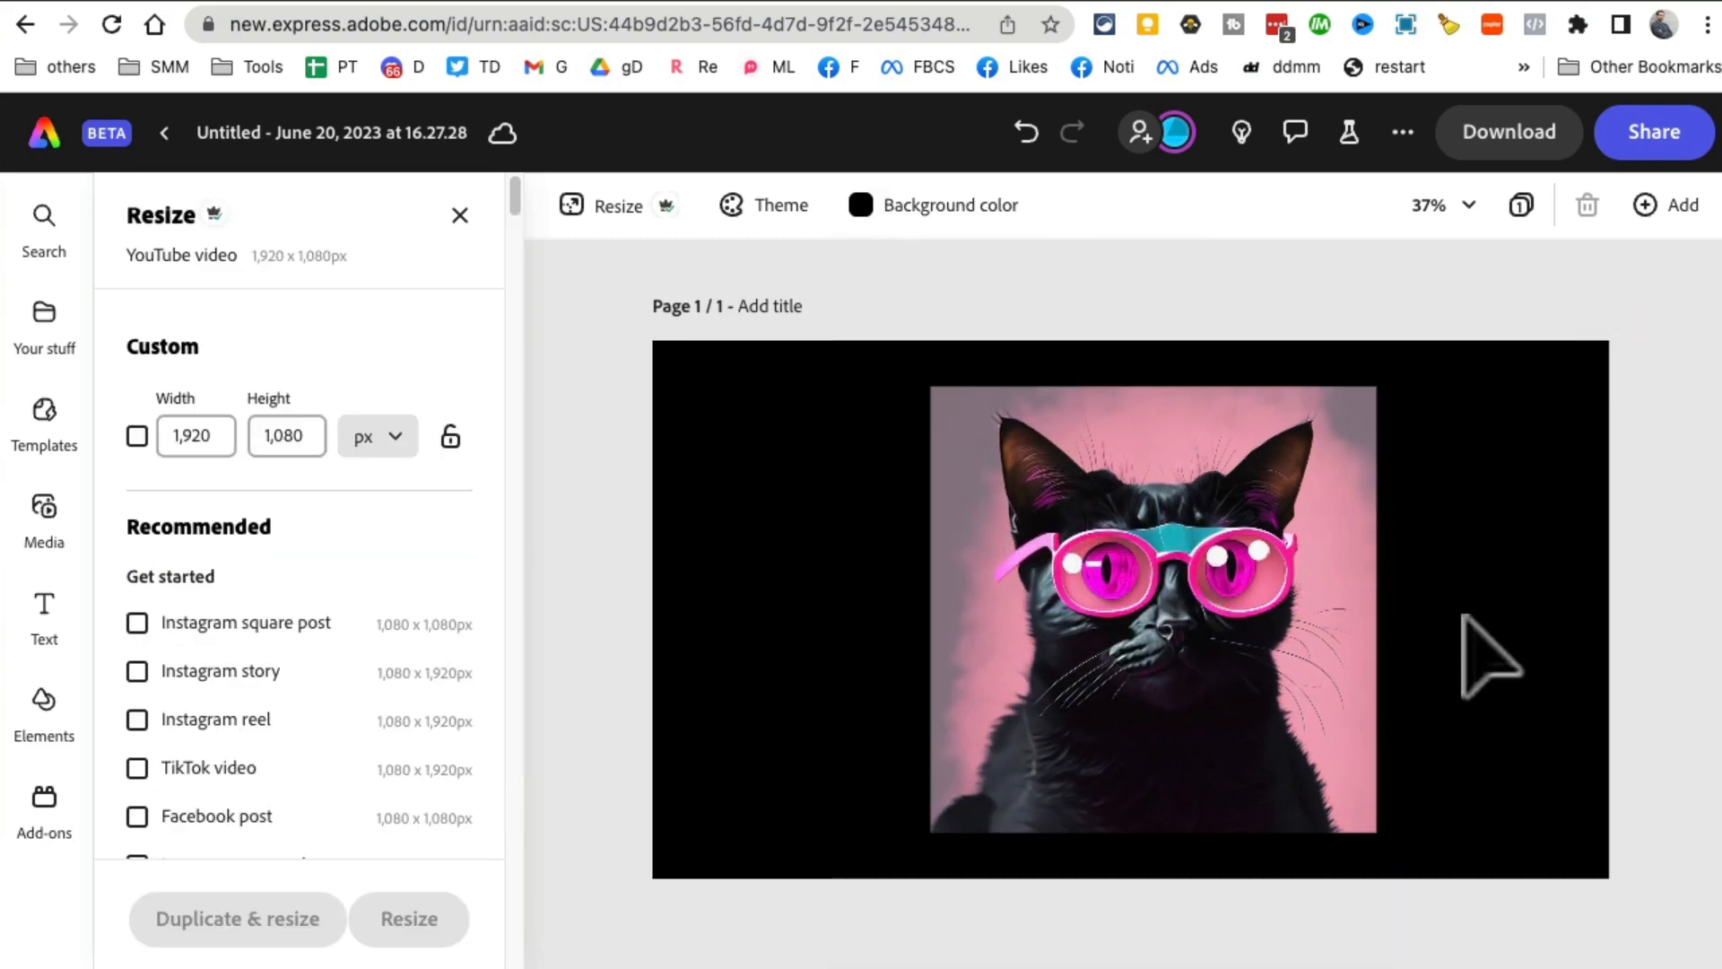
{"action": "mouse_move", "coordinate": [118, 236]}
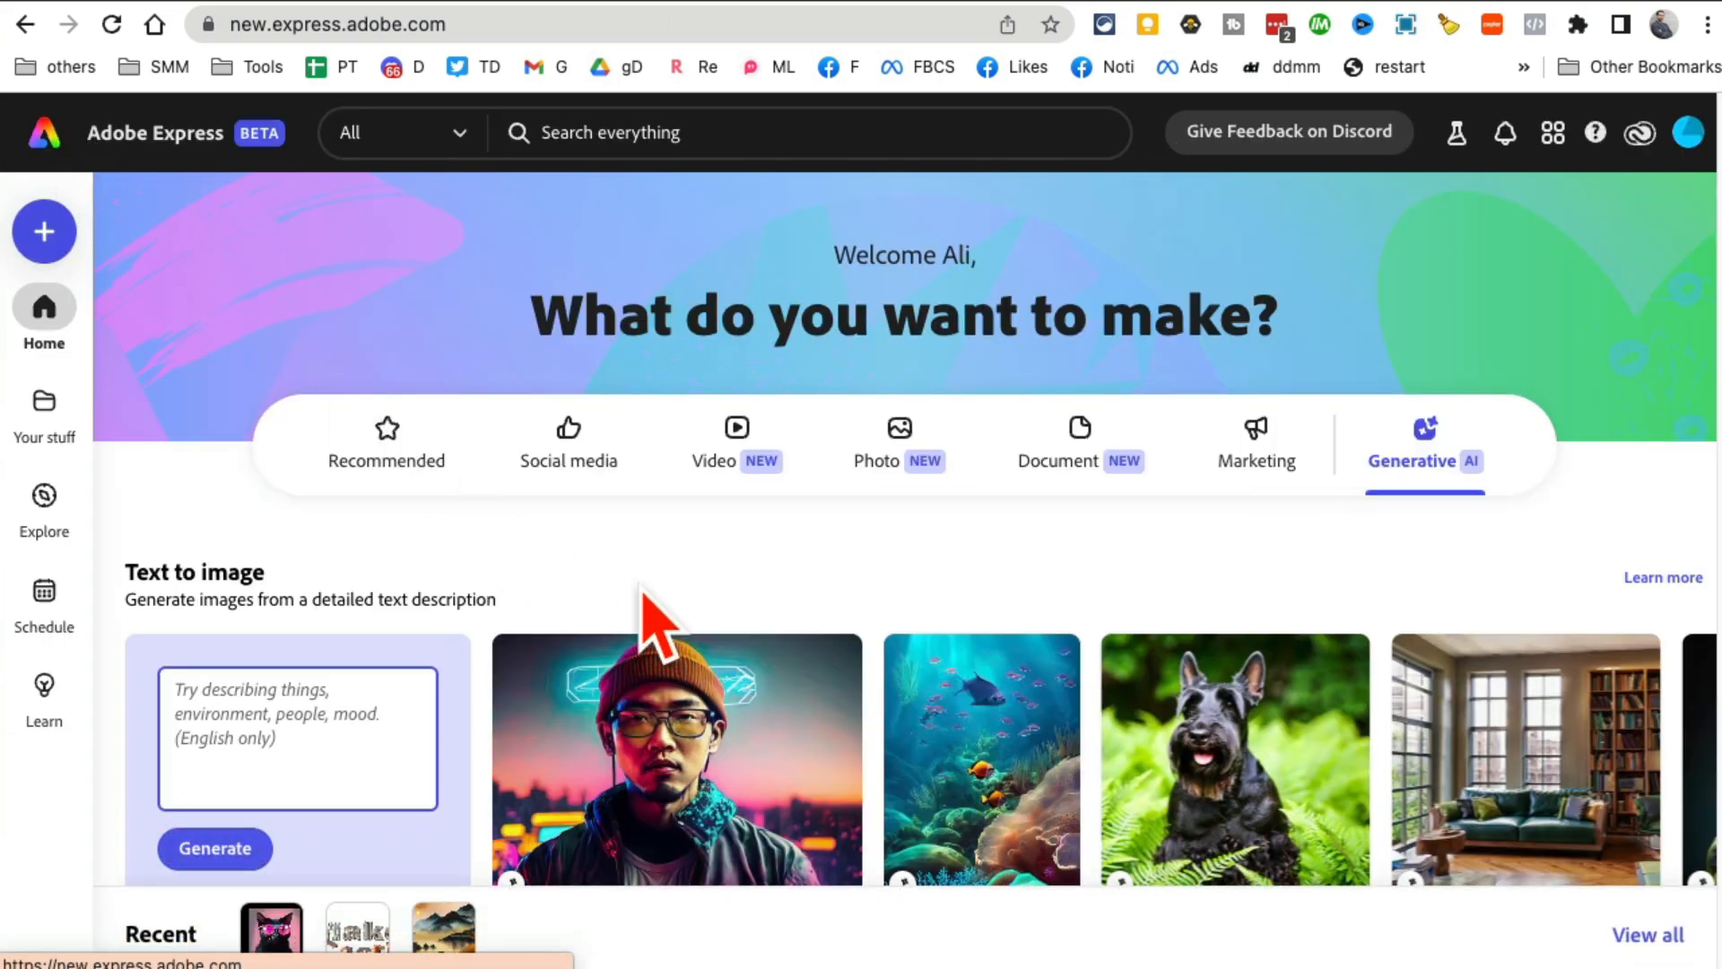
- Advance the Text to image examples twice and scroll down to the Text effects section
{"action": "scroll", "scroll_direction": "down", "scroll_amount": 3}
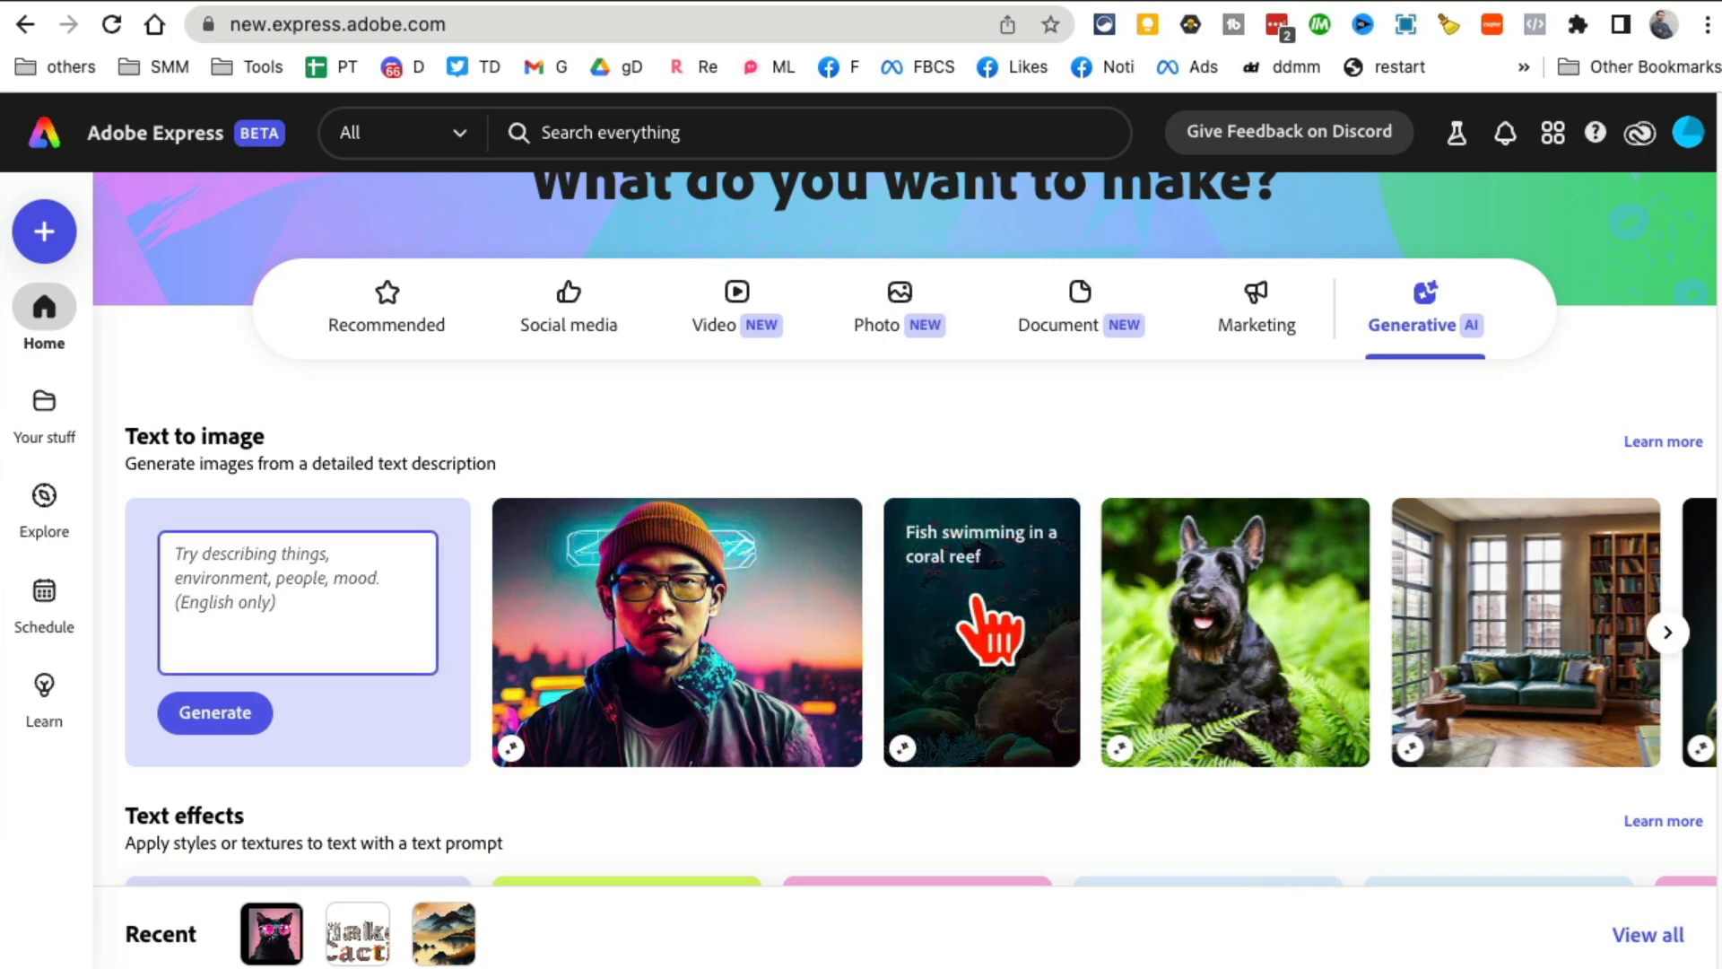
{"action": "scroll", "scroll_direction": "down", "scroll_amount": 3}
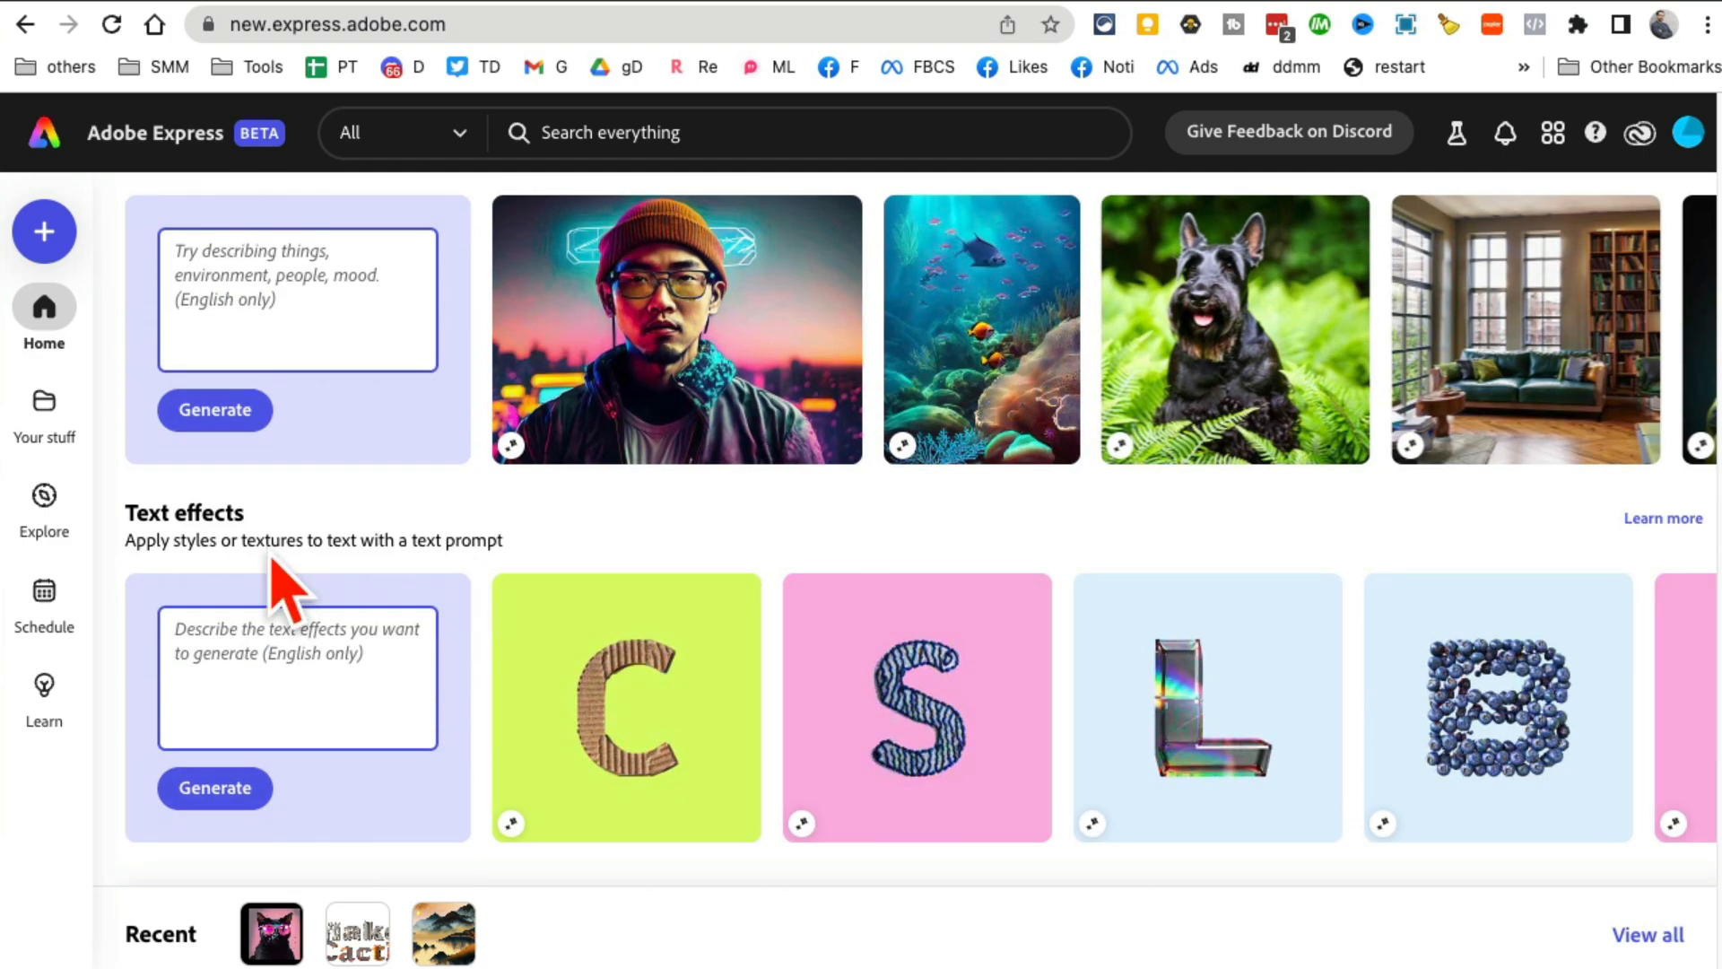
{"action": "mouse_move", "coordinate": [835, 747]}
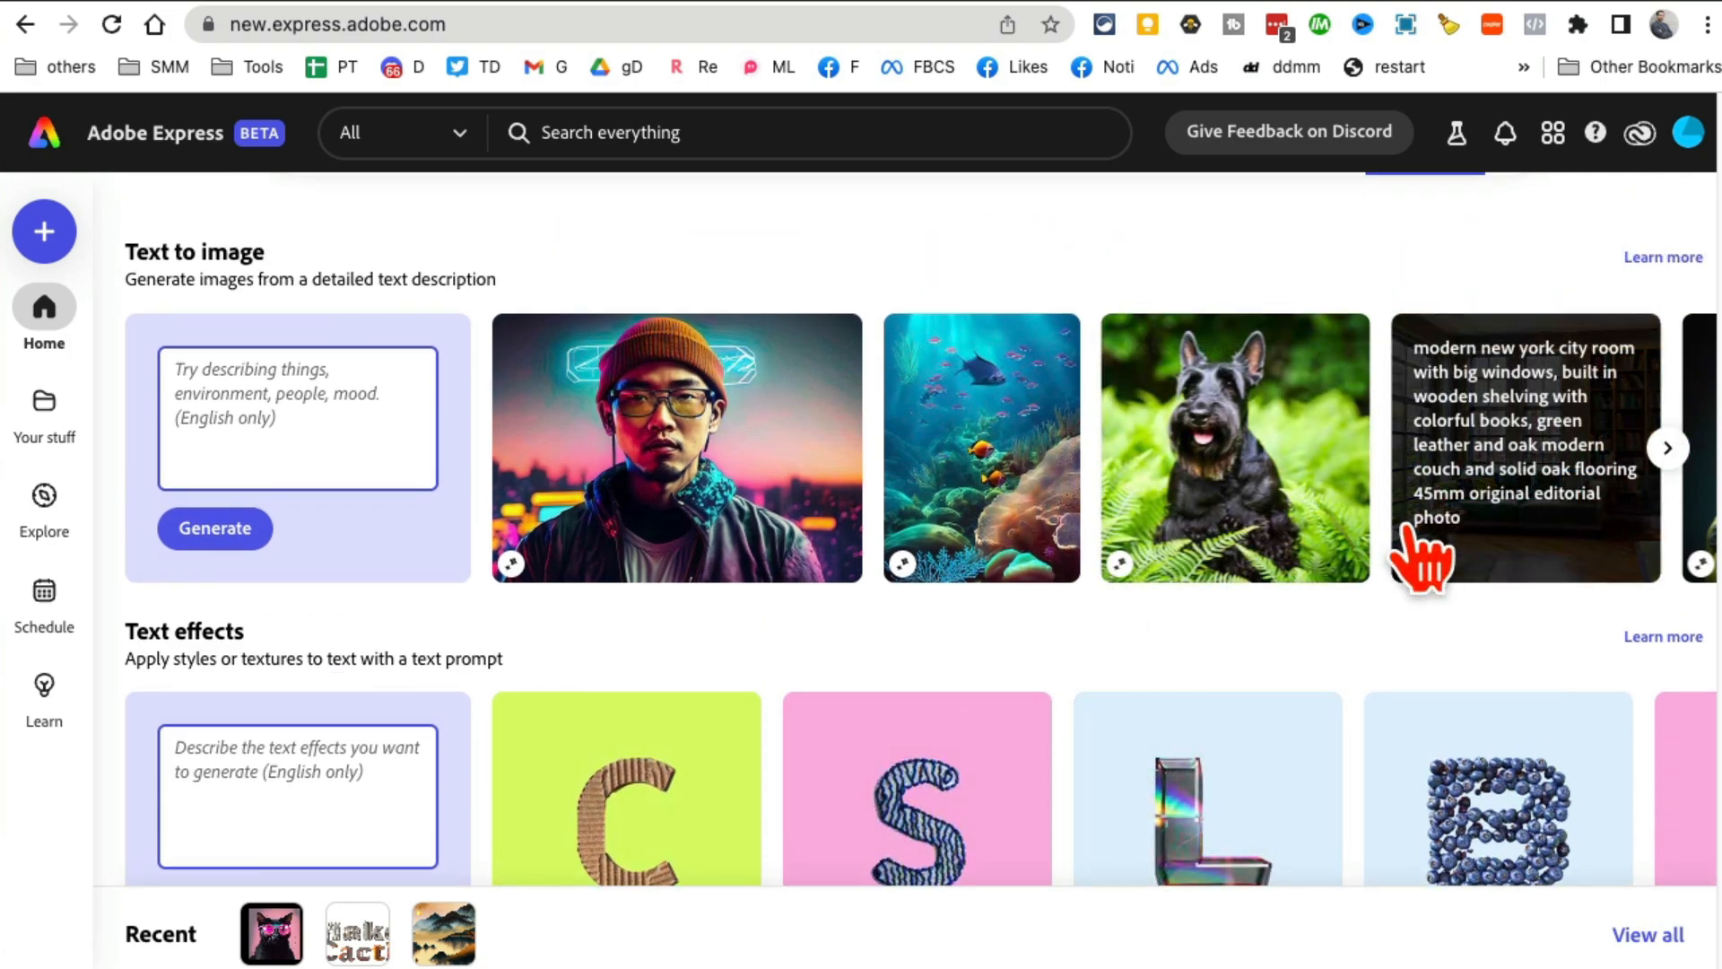
{"action": "left_click", "coordinate": [1668, 447]}
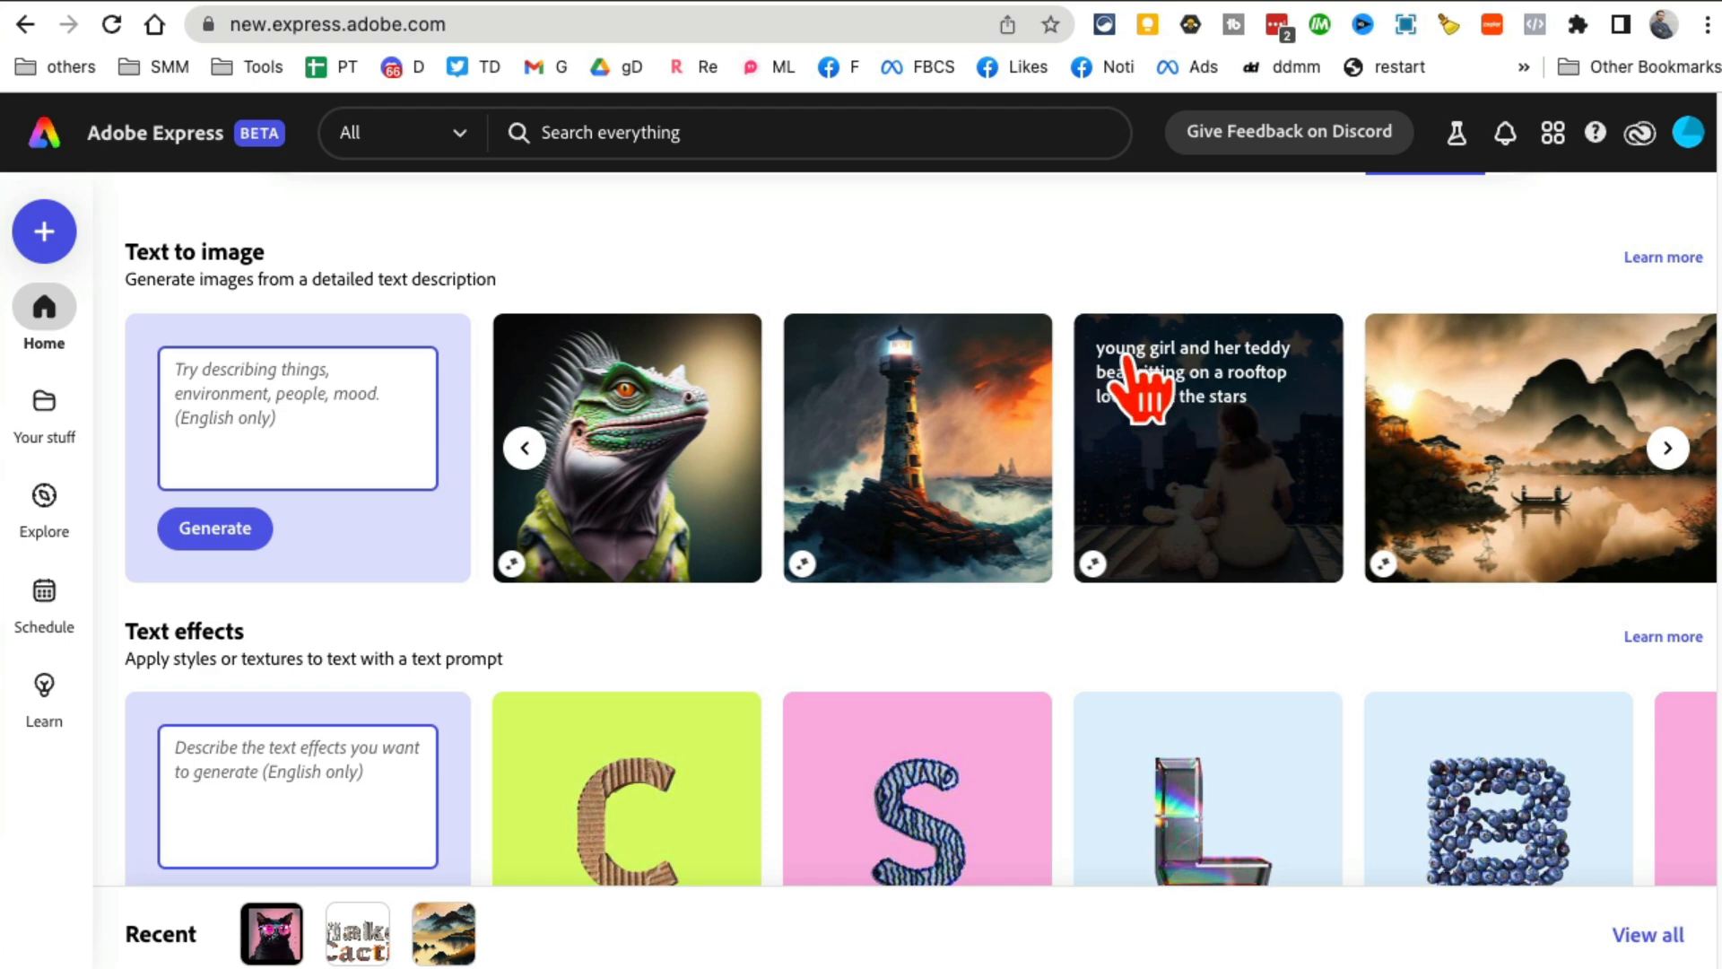
{"action": "mouse_move", "coordinate": [1291, 390]}
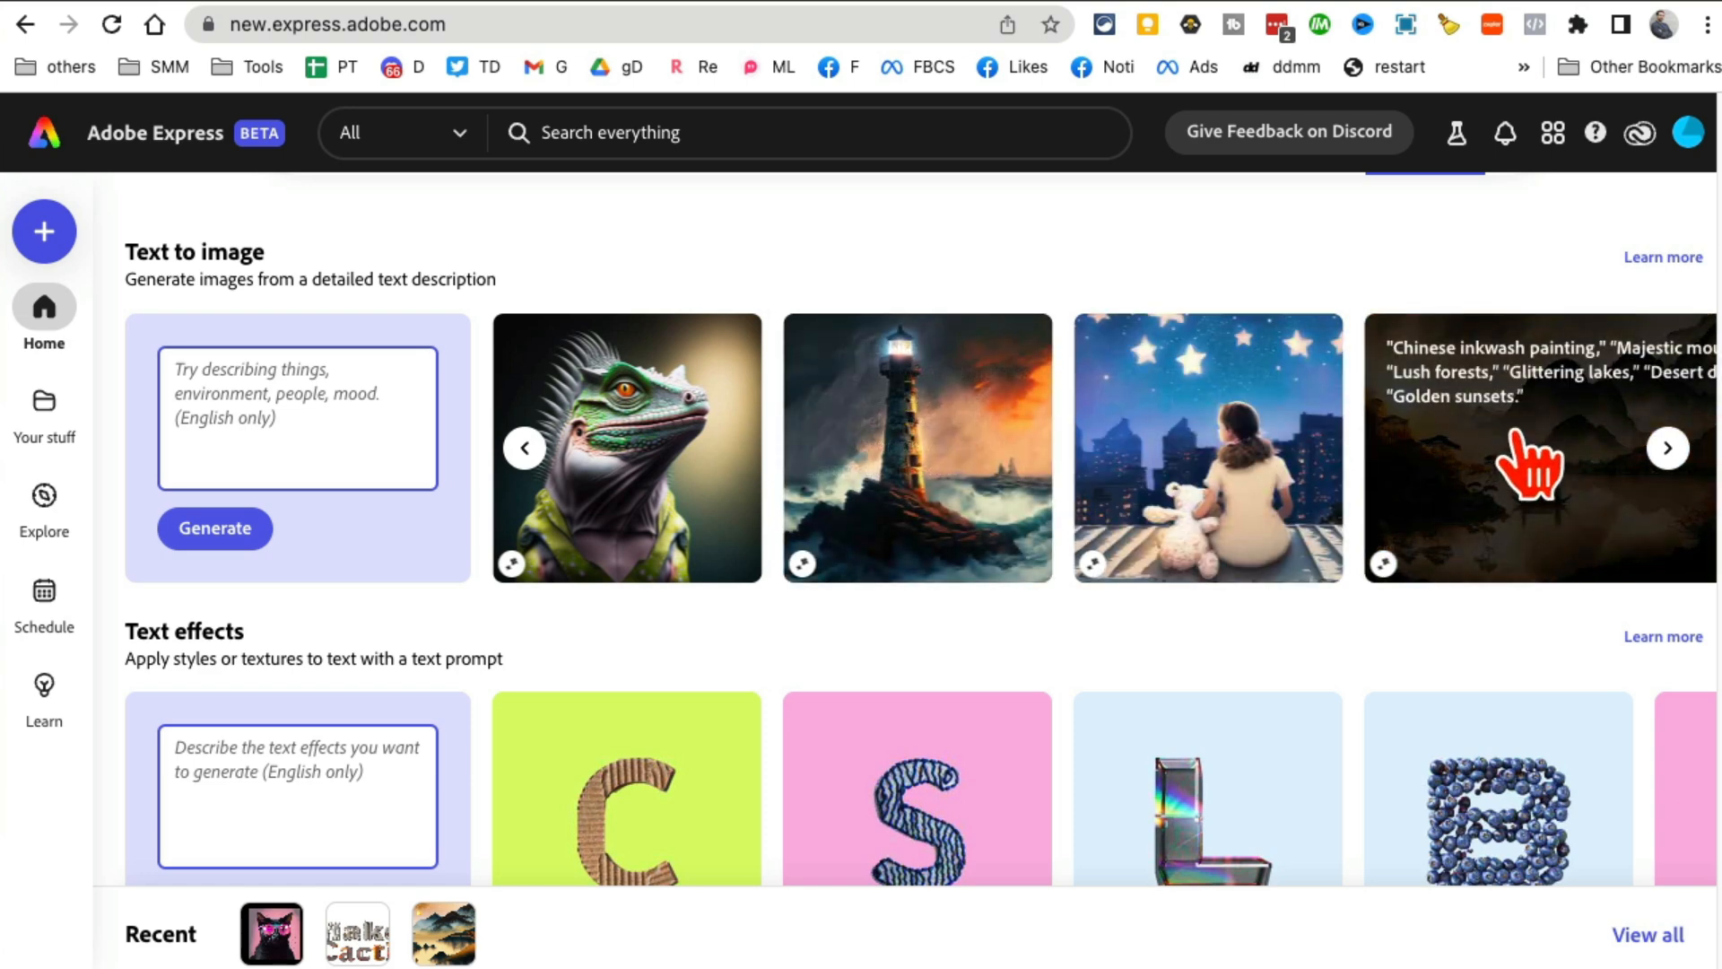
{"action": "mouse_move", "coordinate": [1373, 516]}
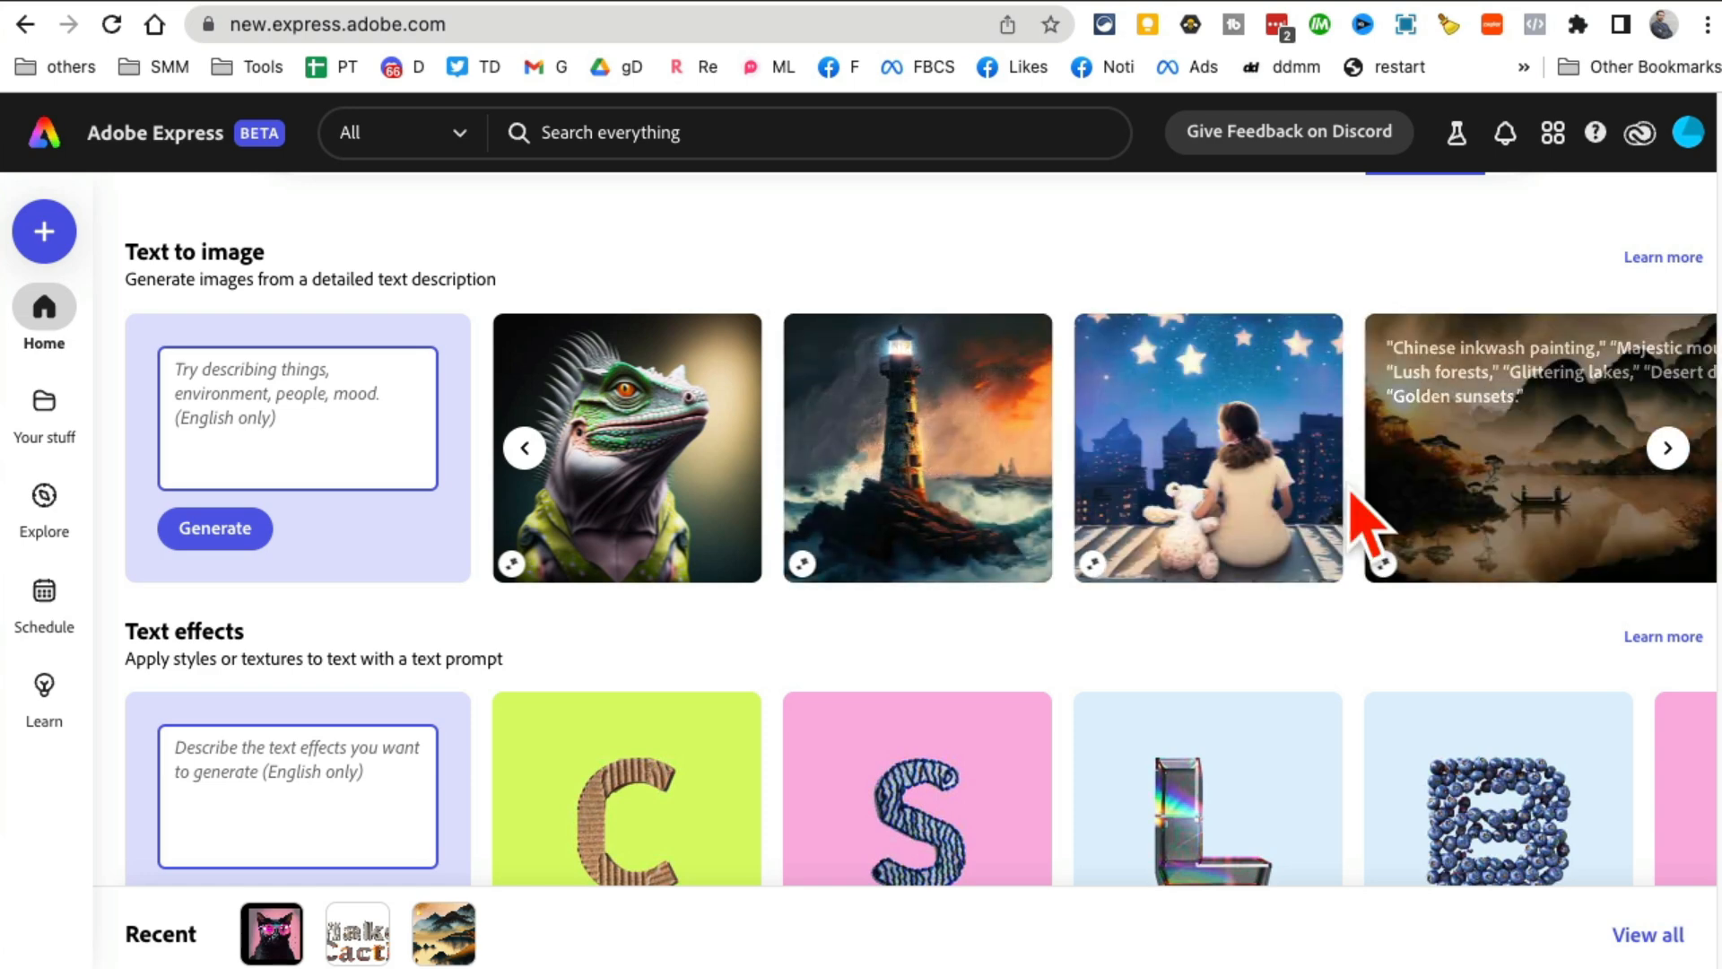
{"action": "left_click", "coordinate": [1667, 446]}
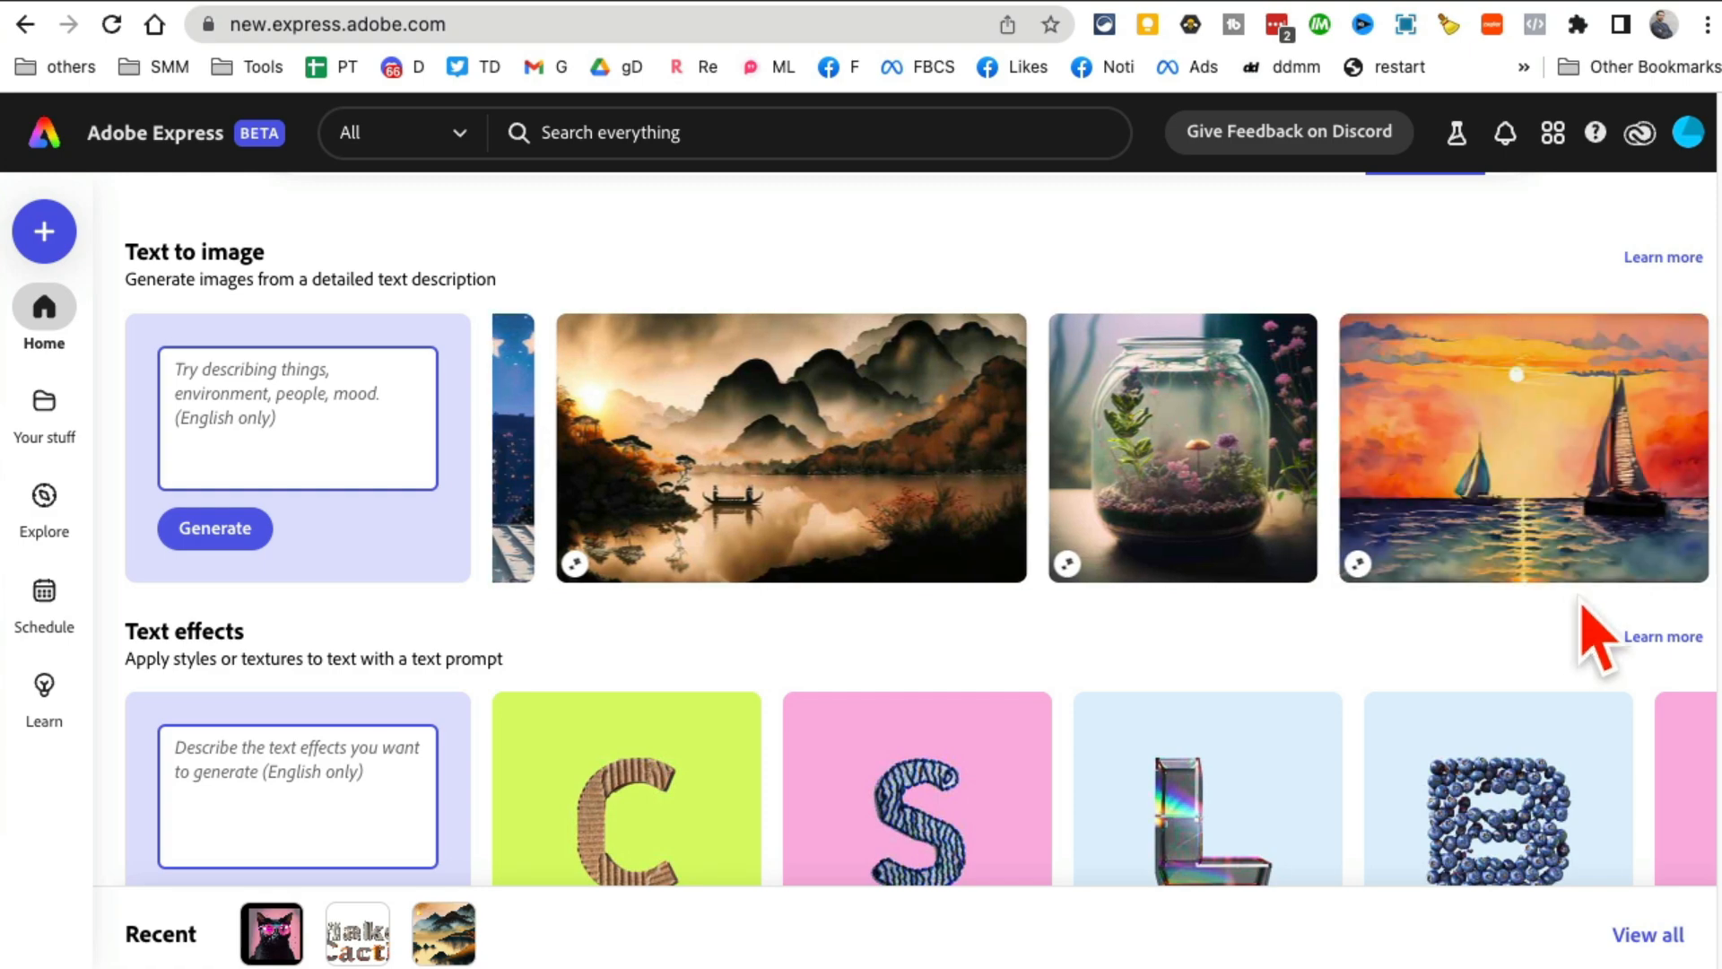
{"action": "mouse_move", "coordinate": [1183, 472]}
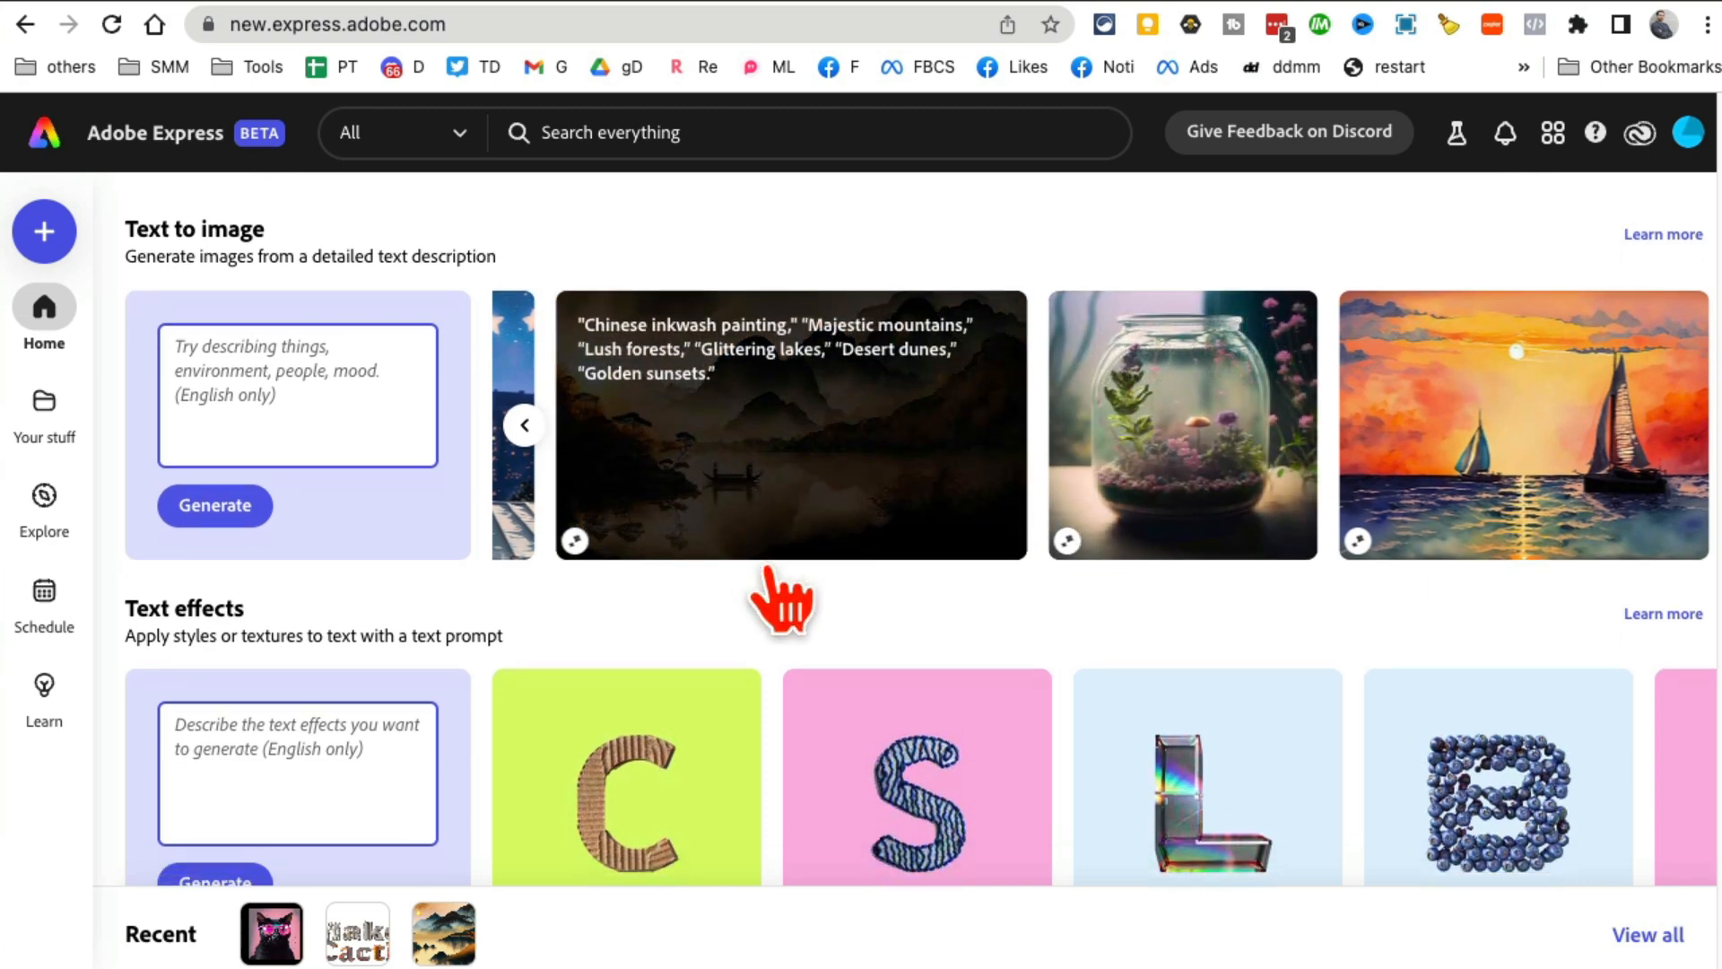
{"action": "scroll", "scroll_direction": "down", "scroll_amount": 3}
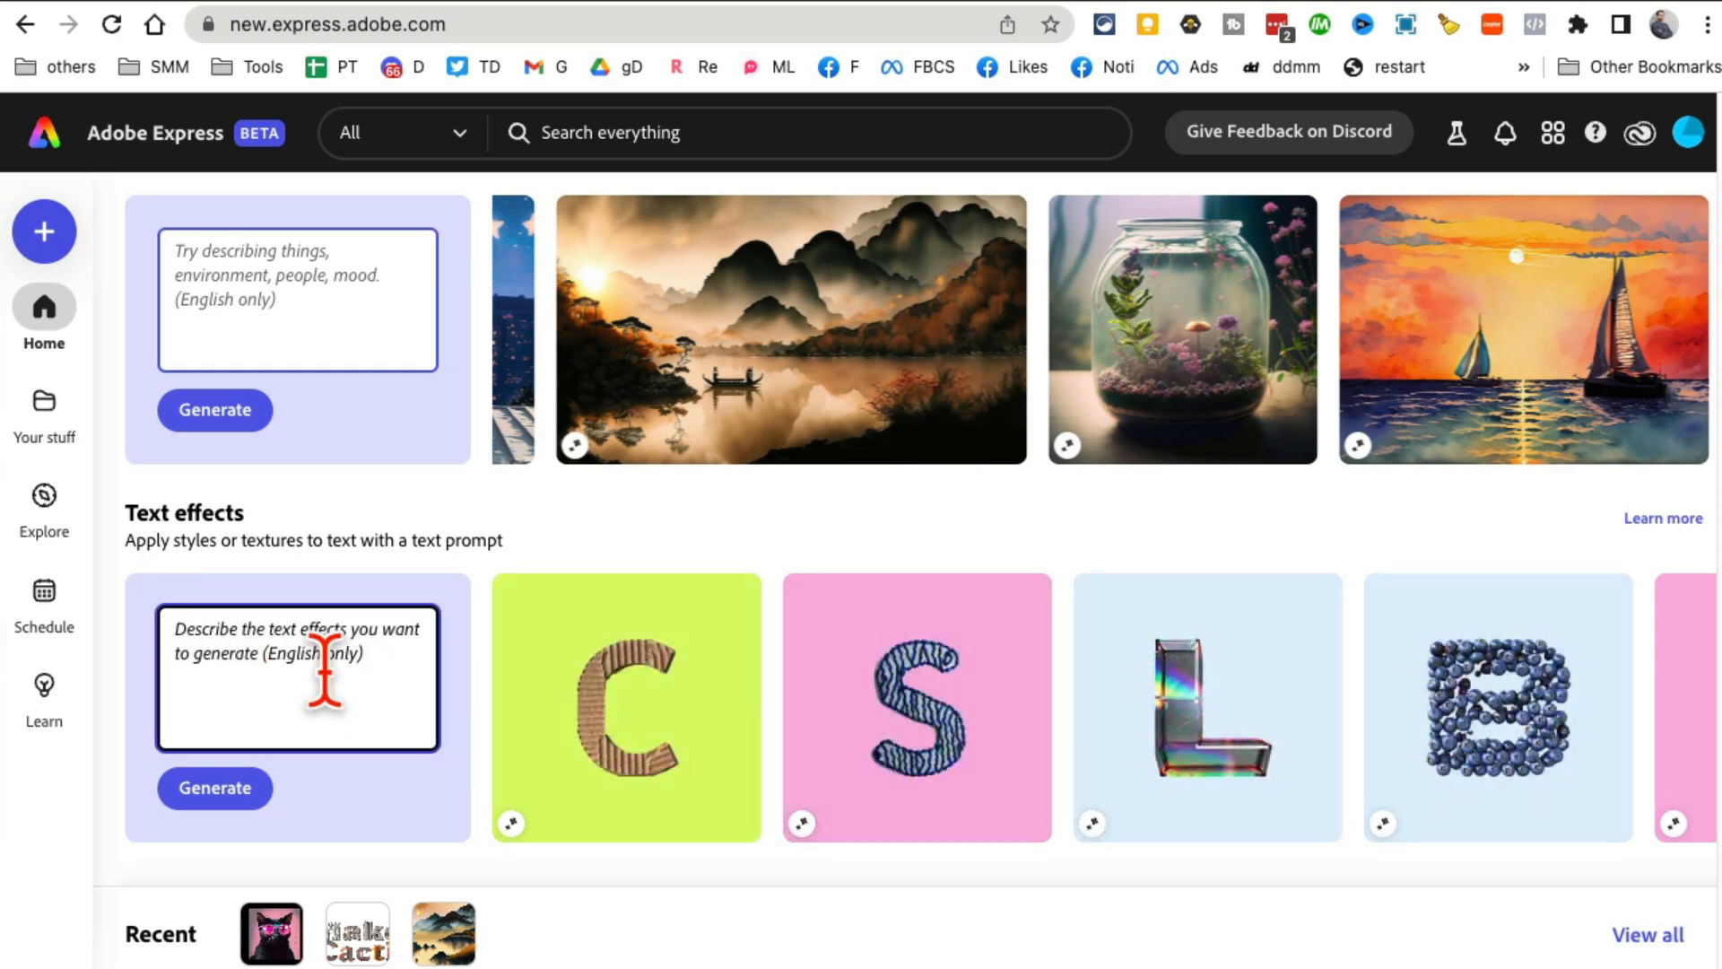
- Generate a text effect from the prompt 'sunset with glow' and review the Text properties
{"action": "type", "text": "sunset"}
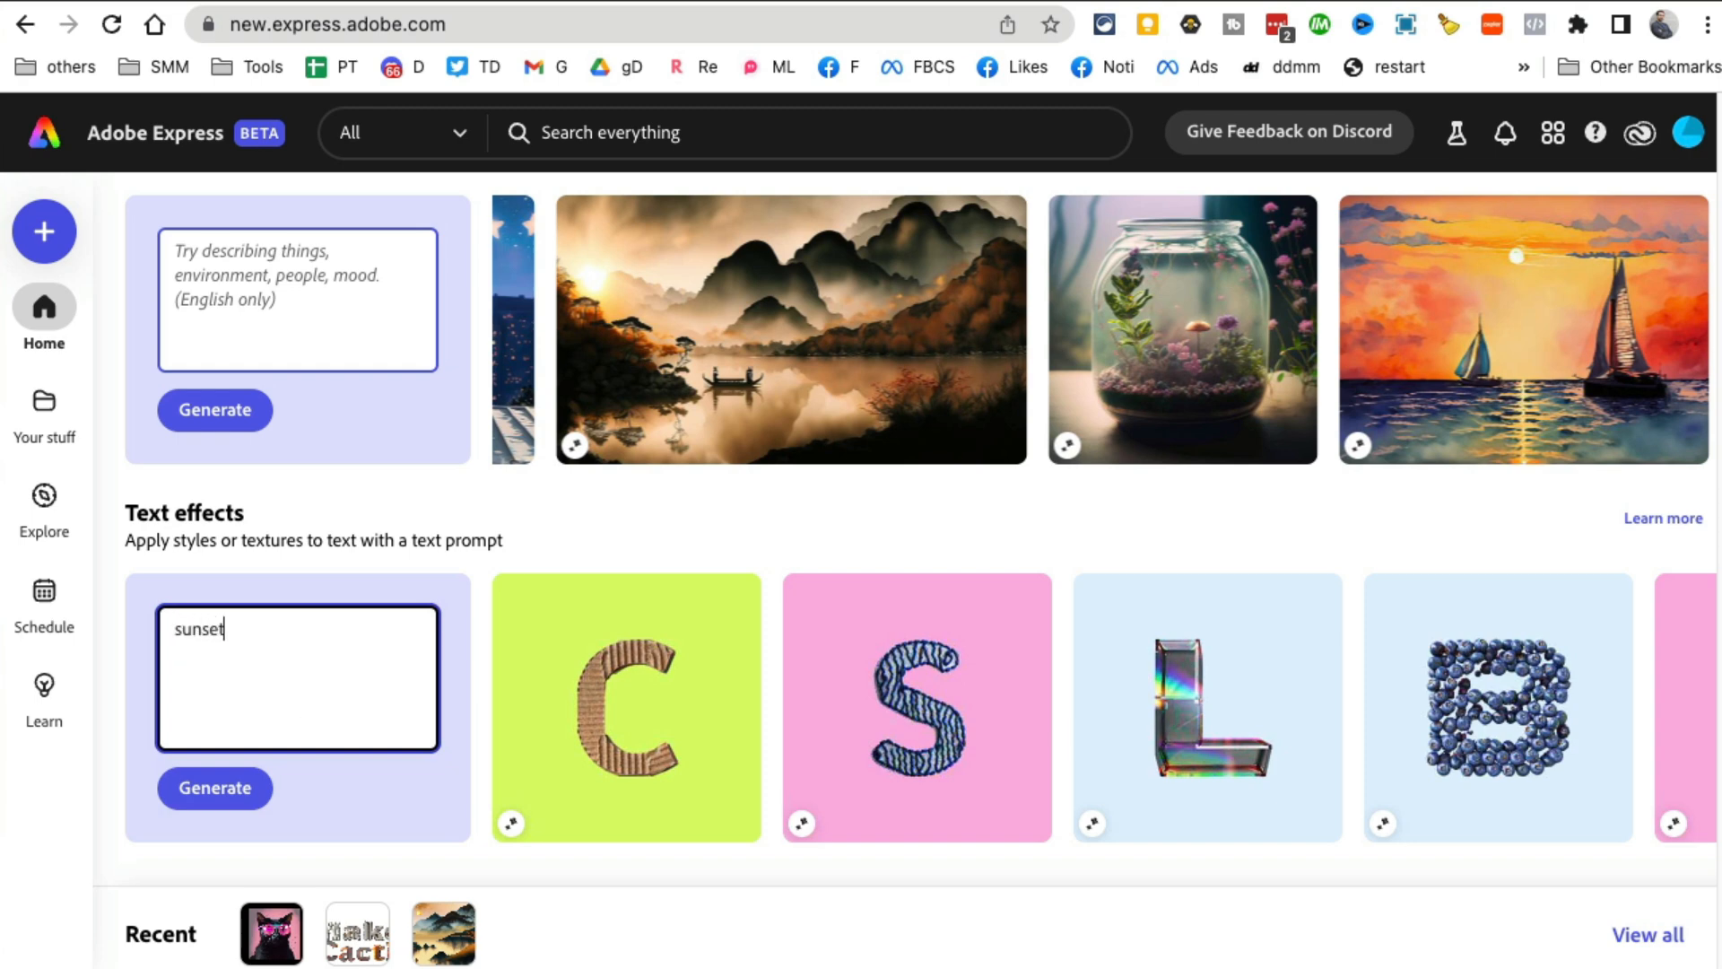
{"action": "type", "text": "with glow"}
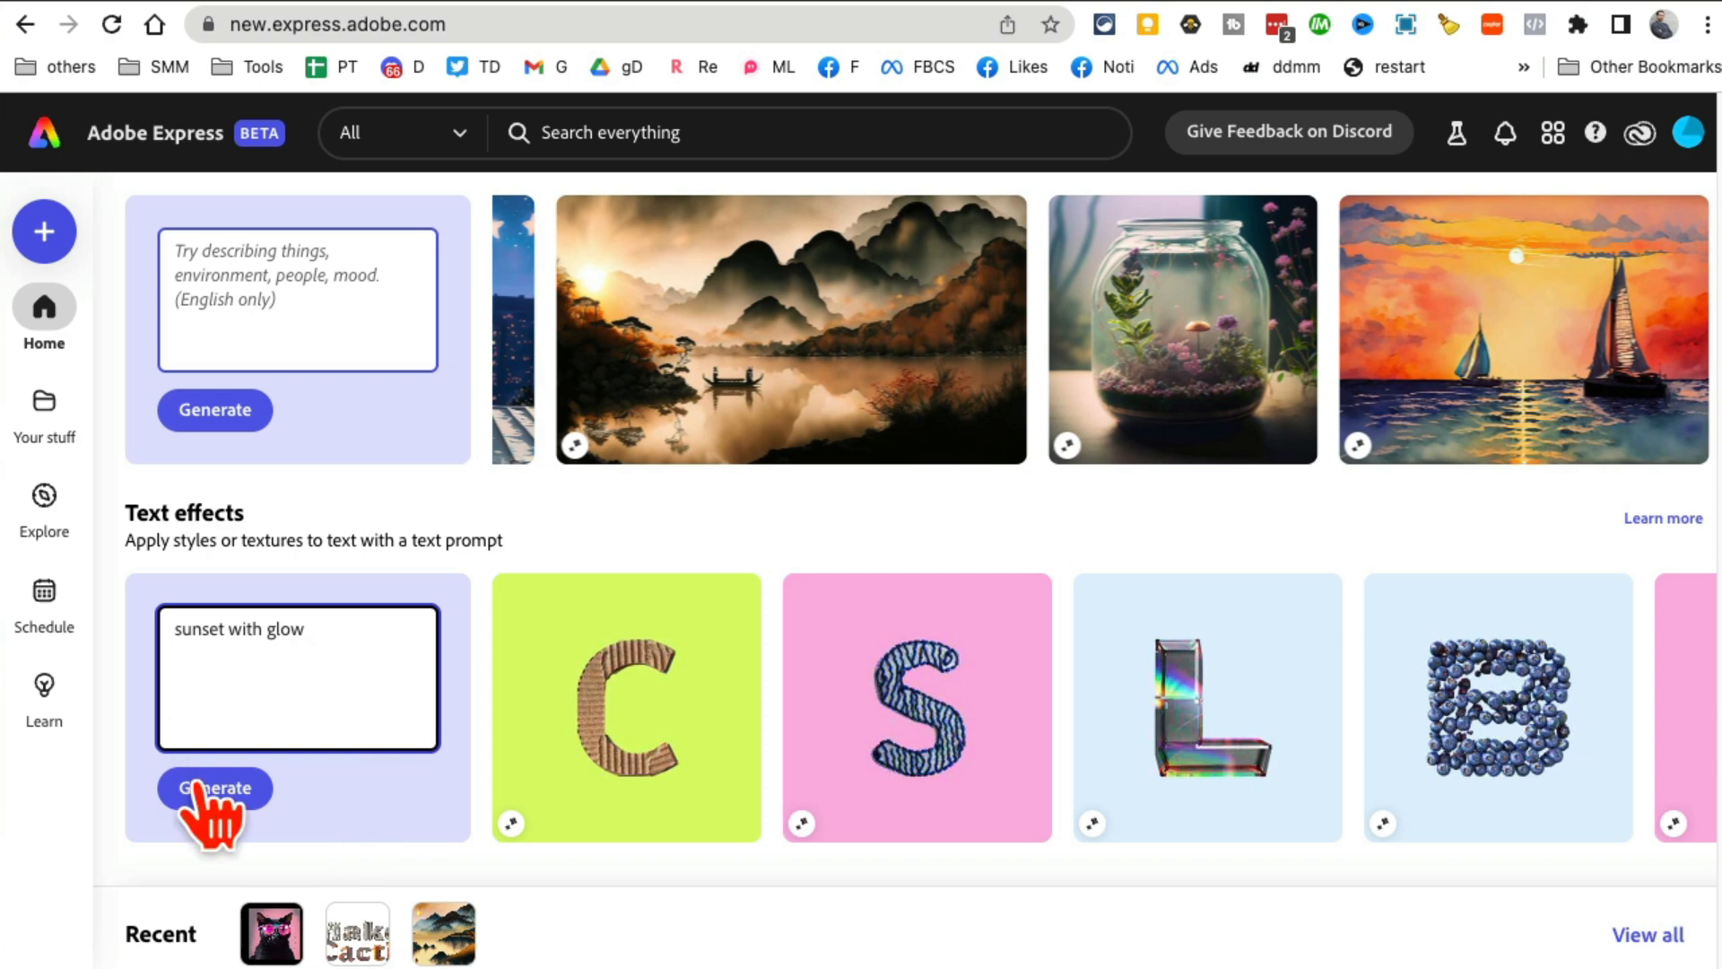
{"action": "left_click", "coordinate": [214, 789]}
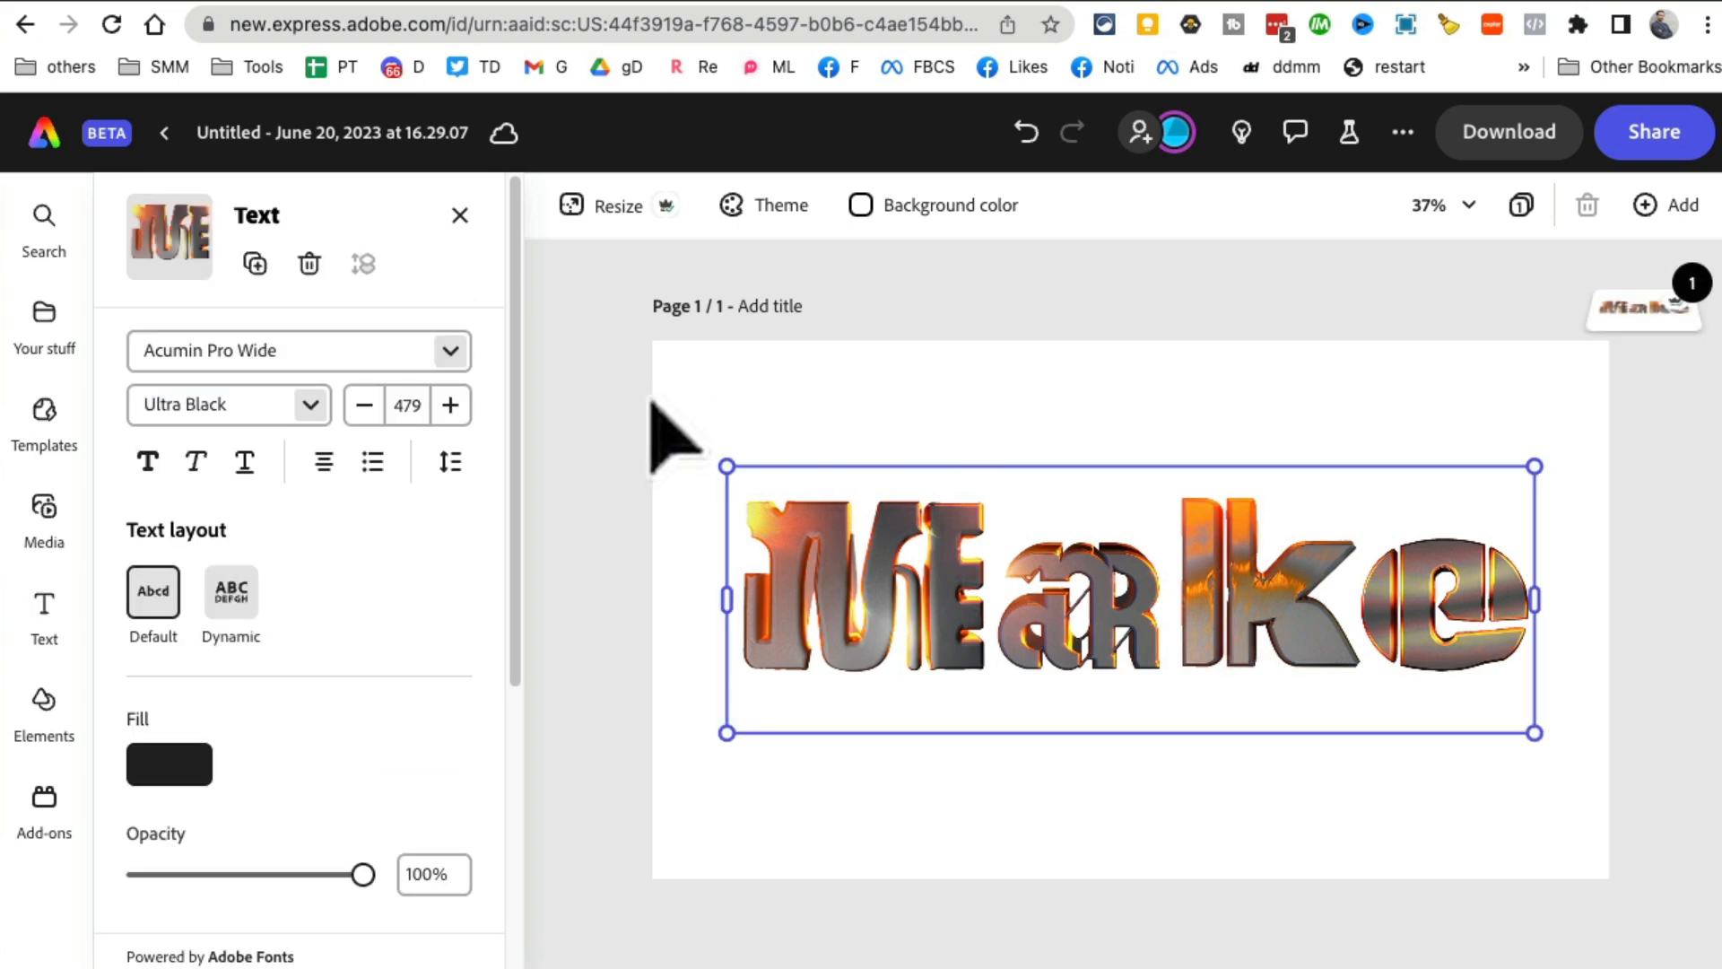
{"action": "mouse_move", "coordinate": [1093, 698]}
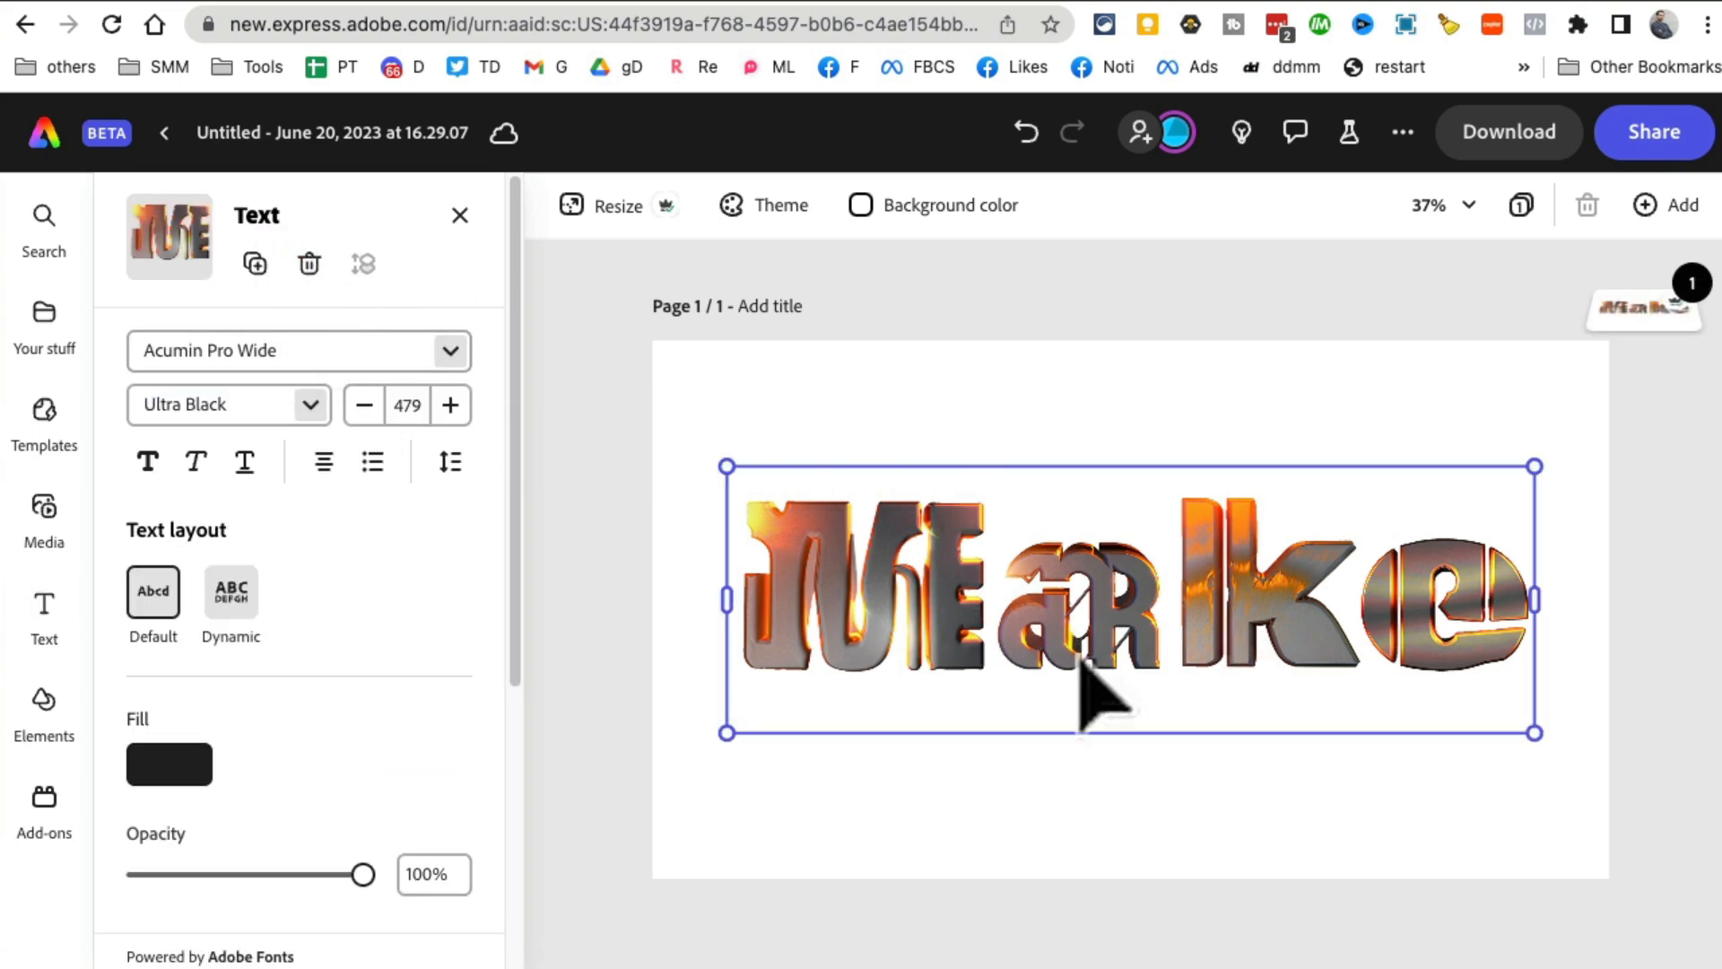
{"action": "scroll", "scroll_direction": "down", "scroll_amount": 3}
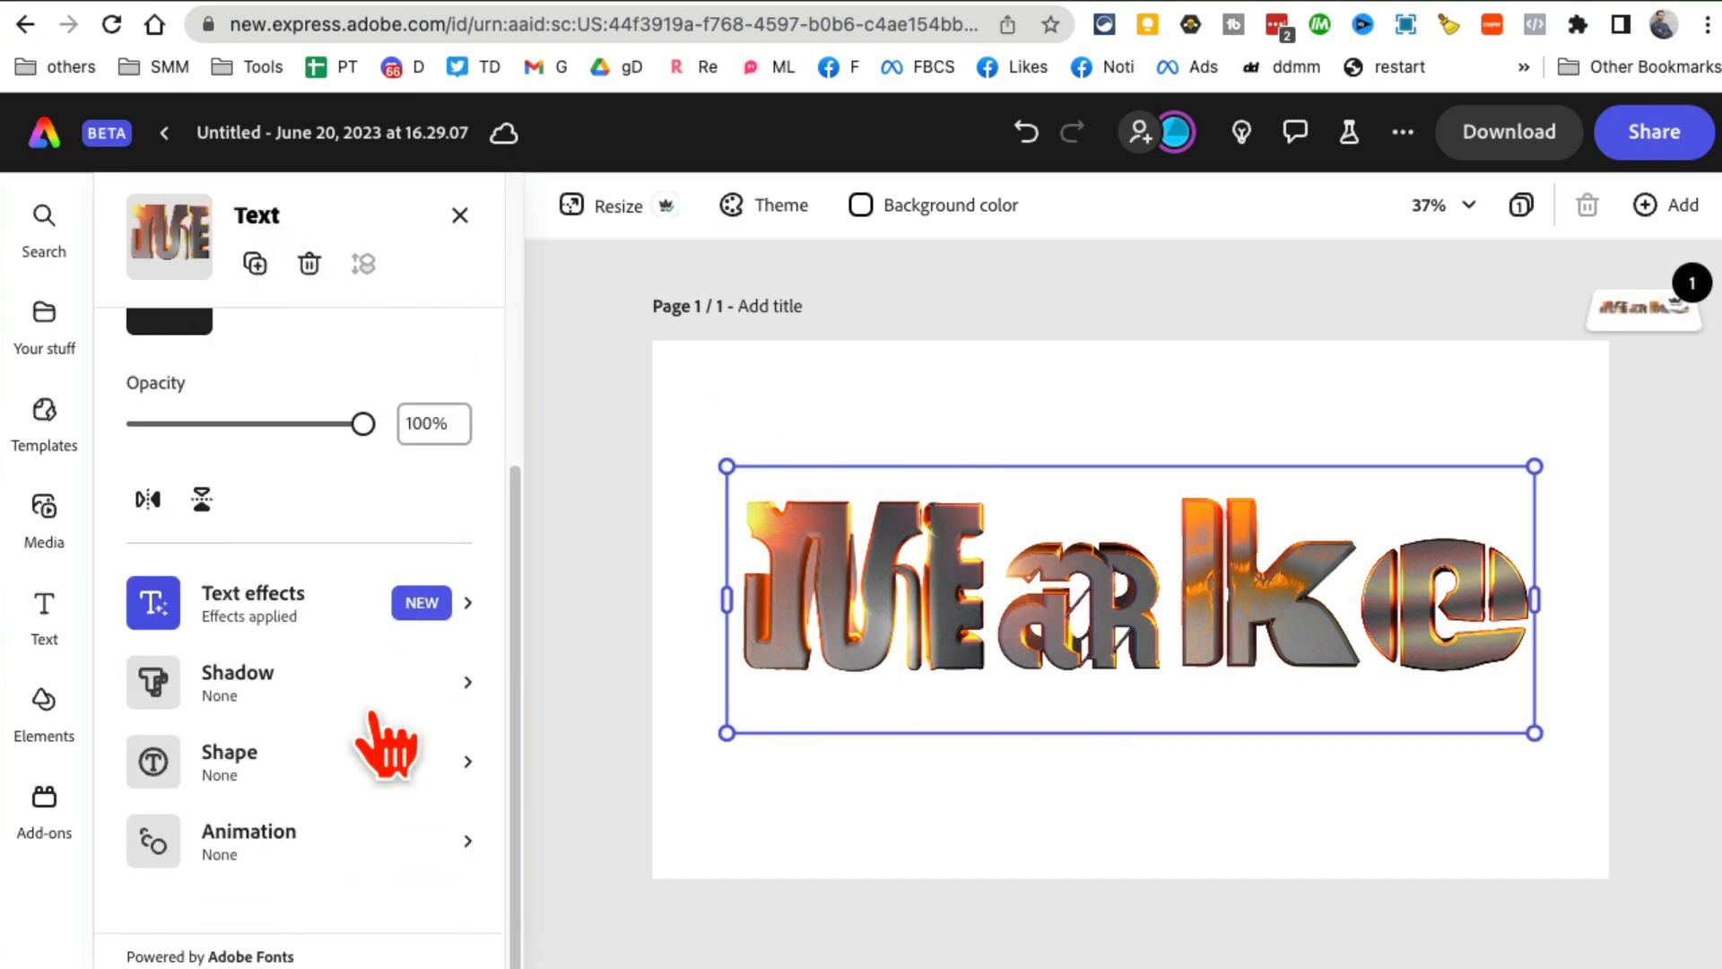
{"action": "scroll", "scroll_direction": "up", "scroll_amount": 3}
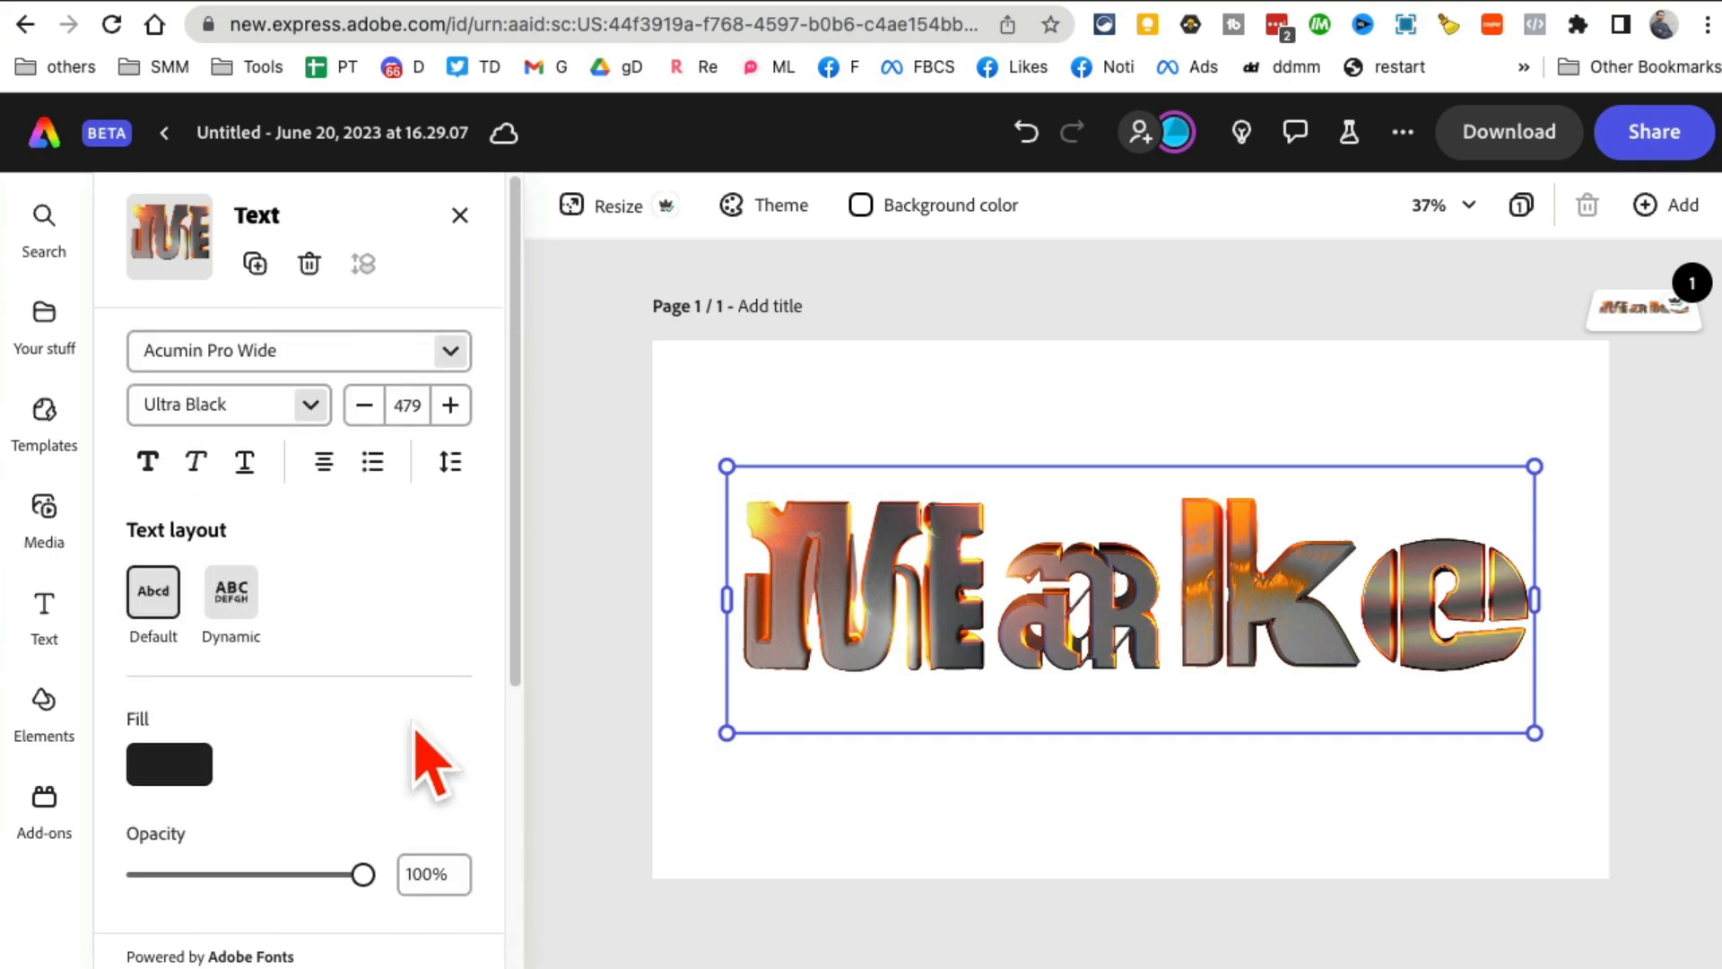
{"action": "mouse_move", "coordinate": [1252, 818]}
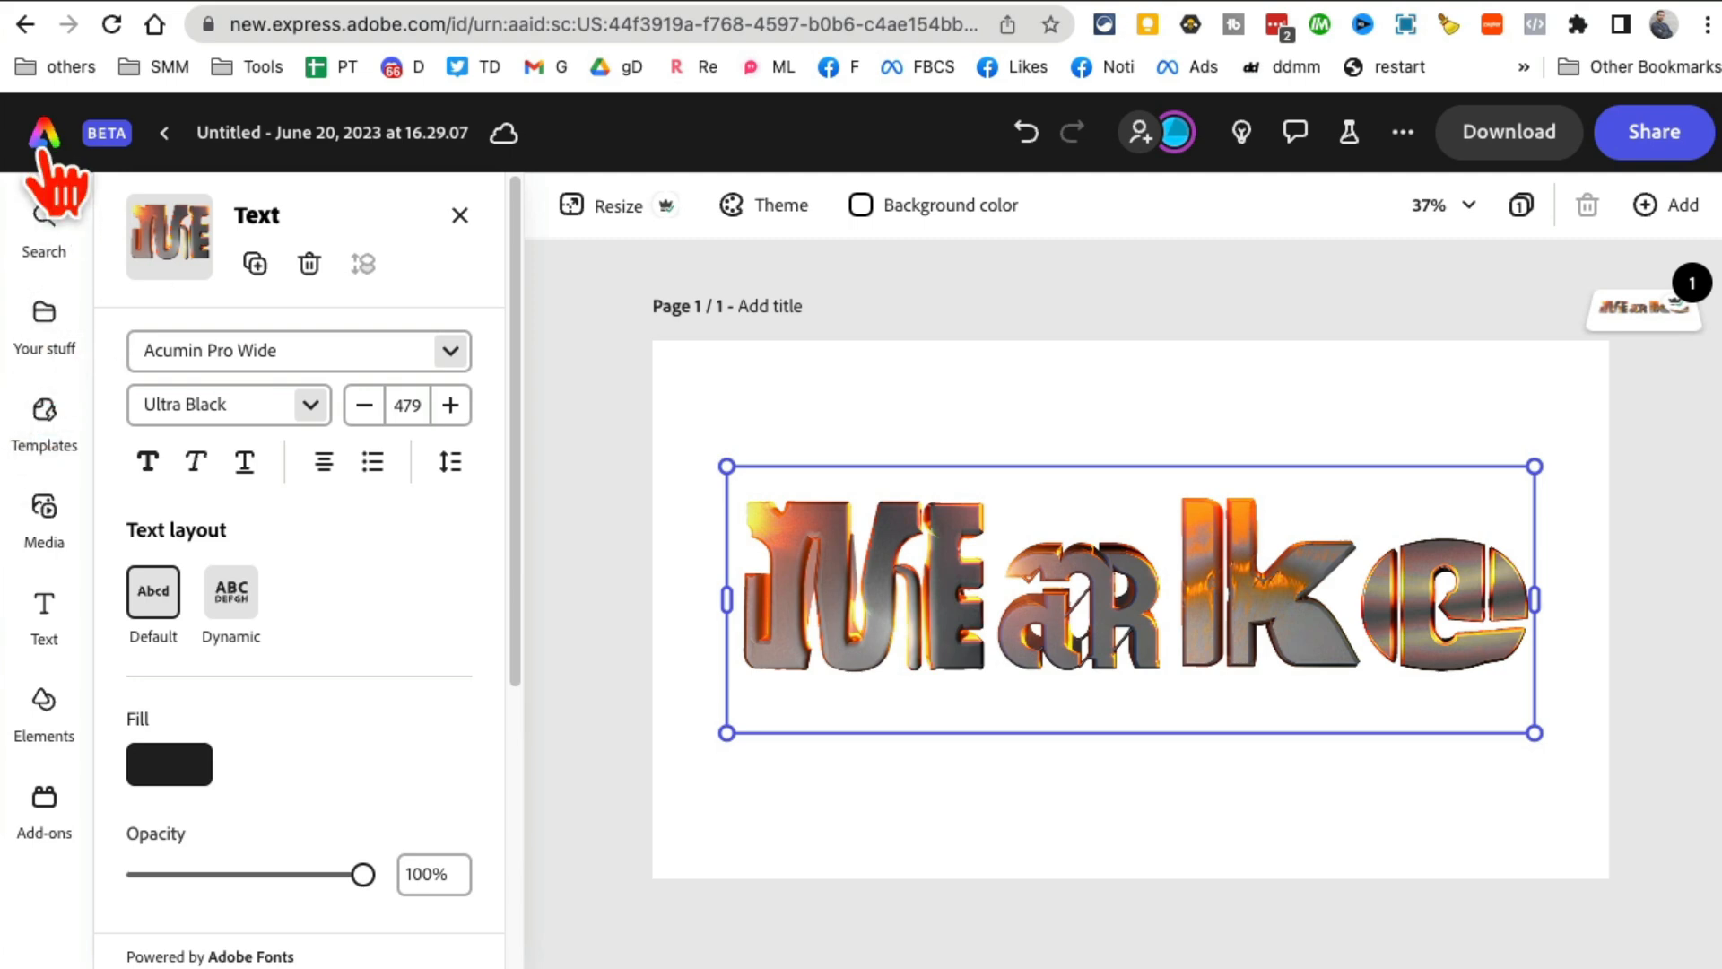
- Leave the design, look through the saved files in Your stuff, and return Home
{"action": "left_click", "coordinate": [43, 131]}
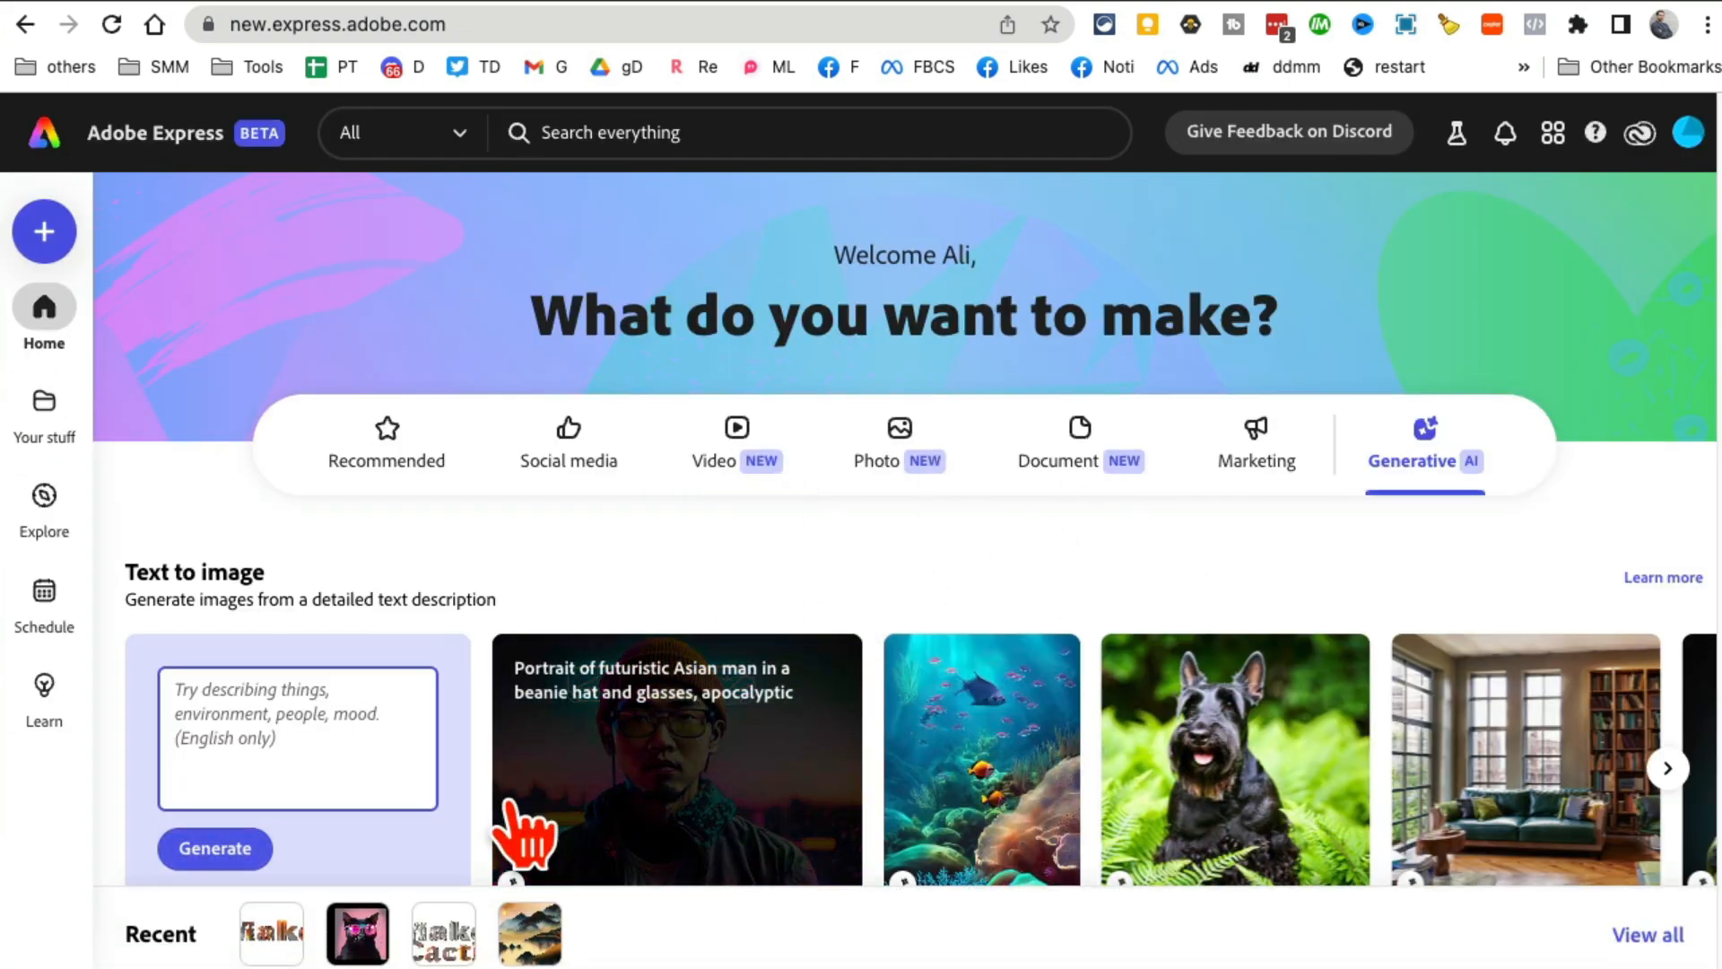
{"action": "scroll", "scroll_direction": "down", "scroll_amount": 3}
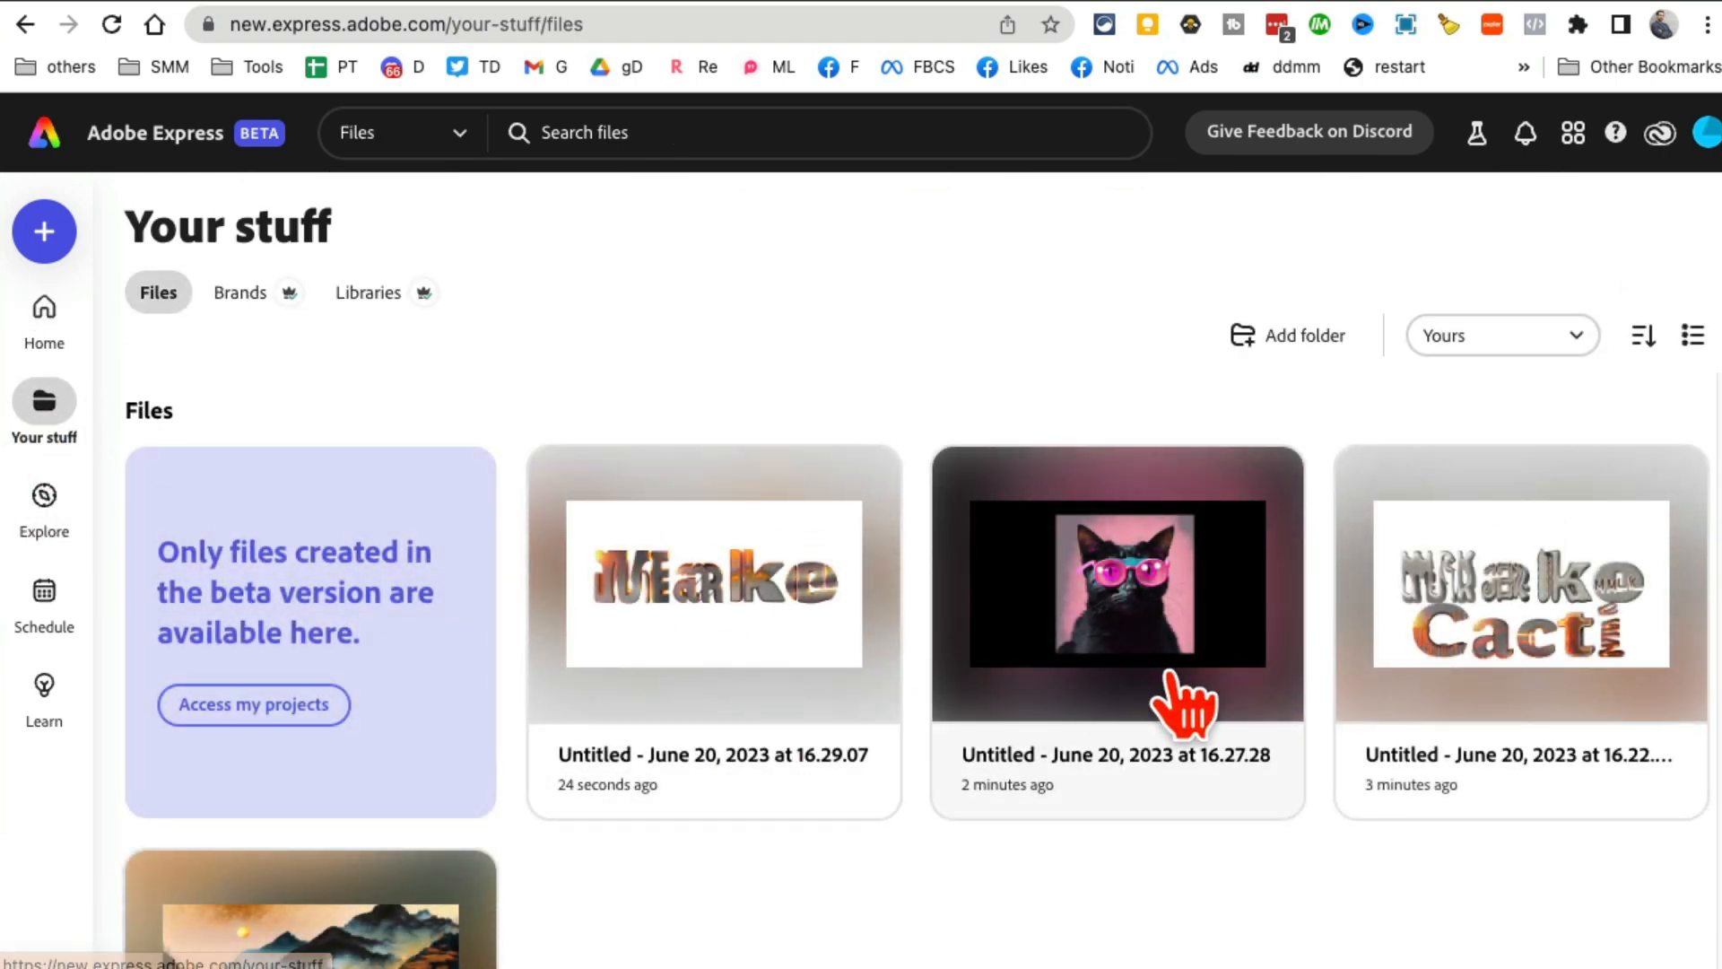
{"action": "mouse_move", "coordinate": [1137, 846]}
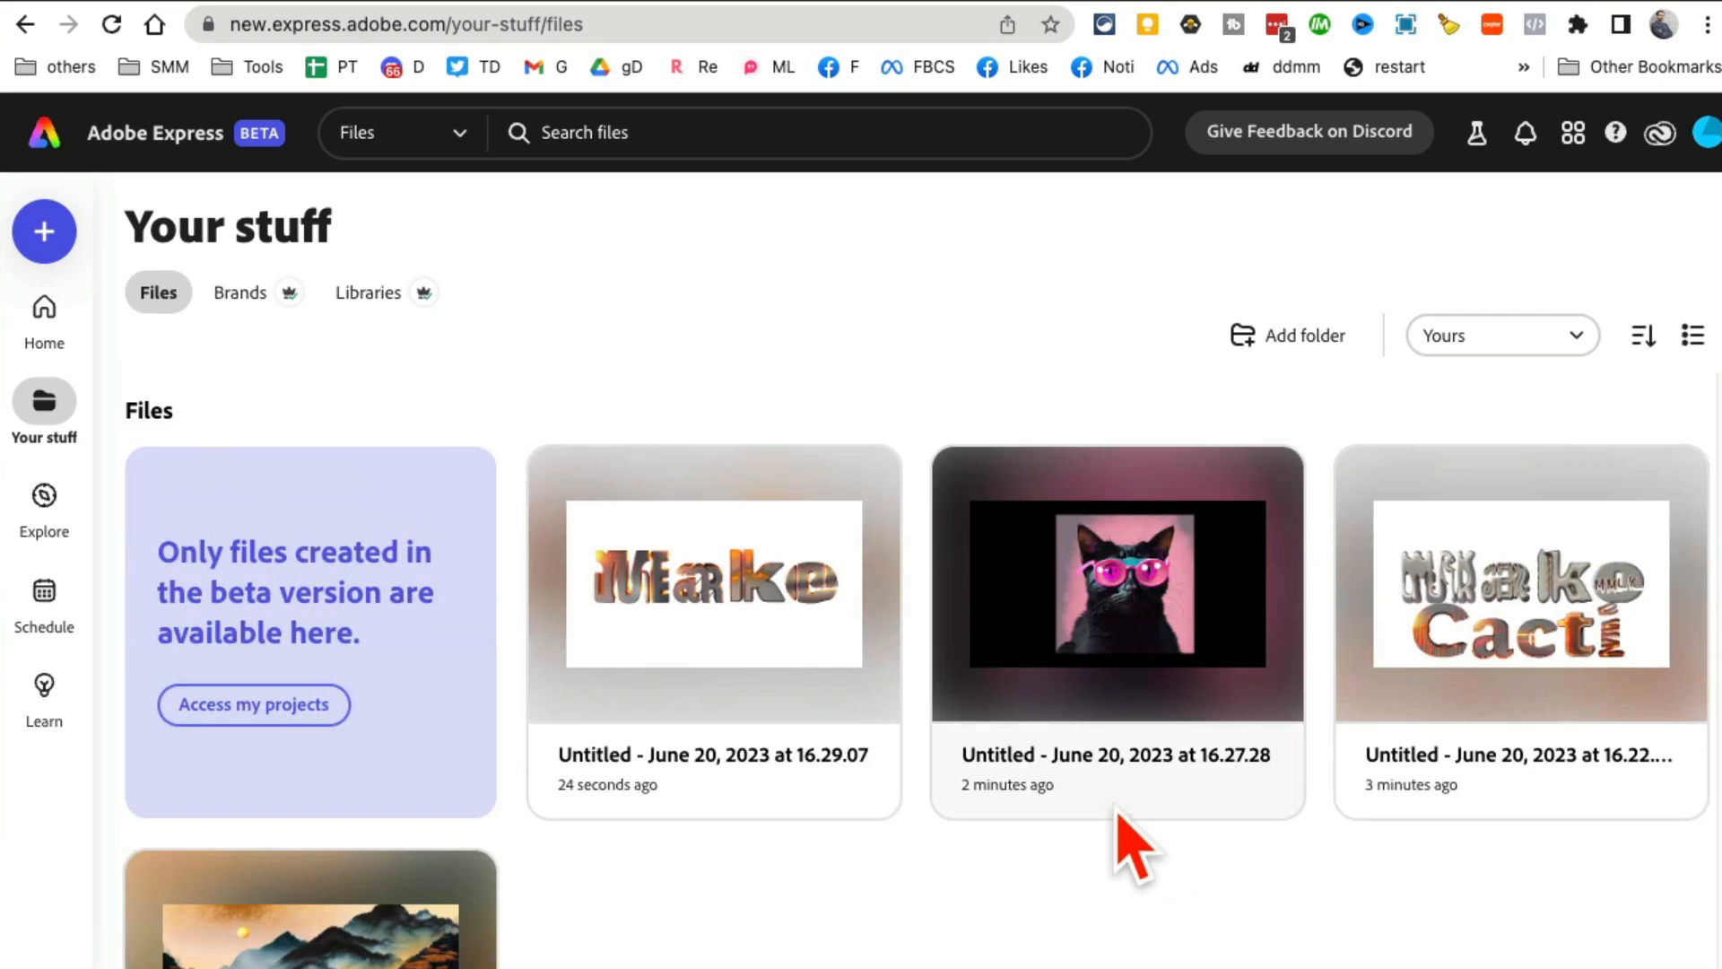
{"action": "scroll", "scroll_direction": "down", "scroll_amount": 3}
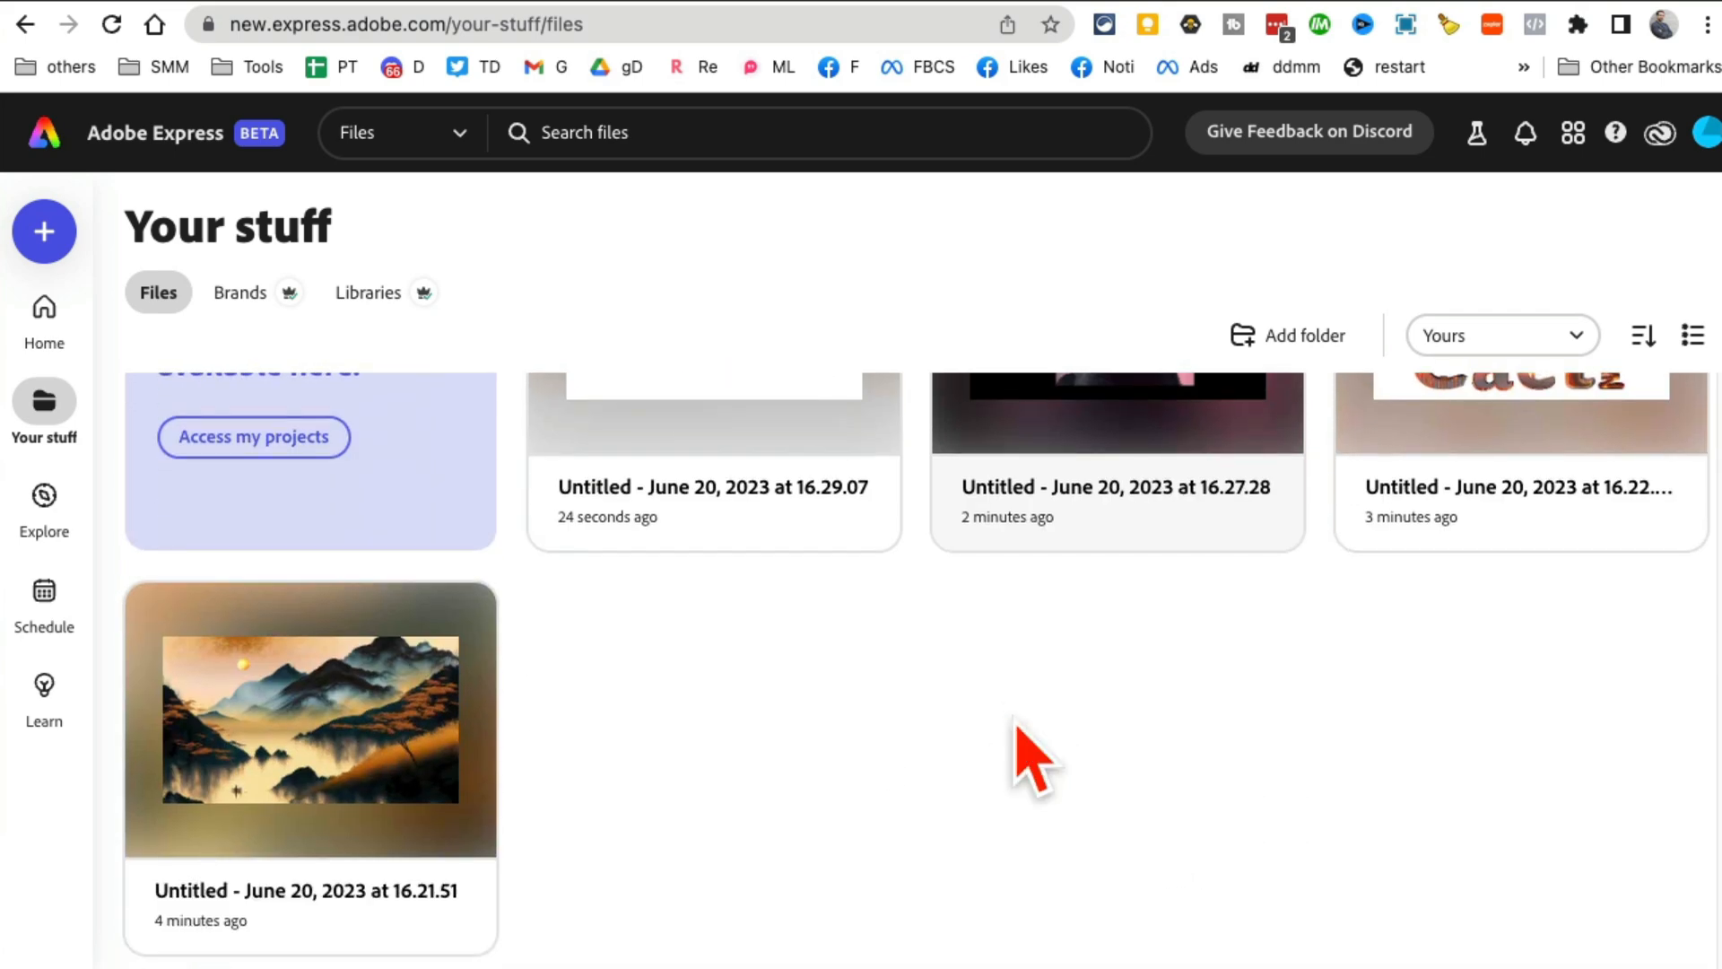
{"action": "scroll", "scroll_direction": "up", "scroll_amount": 3}
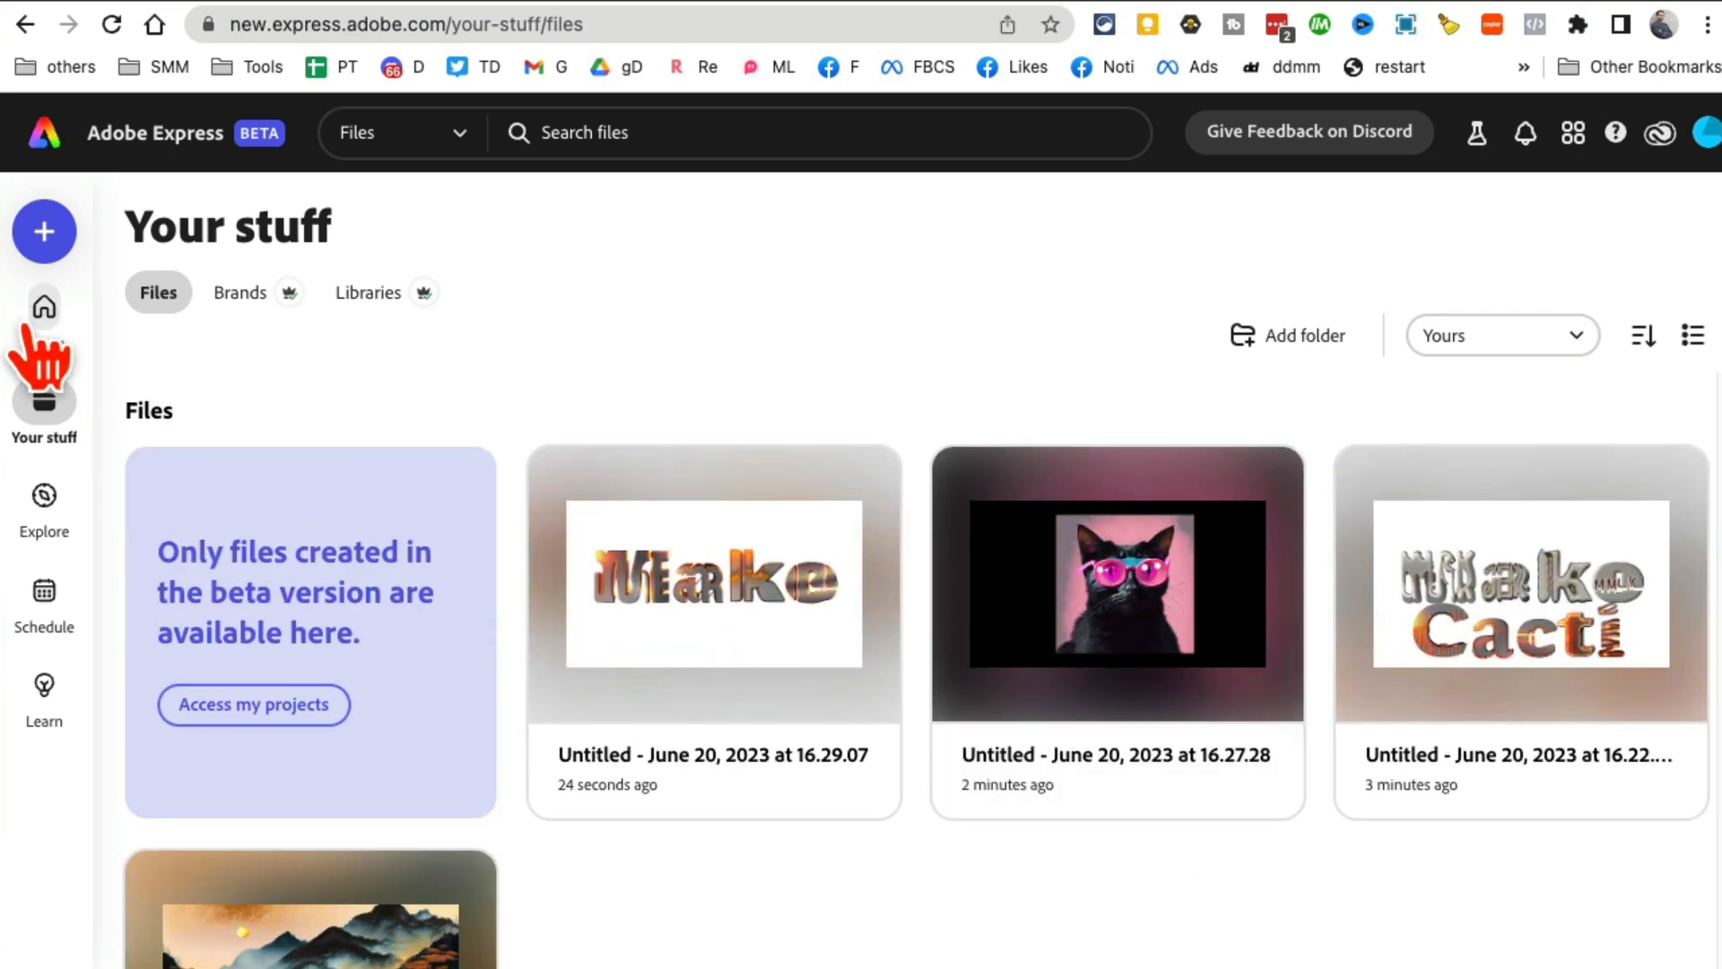
{"action": "left_click", "coordinate": [43, 308]}
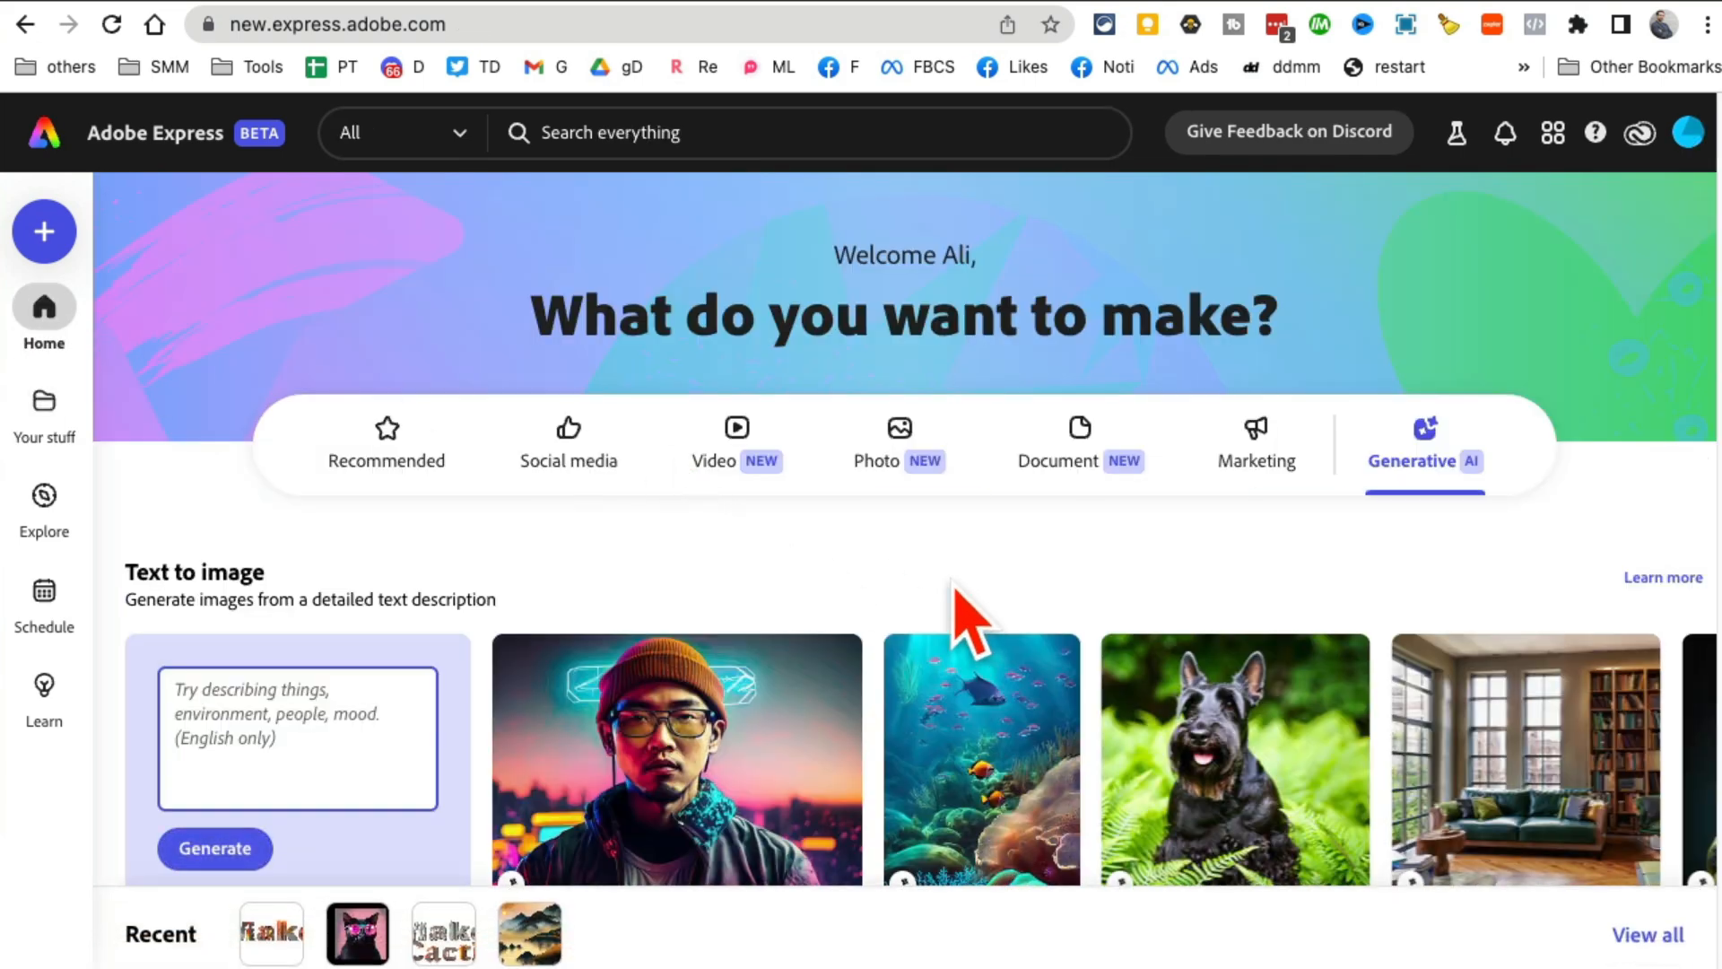
{"action": "mouse_move", "coordinate": [734, 484]}
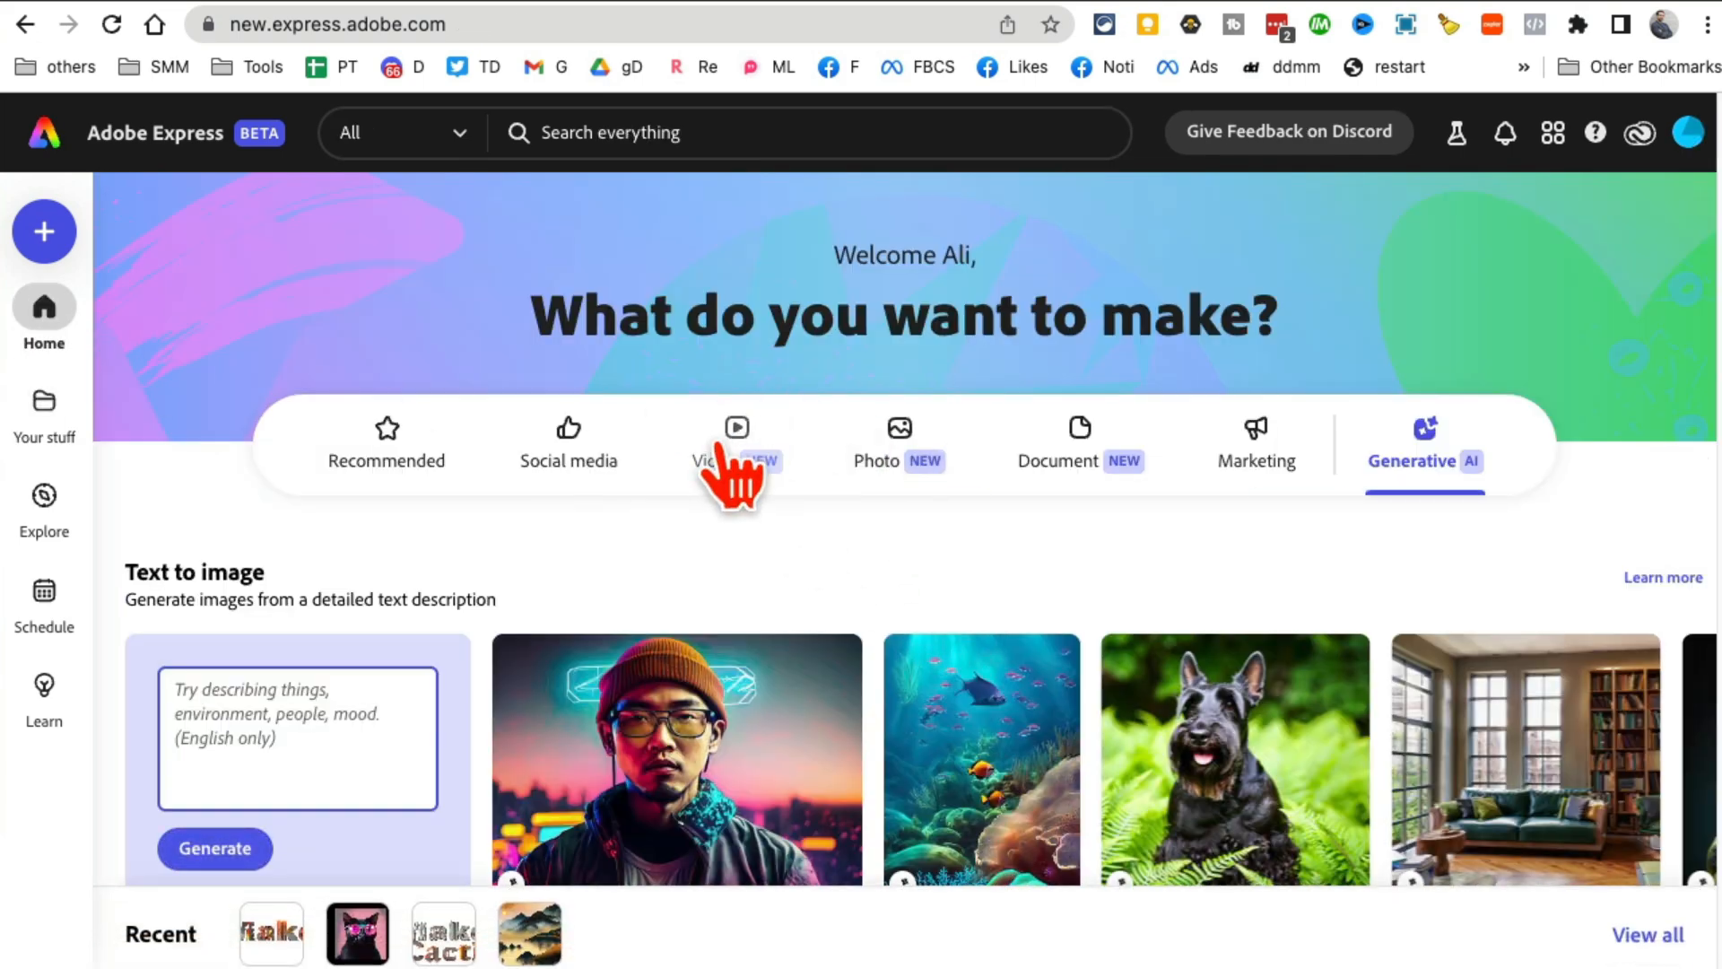
- Open the Video tab and scroll to popular formats like Instagram reel
{"action": "left_click", "coordinate": [735, 439]}
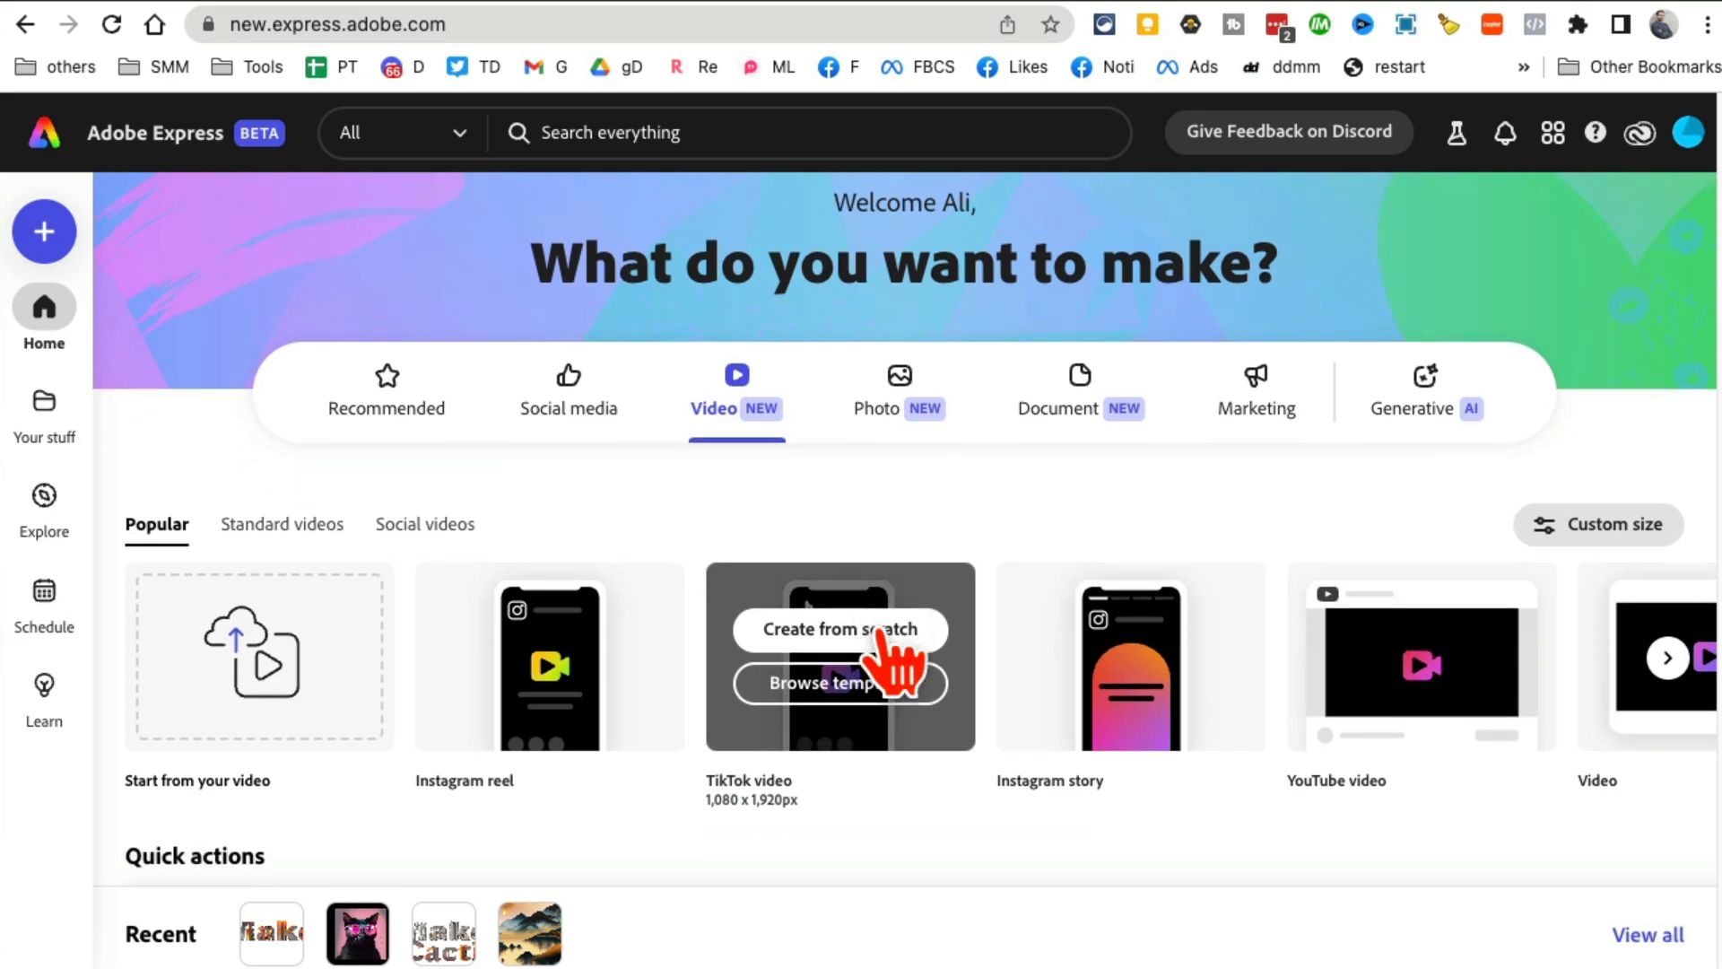
{"action": "scroll", "scroll_direction": "down", "scroll_amount": 3}
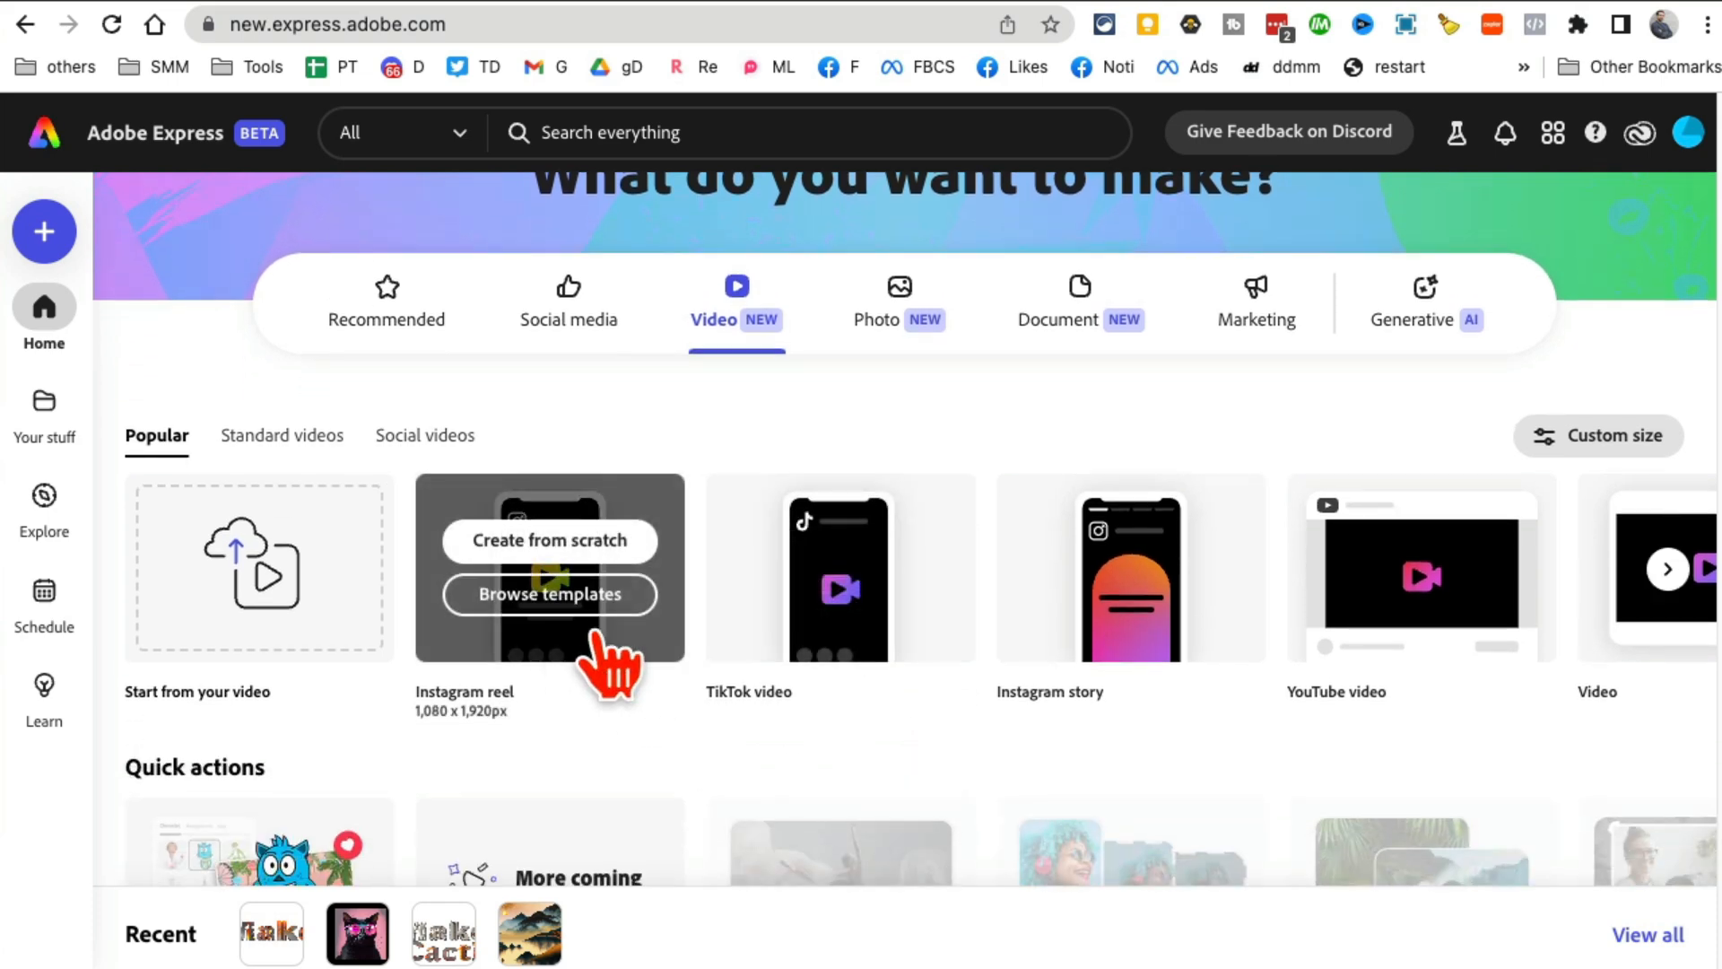
{"action": "mouse_move", "coordinate": [686, 637]}
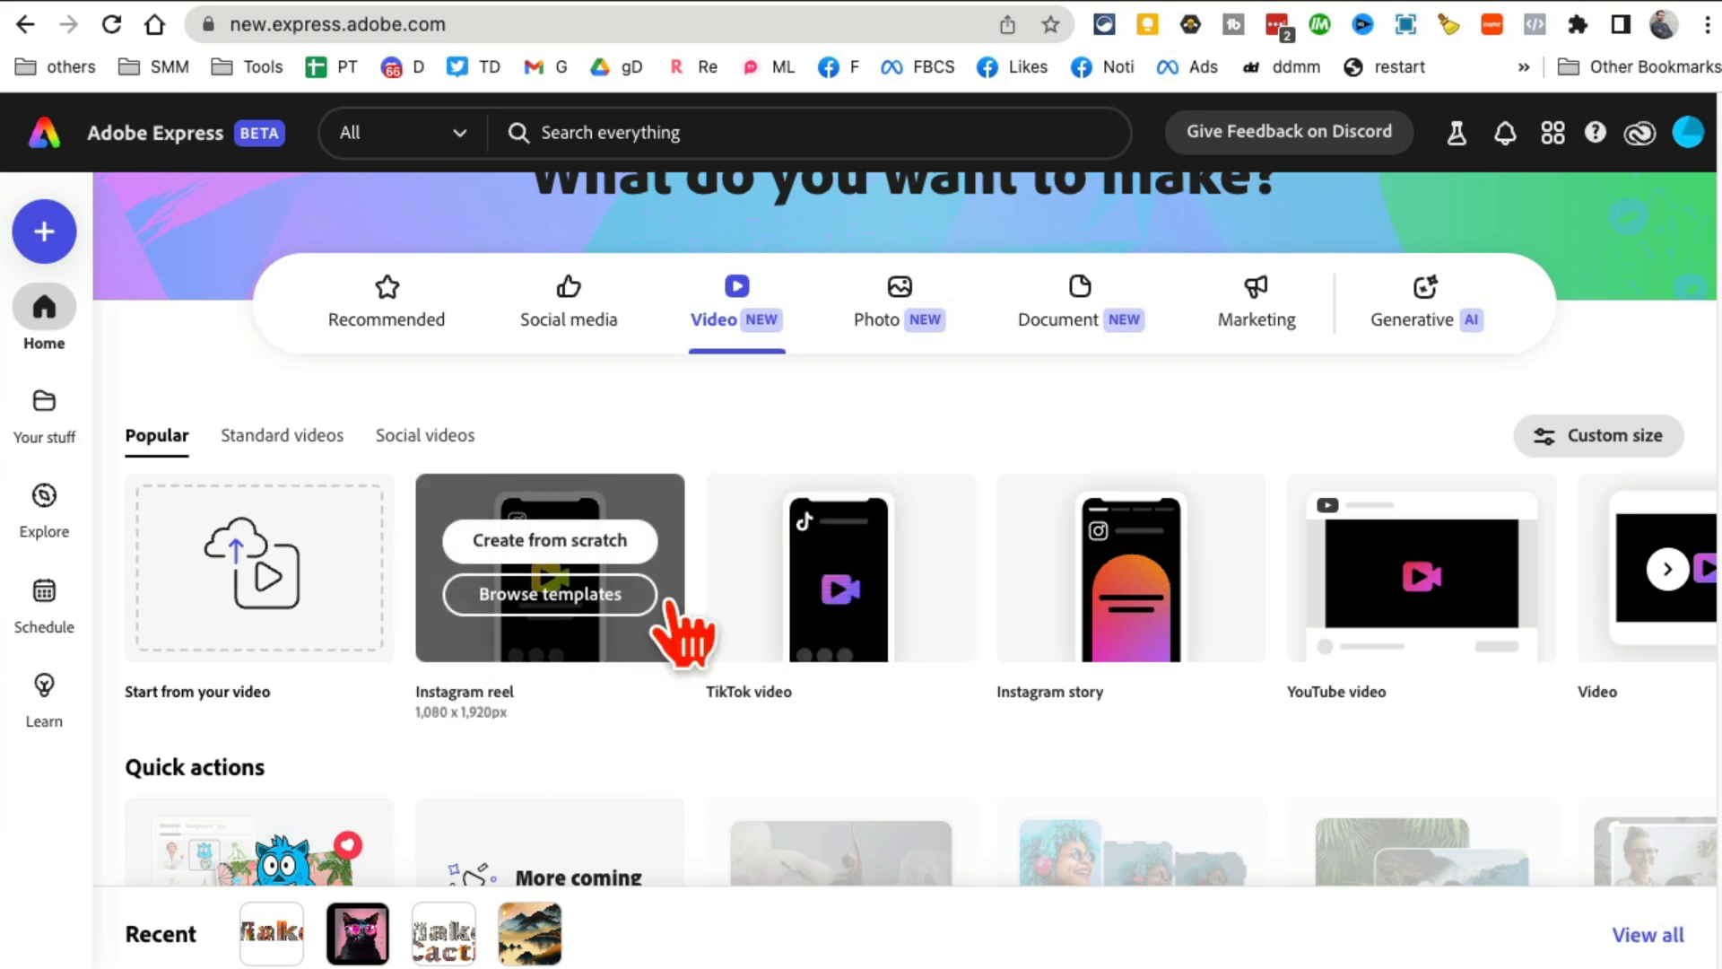
{"action": "mouse_move", "coordinate": [598, 637]}
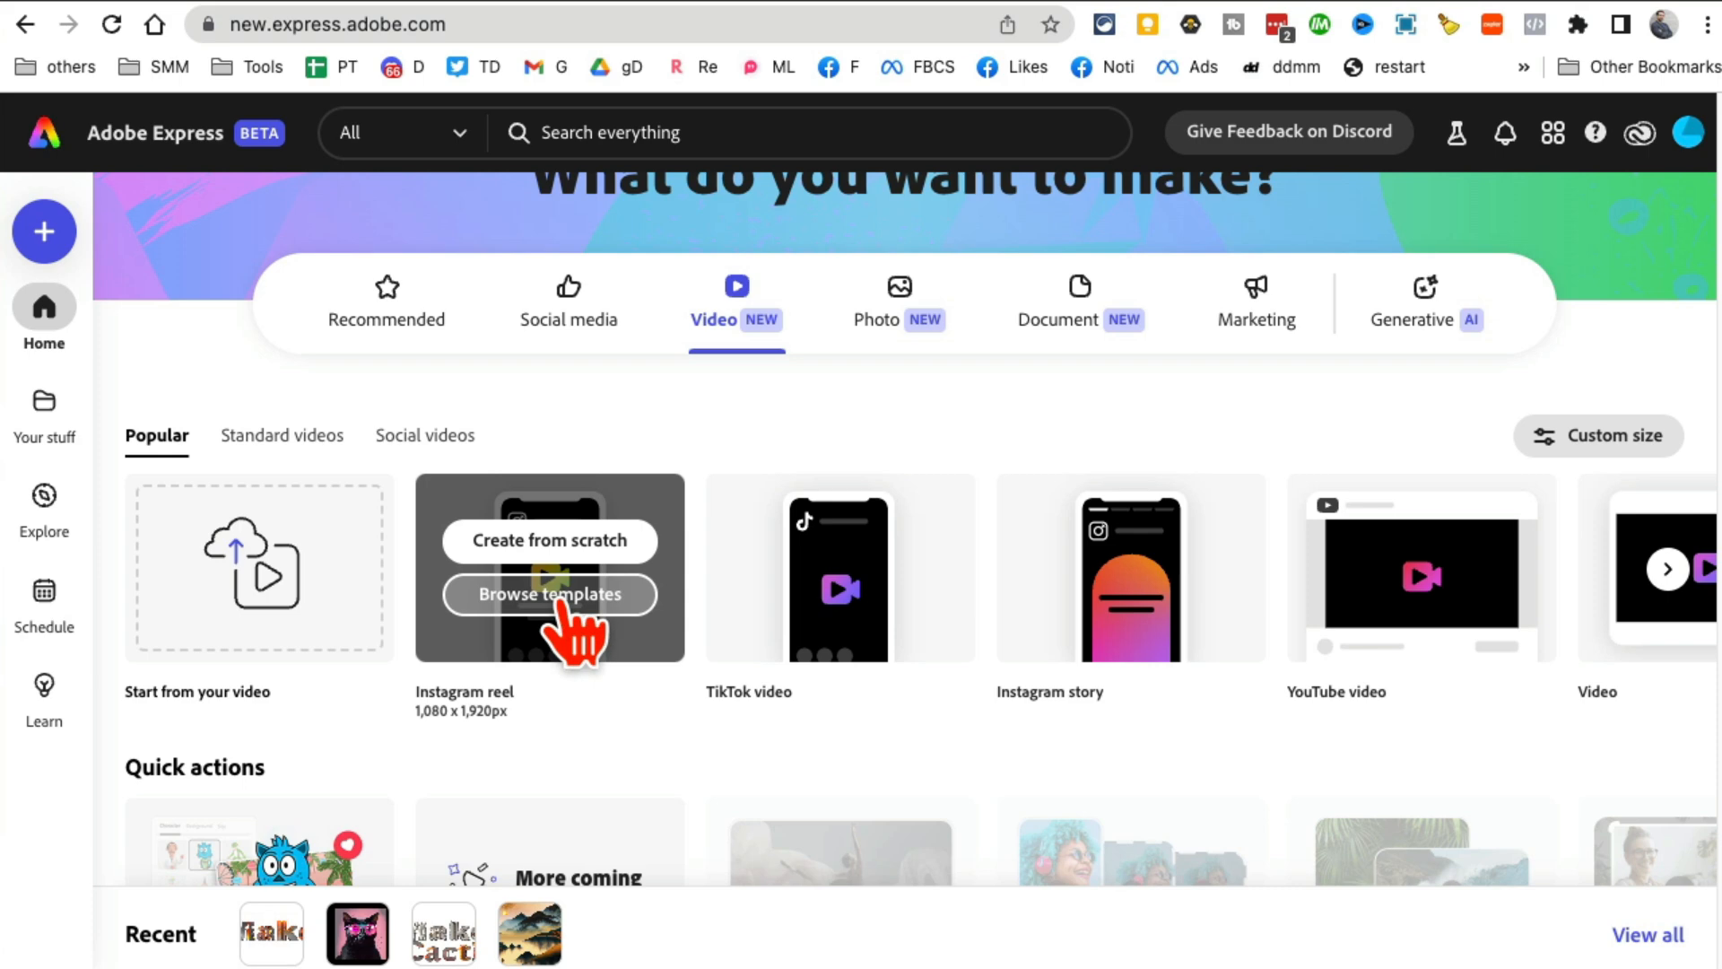
- Start an Instagram reel from templates and rerun the earlier 'food' template search
{"action": "left_click", "coordinate": [549, 594]}
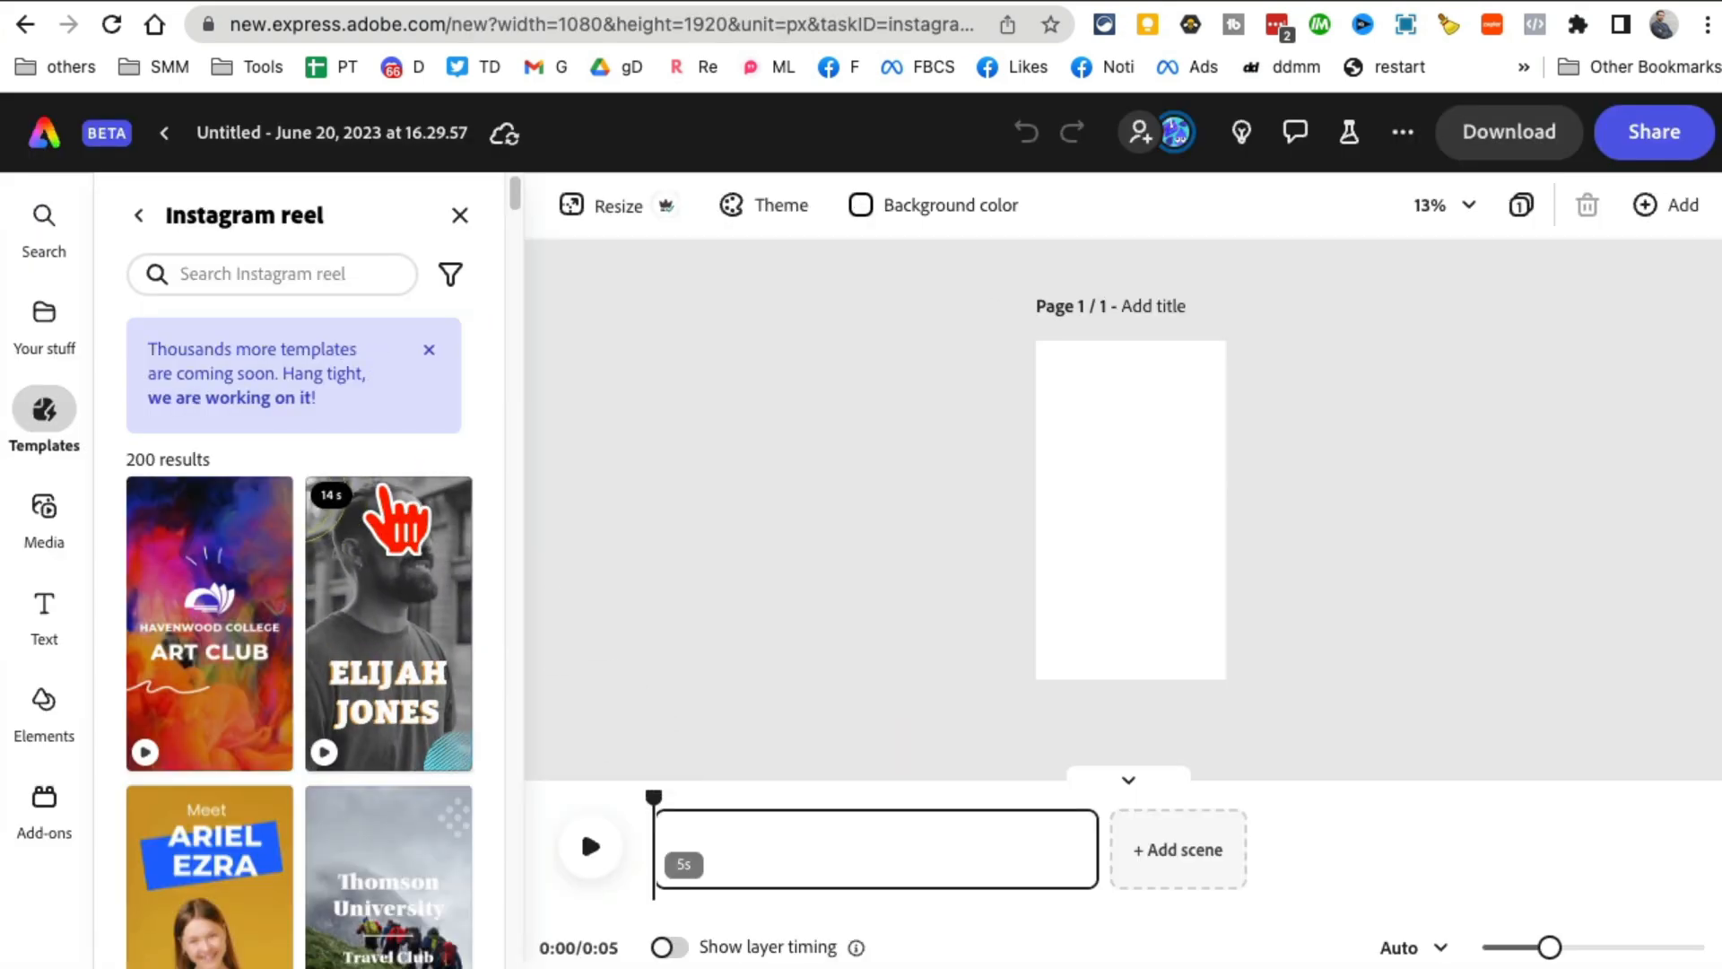
{"action": "scroll", "scroll_direction": "down", "scroll_amount": 3}
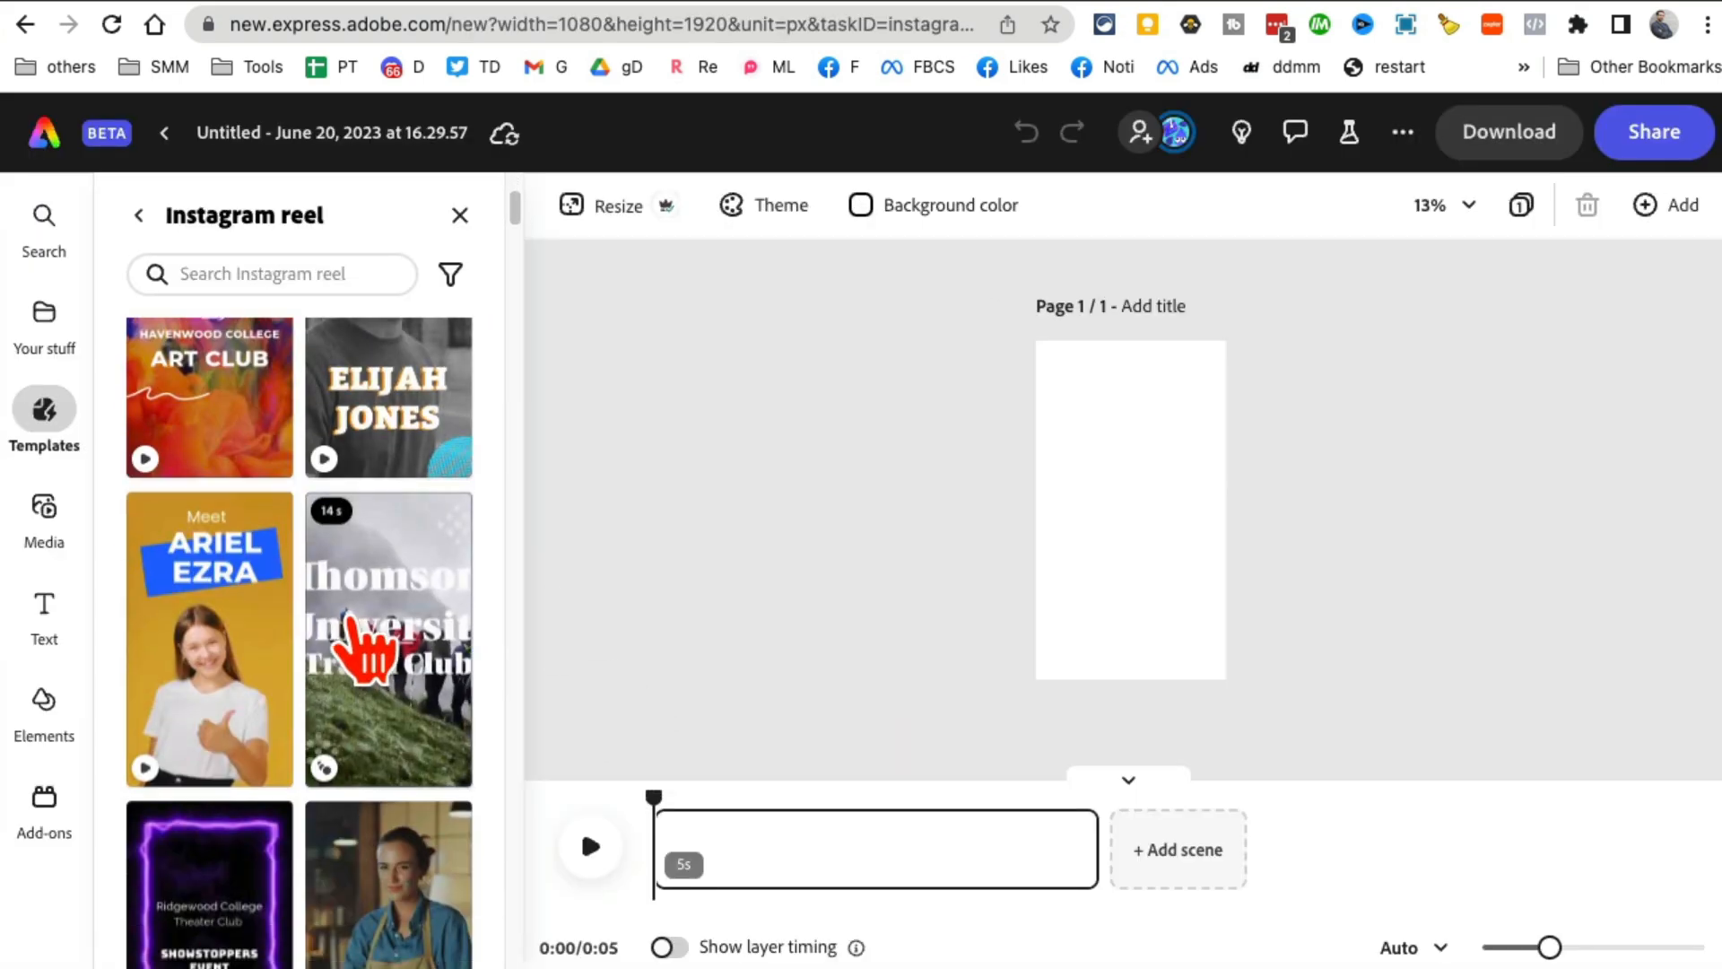
{"action": "left_click", "coordinate": [271, 273]}
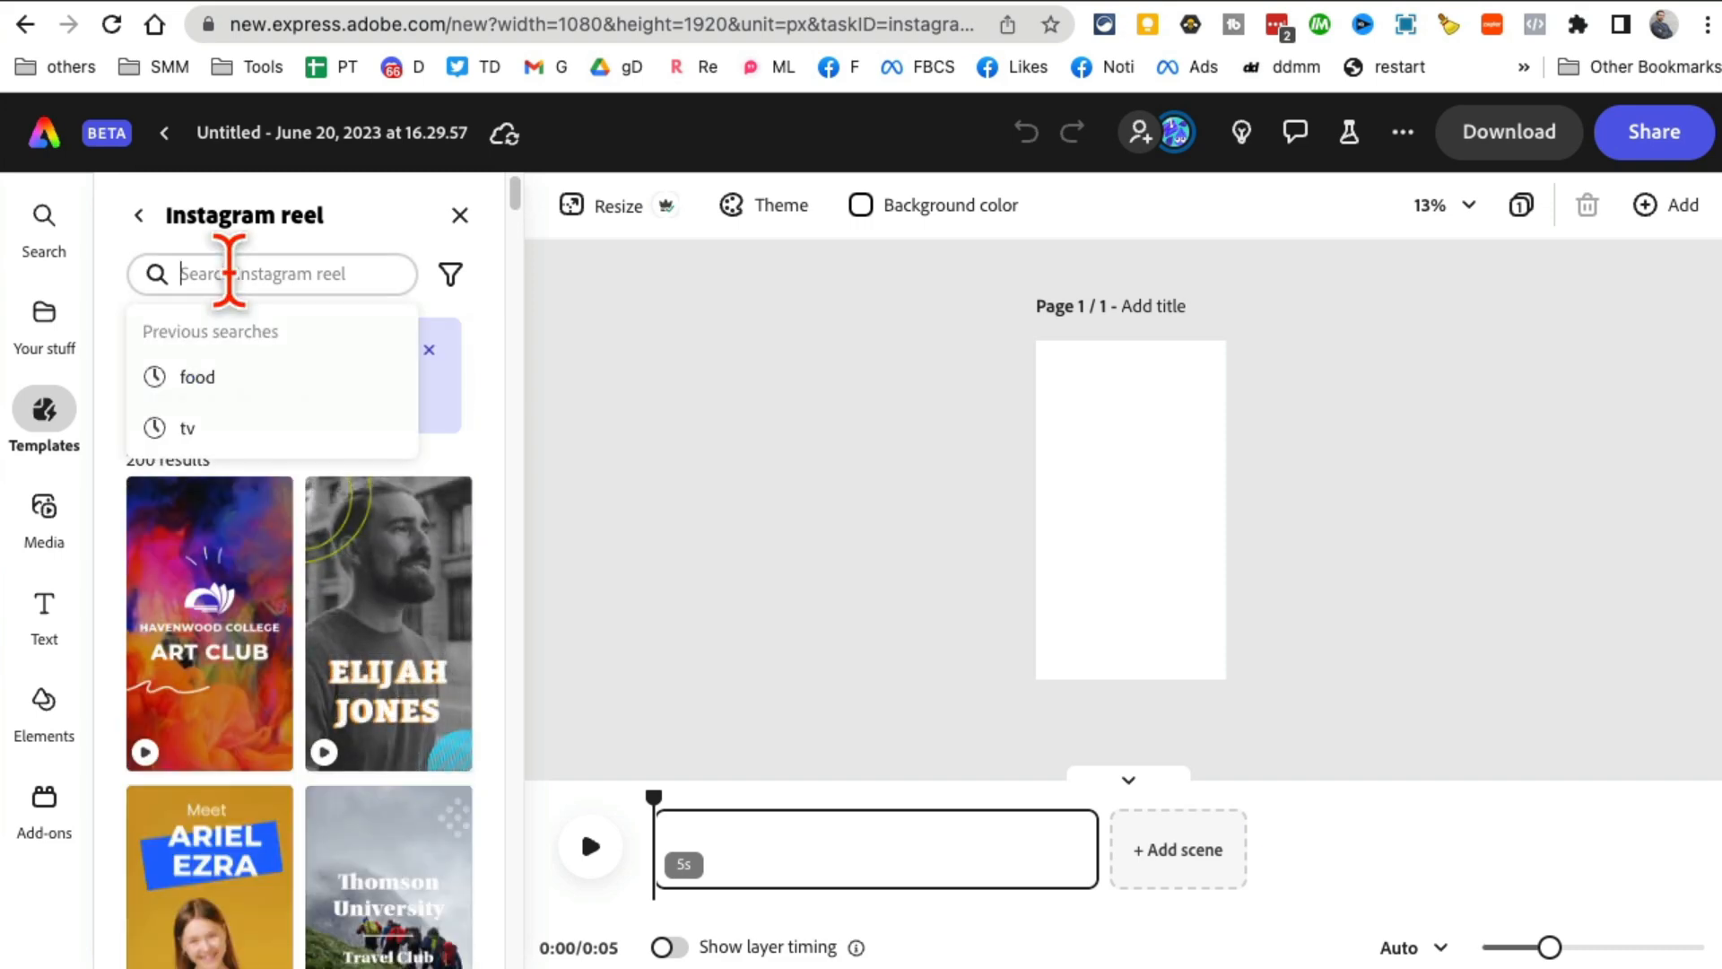
{"action": "left_click", "coordinate": [197, 377]}
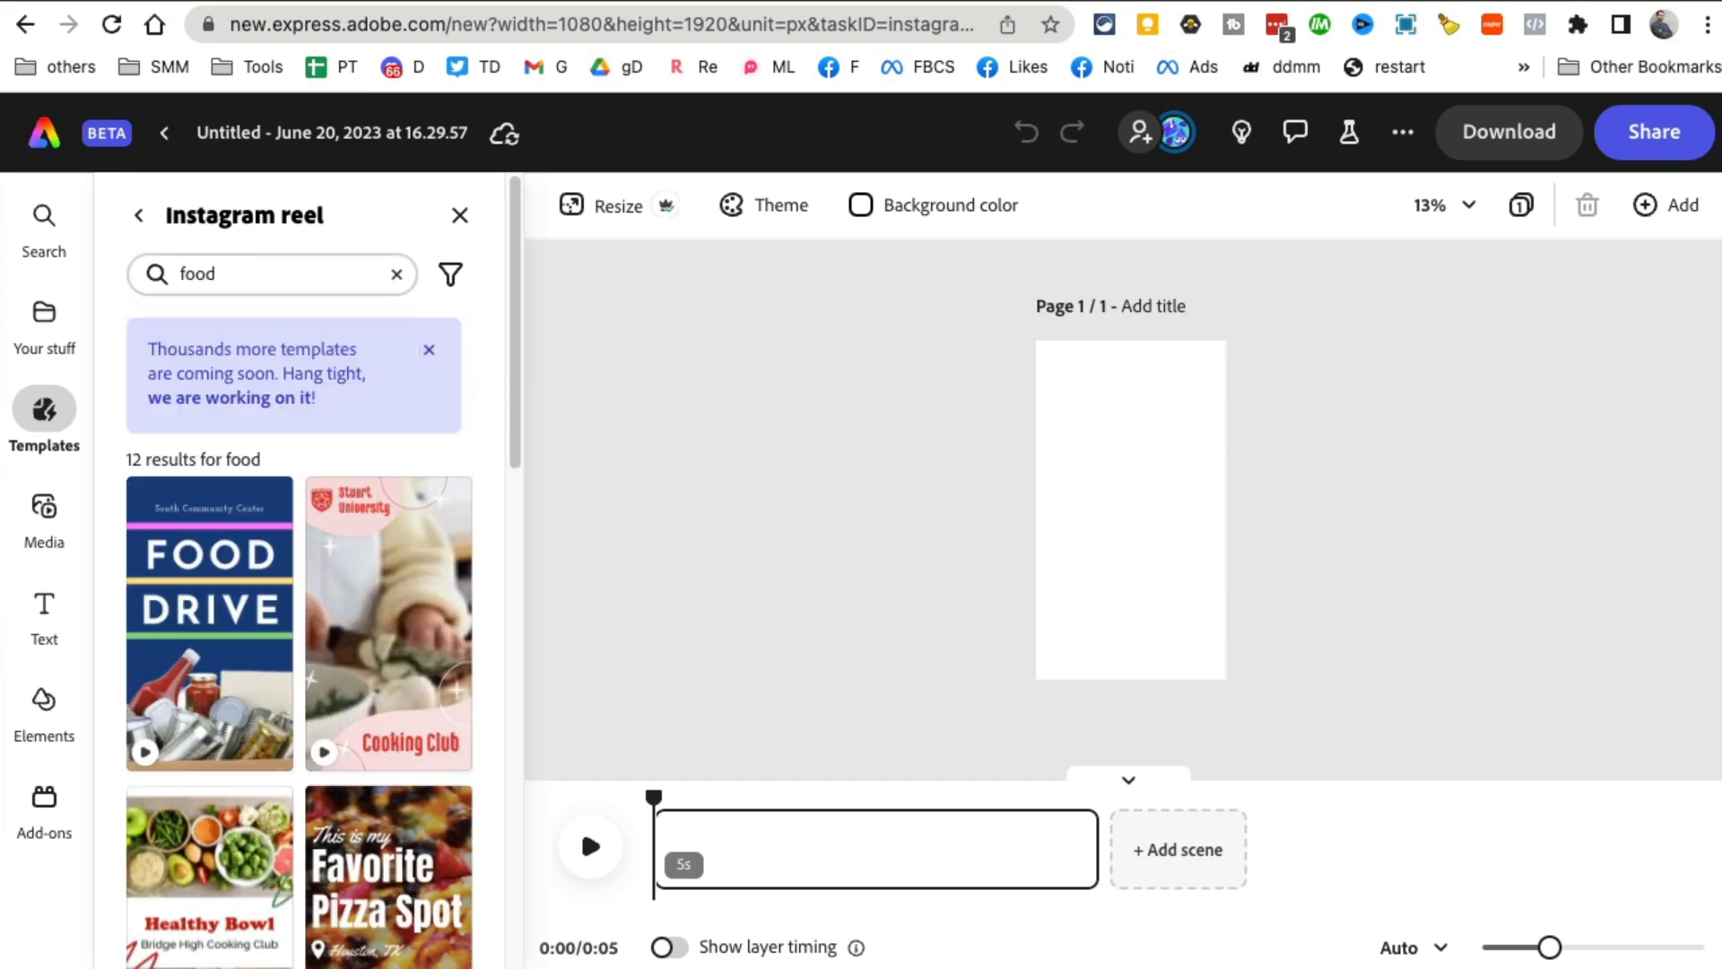
{"action": "scroll", "scroll_direction": "down", "scroll_amount": 3}
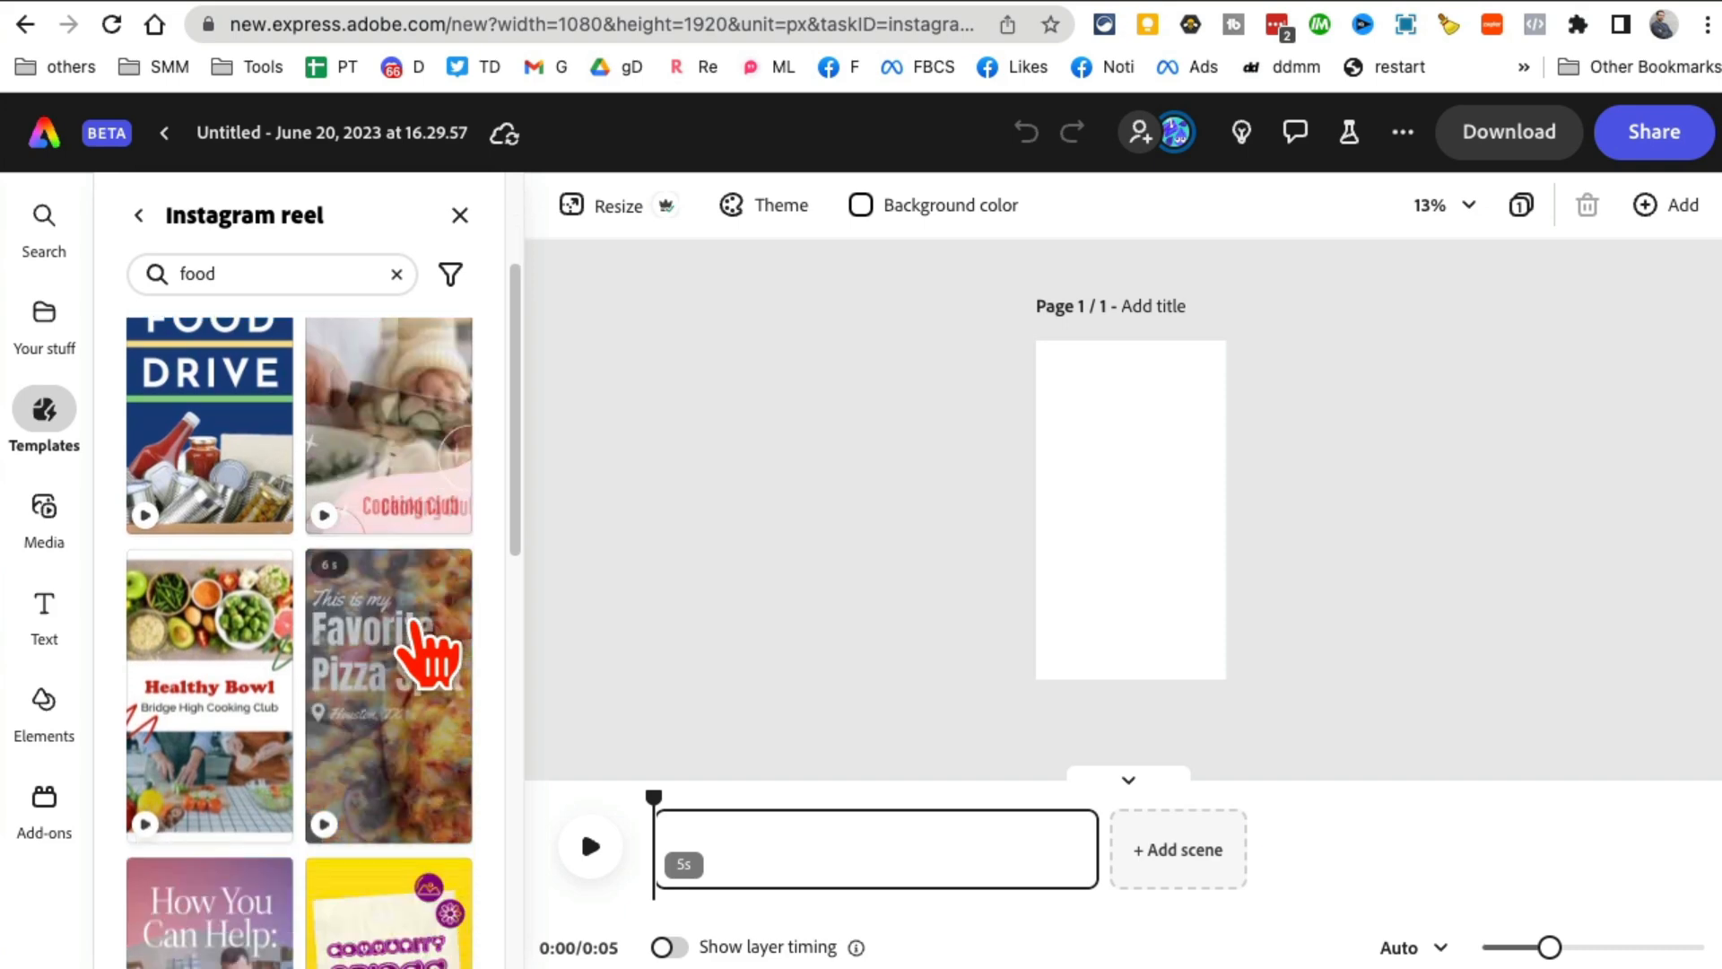
- Apply the Favorite Pizza Spot template to the reel, review its text settings, then deselect the title
{"action": "left_click", "coordinate": [388, 659]}
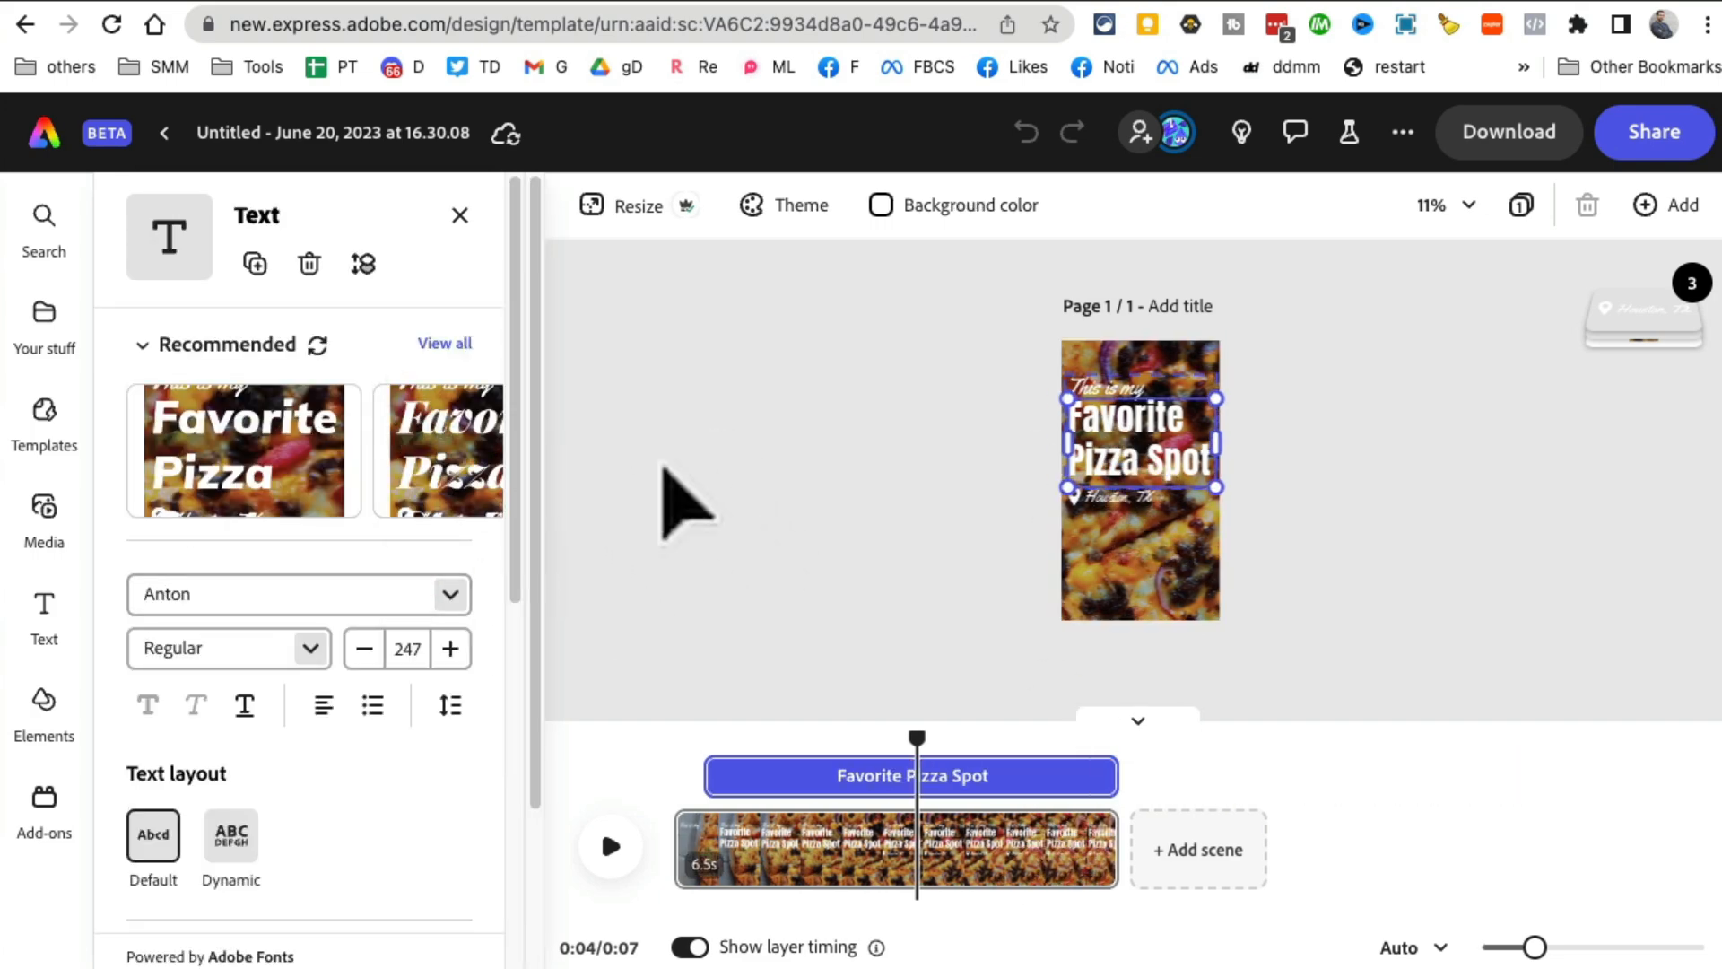
{"action": "scroll", "scroll_direction": "down", "scroll_amount": 3}
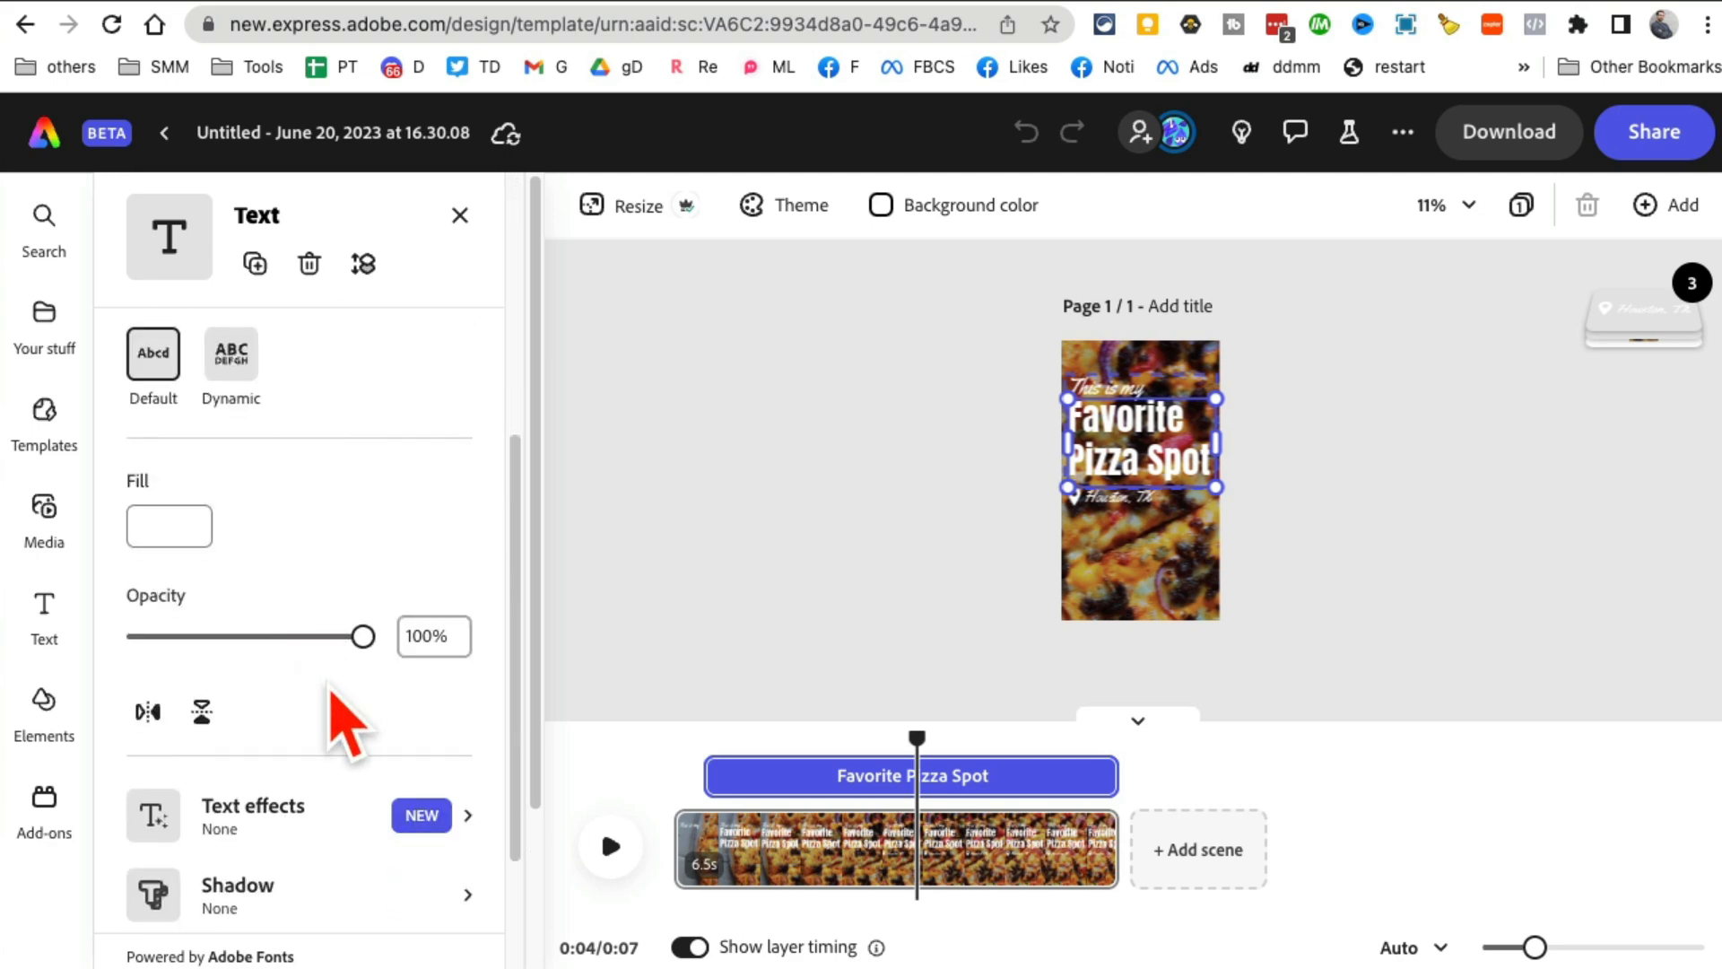
{"action": "scroll", "scroll_direction": "down", "scroll_amount": 3}
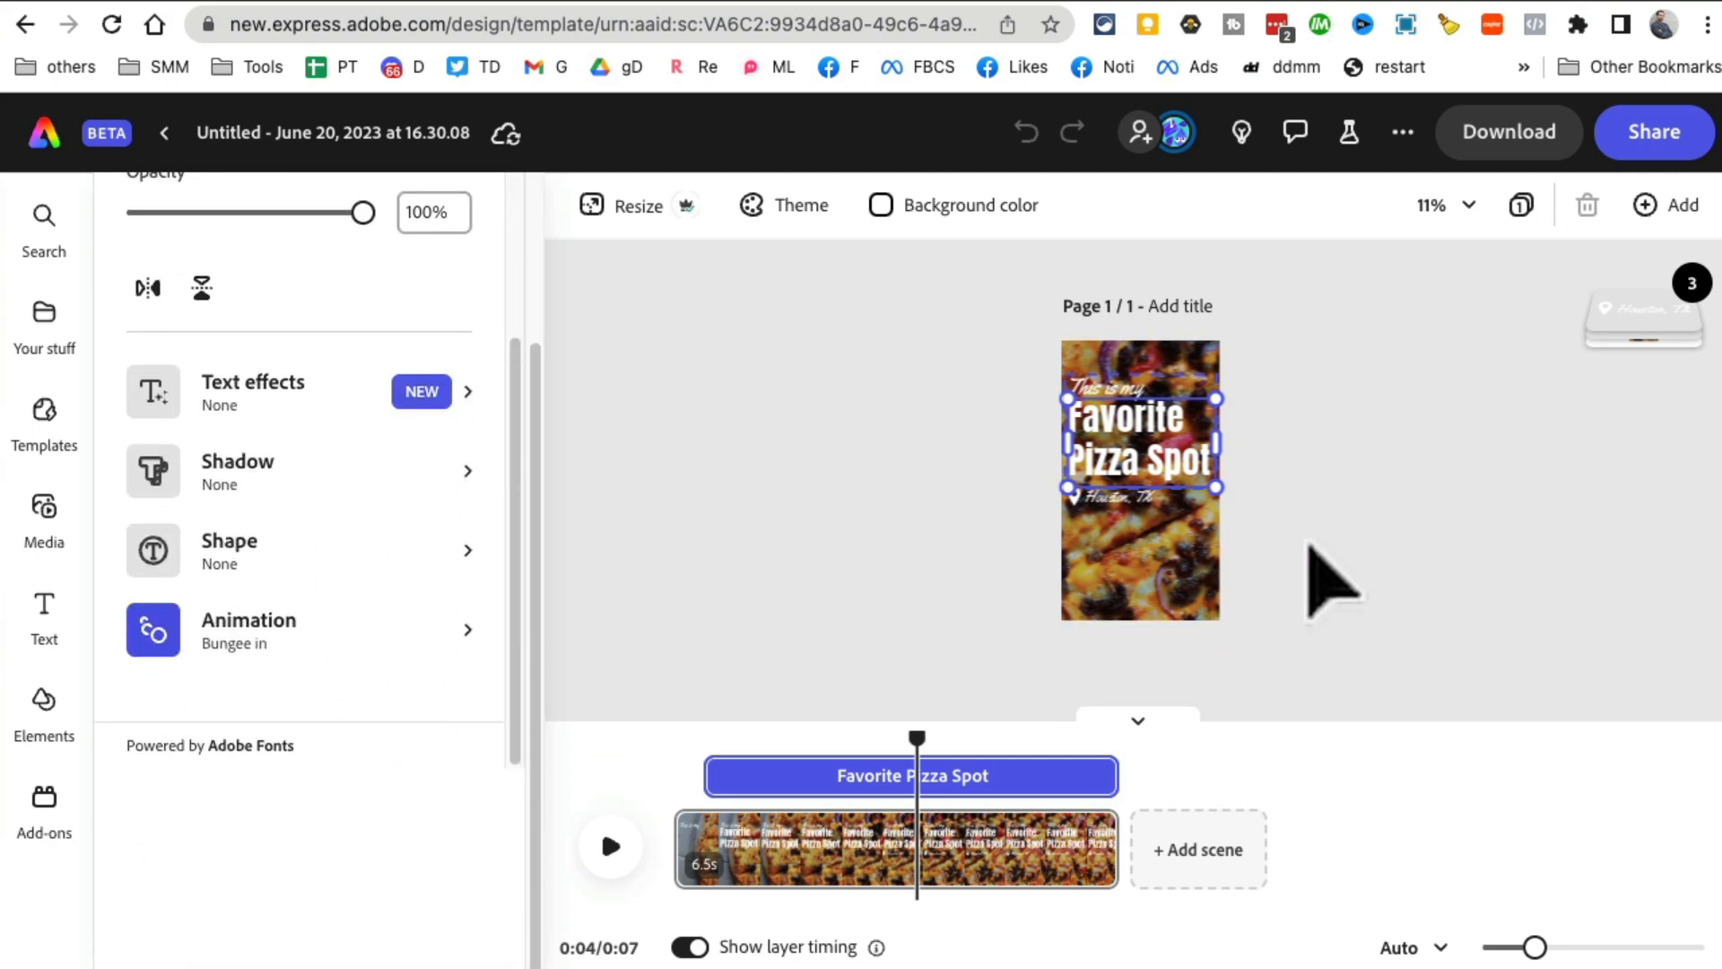
{"action": "left_click", "coordinate": [44, 422]}
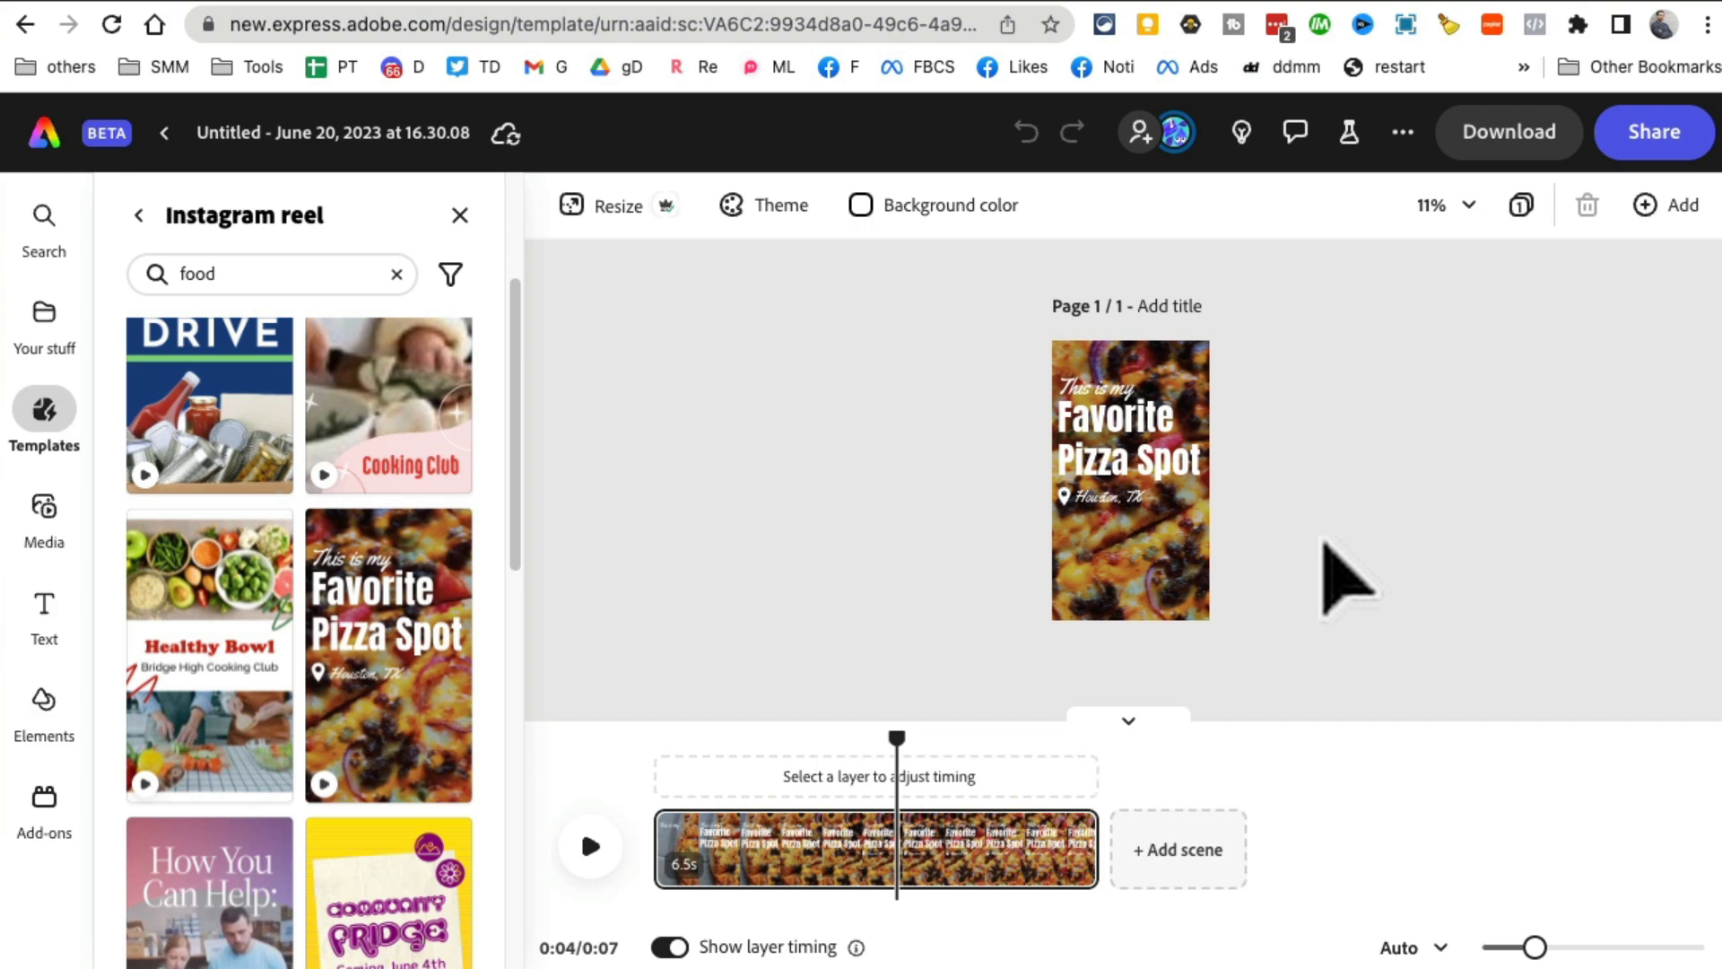
{"action": "mouse_move", "coordinate": [1395, 568]}
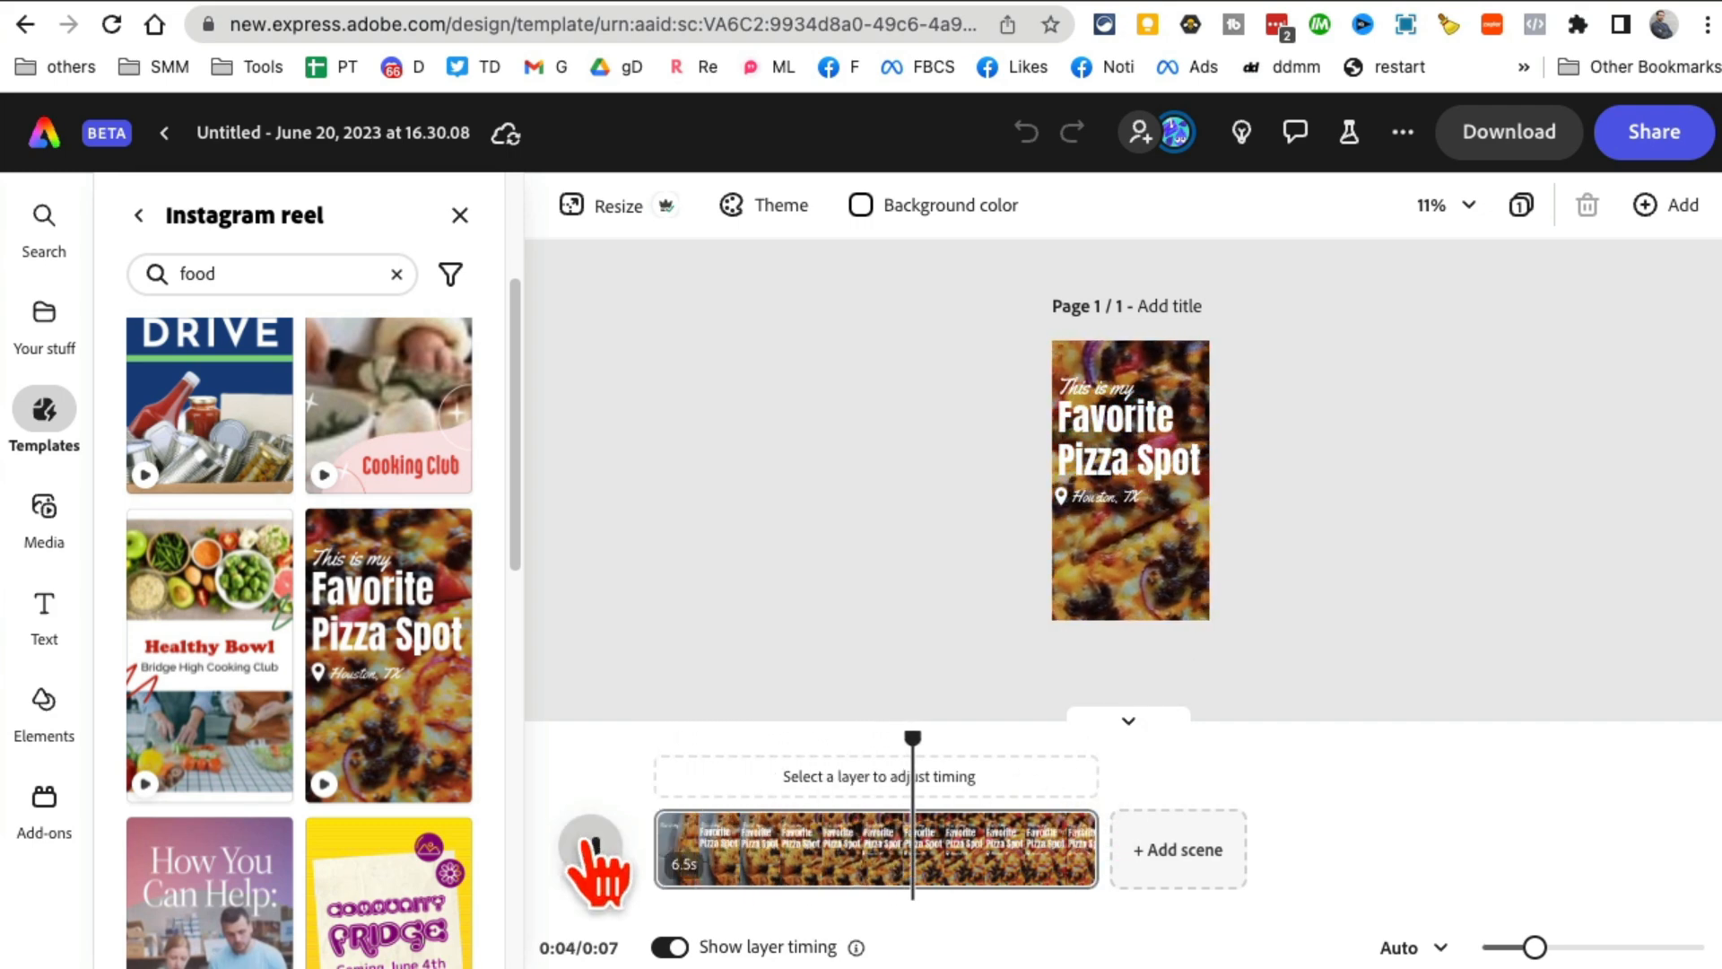
- Try Multiply blending on the pizza title group, then keep it at Normal, 100% opacity
{"action": "left_click", "coordinate": [1130, 478]}
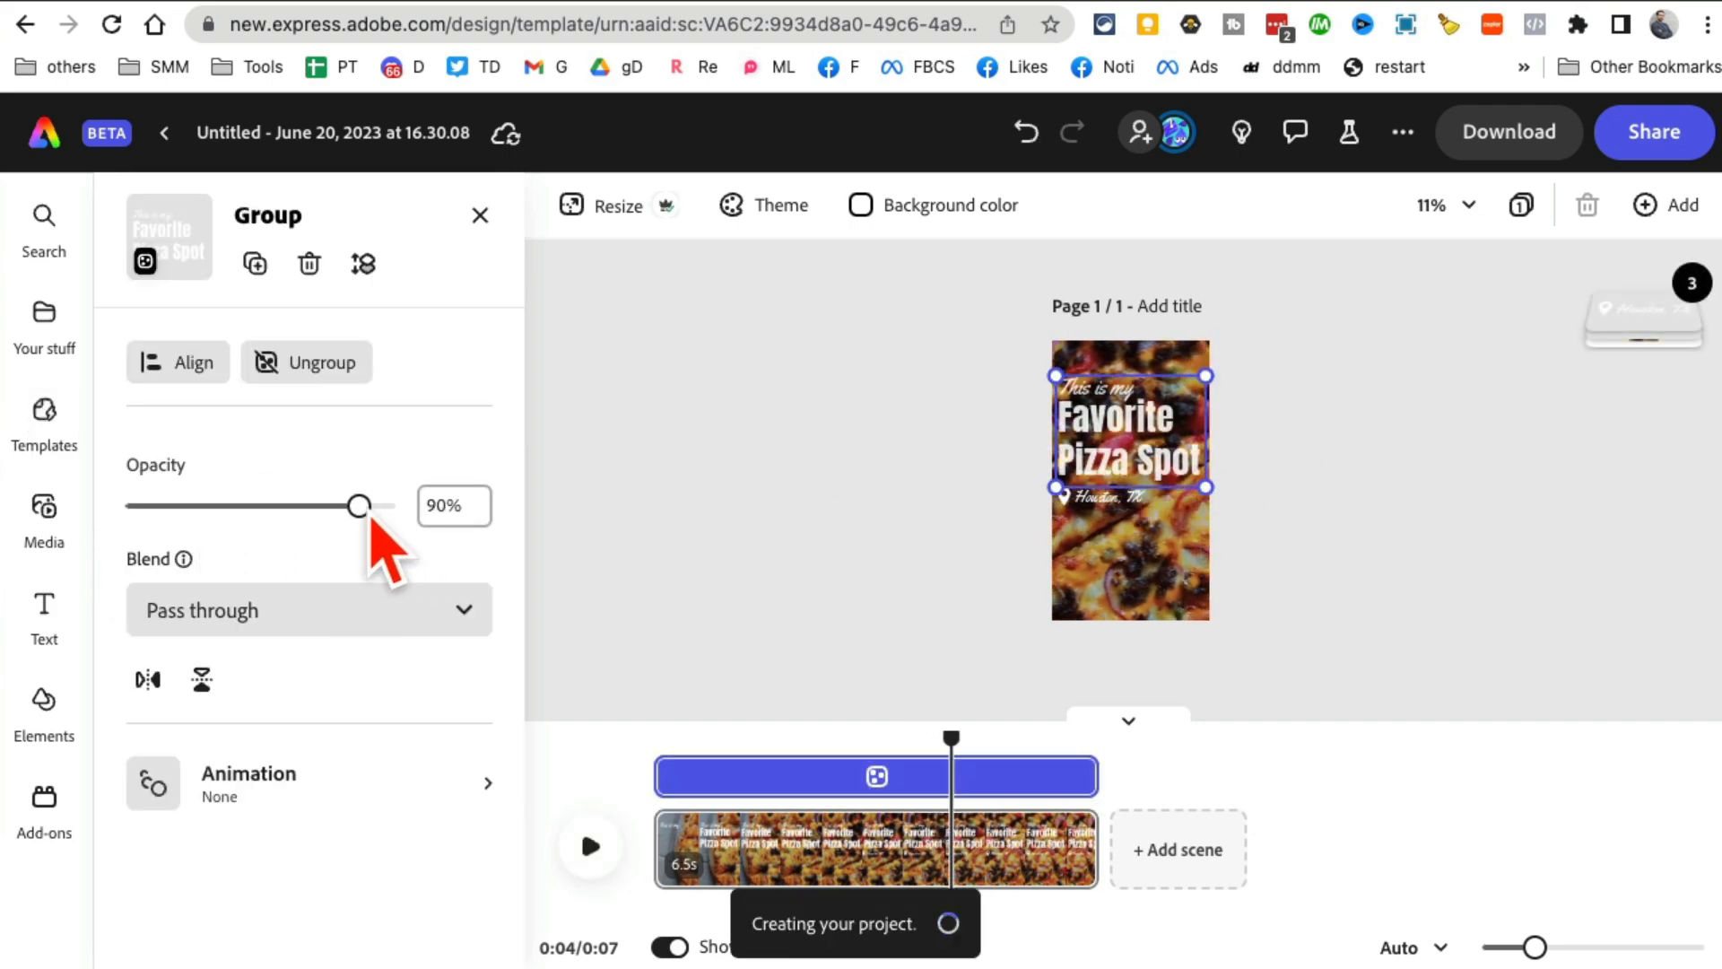
{"action": "left_click", "coordinate": [308, 610]}
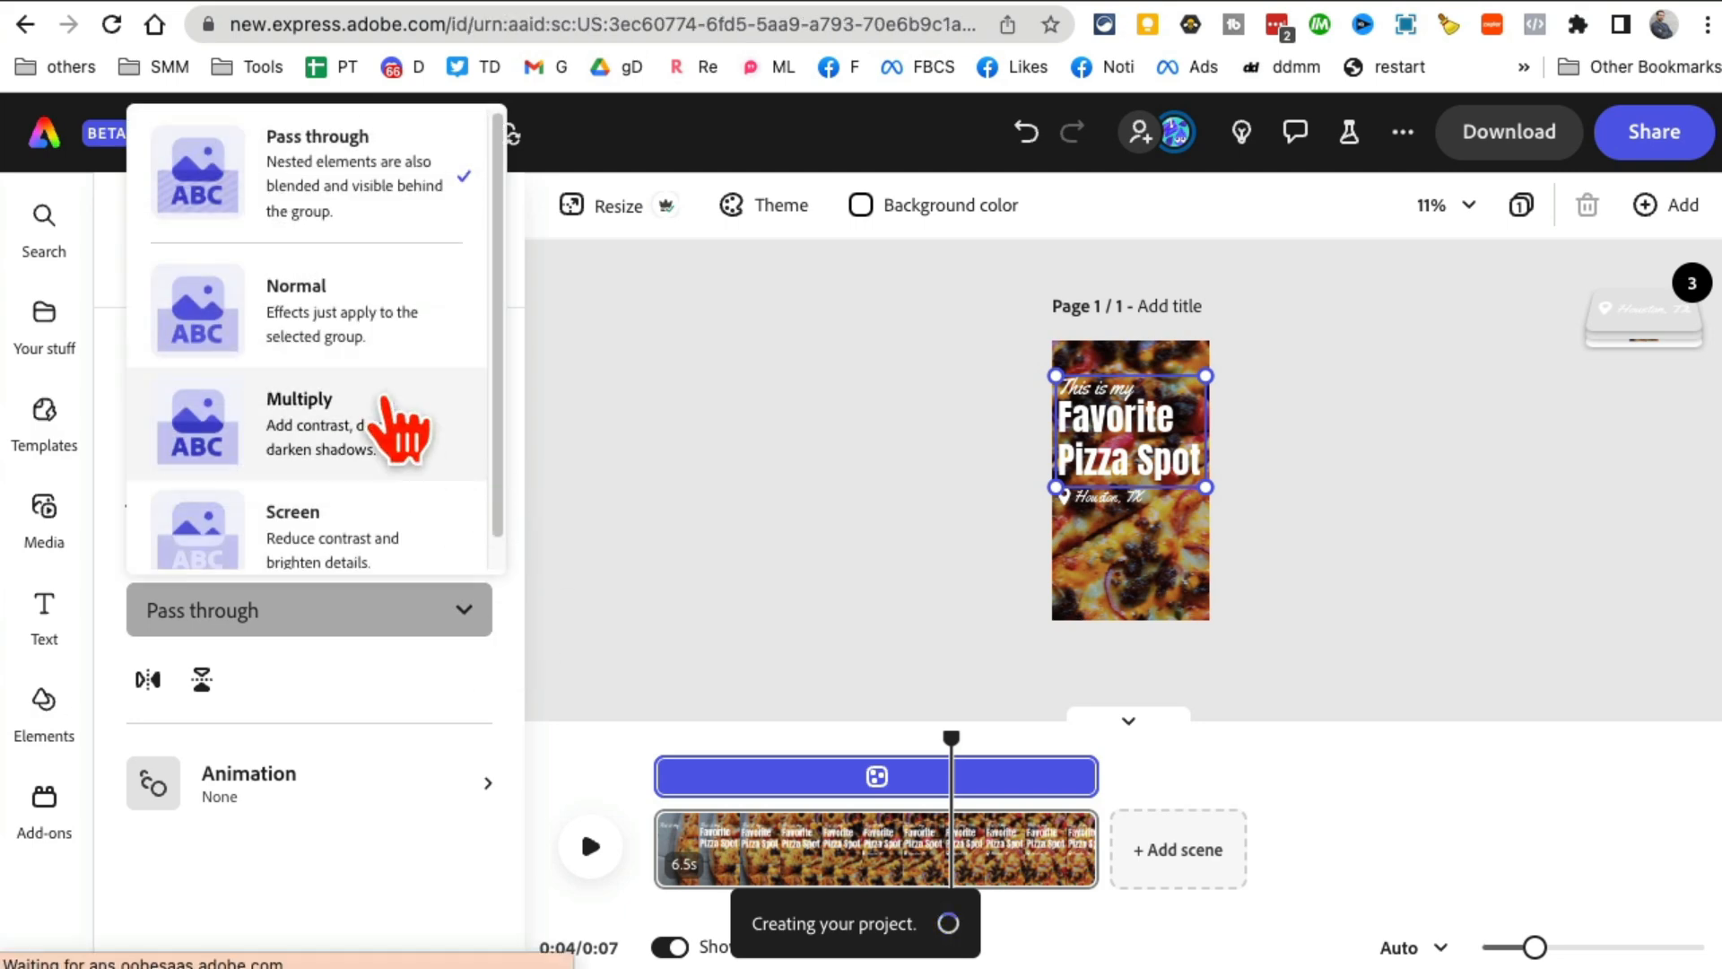
{"action": "left_click", "coordinate": [298, 422]}
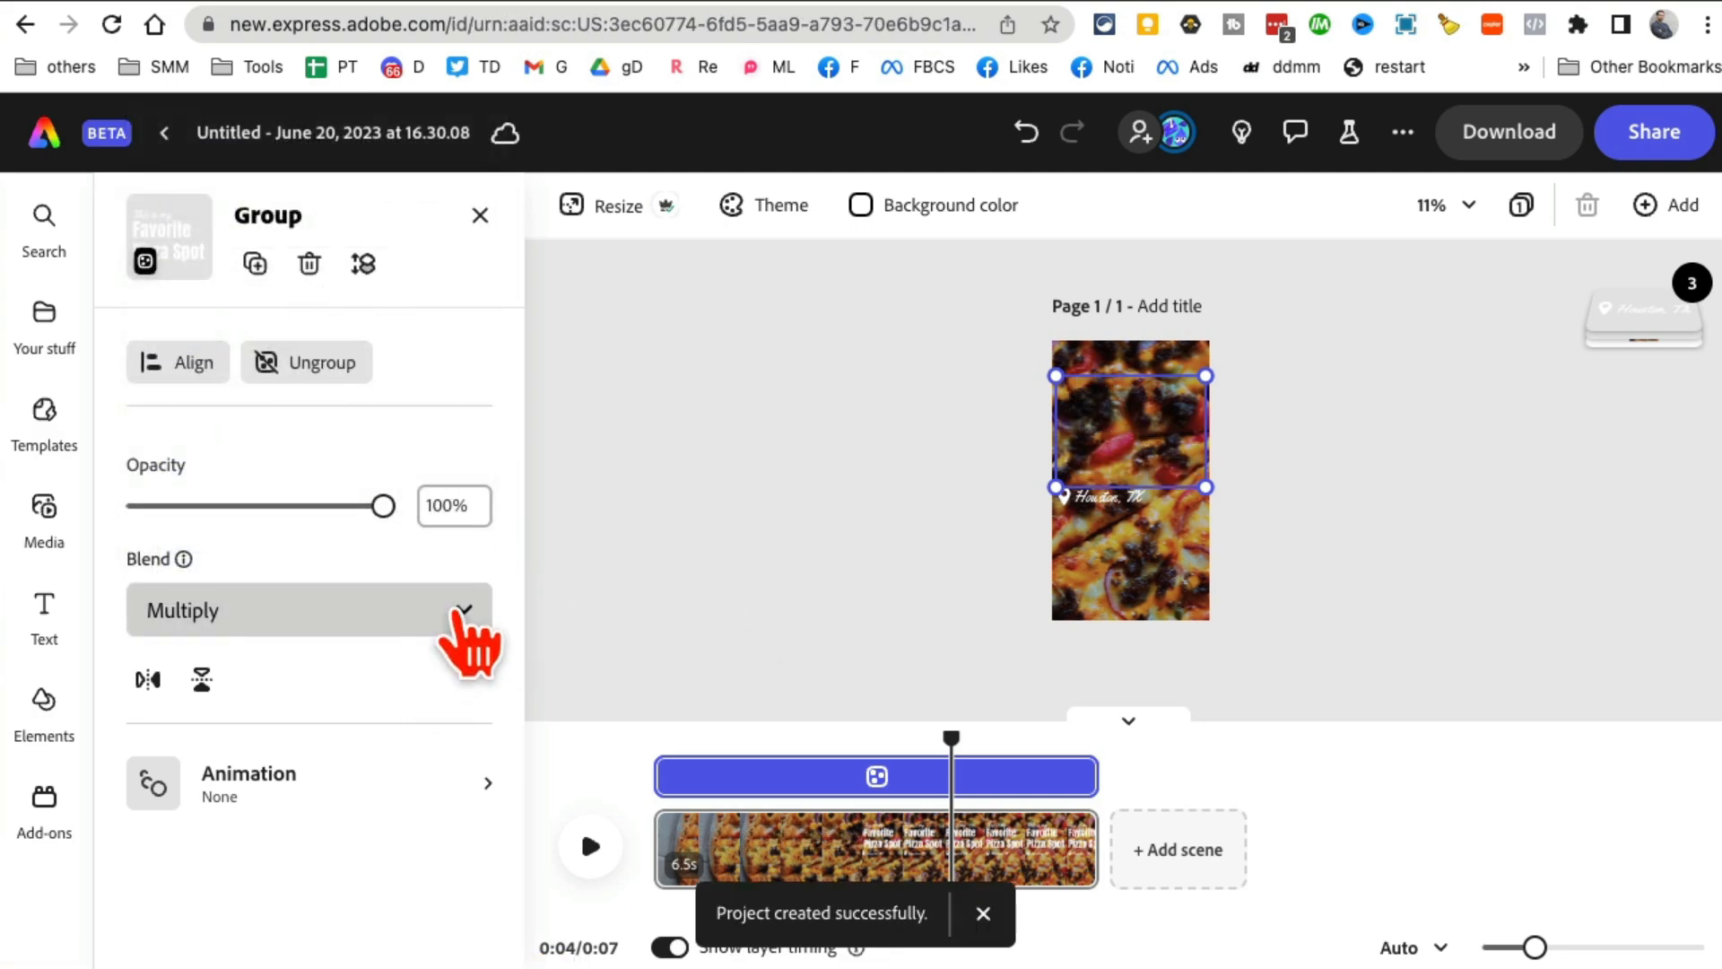
{"action": "left_click", "coordinate": [308, 610]}
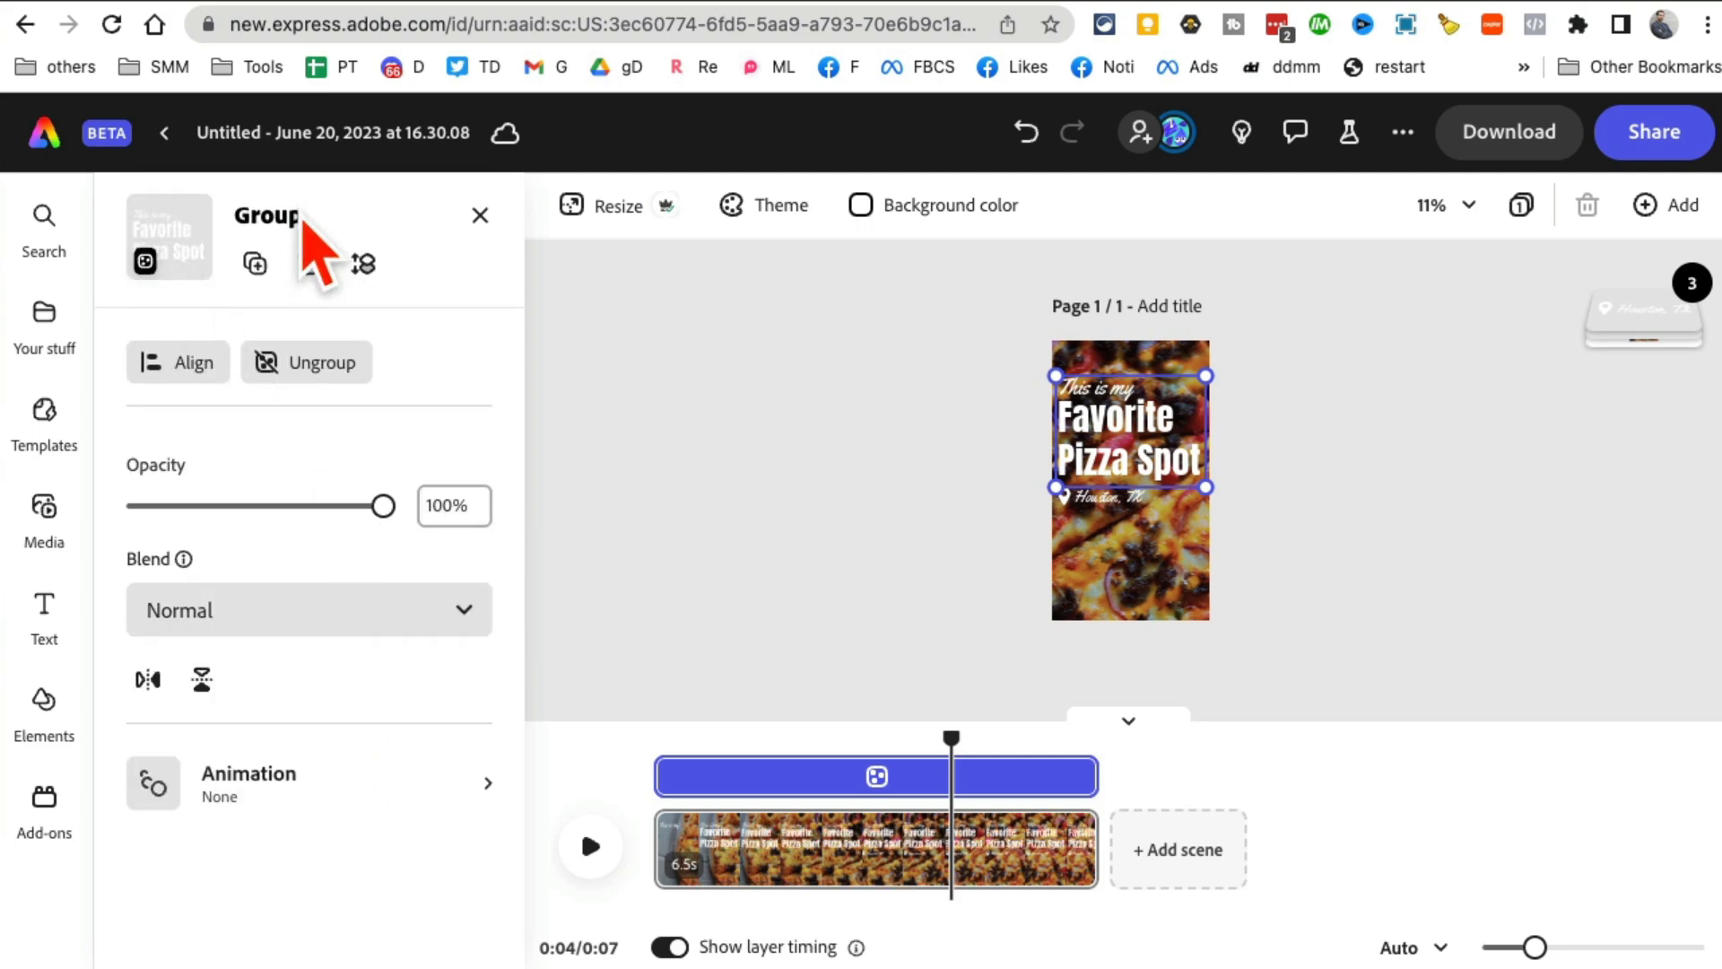
{"action": "left_click", "coordinate": [43, 421]}
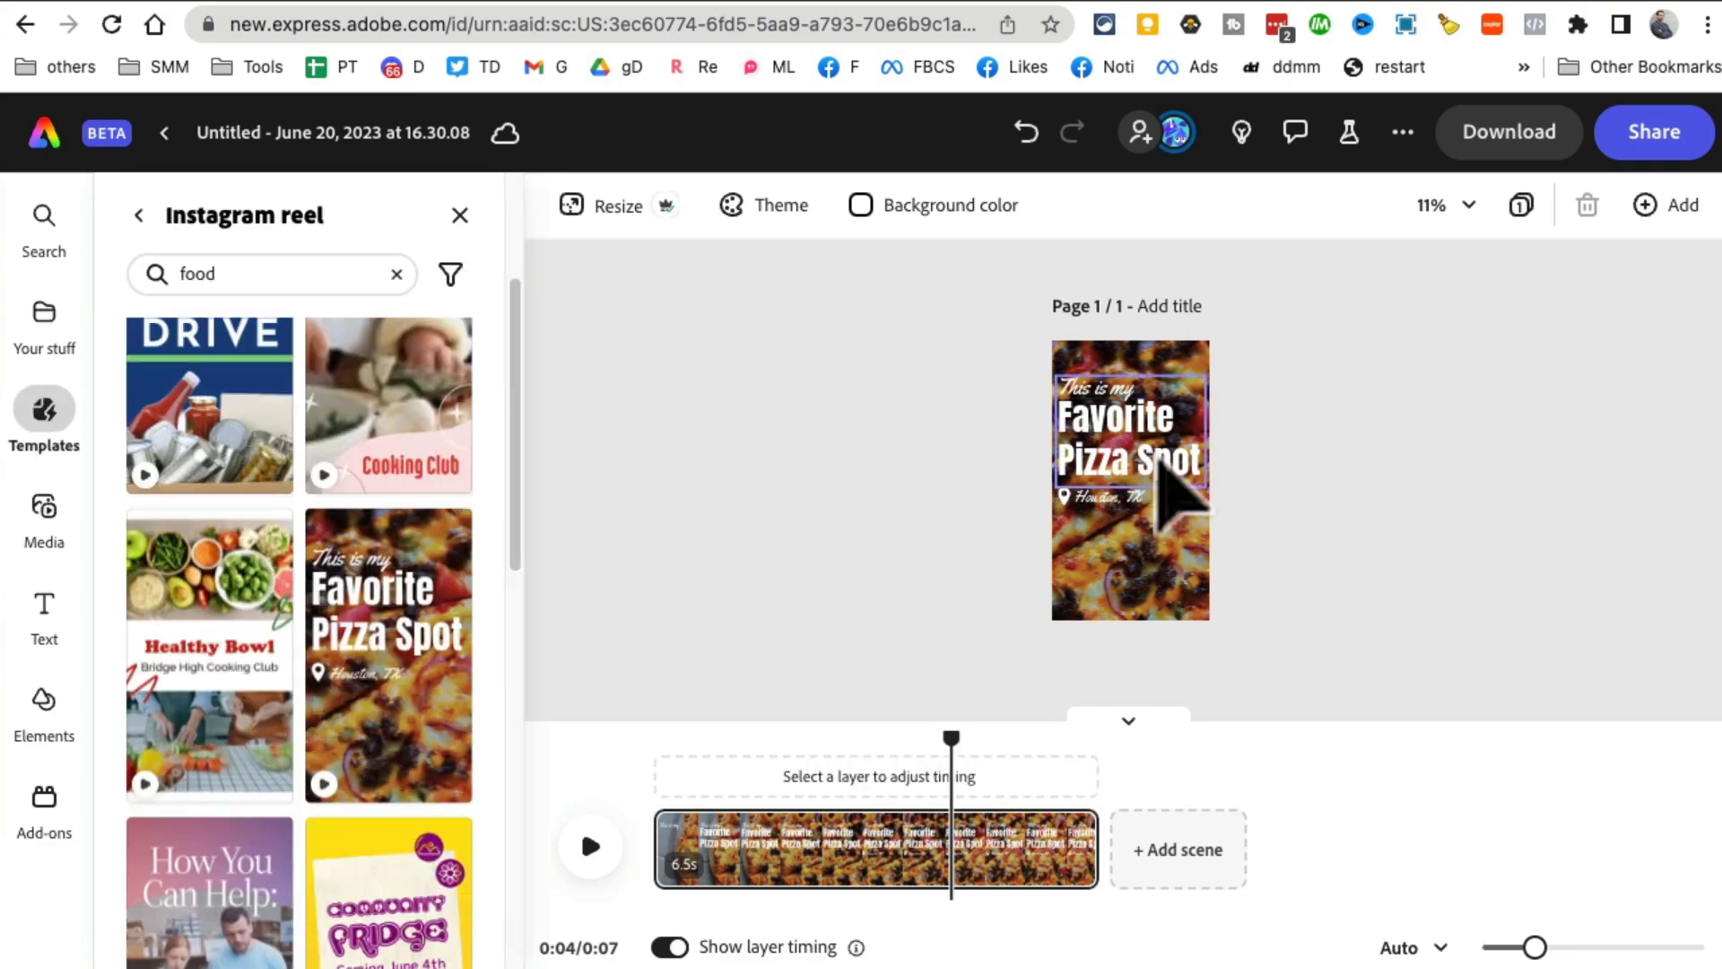
{"action": "left_click", "coordinate": [1129, 451]}
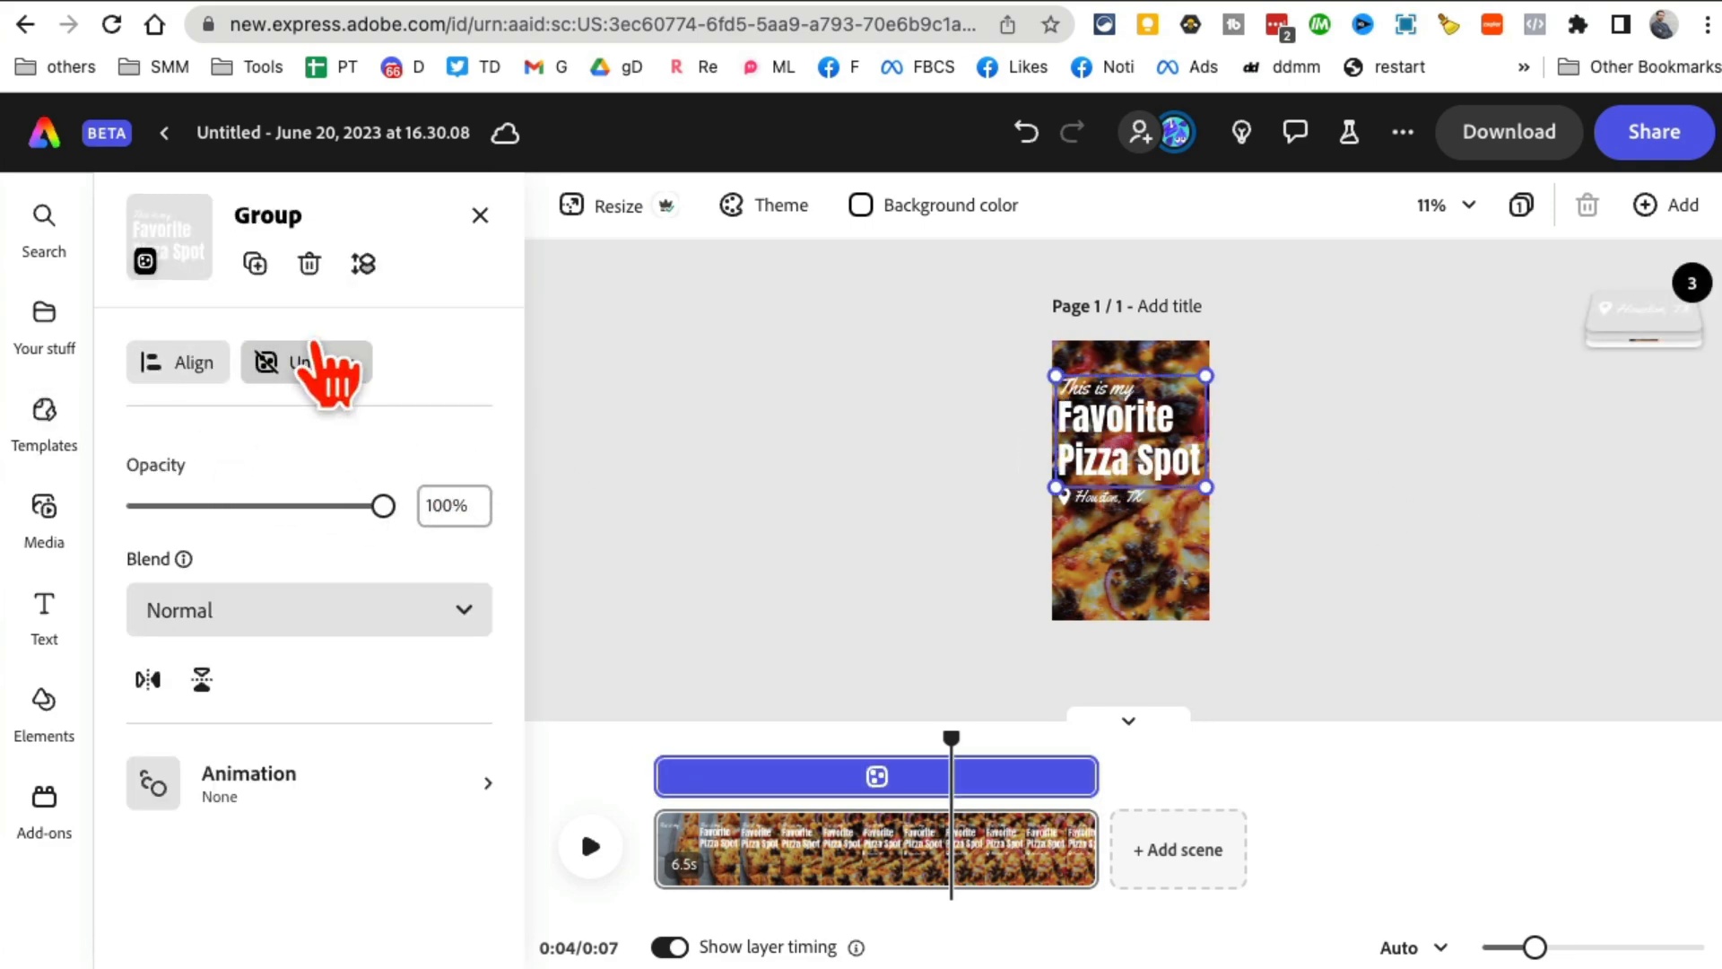
{"action": "mouse_move", "coordinate": [204, 439]}
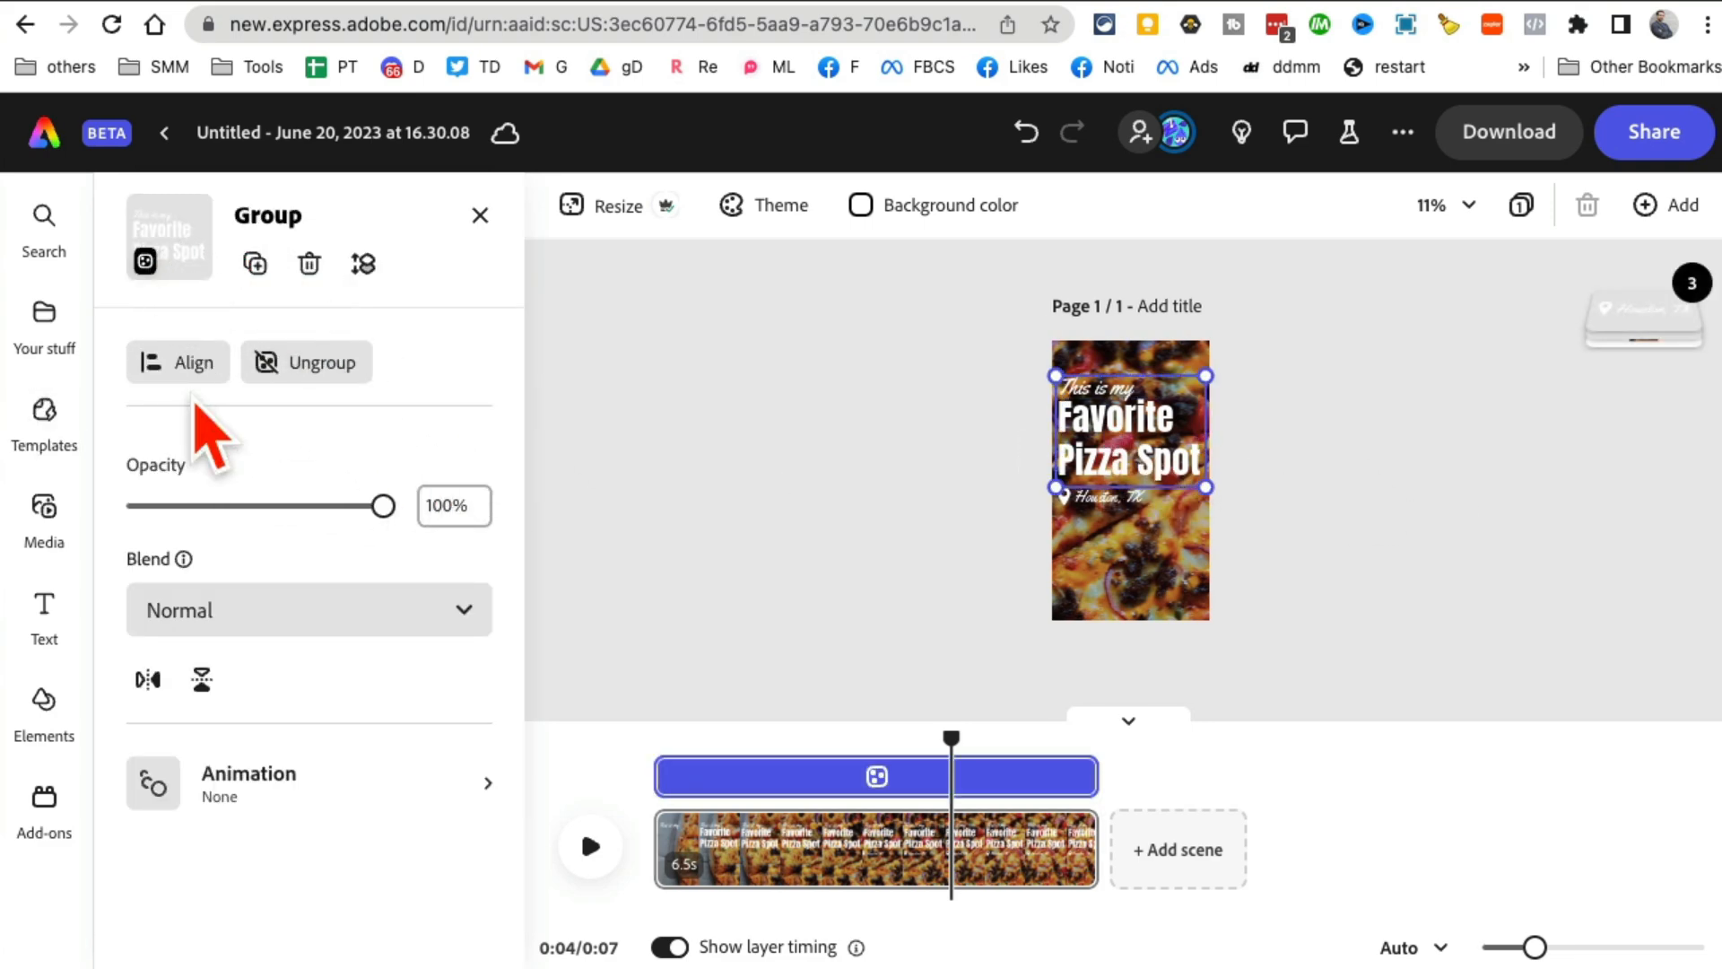
{"action": "mouse_move", "coordinate": [44, 602]}
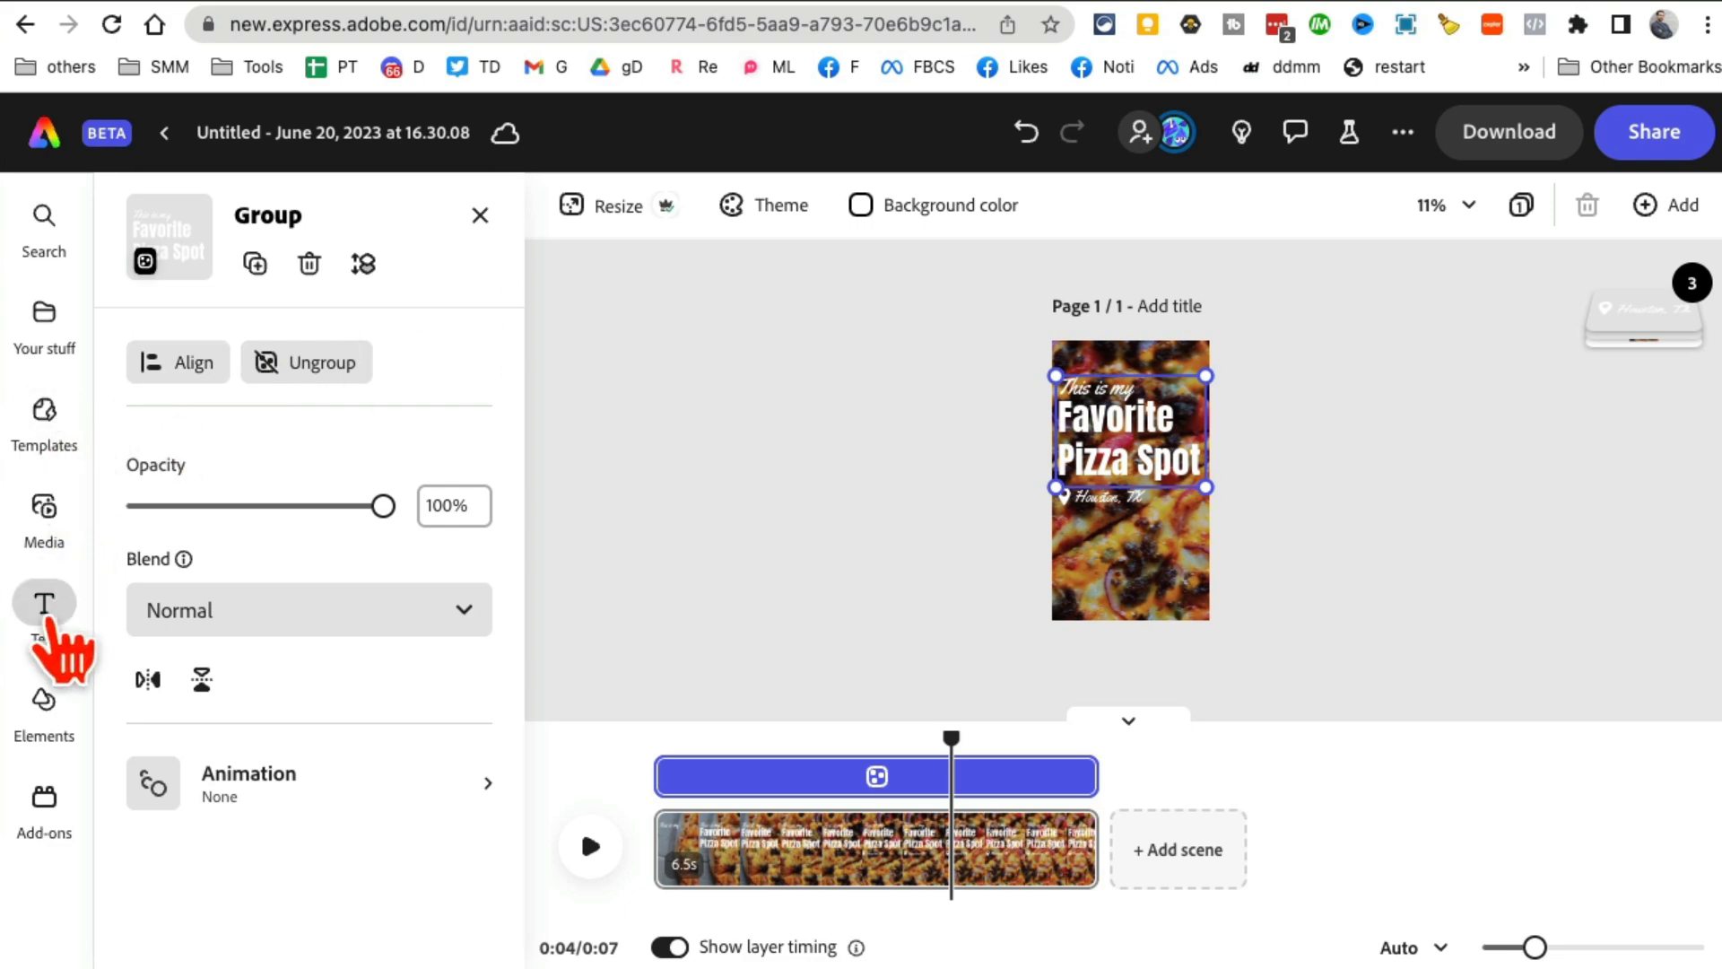
- Add a '25% OFF' text layer below Houston, TX and make its fill white
{"action": "left_click", "coordinate": [44, 602]}
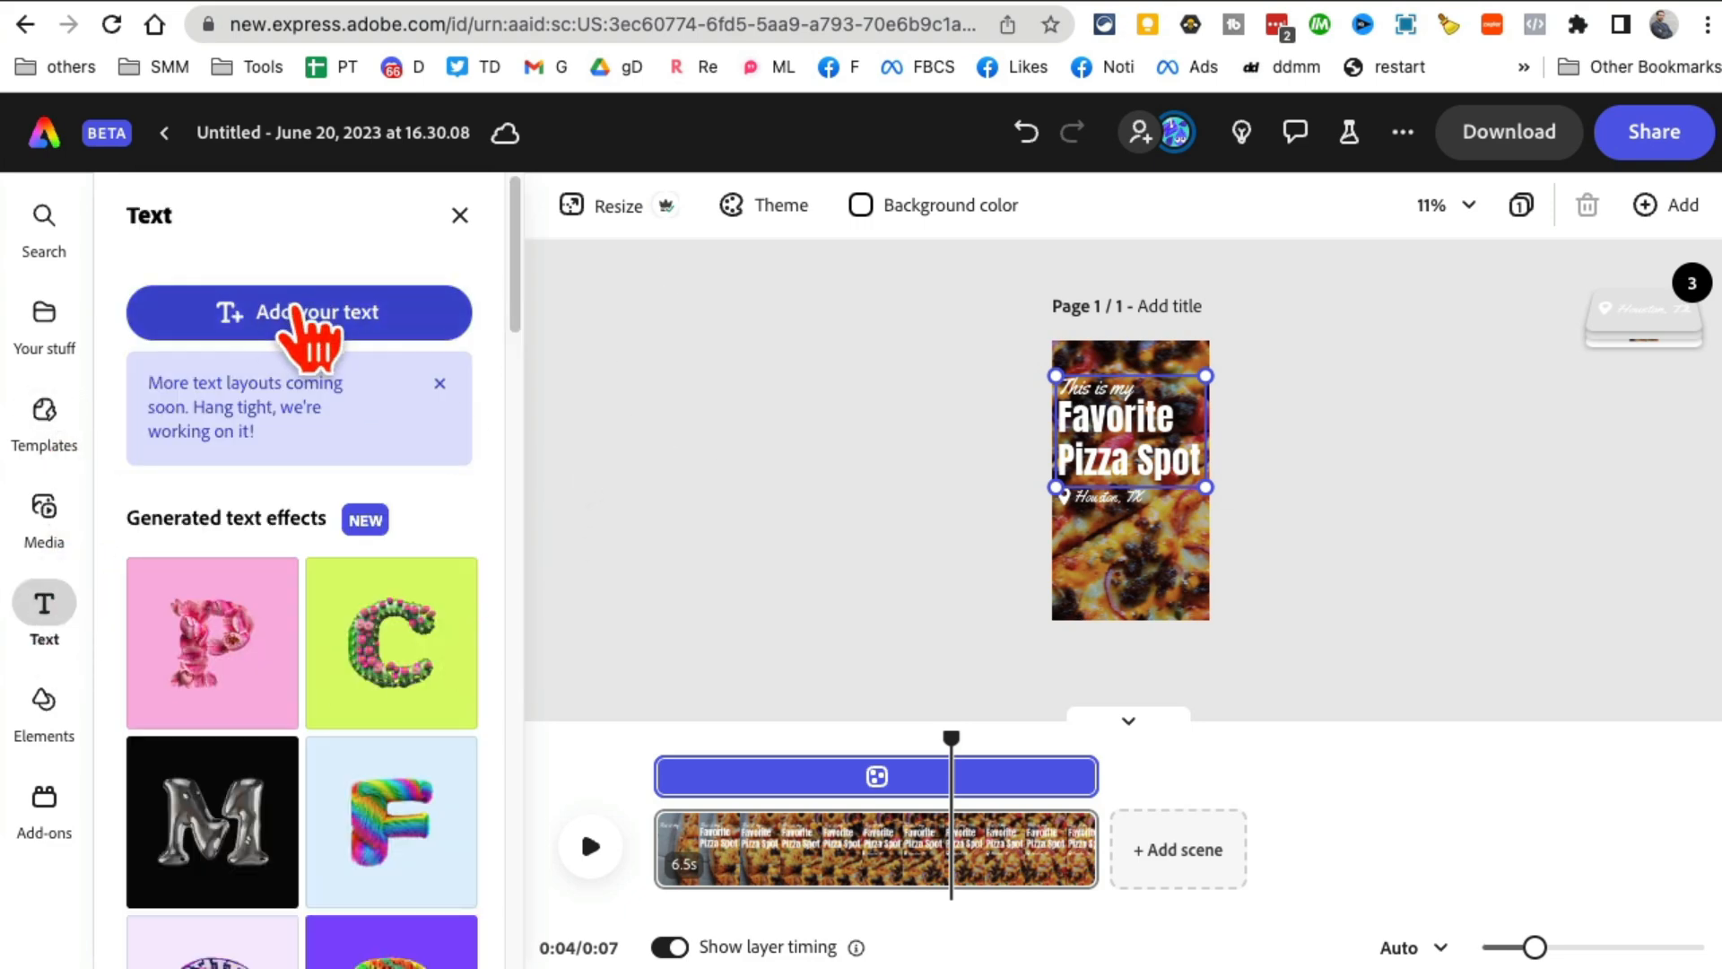
{"action": "left_click", "coordinate": [298, 312]}
{"action": "type", "text": "25% OFF"}
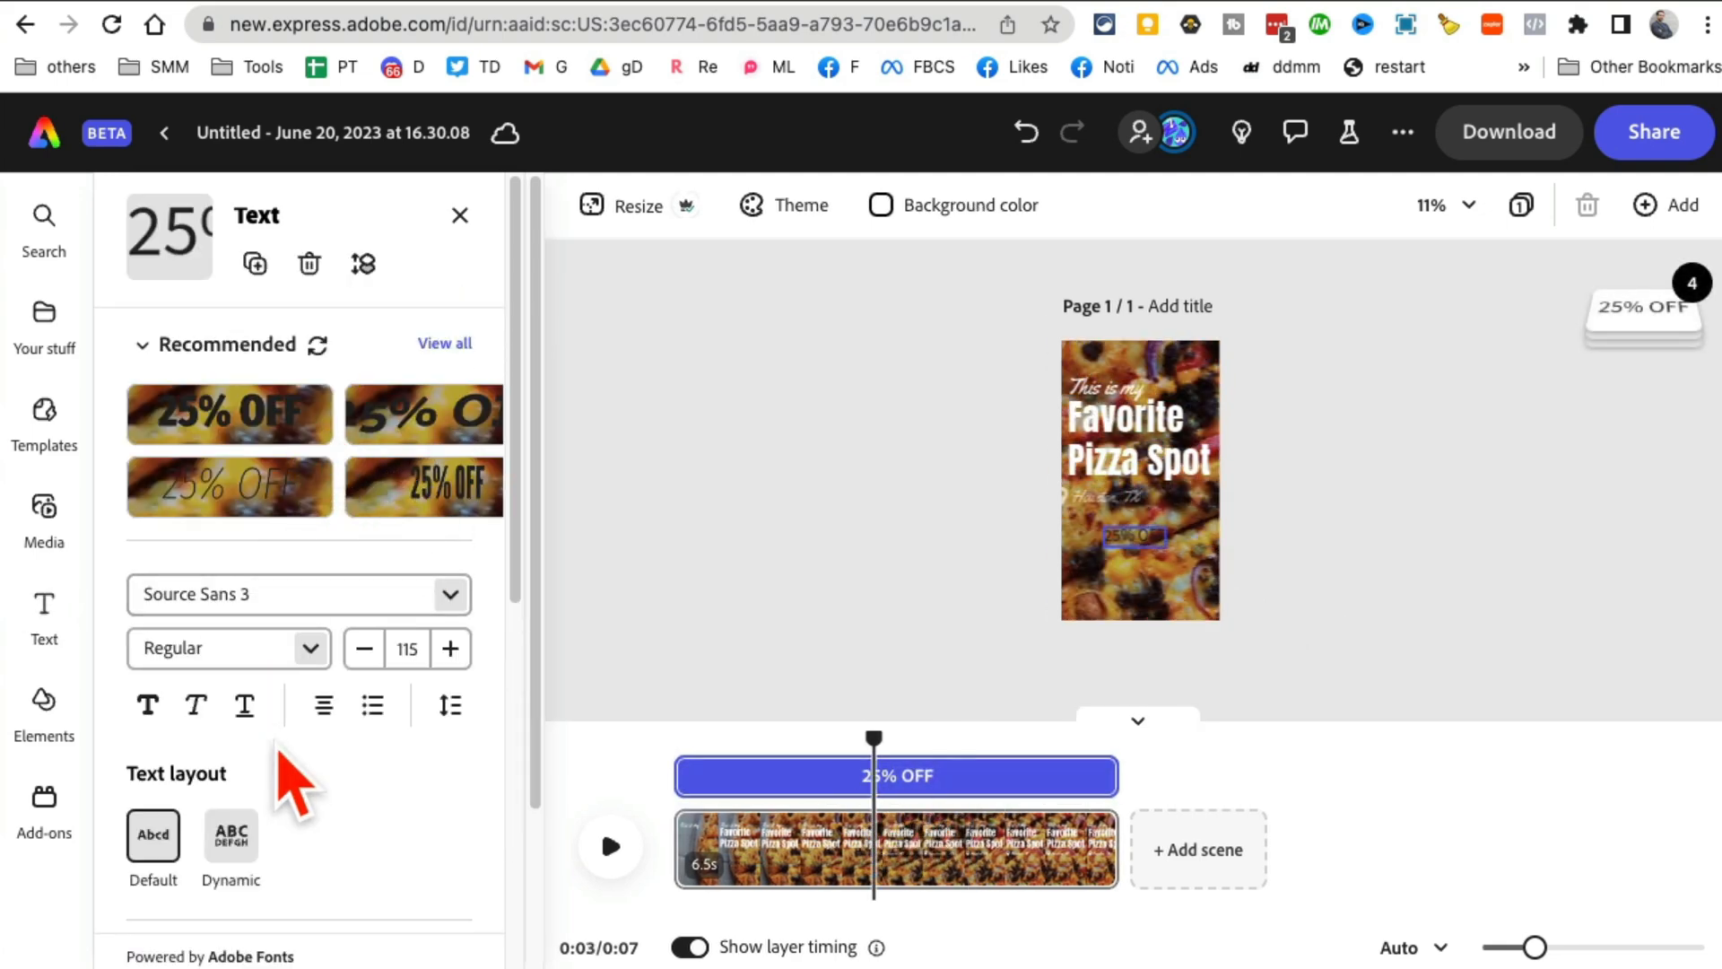
{"action": "scroll", "scroll_direction": "down", "scroll_amount": 3}
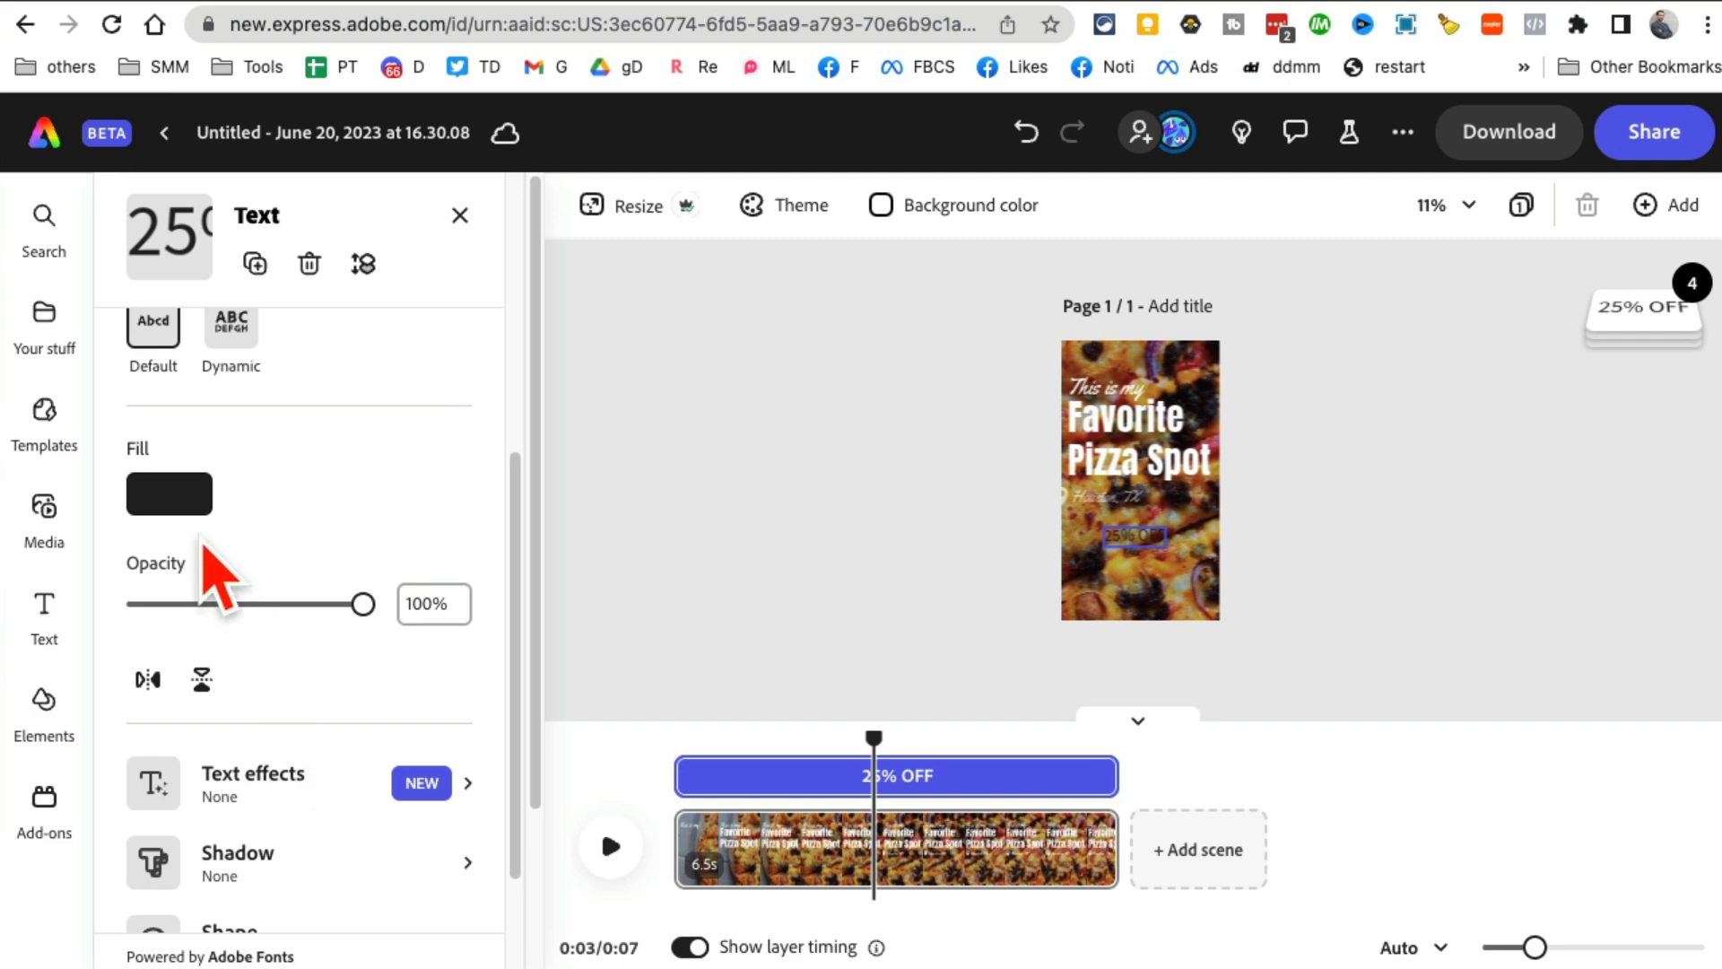
{"action": "left_click", "coordinate": [169, 493]}
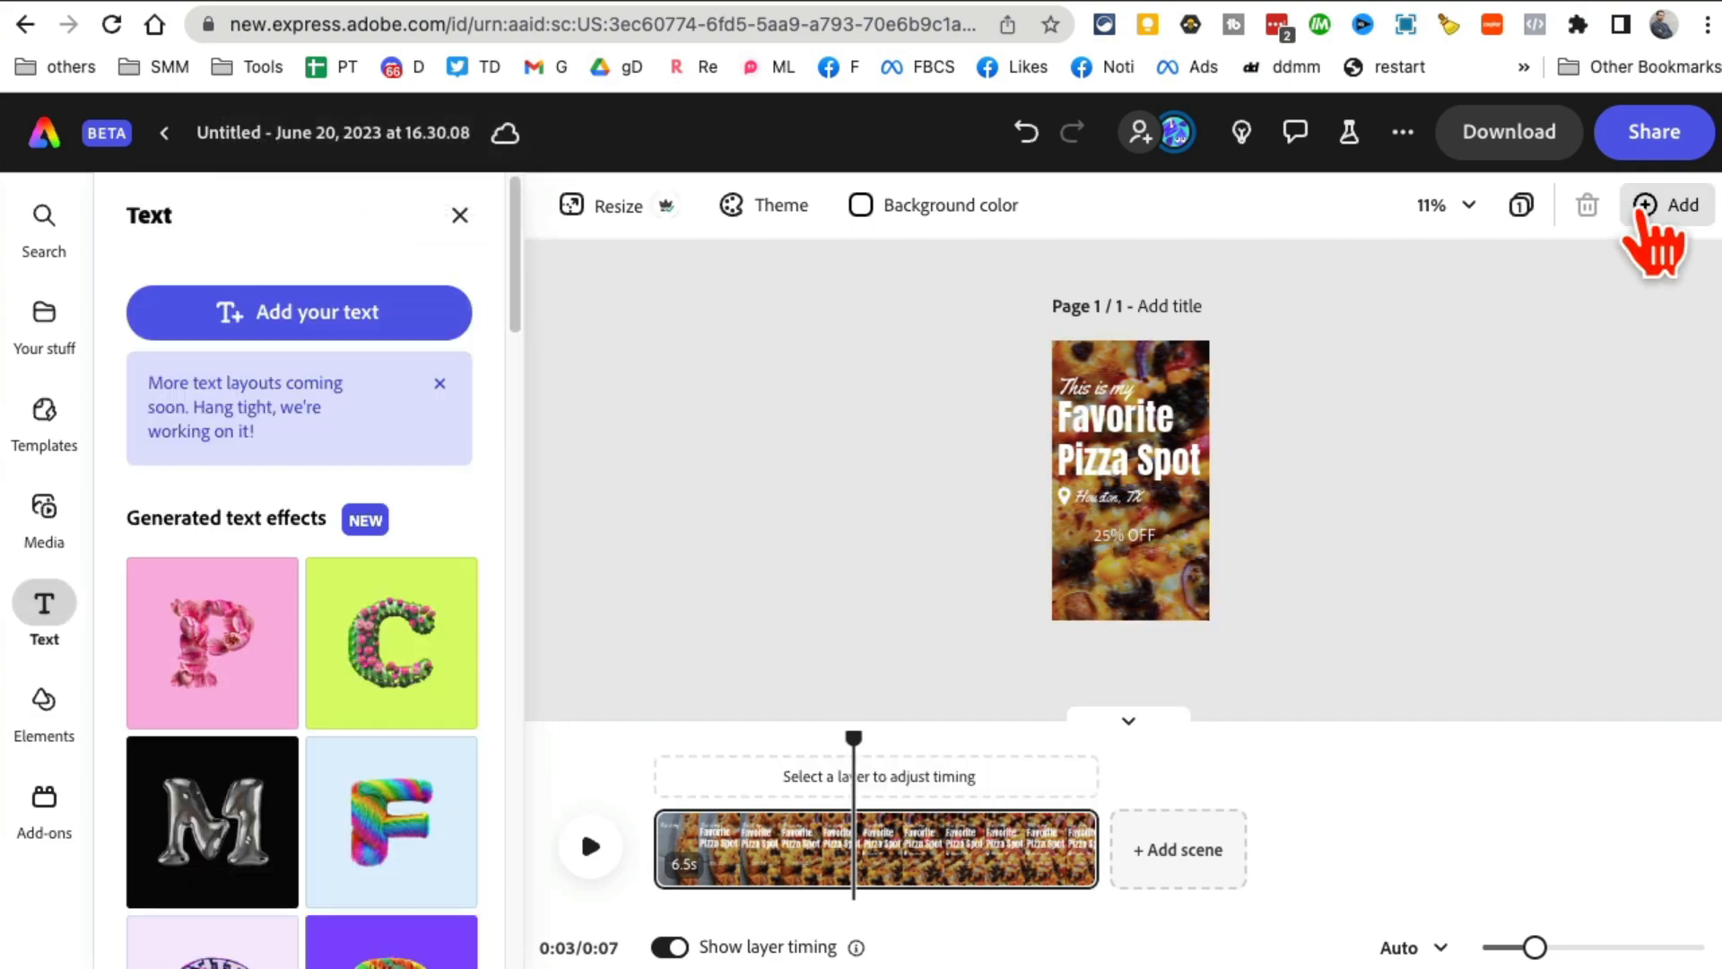
- Zoom the canvas to 50% then 25%, replay the reel from the start, and return Home
{"action": "left_click", "coordinate": [1437, 205]}
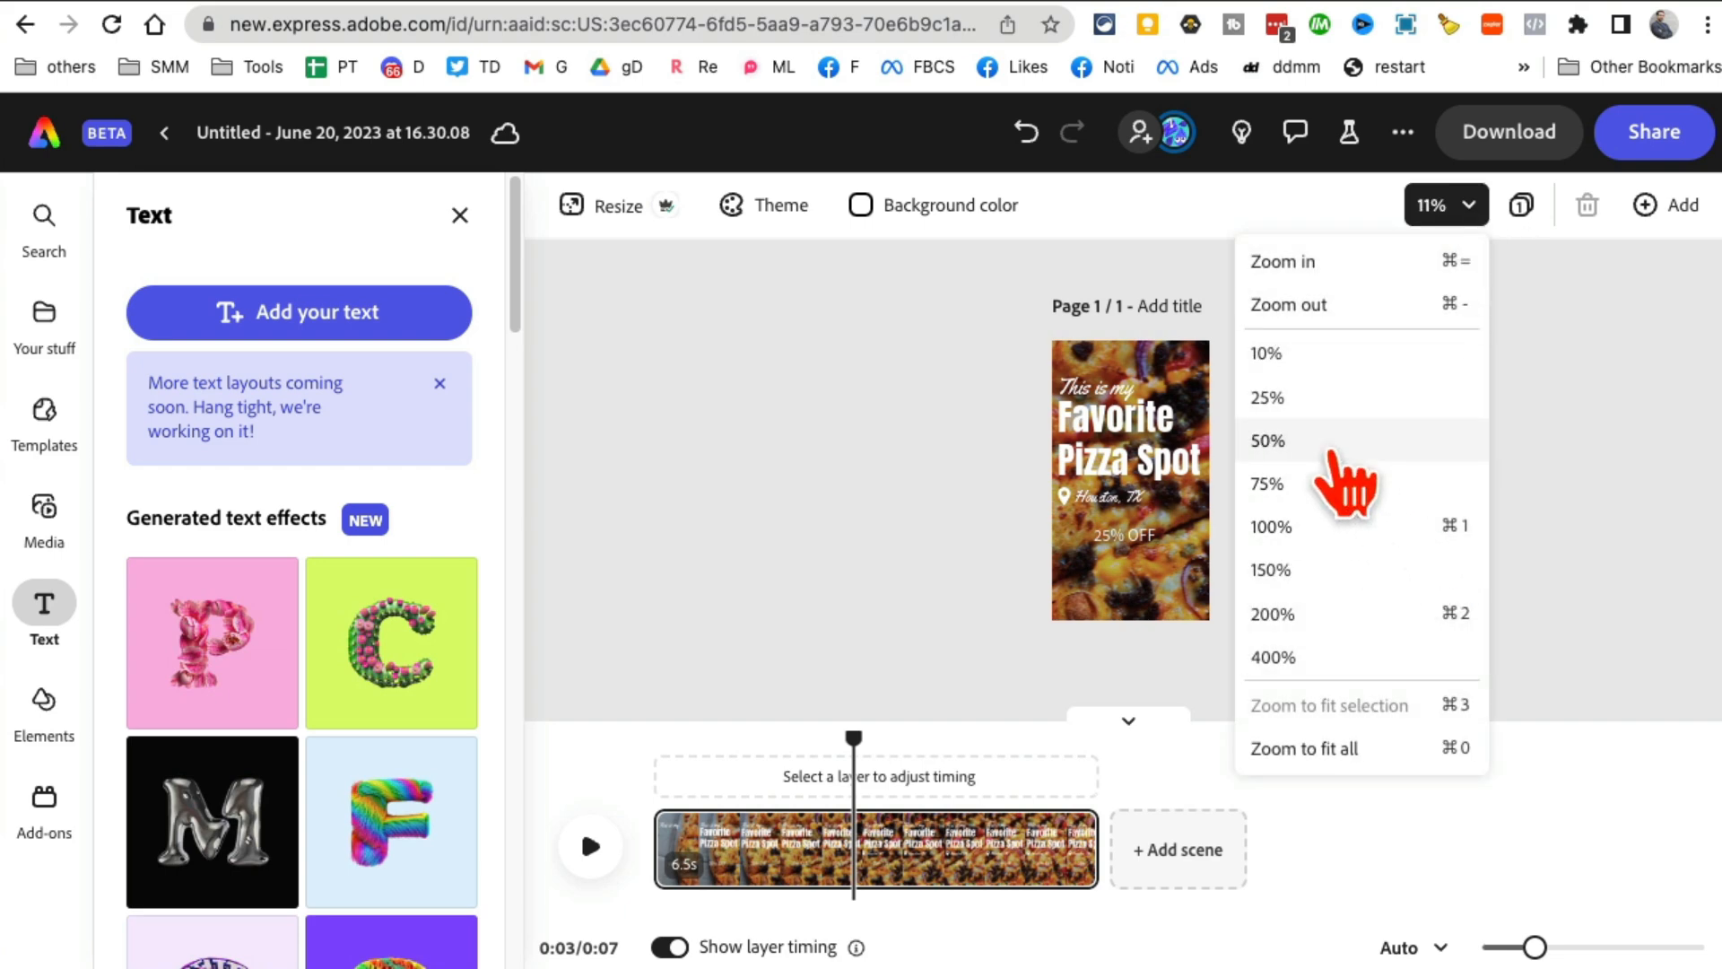
{"action": "left_click", "coordinate": [1267, 441]}
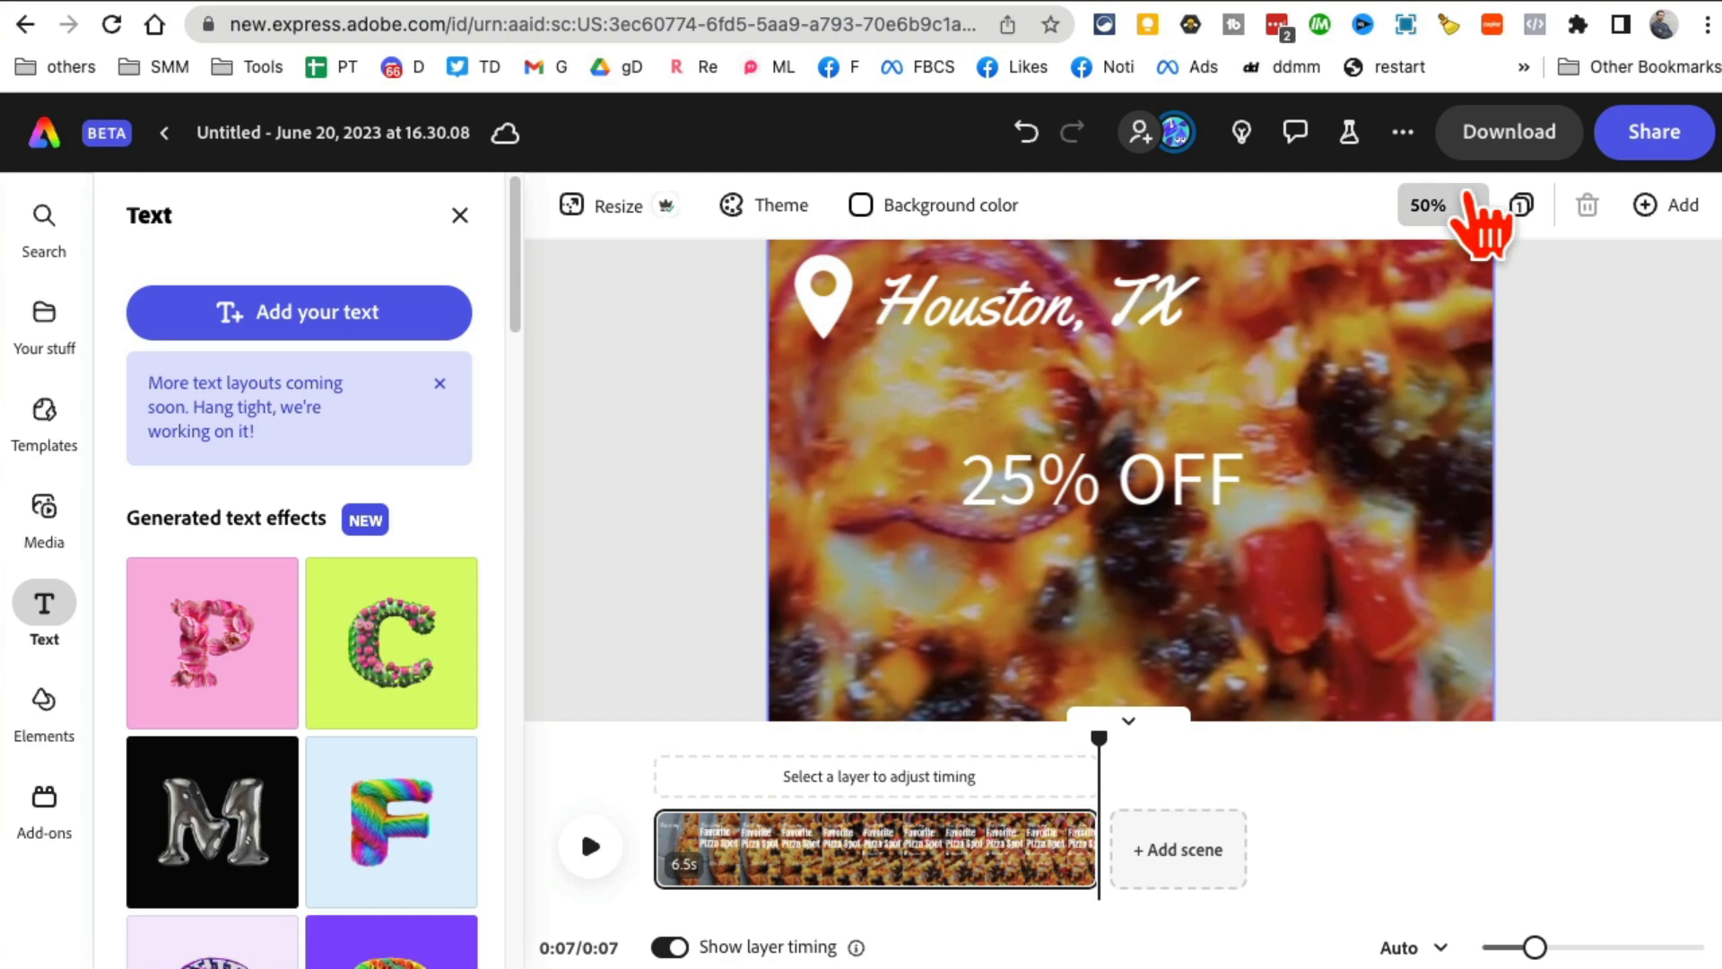
{"action": "left_click", "coordinate": [1434, 205]}
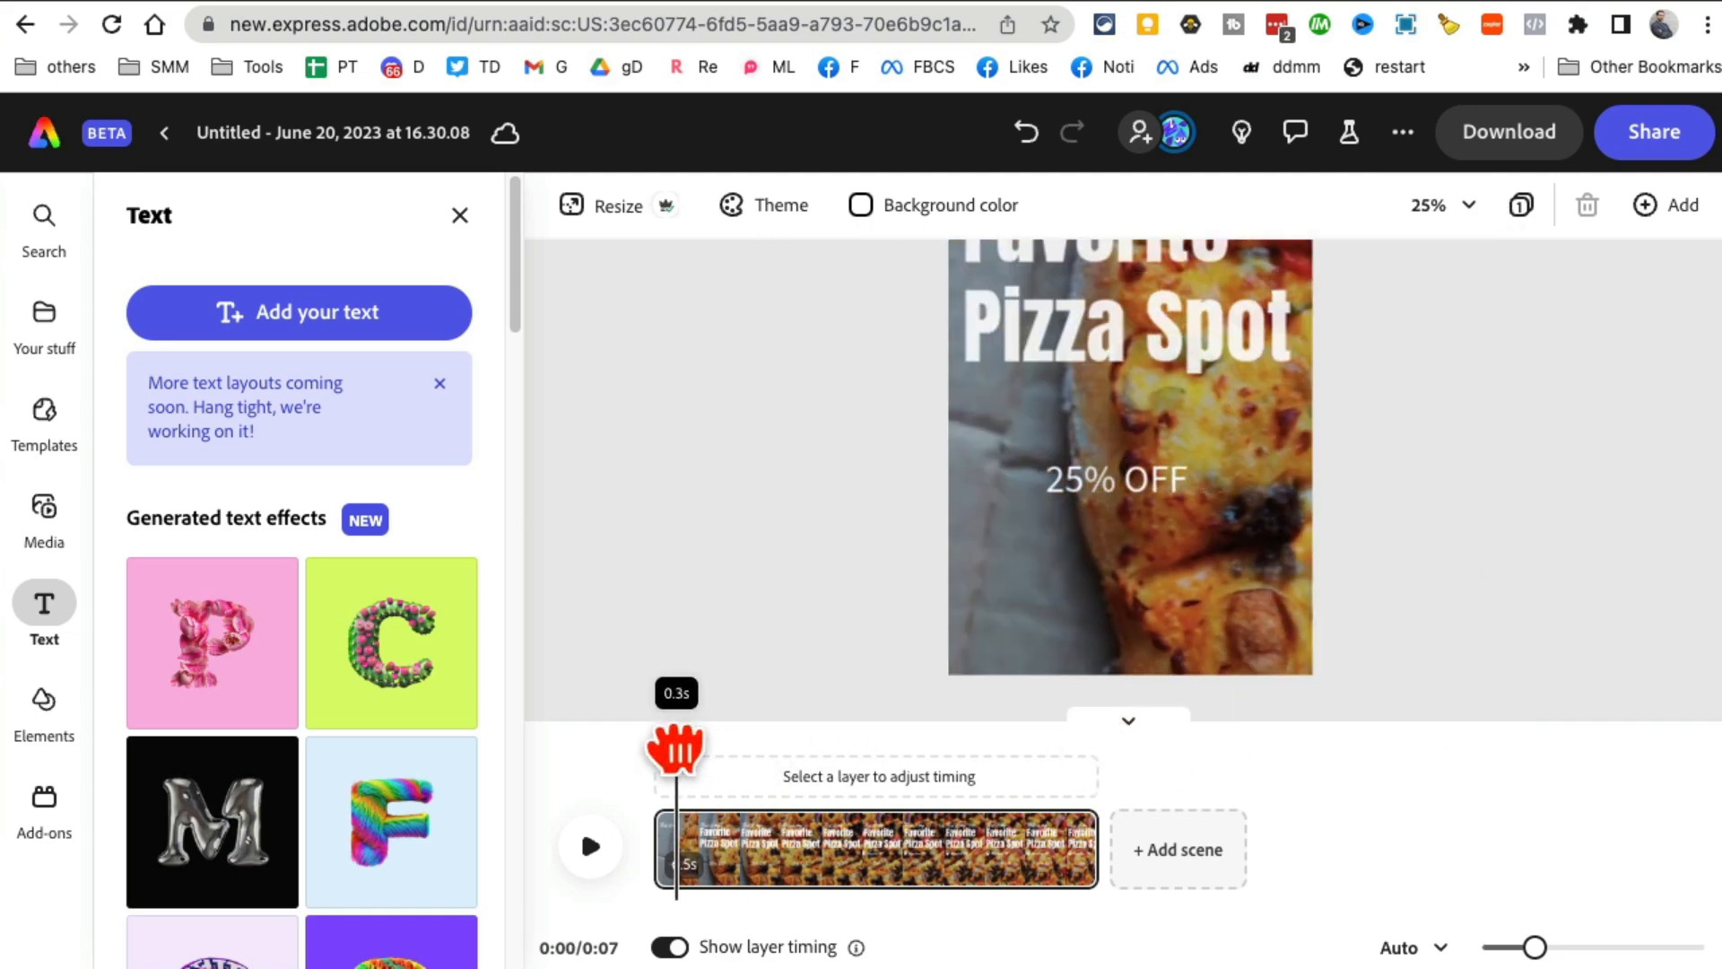
{"action": "left_click", "coordinate": [590, 845]}
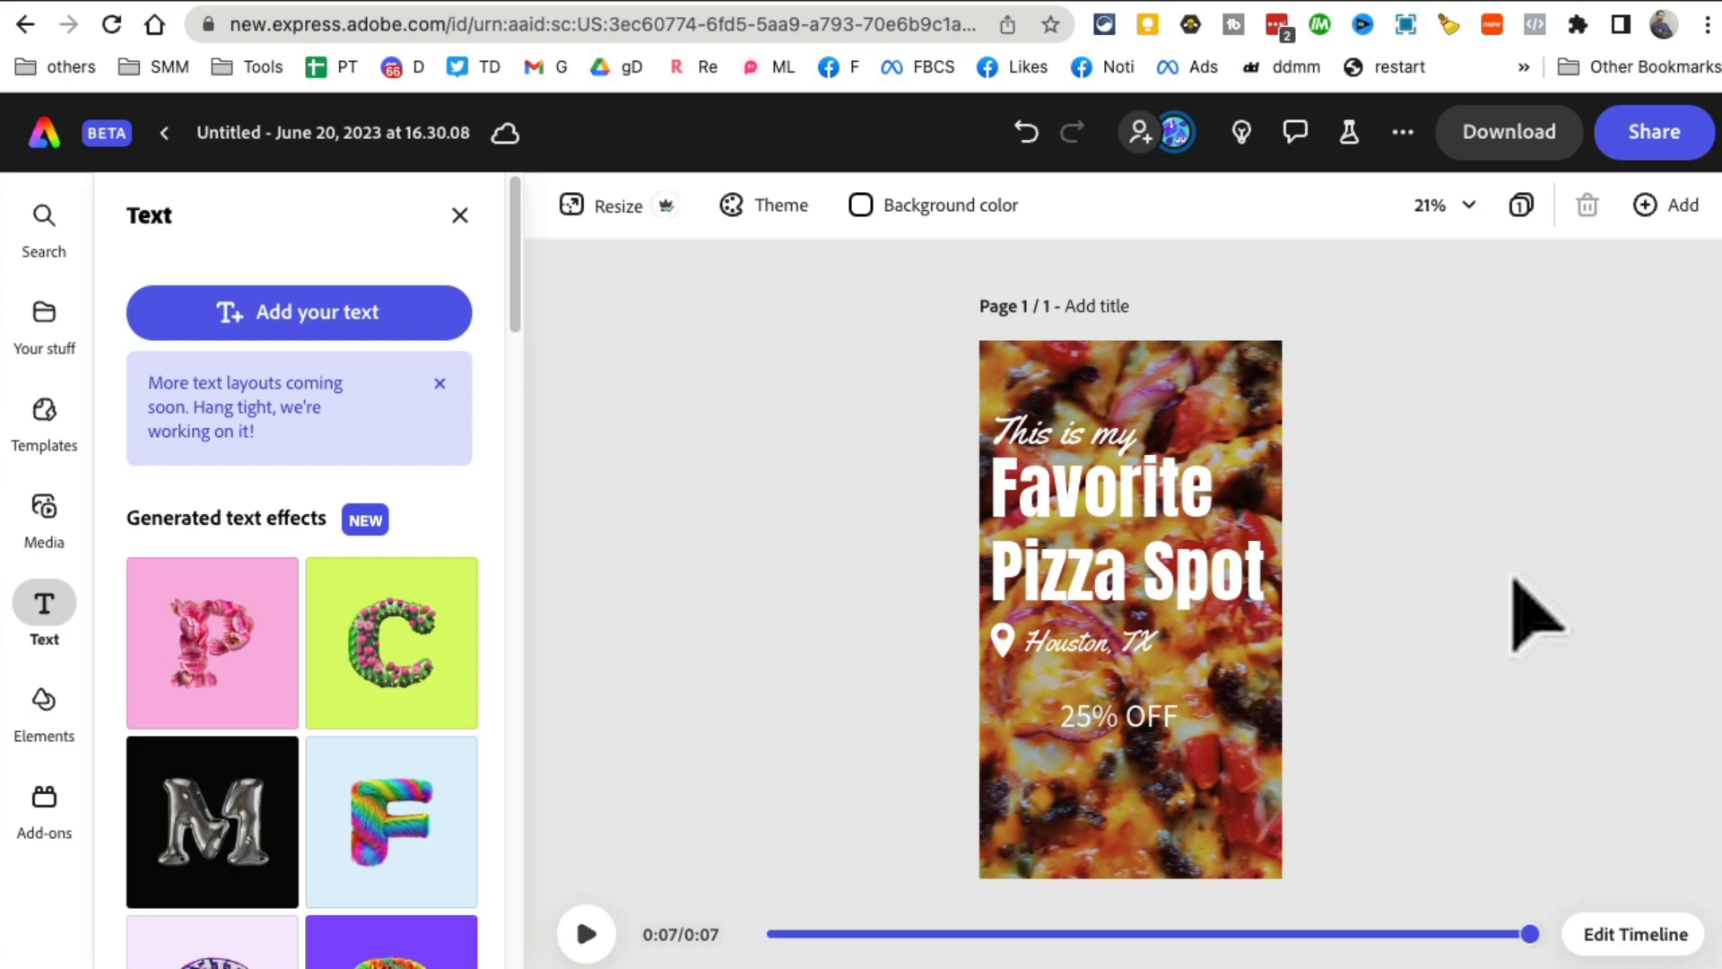
{"action": "left_click", "coordinate": [43, 132]}
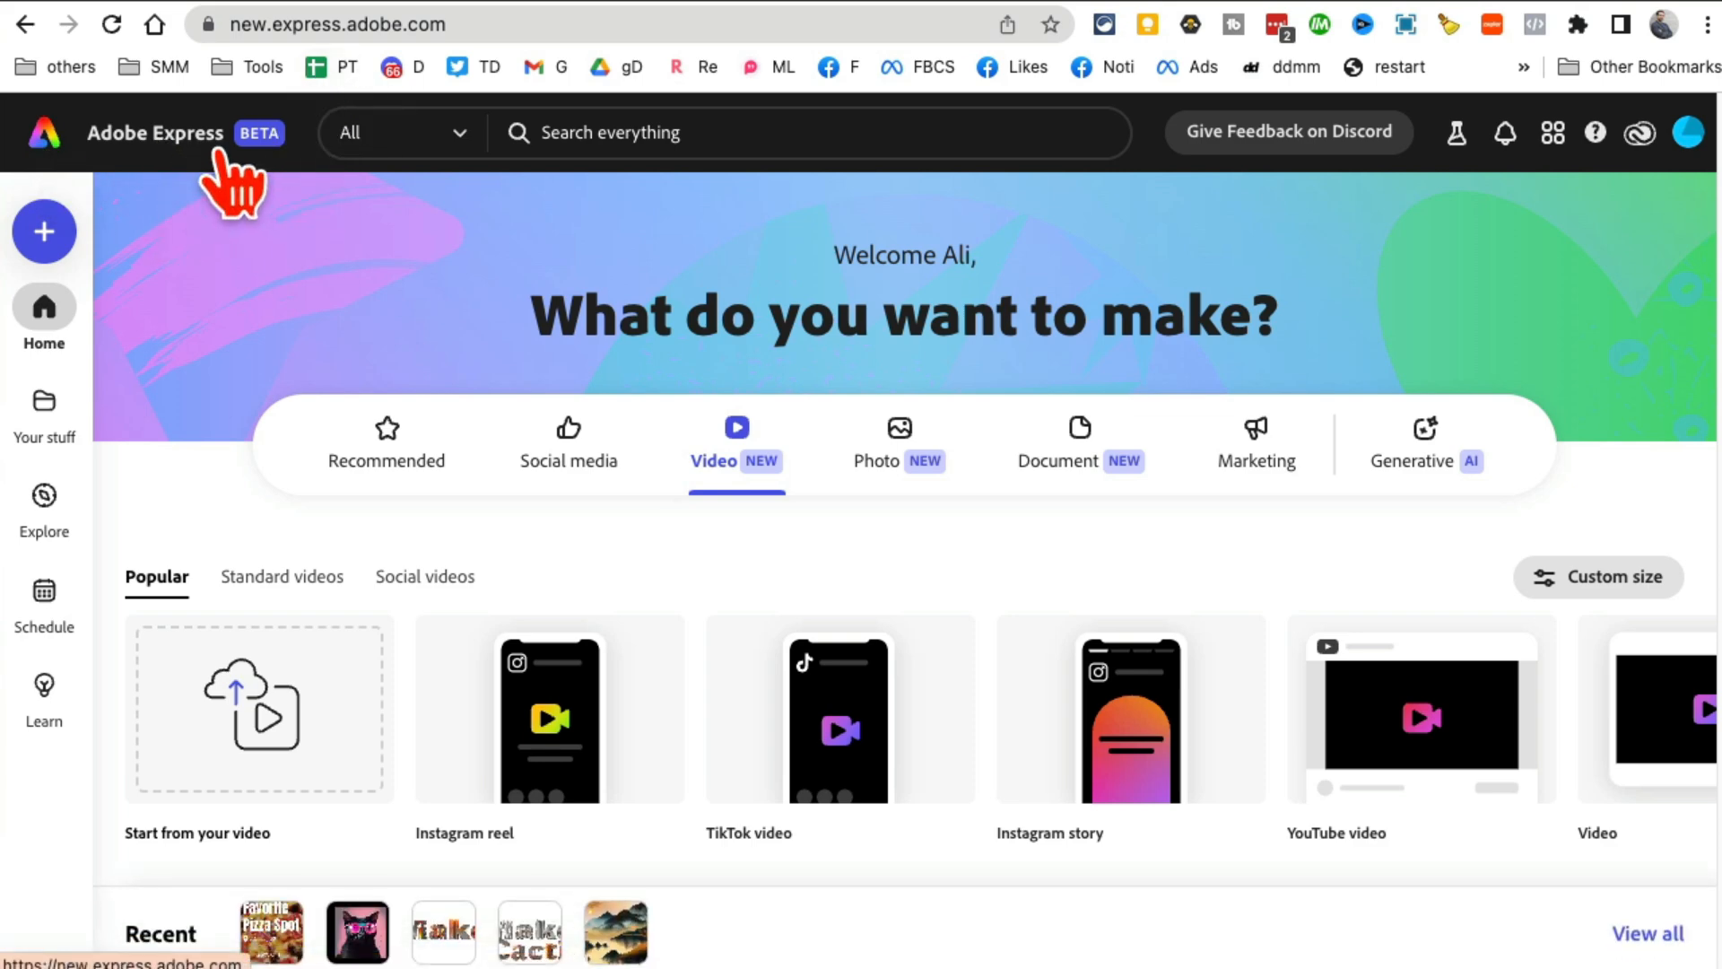
{"action": "mouse_move", "coordinate": [1485, 313]}
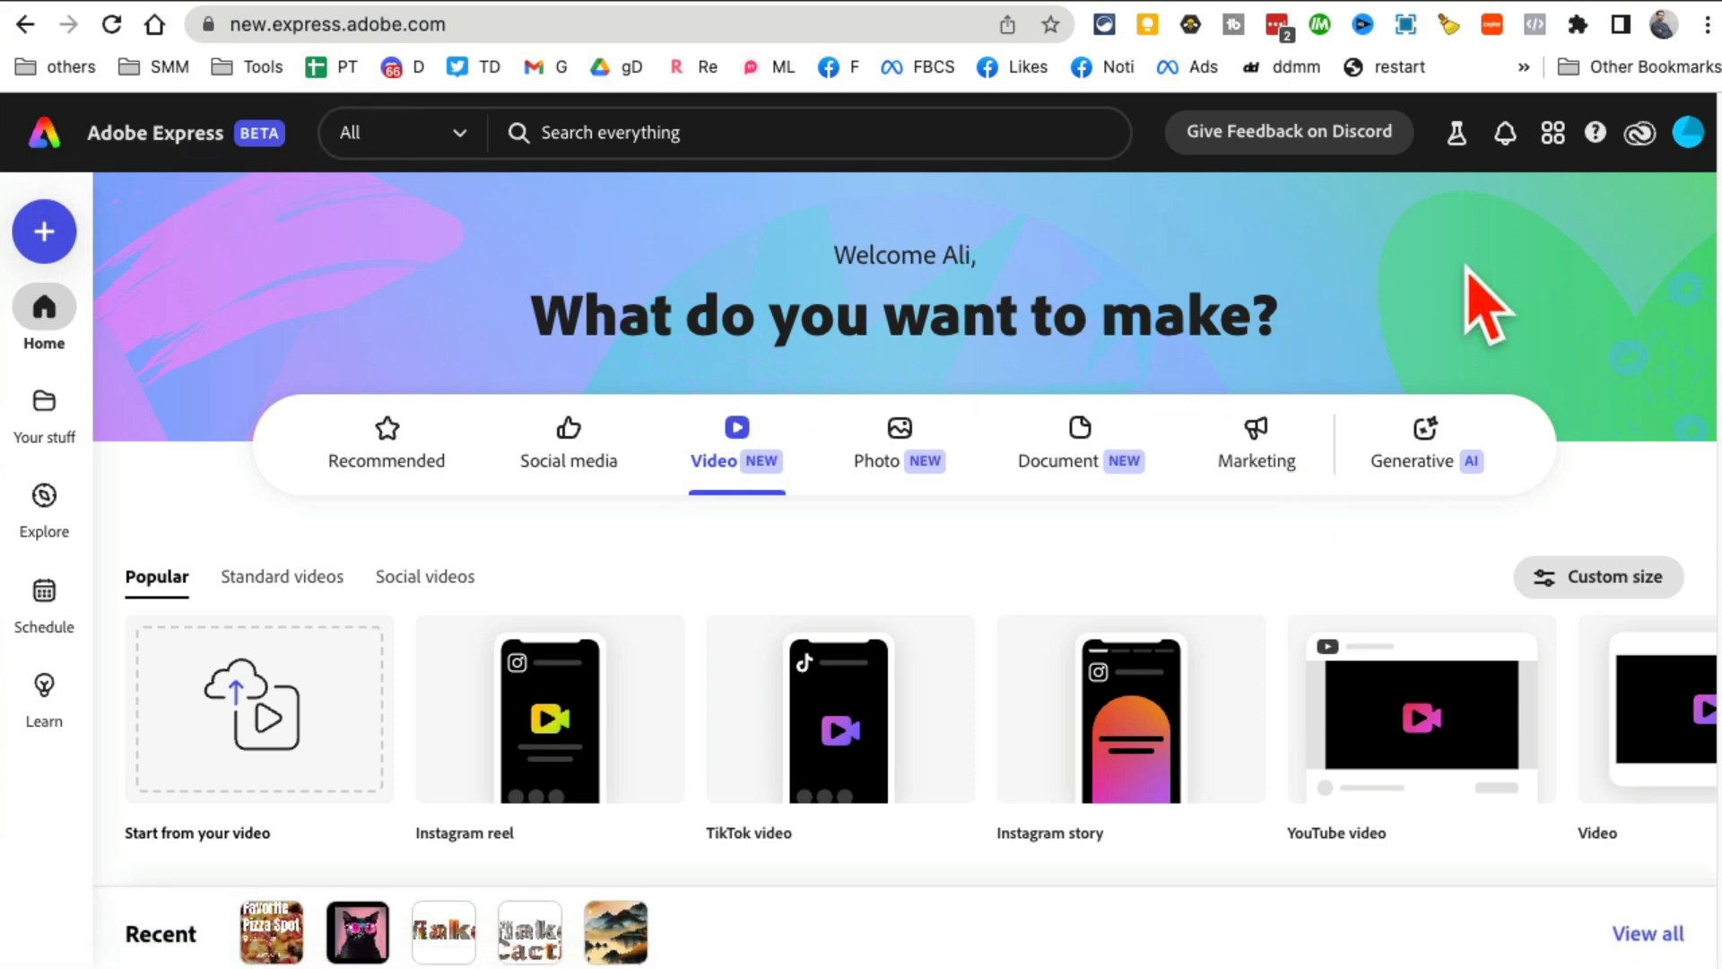
{"action": "mouse_move", "coordinate": [1428, 459]}
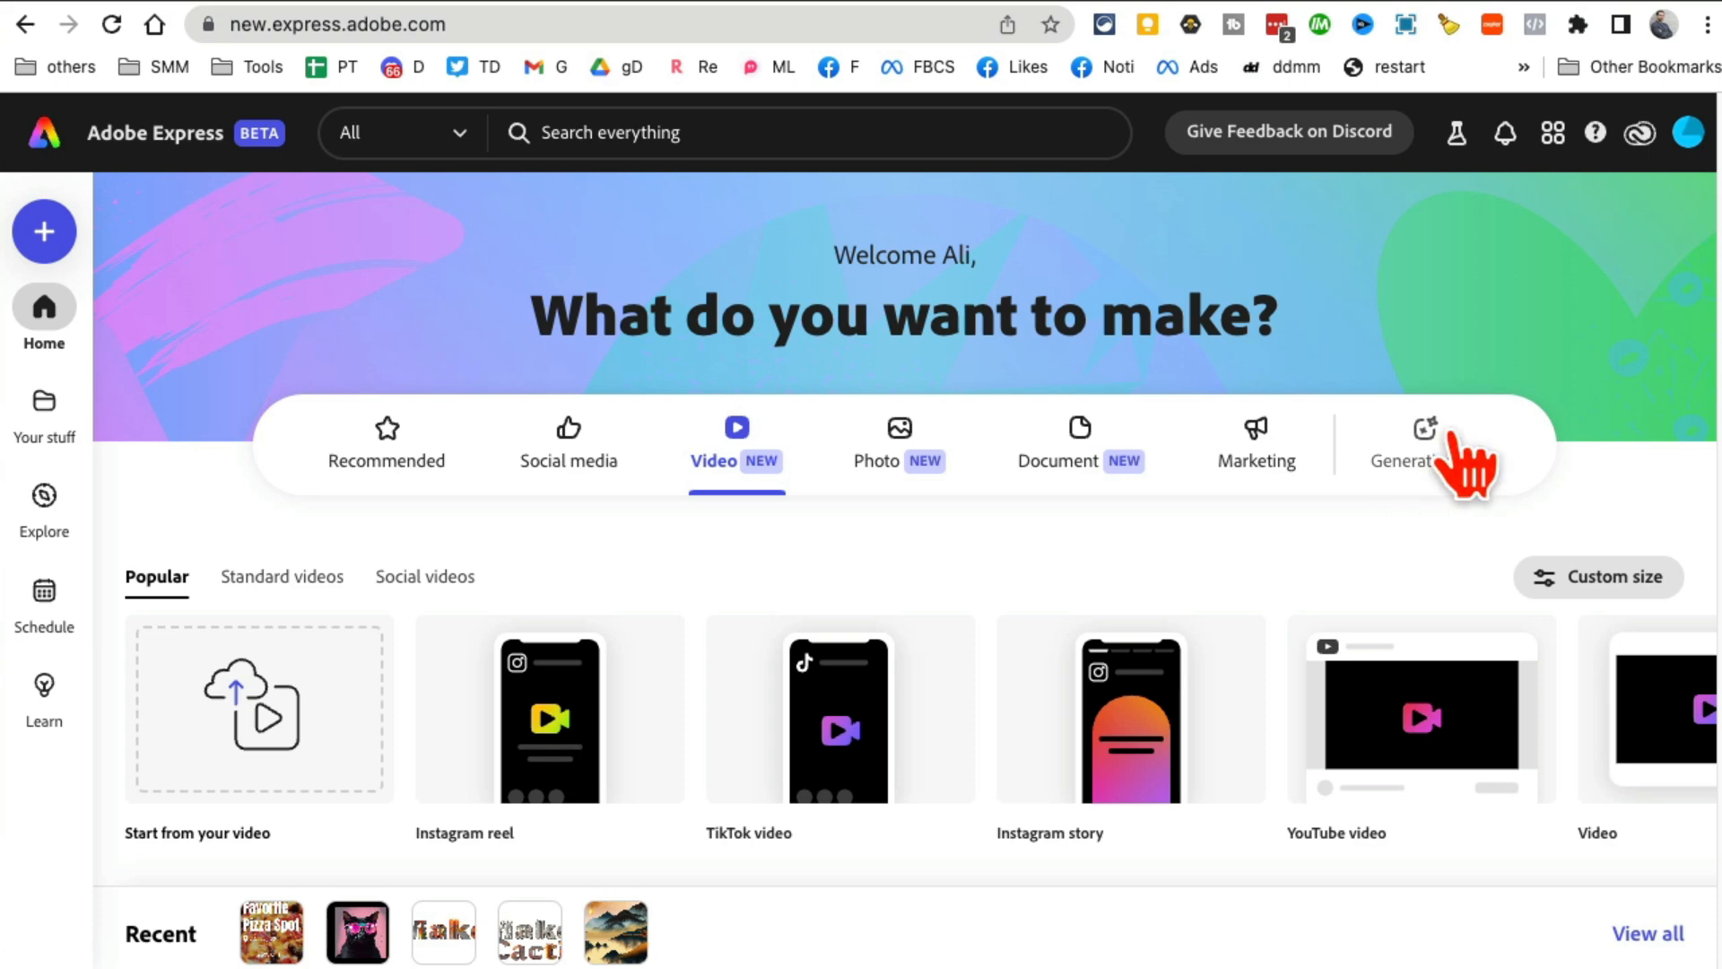
{"action": "mouse_move", "coordinate": [1526, 511]}
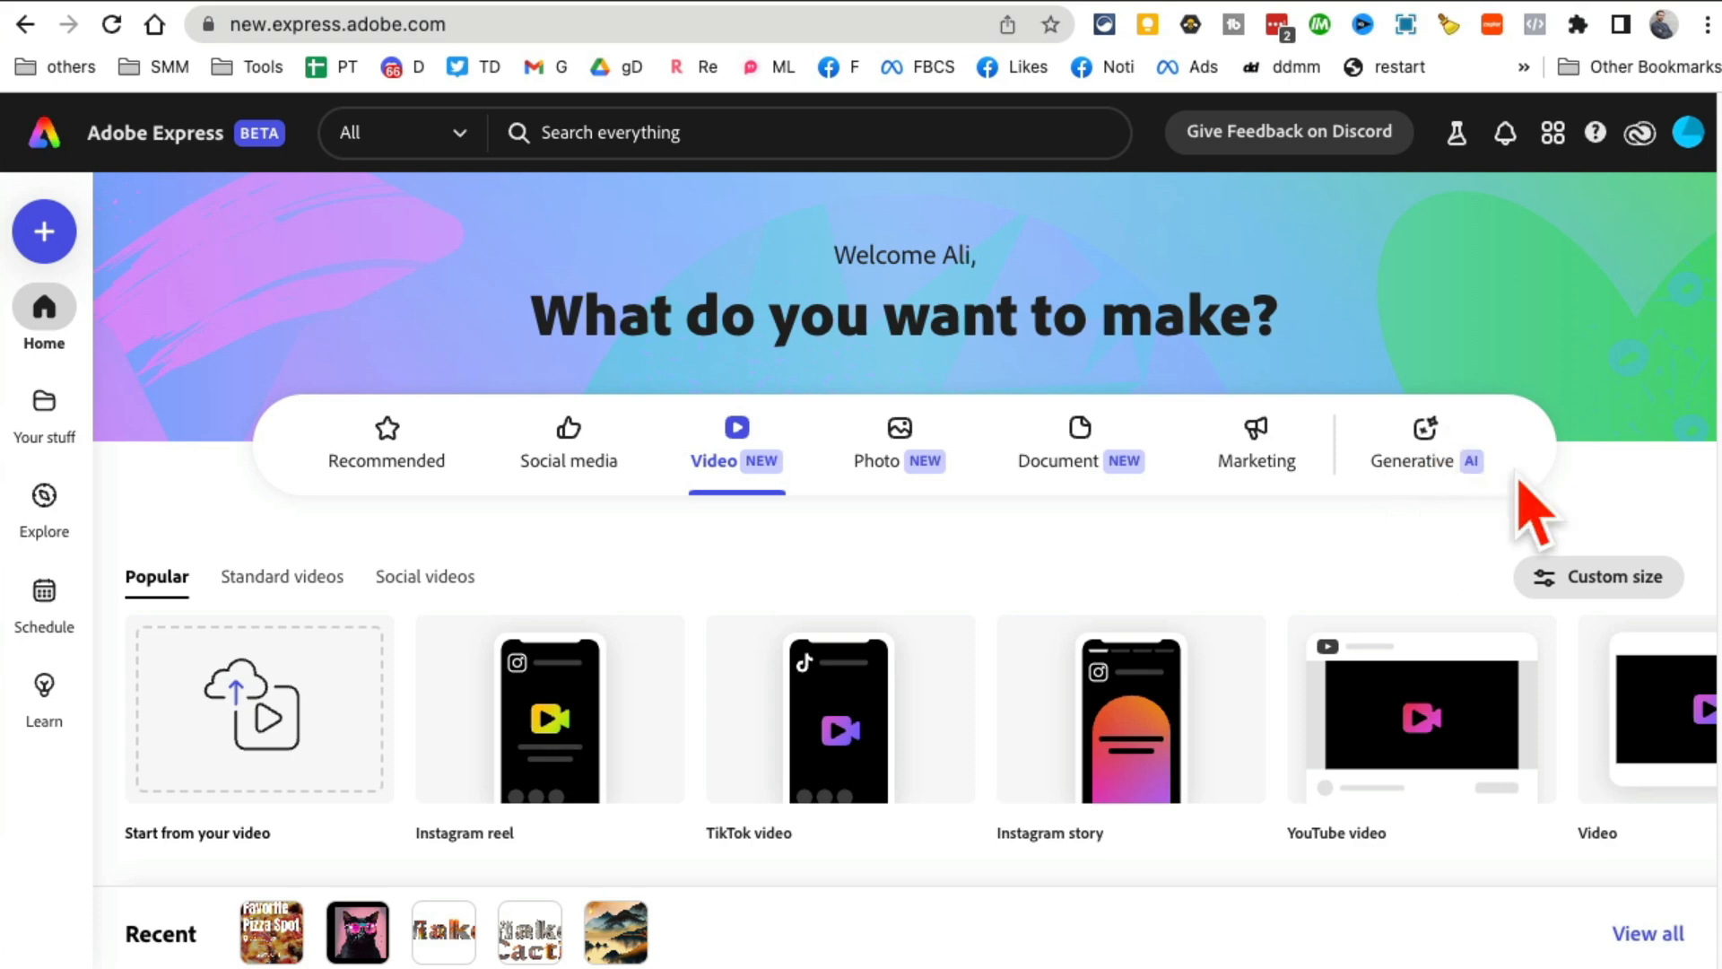
{"action": "mouse_move", "coordinate": [840, 709]}
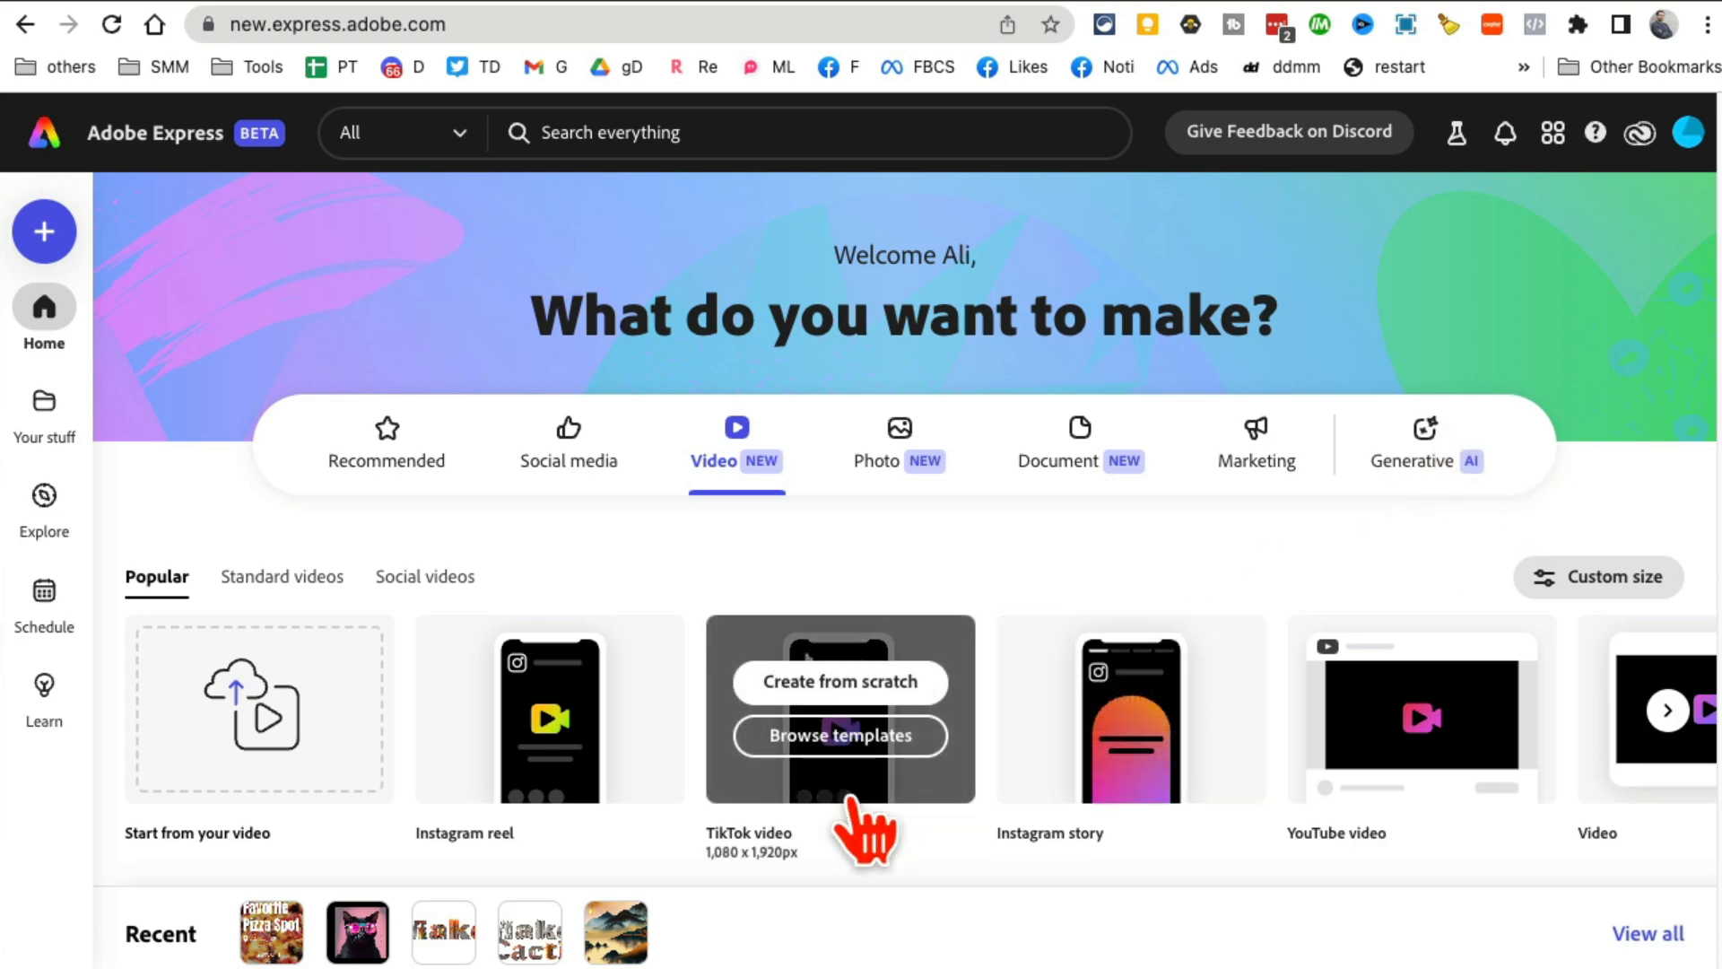
{"action": "mouse_move", "coordinate": [1049, 631]}
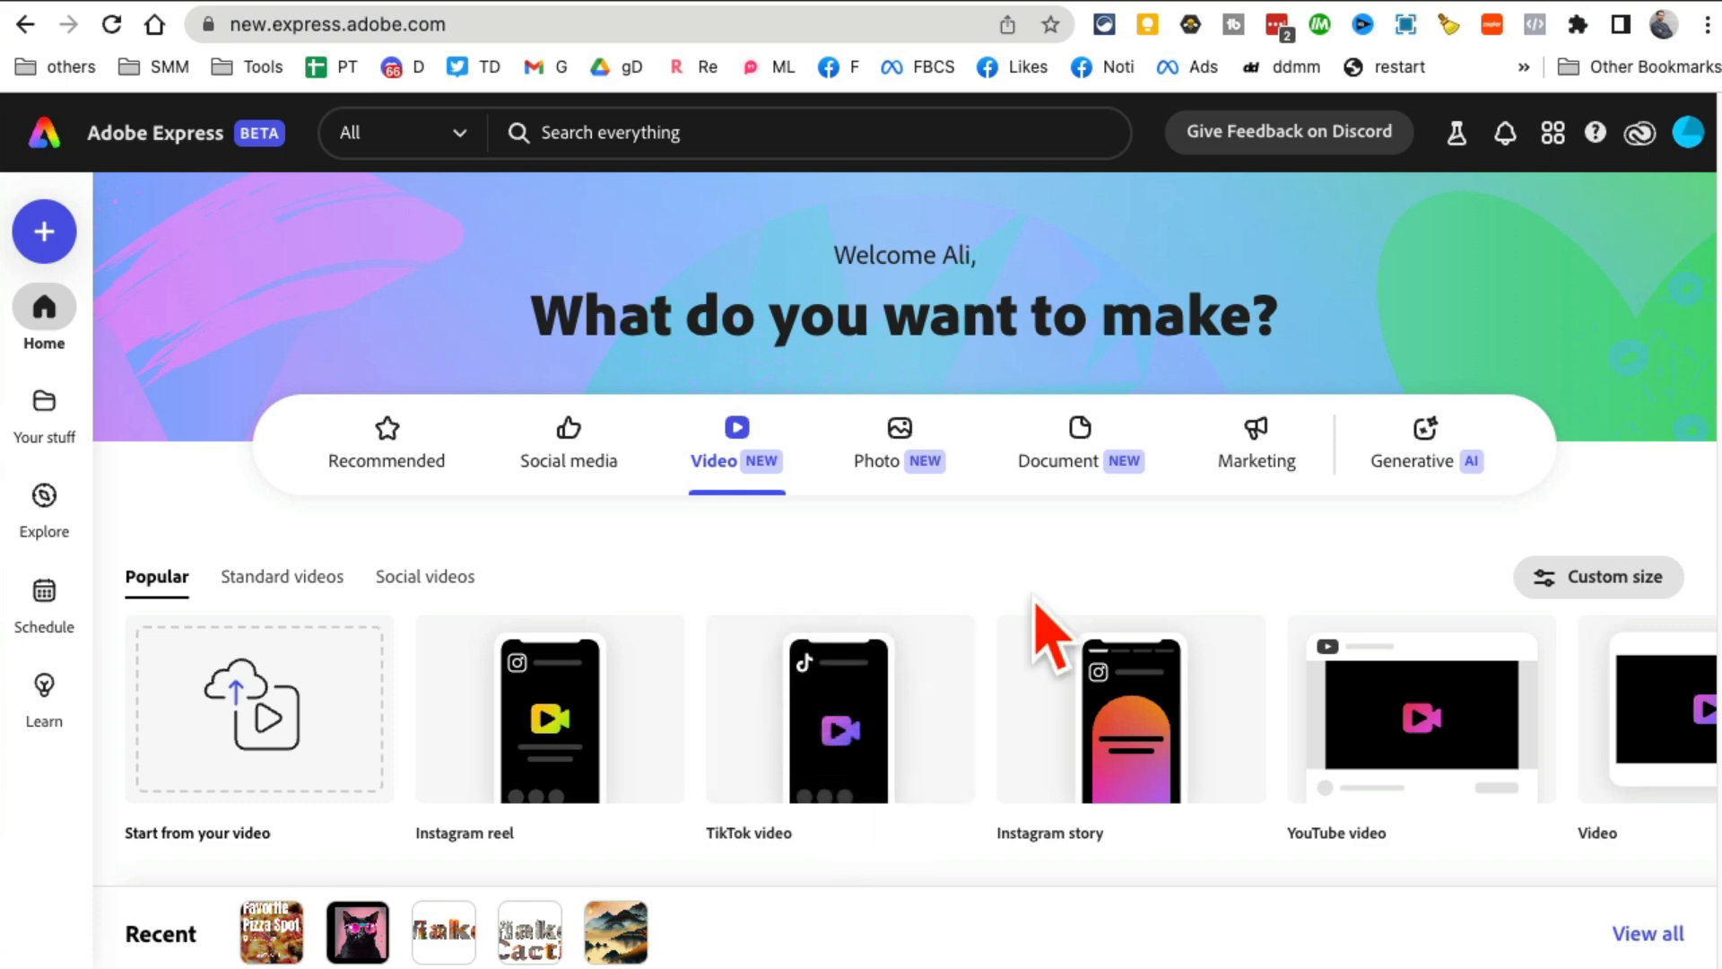